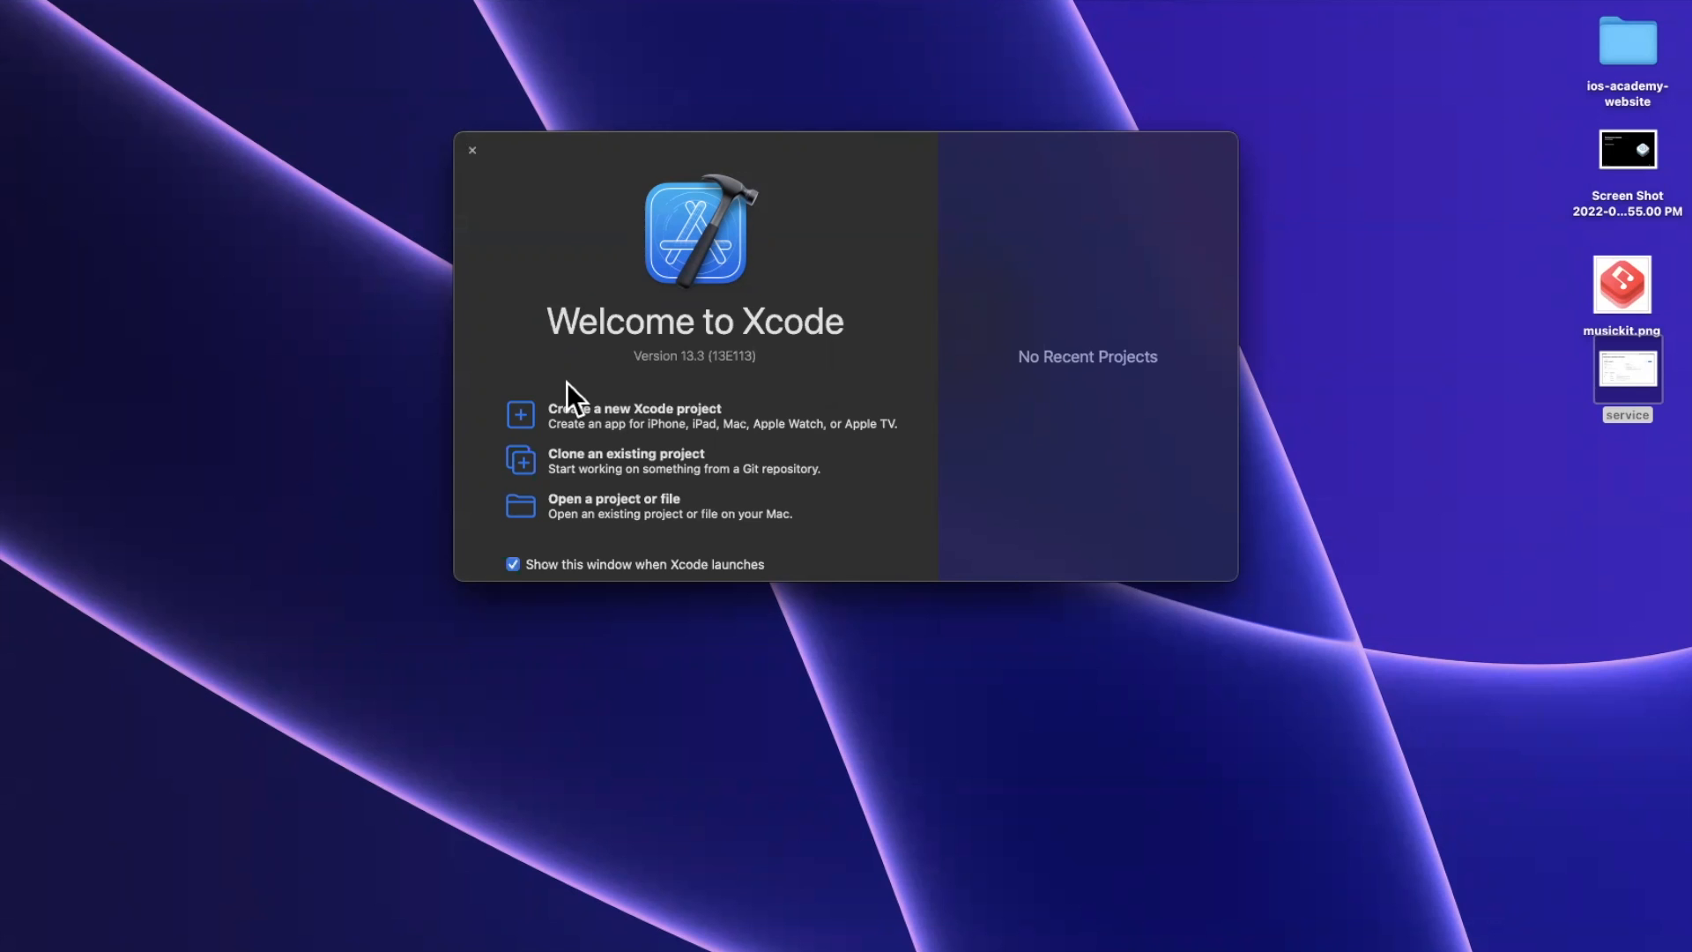
Step: Start a new iOS App project named Beats and create it on the Desktop
{"action": "left_click", "coordinate": [634, 408]}
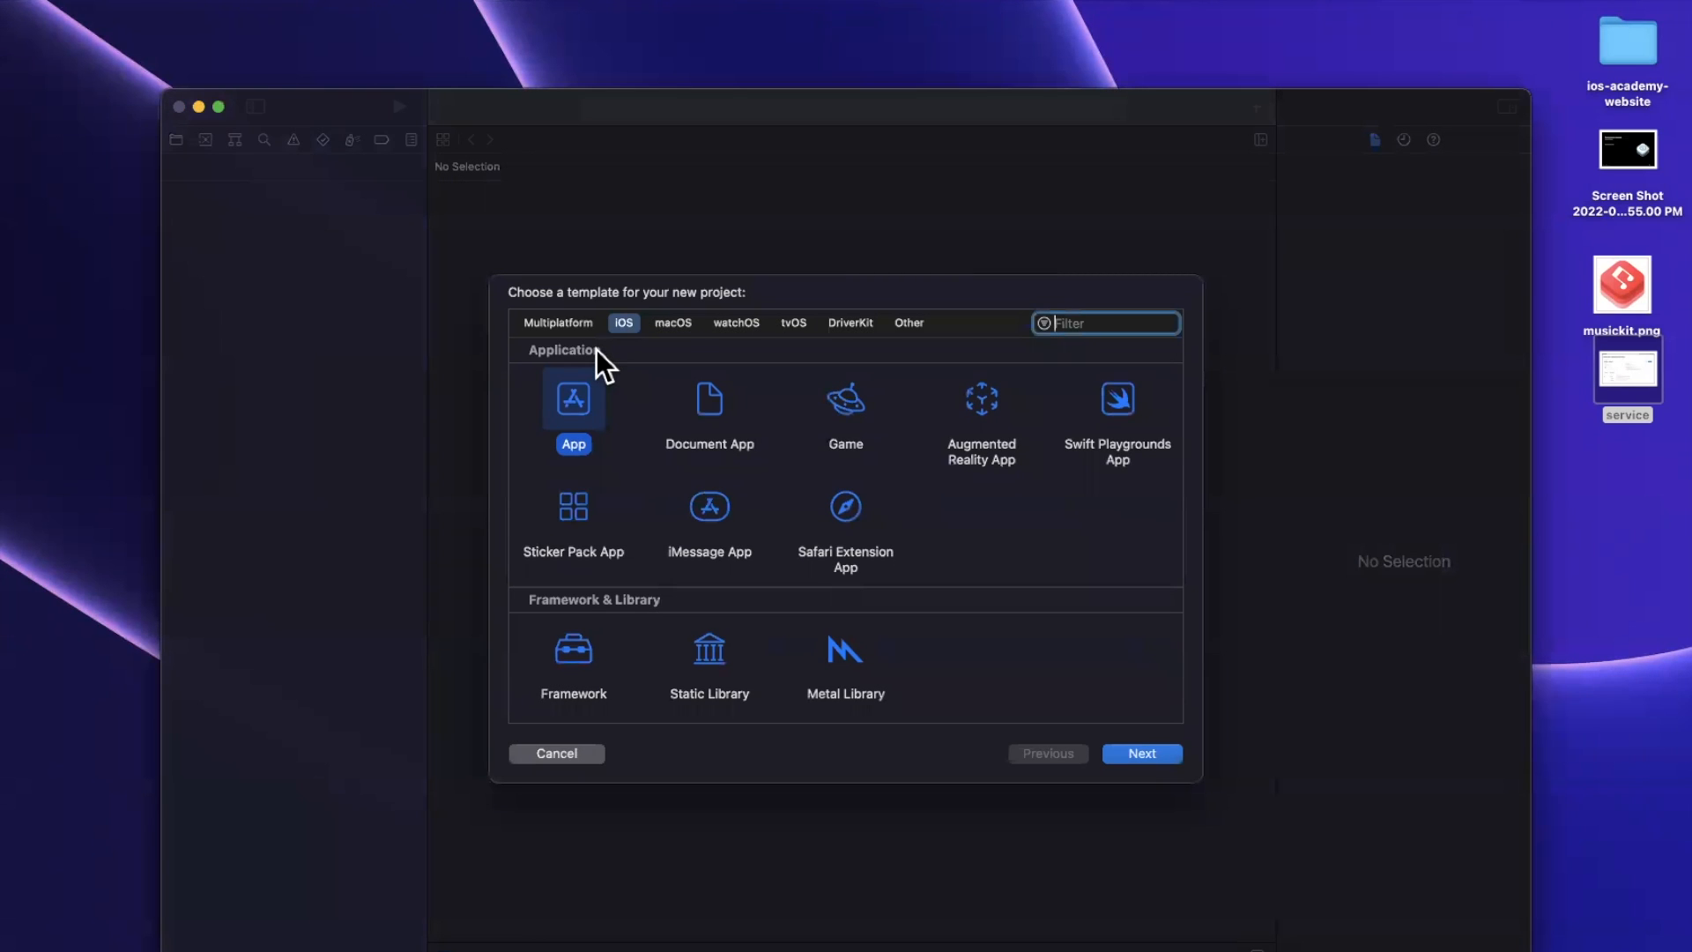
{"action": "mouse_move", "coordinate": [580, 409]}
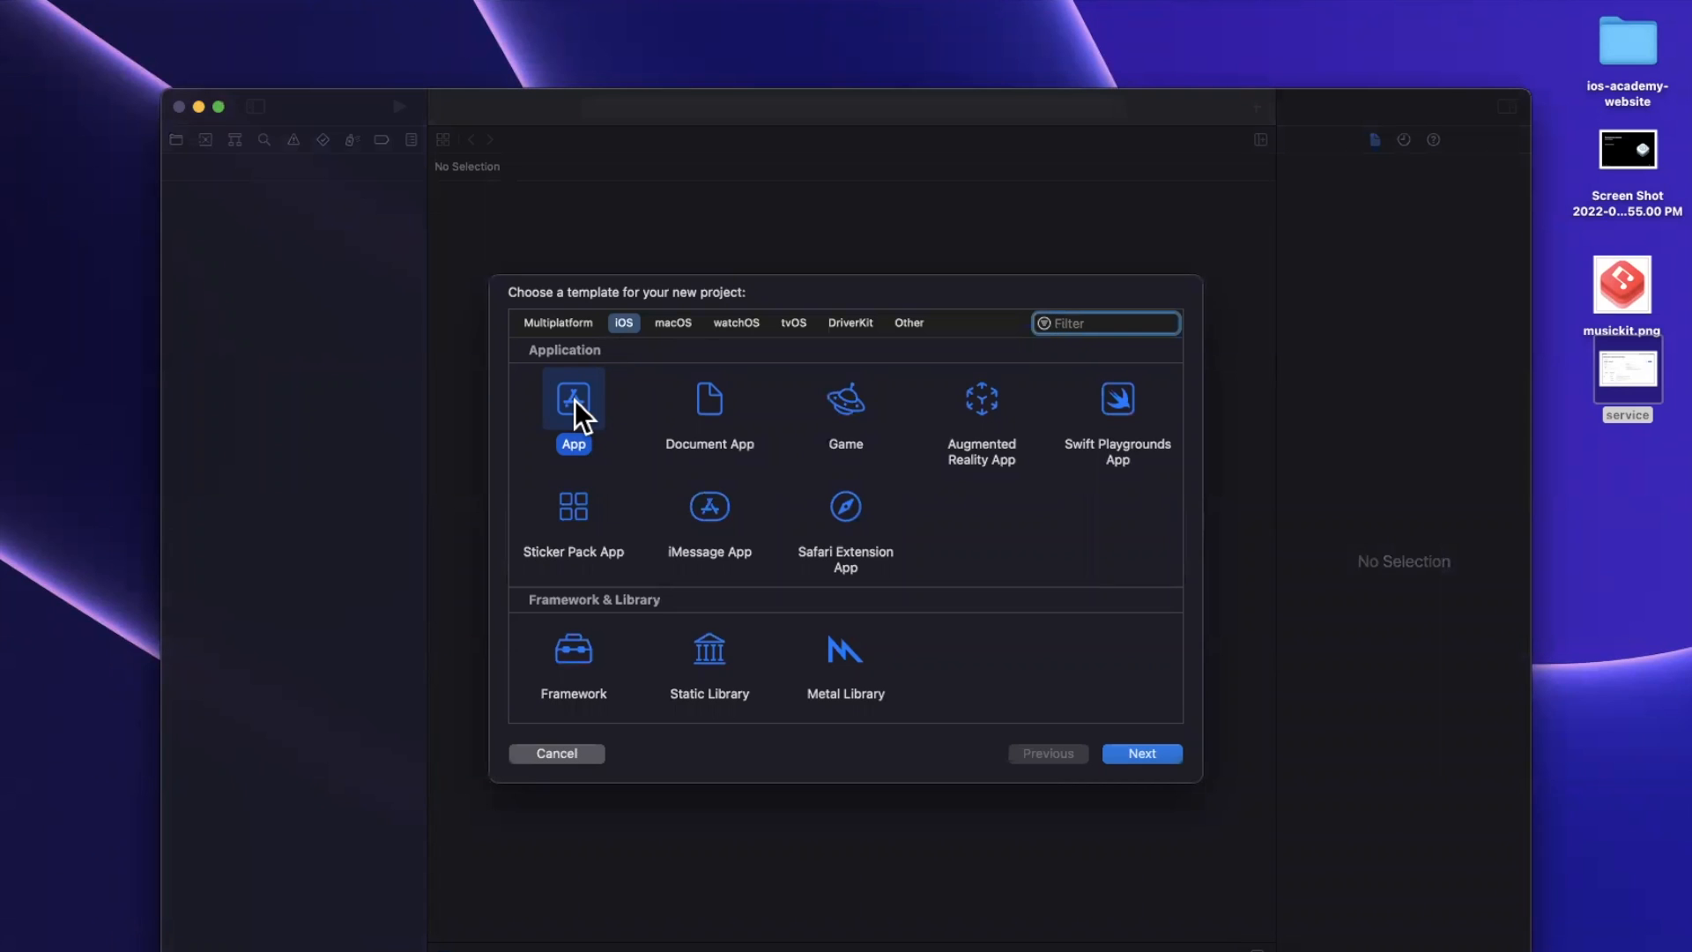
{"action": "left_click", "coordinate": [1139, 753]}
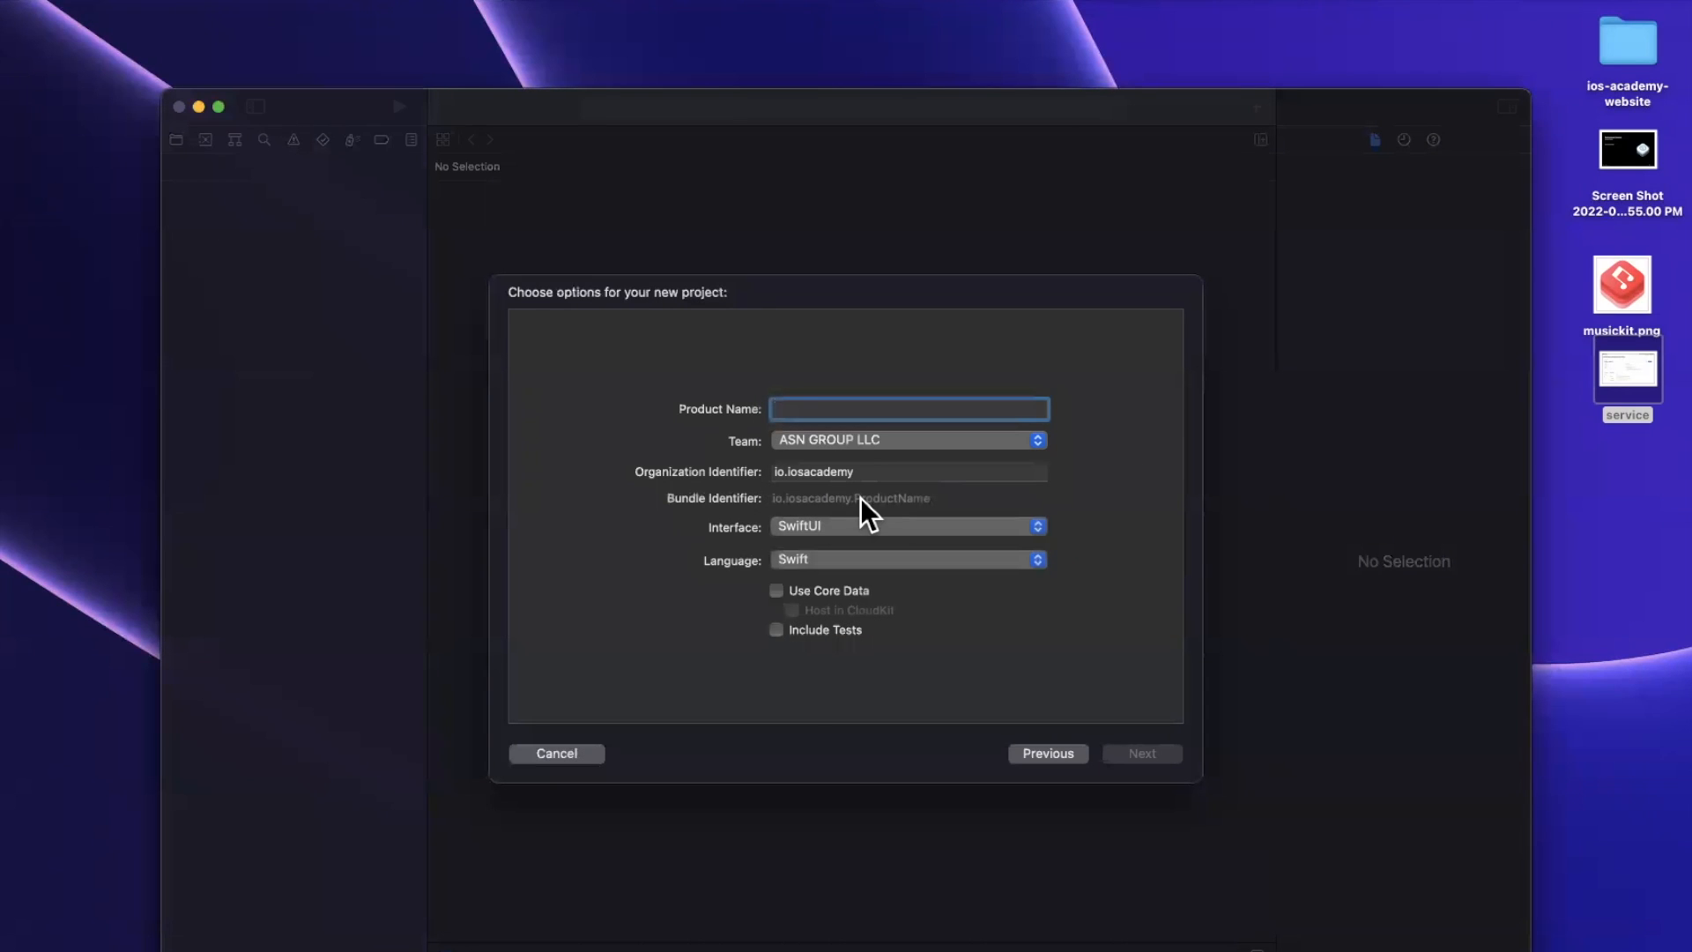
{"action": "type", "text": "Beats"}
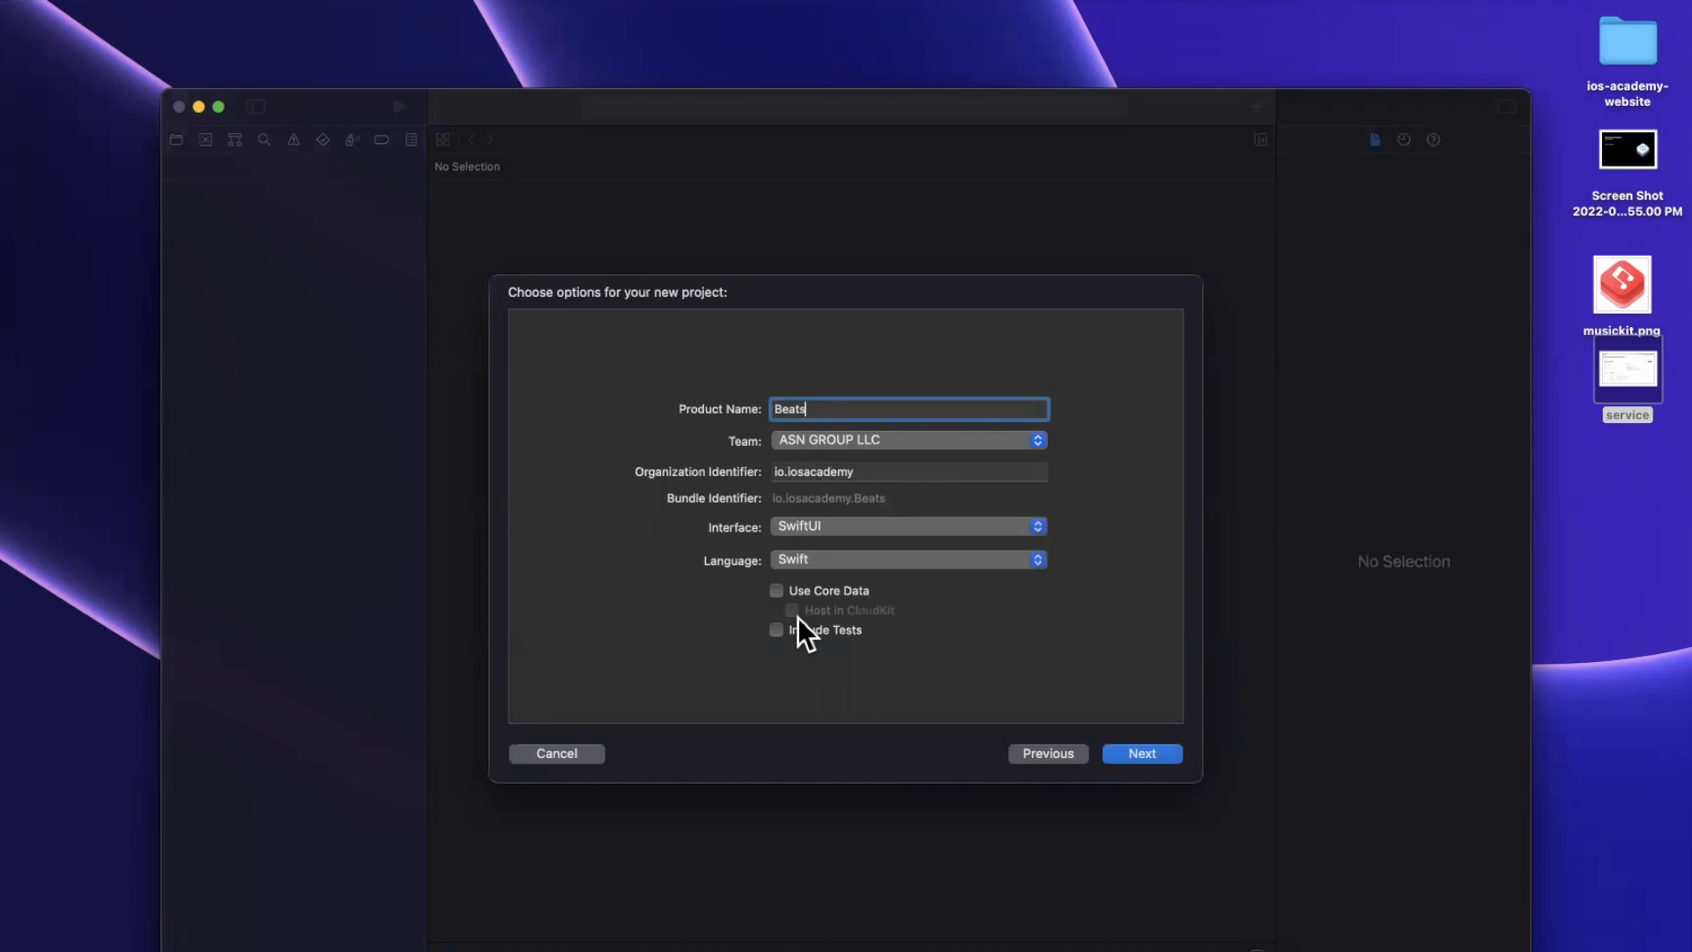
{"action": "left_click", "coordinate": [1140, 754]}
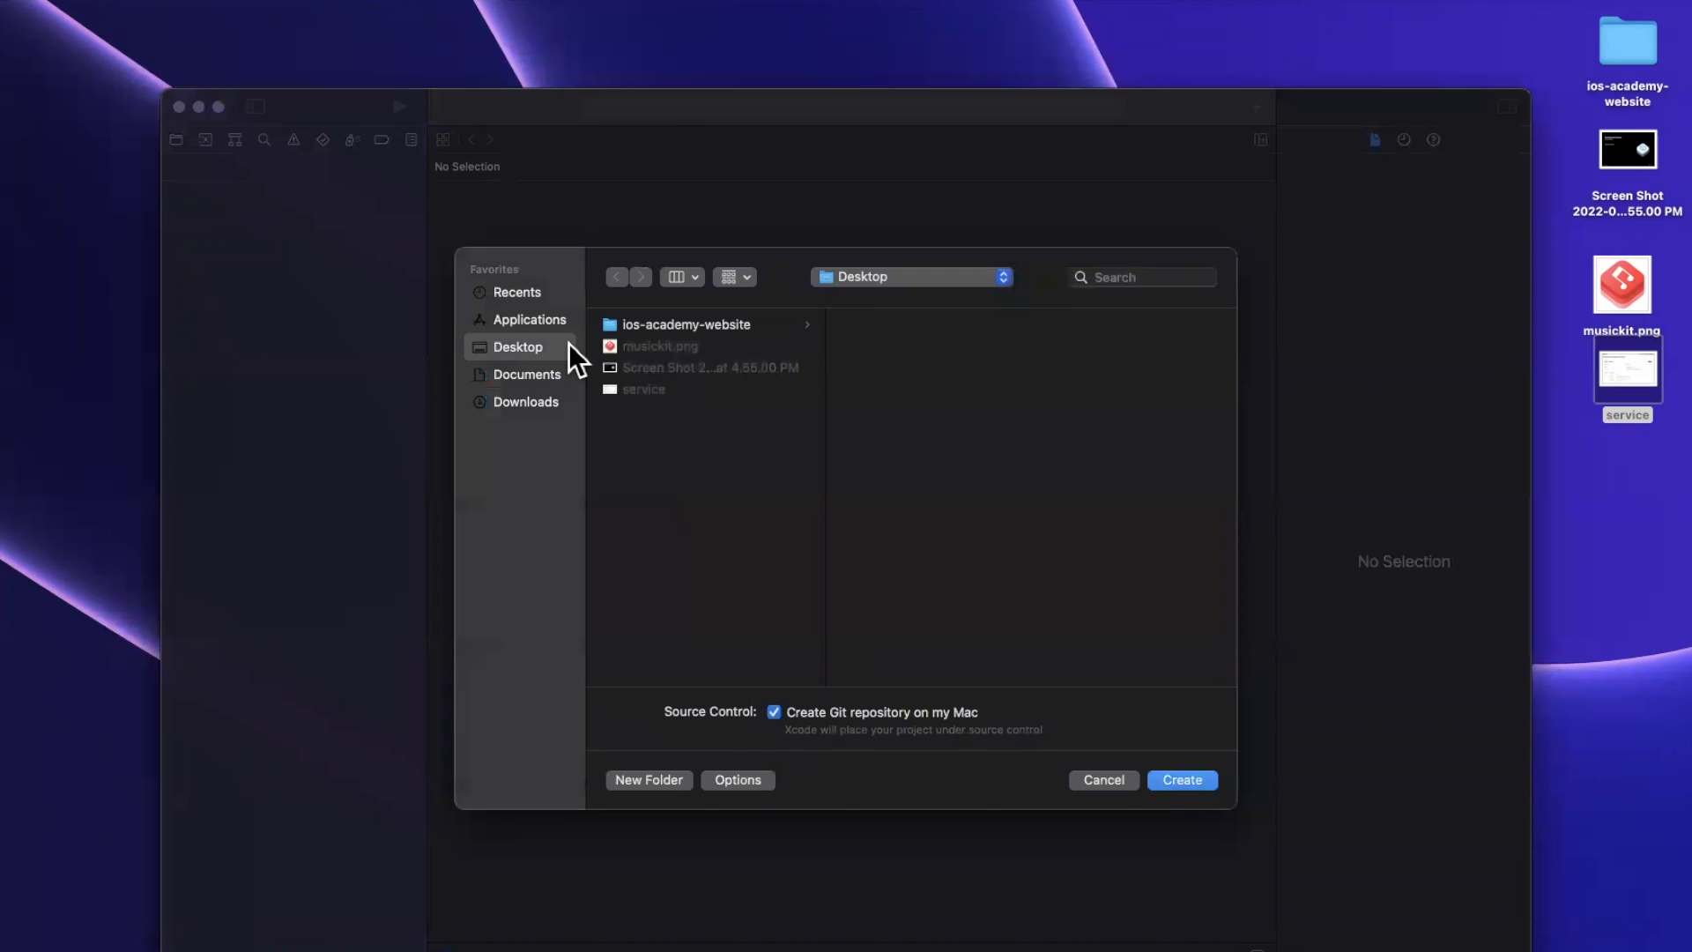
{"action": "left_click", "coordinate": [1181, 779]}
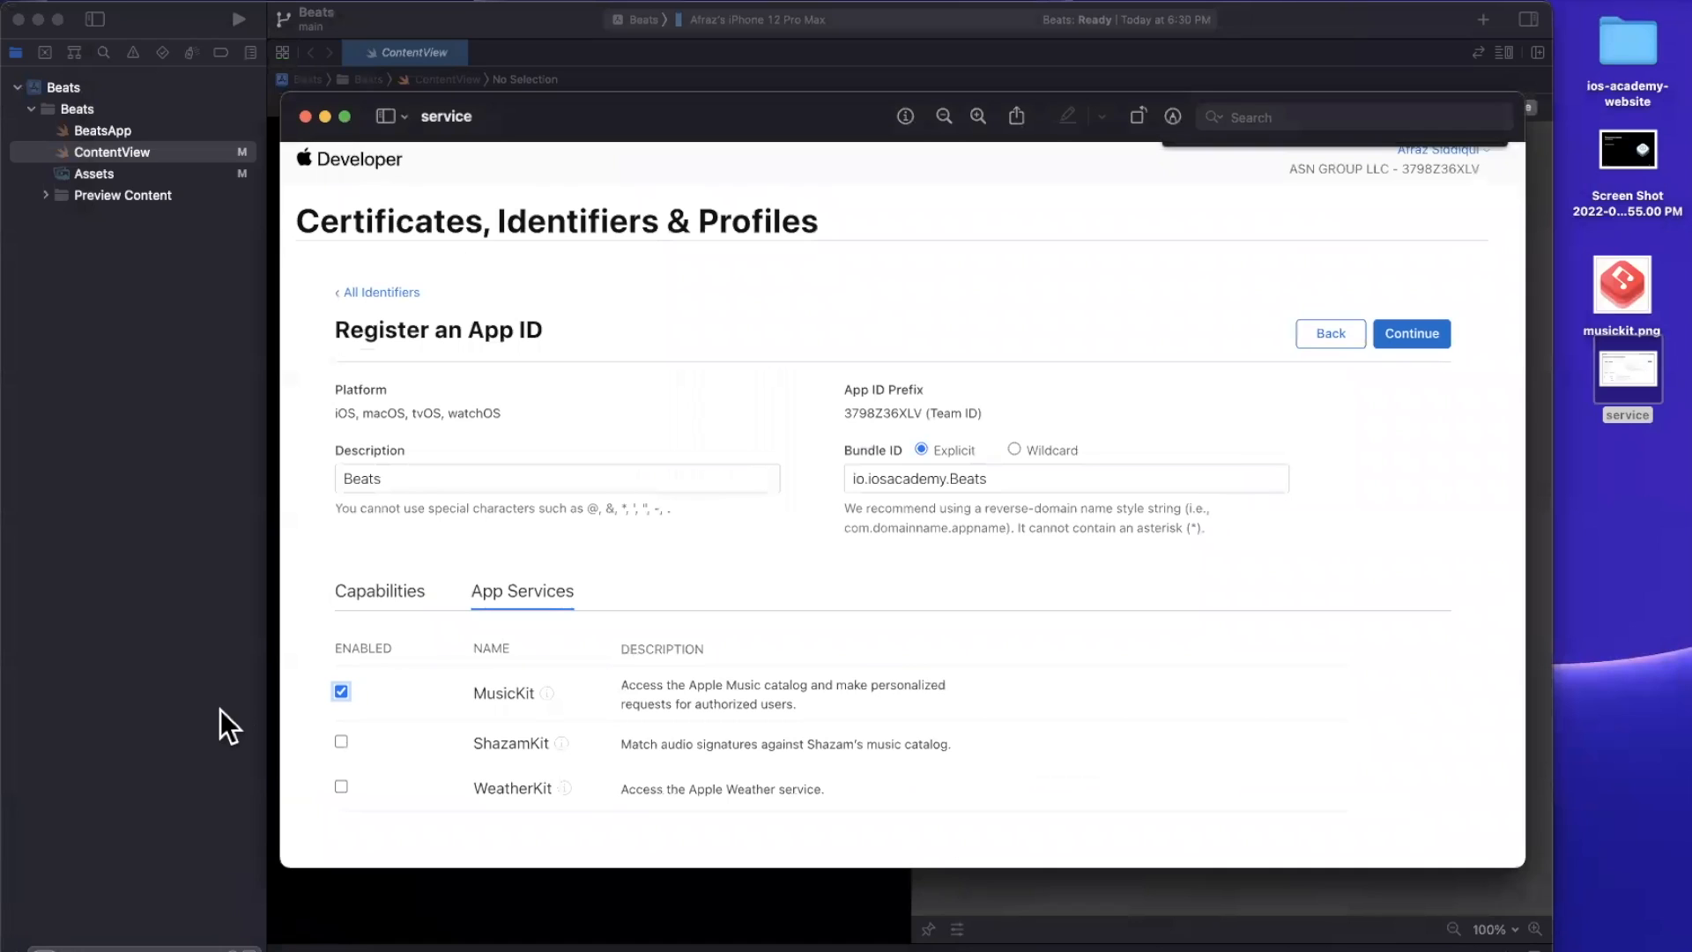
{"action": "mouse_move", "coordinate": [434, 741]}
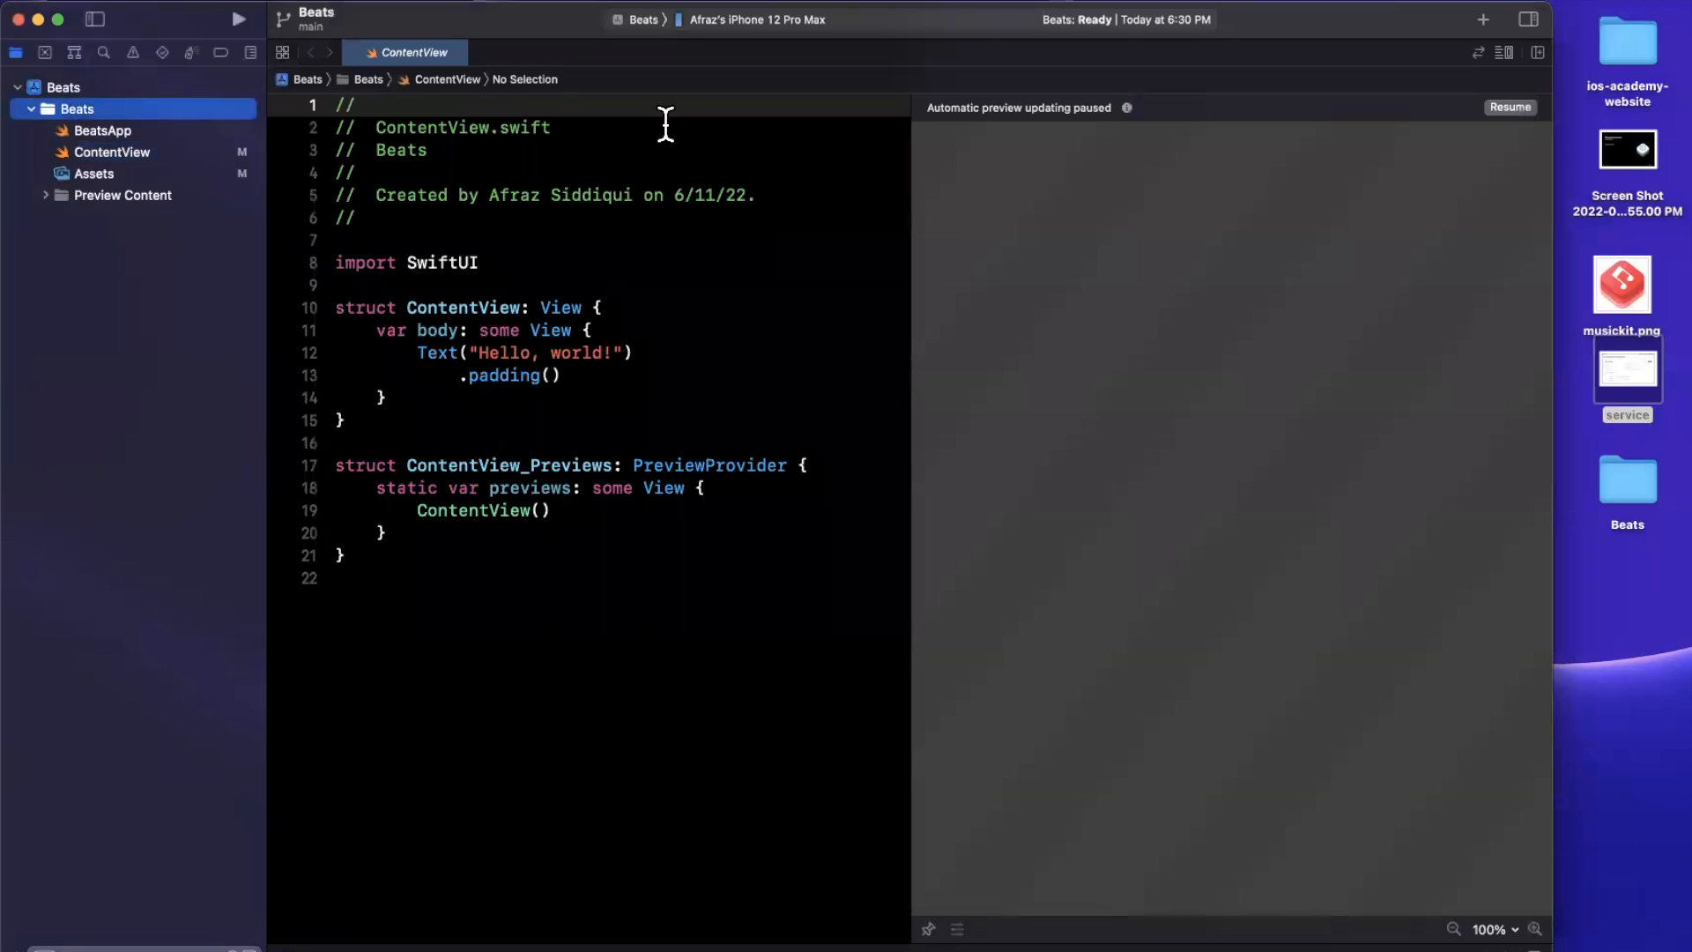
{"action": "left_click", "coordinate": [64, 87]}
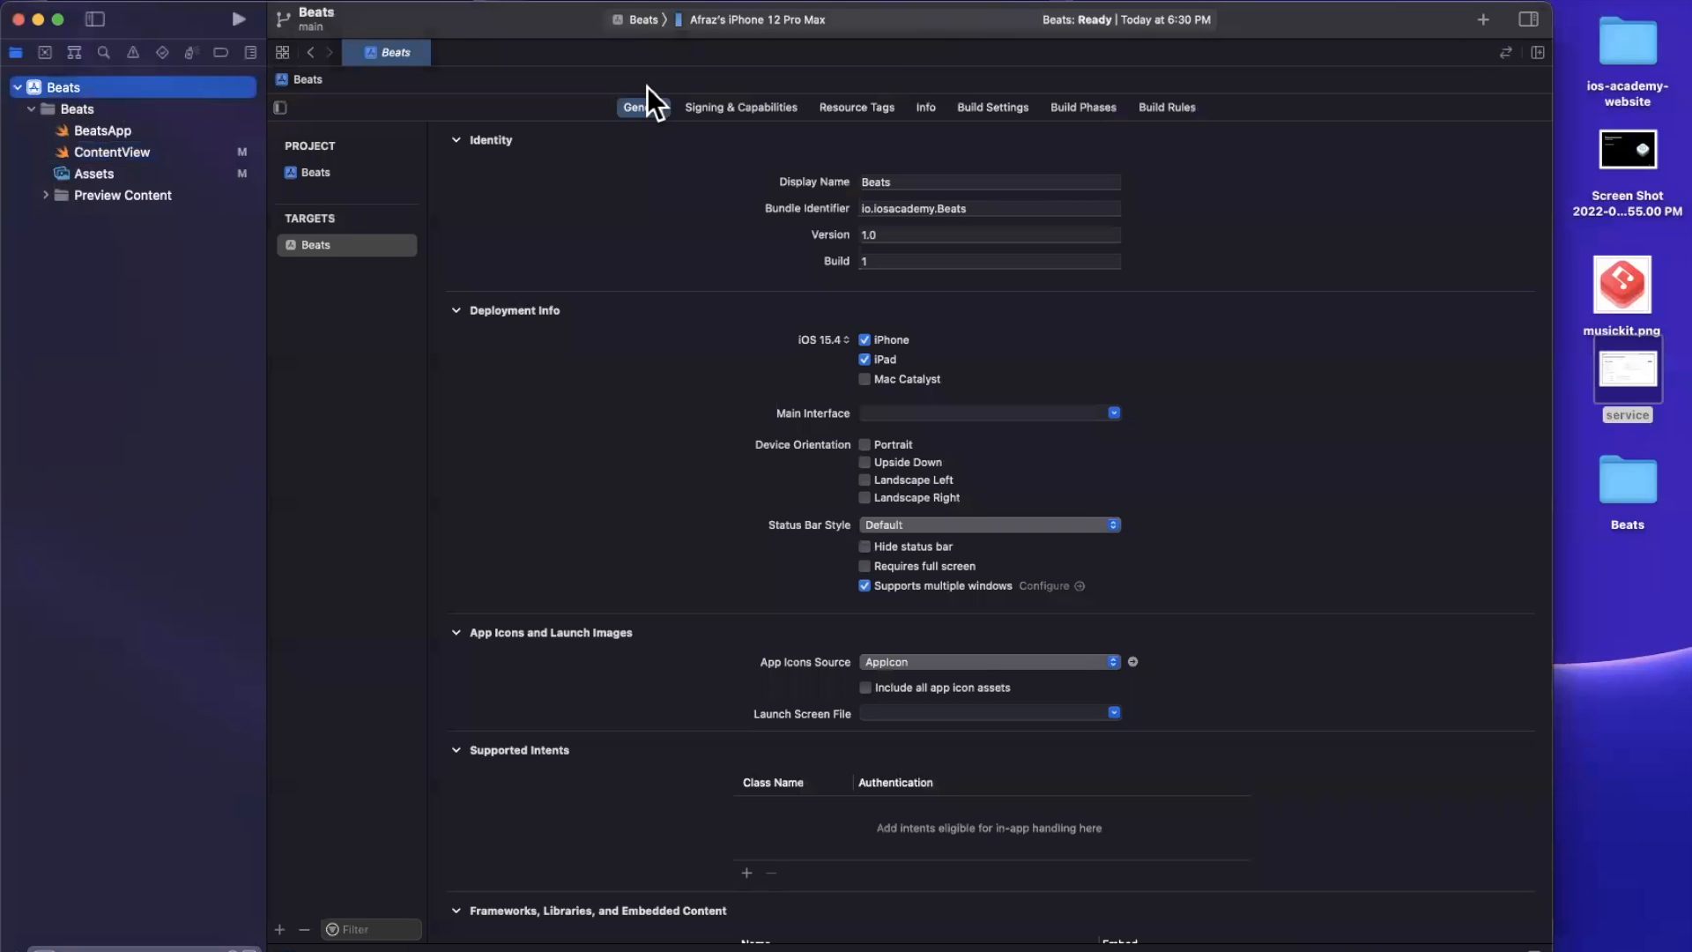
{"action": "left_click", "coordinate": [987, 208]}
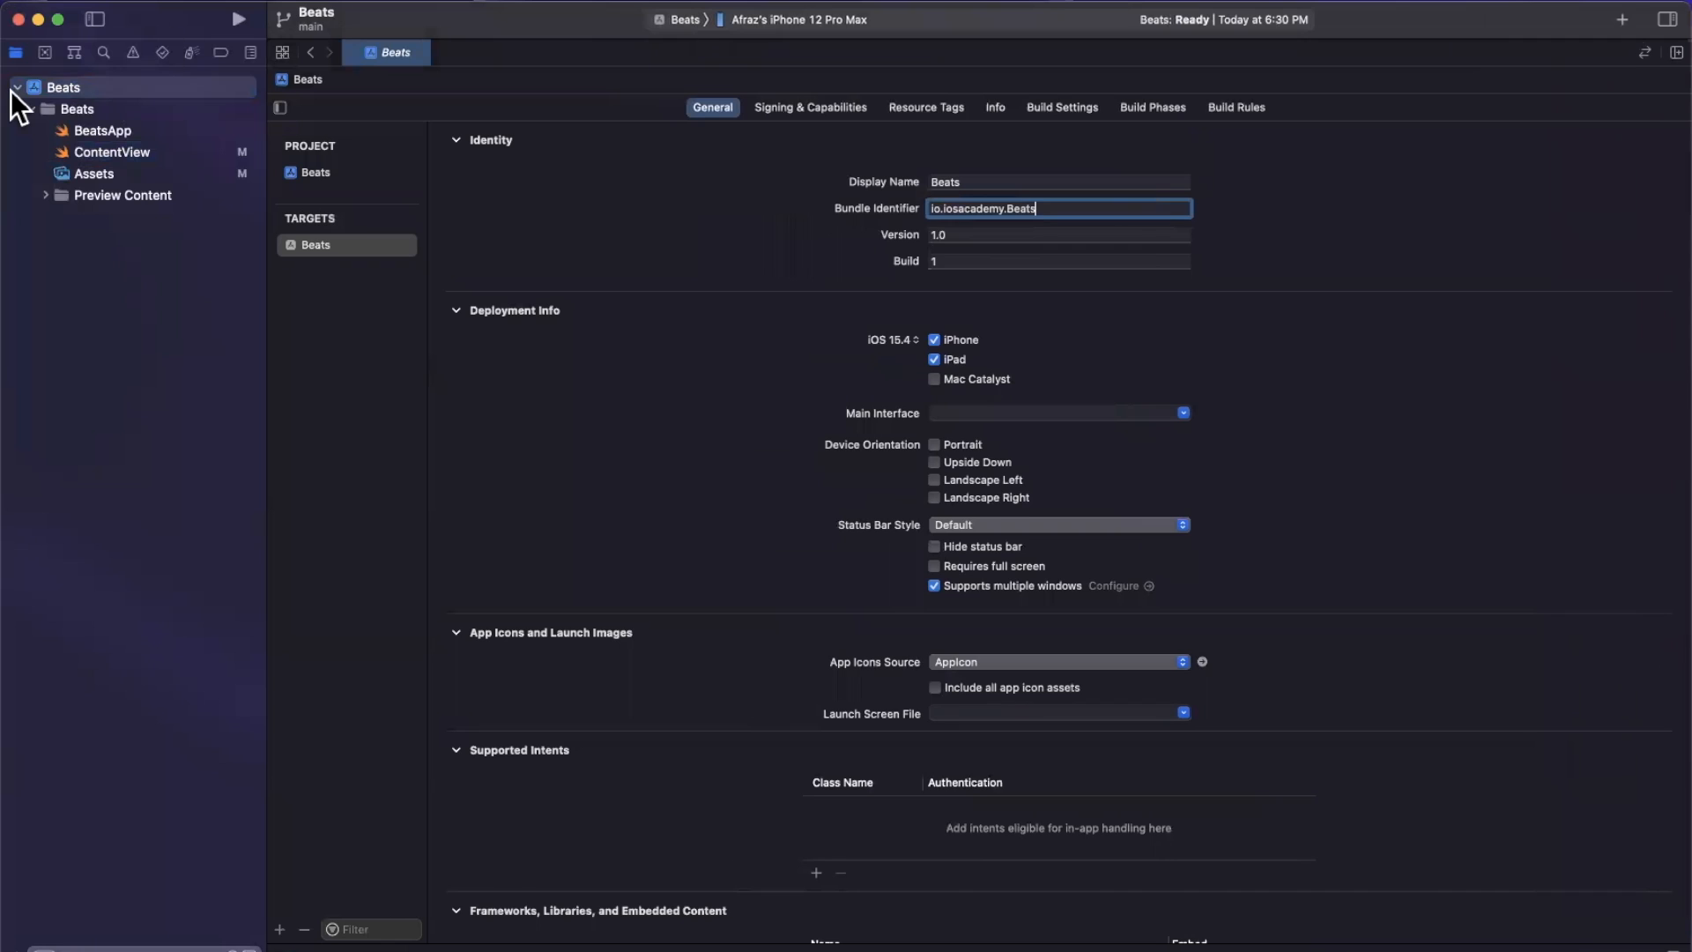
{"action": "left_click", "coordinate": [111, 151]}
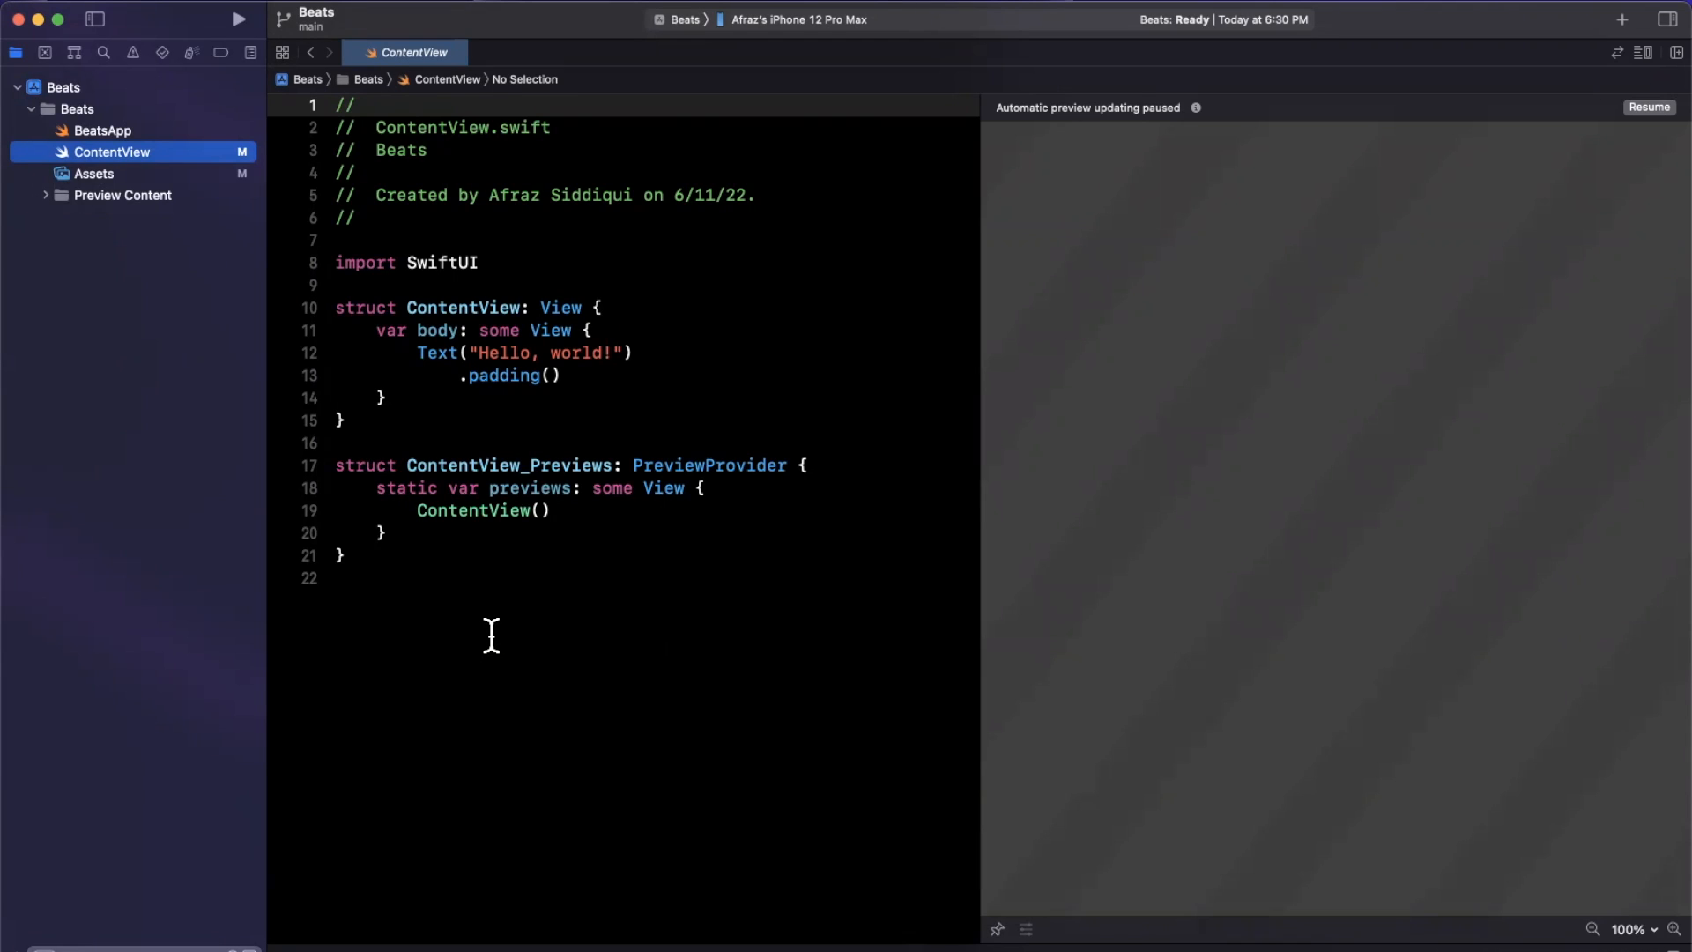
{"action": "mouse_move", "coordinate": [552, 572]}
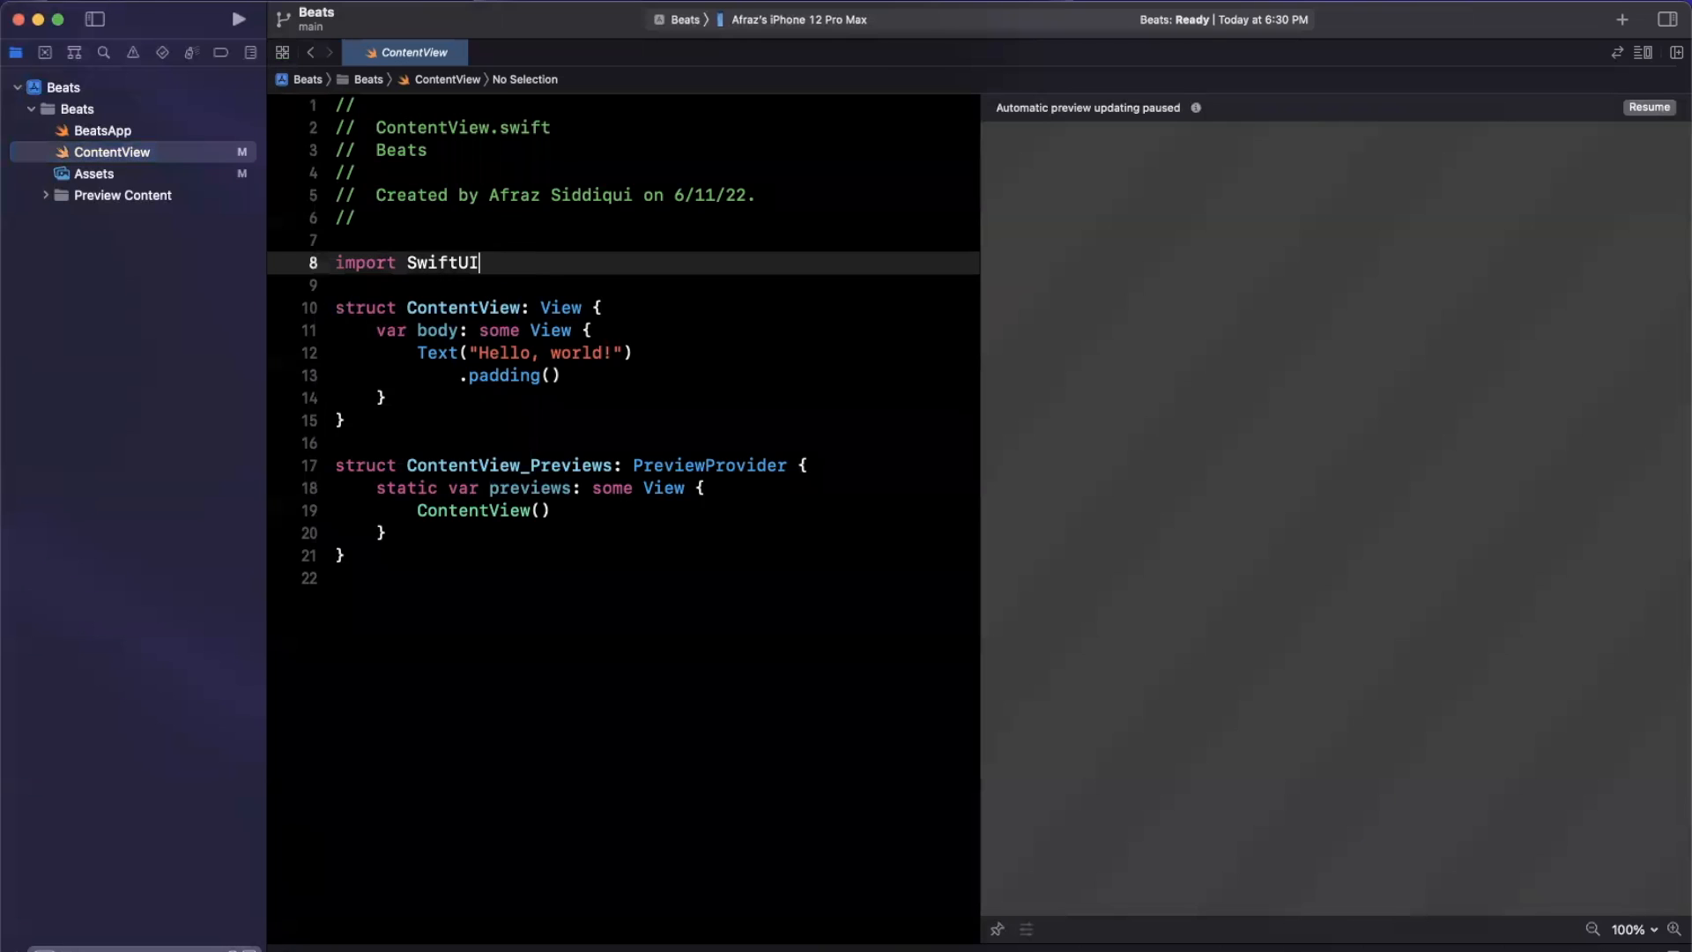
Step: Declare struct Item conforming to Identifiable and Hashable above ContentView
{"action": "type", "text": "struct Ite"}
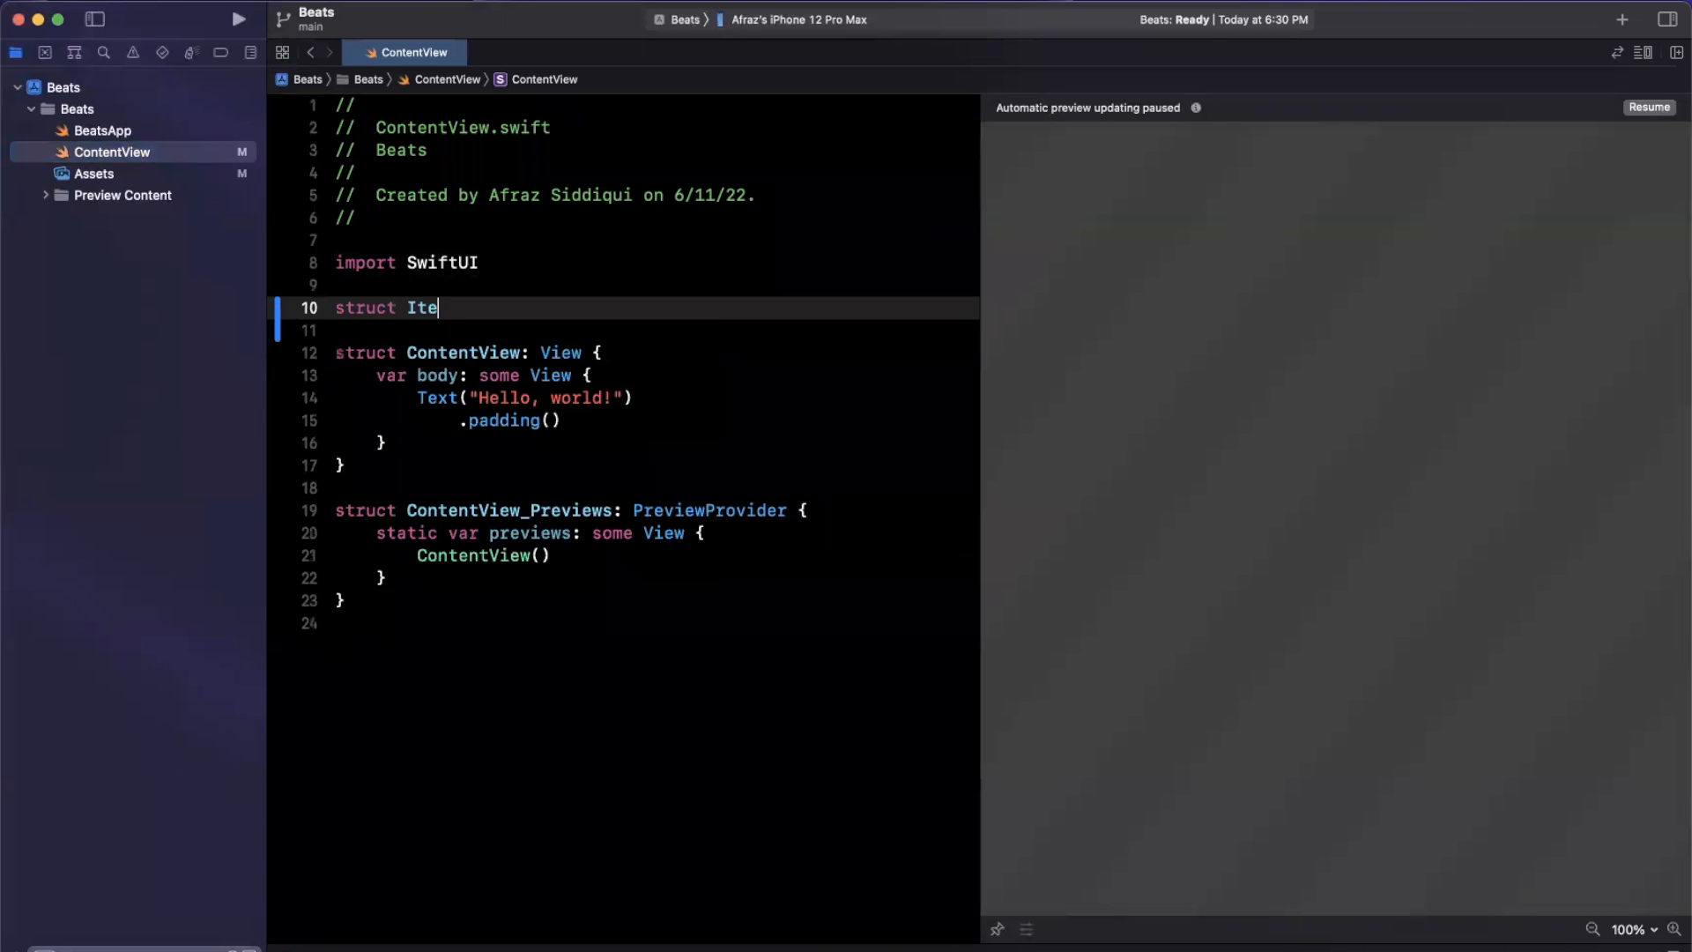
{"action": "type", "text": "m:"}
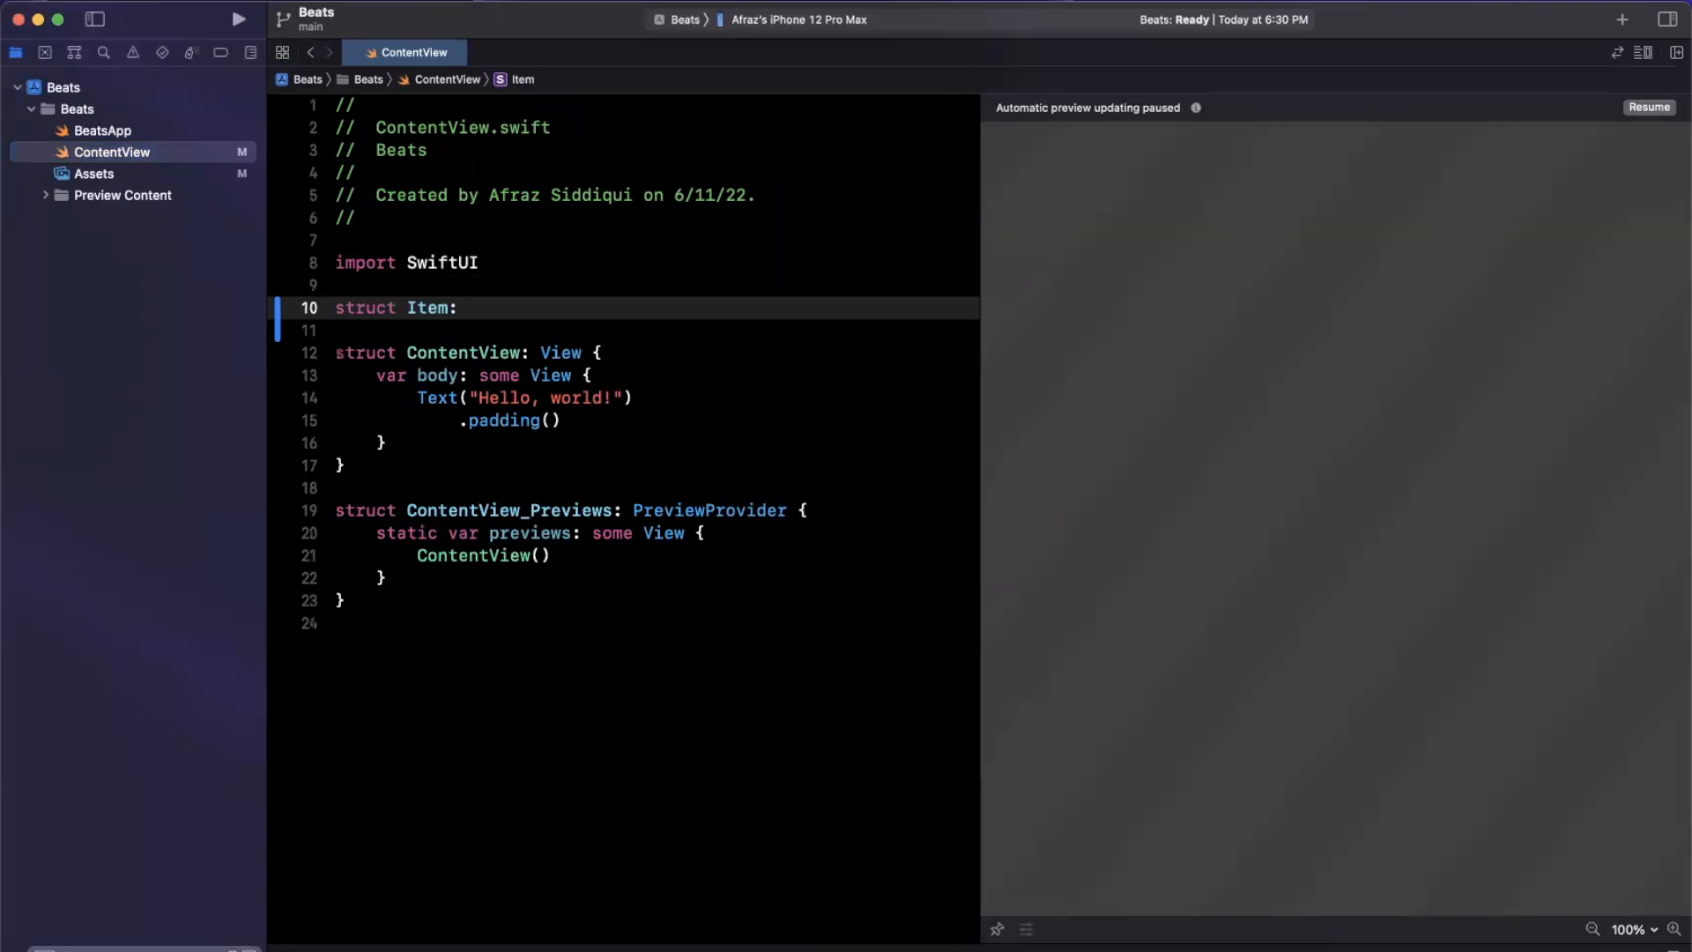
{"action": "left_click", "coordinate": [464, 308]}
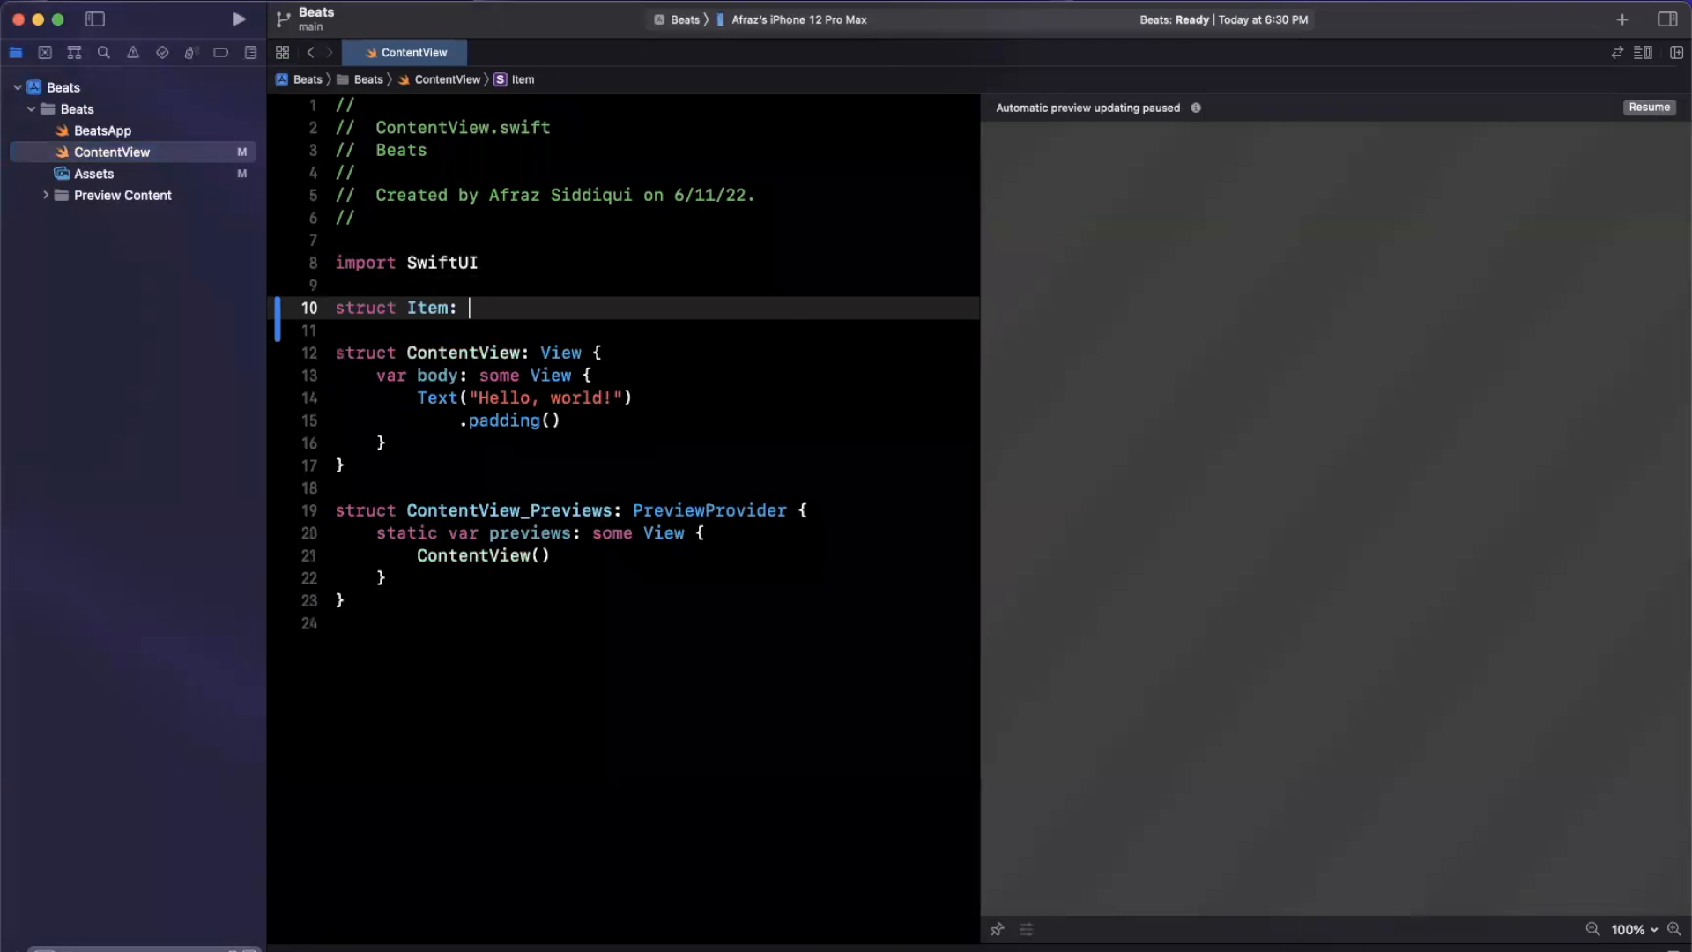
{"action": "type", "text": "Identifiable,"}
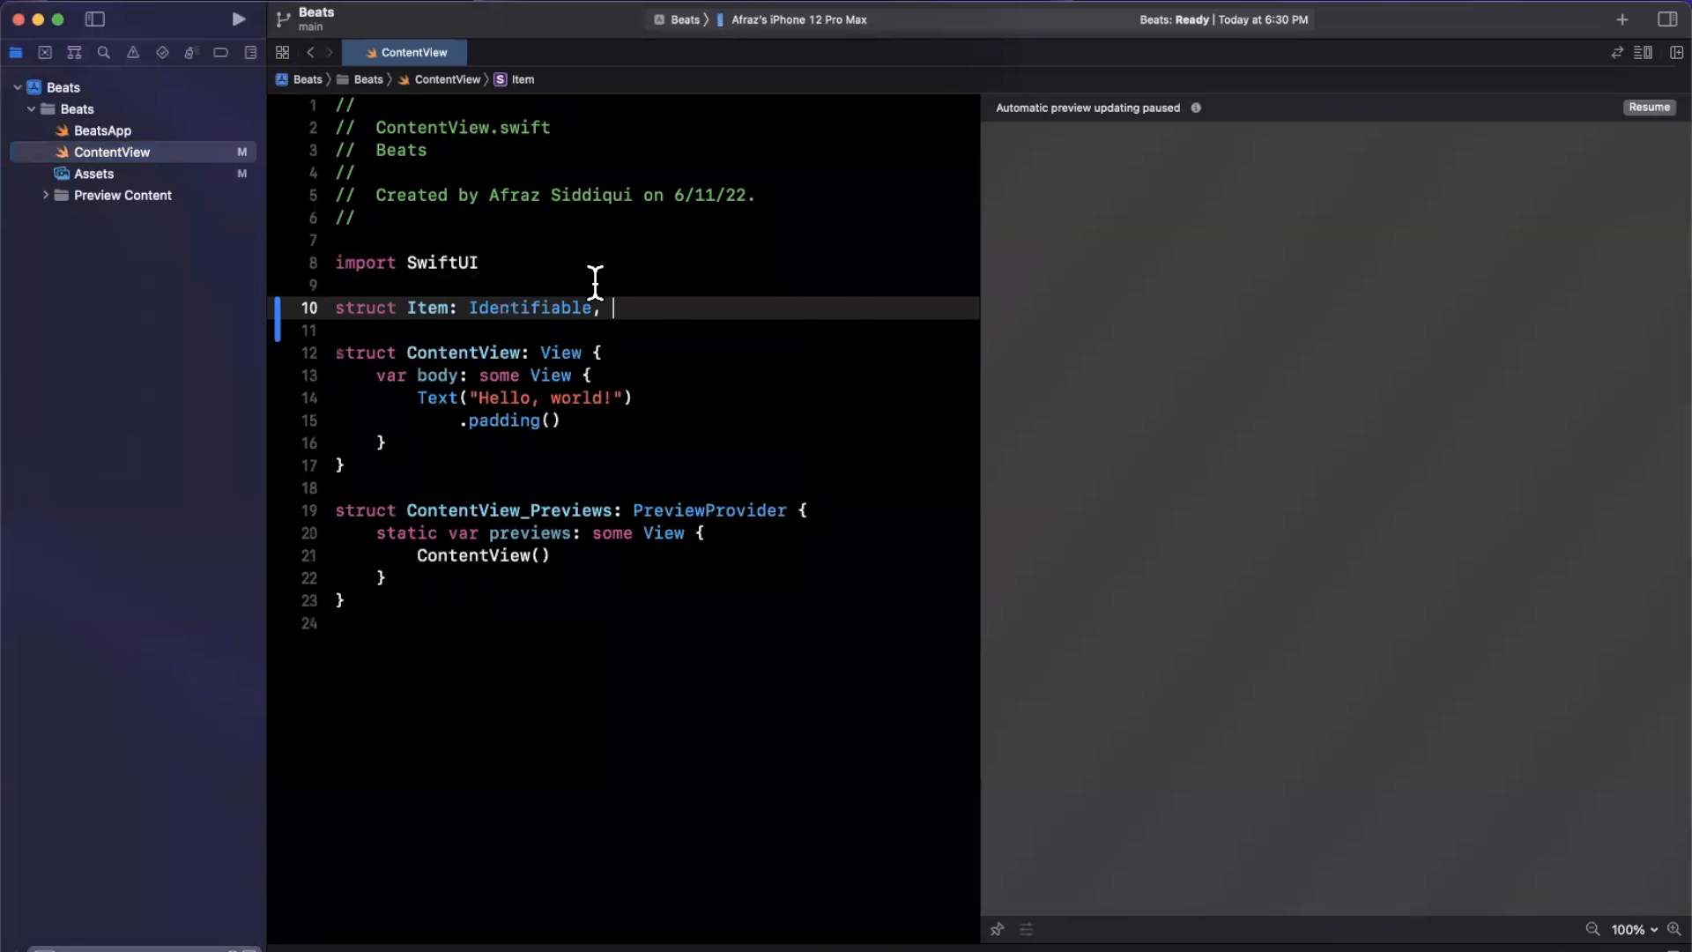
{"action": "type", "text": "Hashable"}
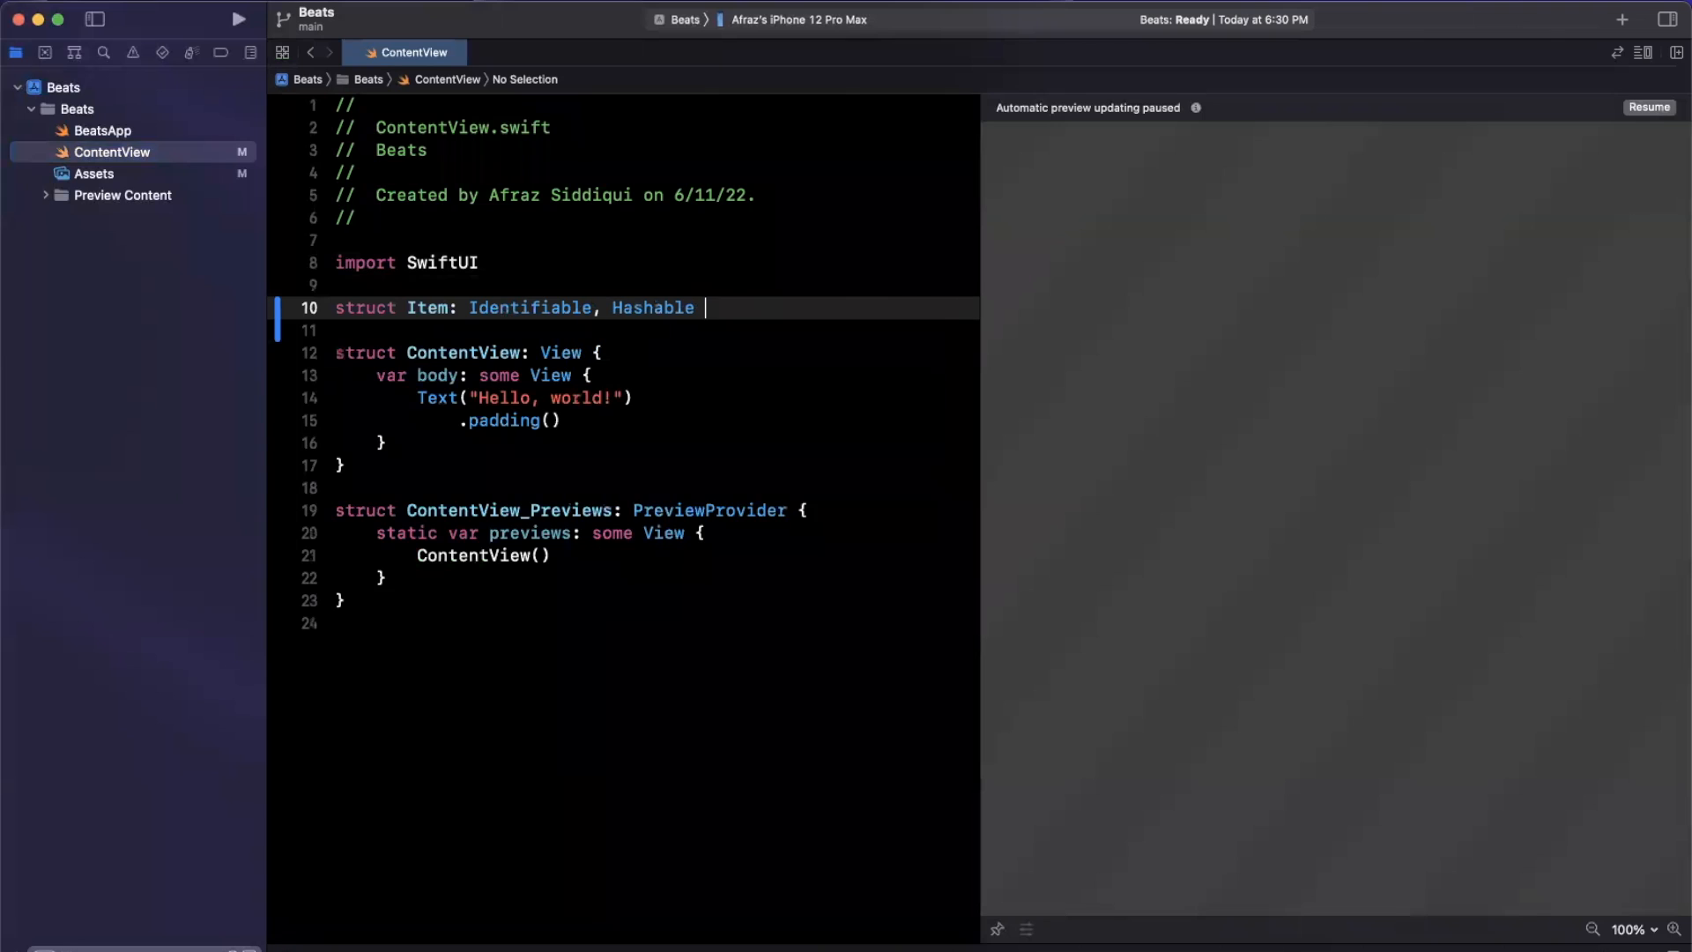
{"action": "type", "text": "{"}
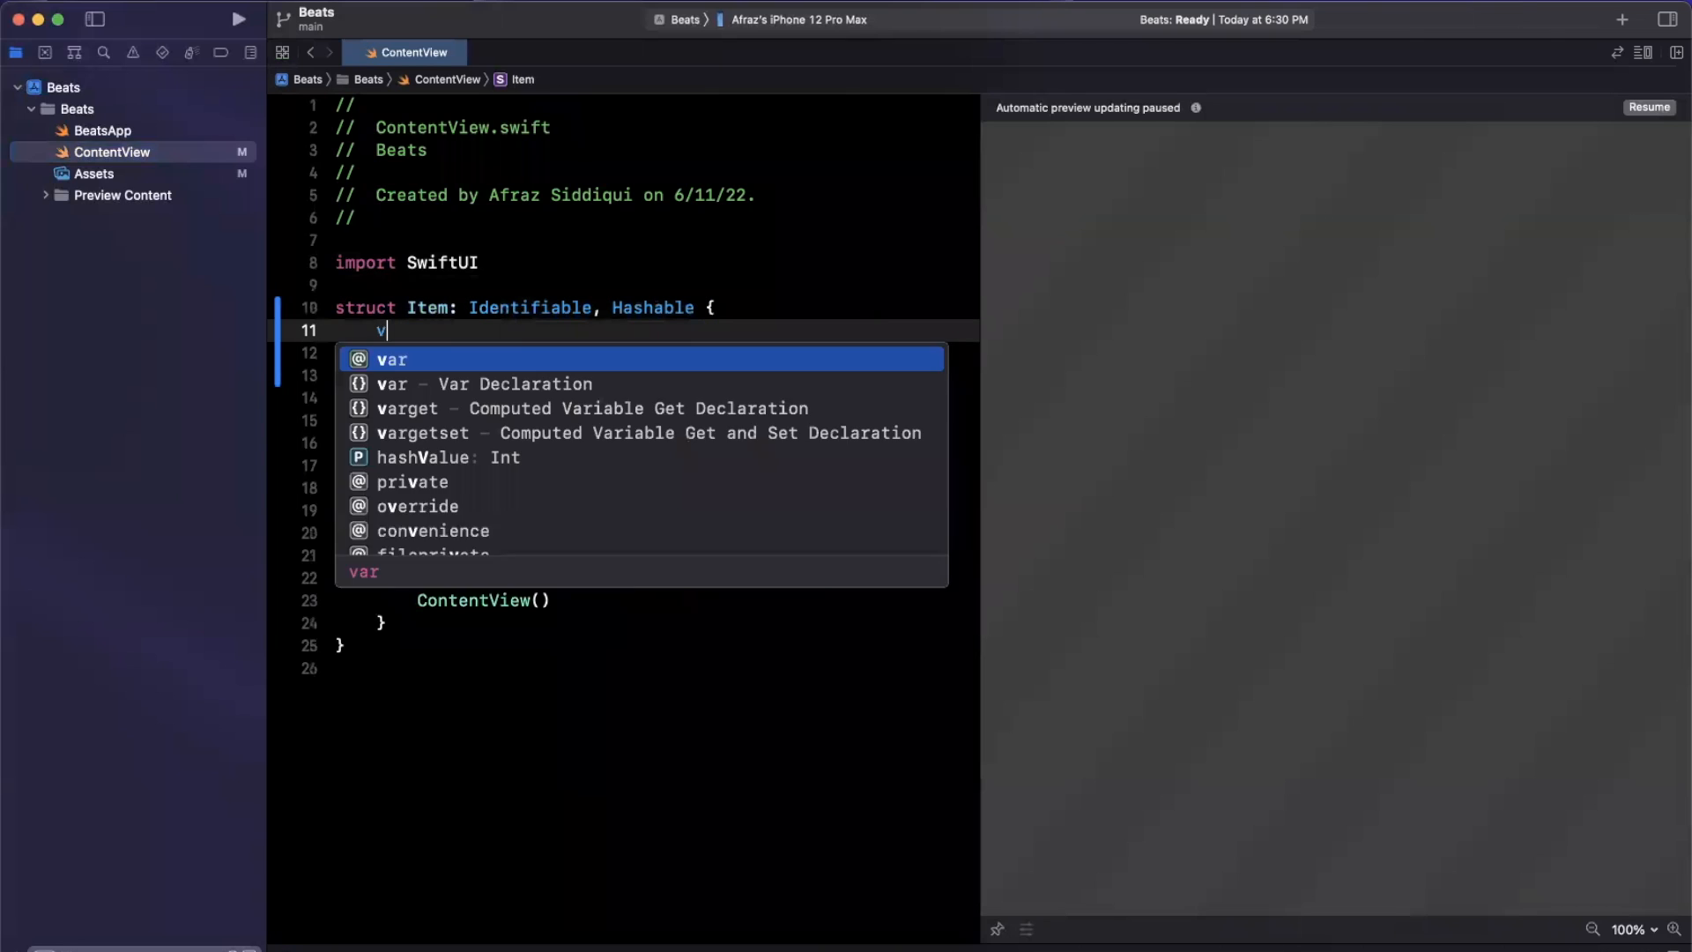
Step: Give Item var id = UUID(), String name and artist, and optional URL imageUrl
{"action": "type", "text": "ar id = UUID()"}
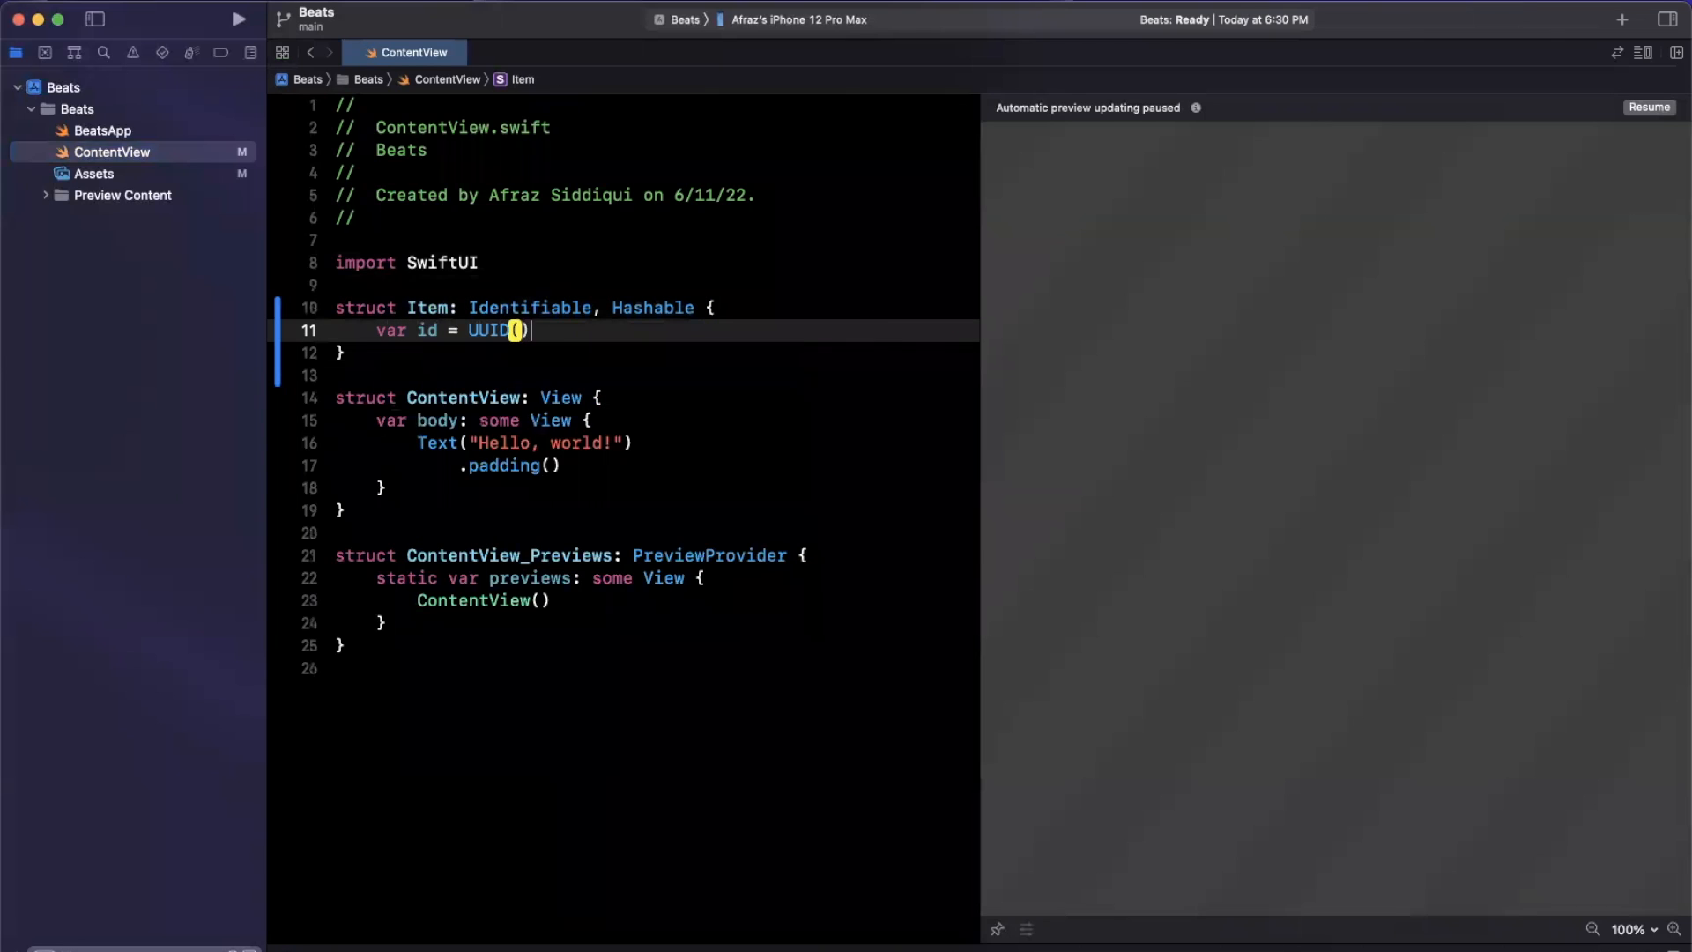
{"action": "type", "text": "v"}
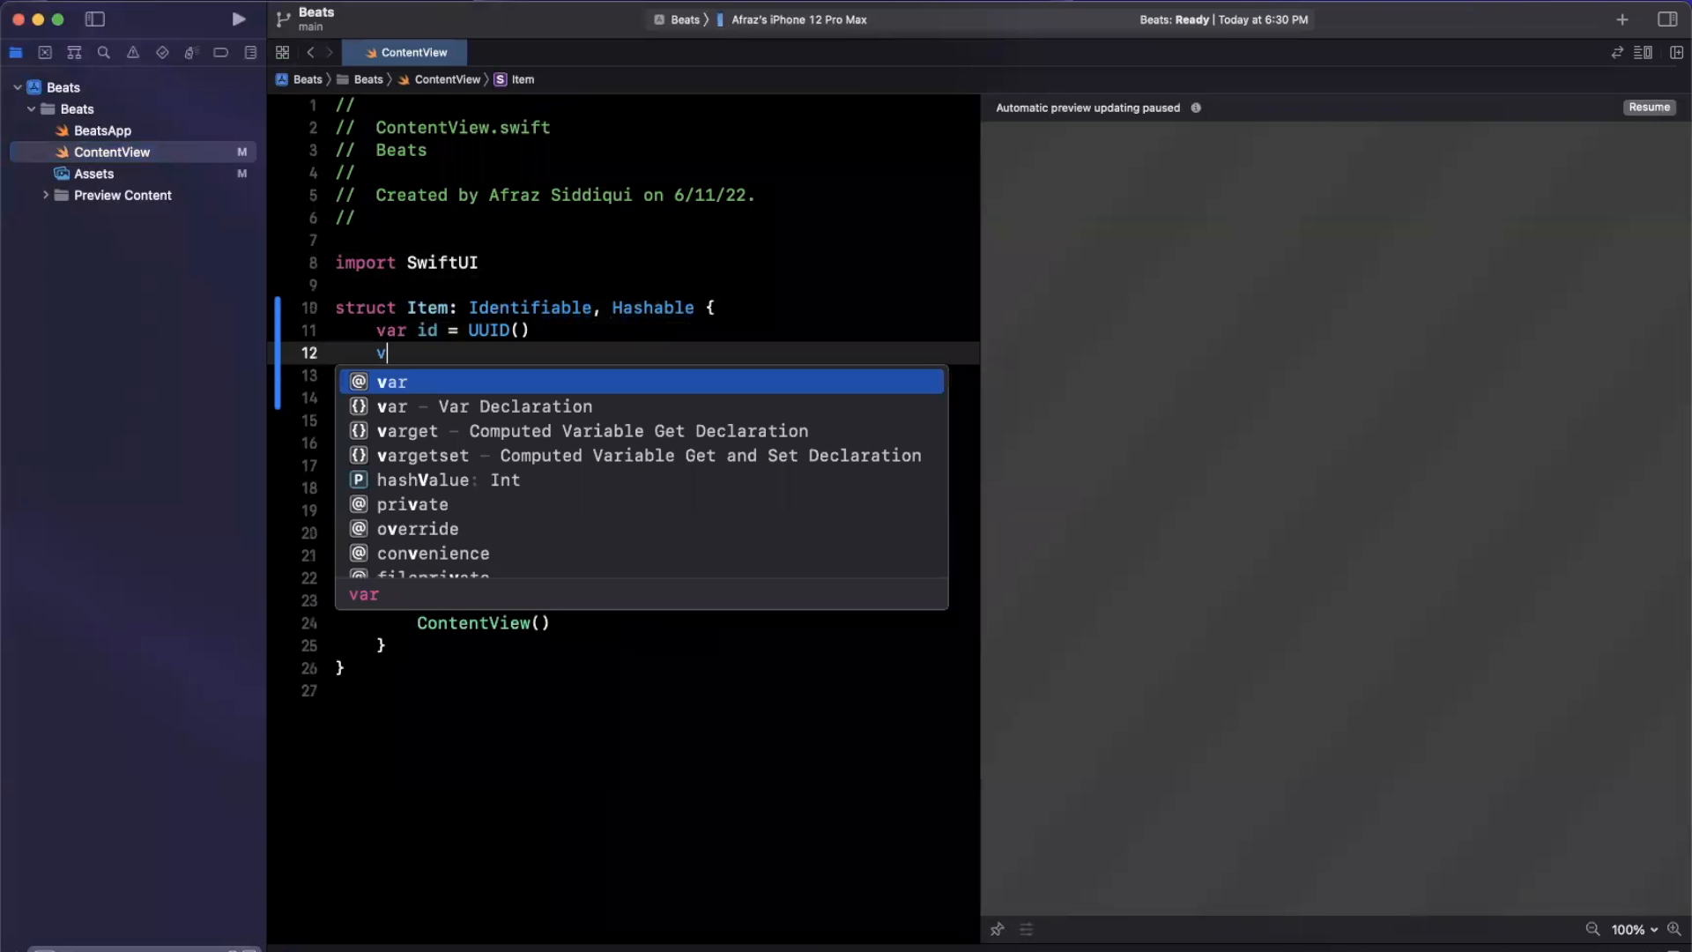
{"action": "type", "text": "let name: STring"}
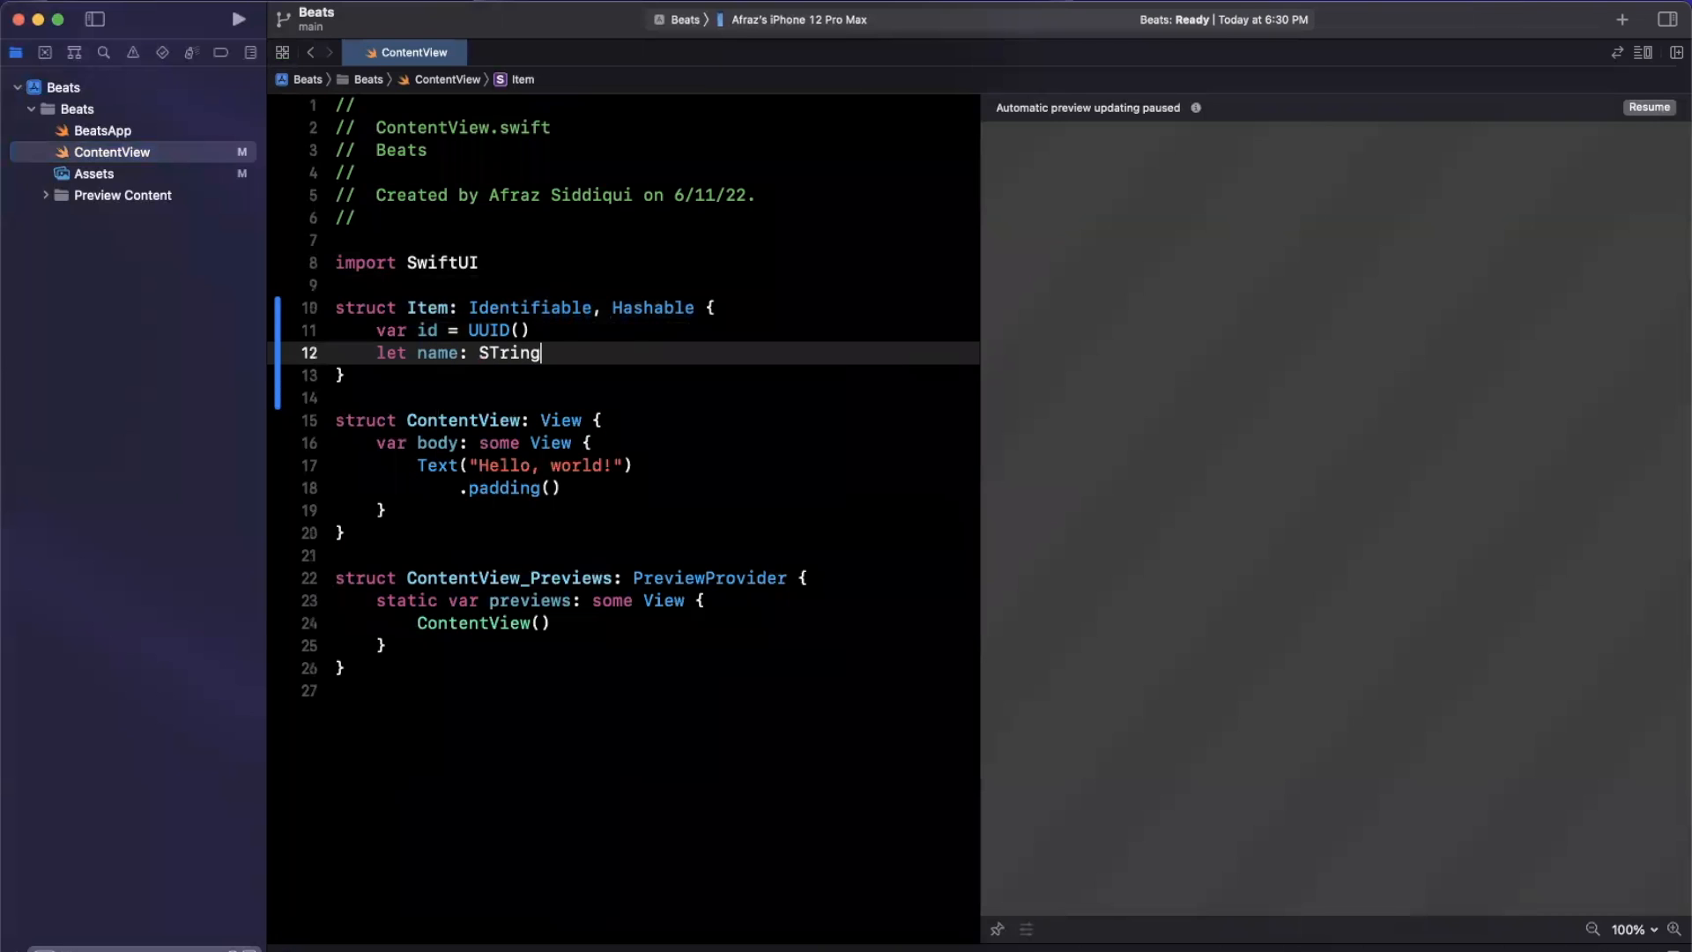
{"action": "key", "text": "Backspace"}
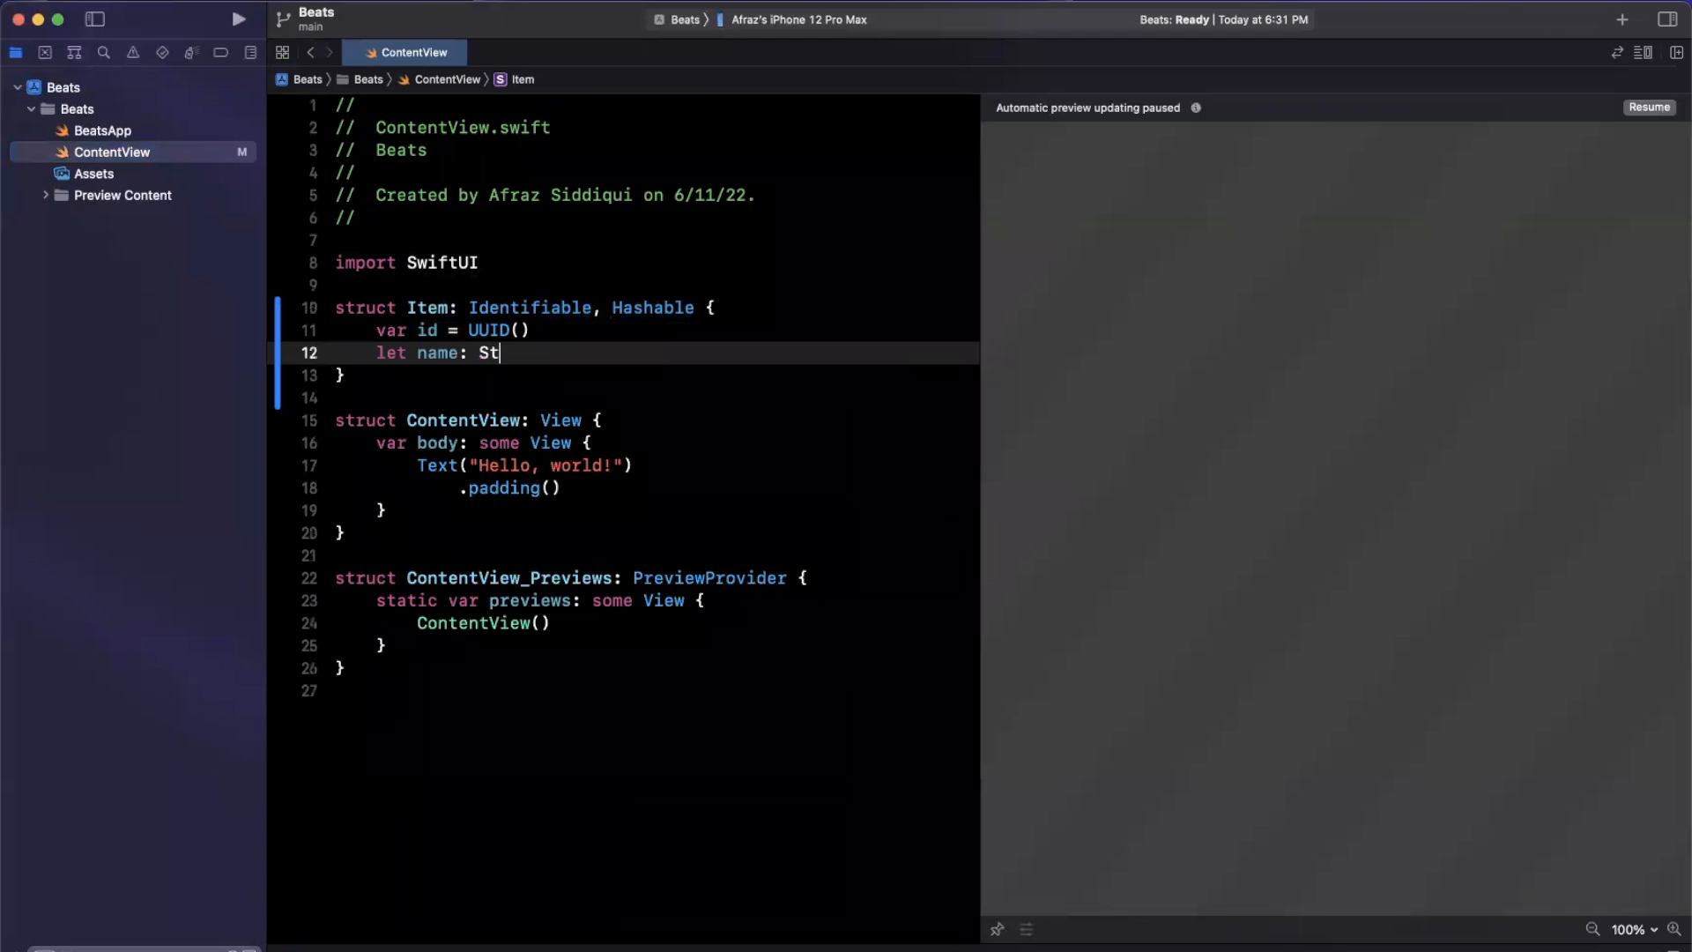
{"action": "type", "text": "ring"}
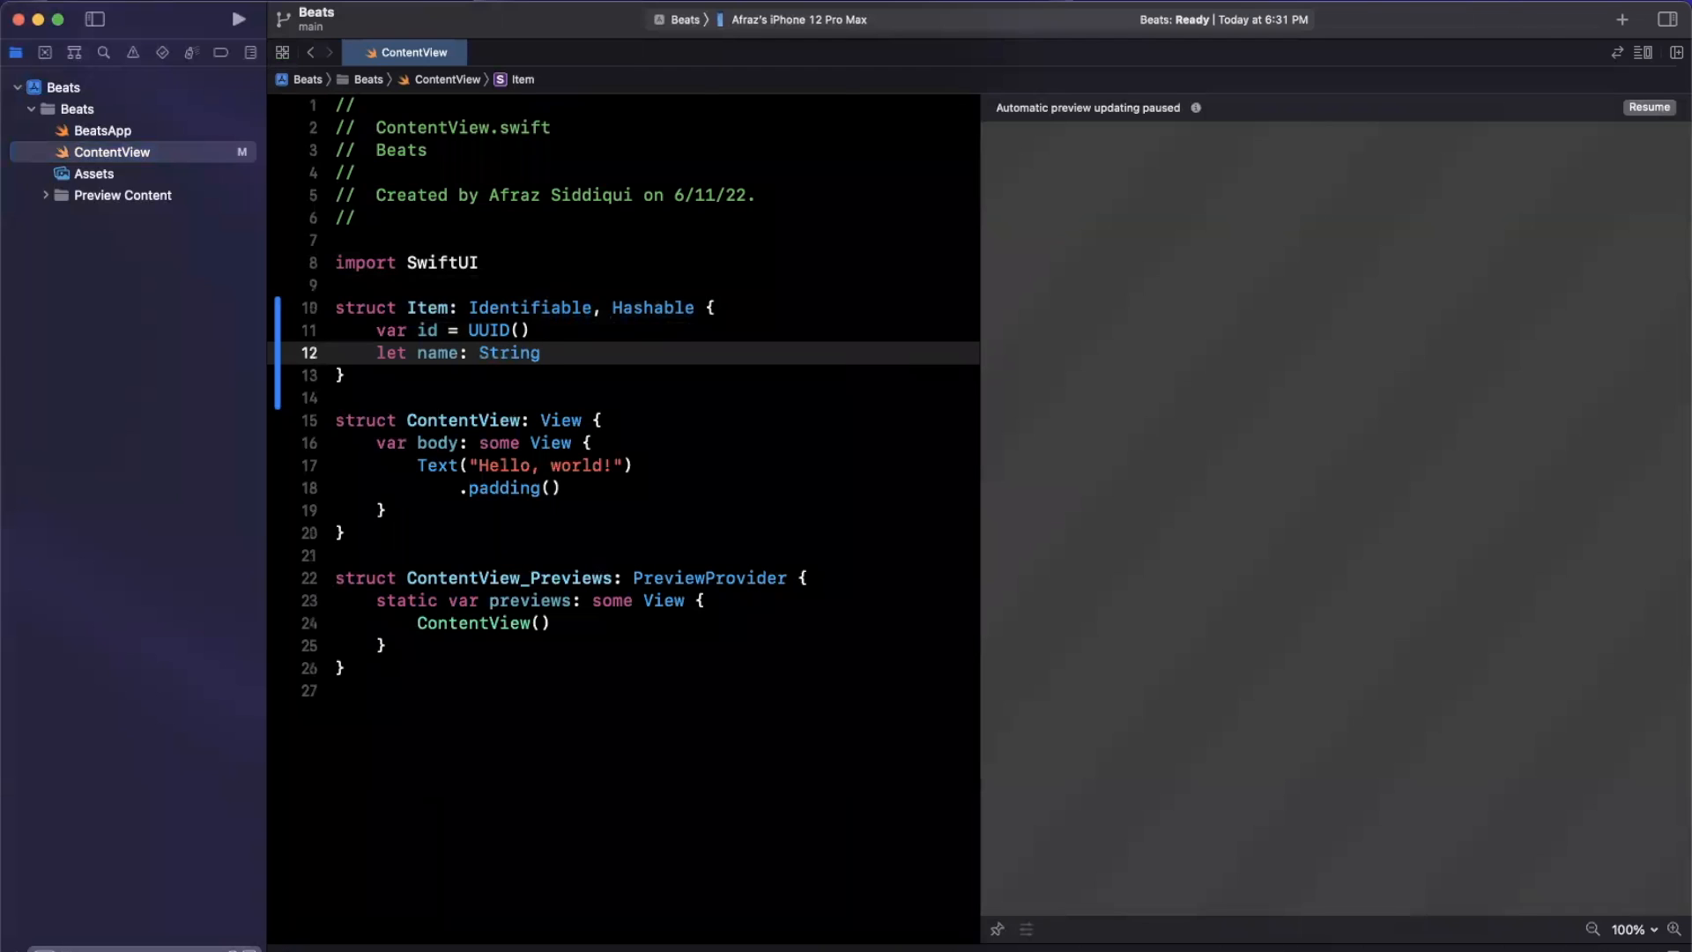
{"action": "left_click", "coordinate": [557, 352]}
{"action": "type", "text": "let"}
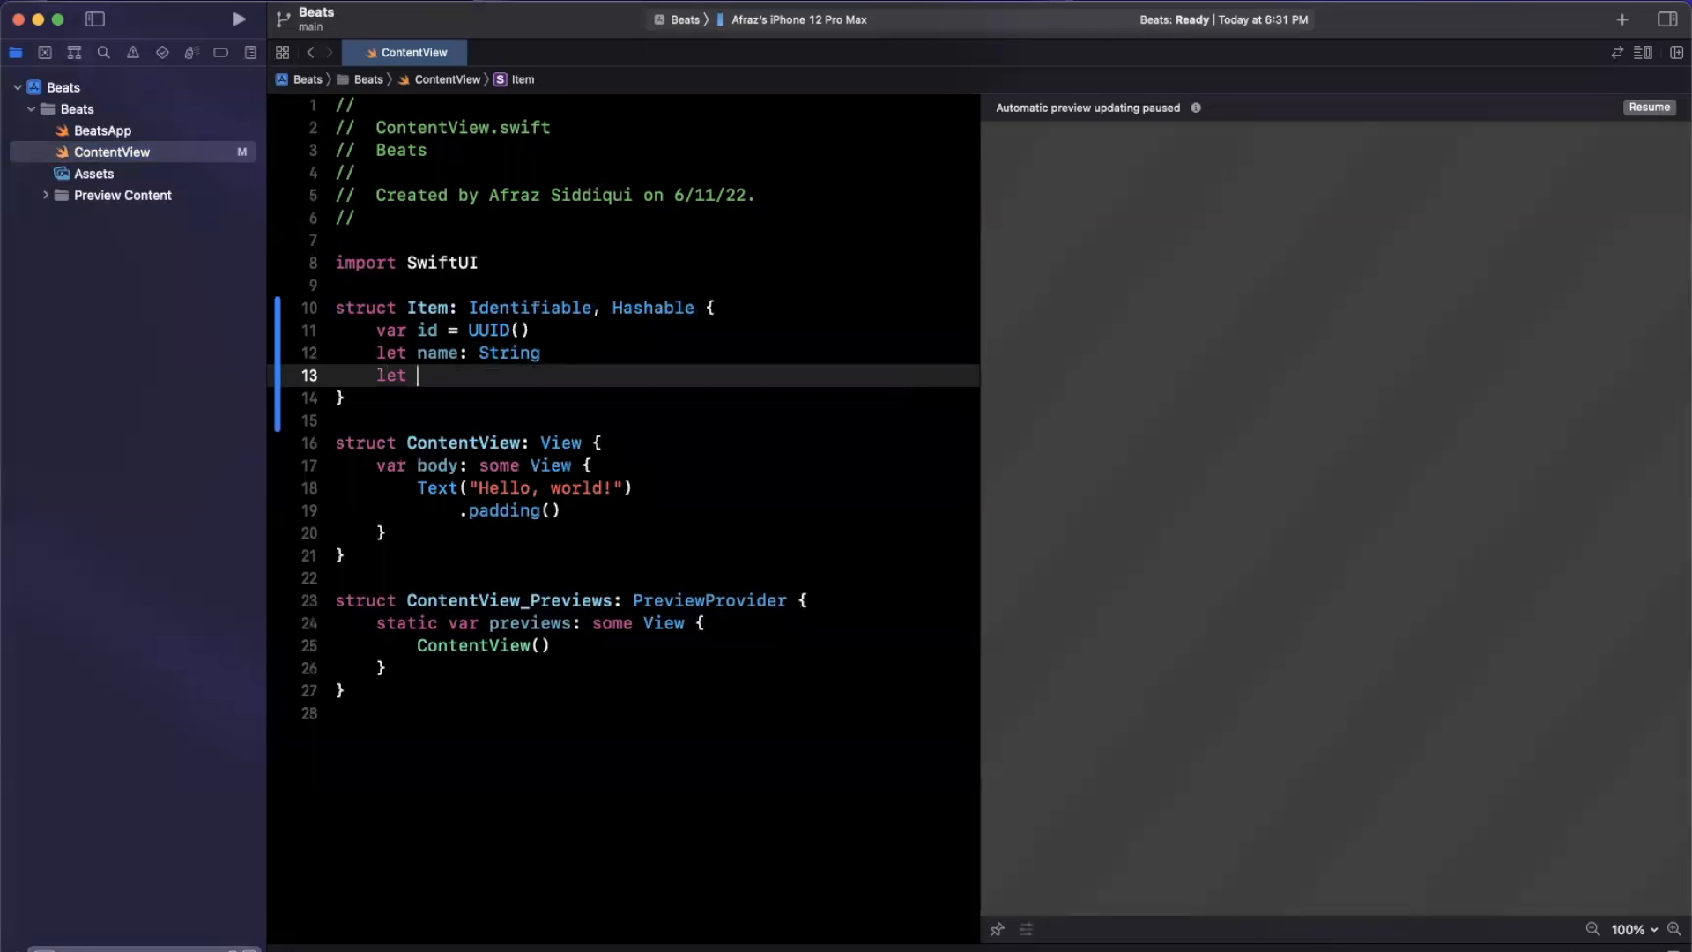
{"action": "type", "text": "artist: String"}
{"action": "type", "text": "let"}
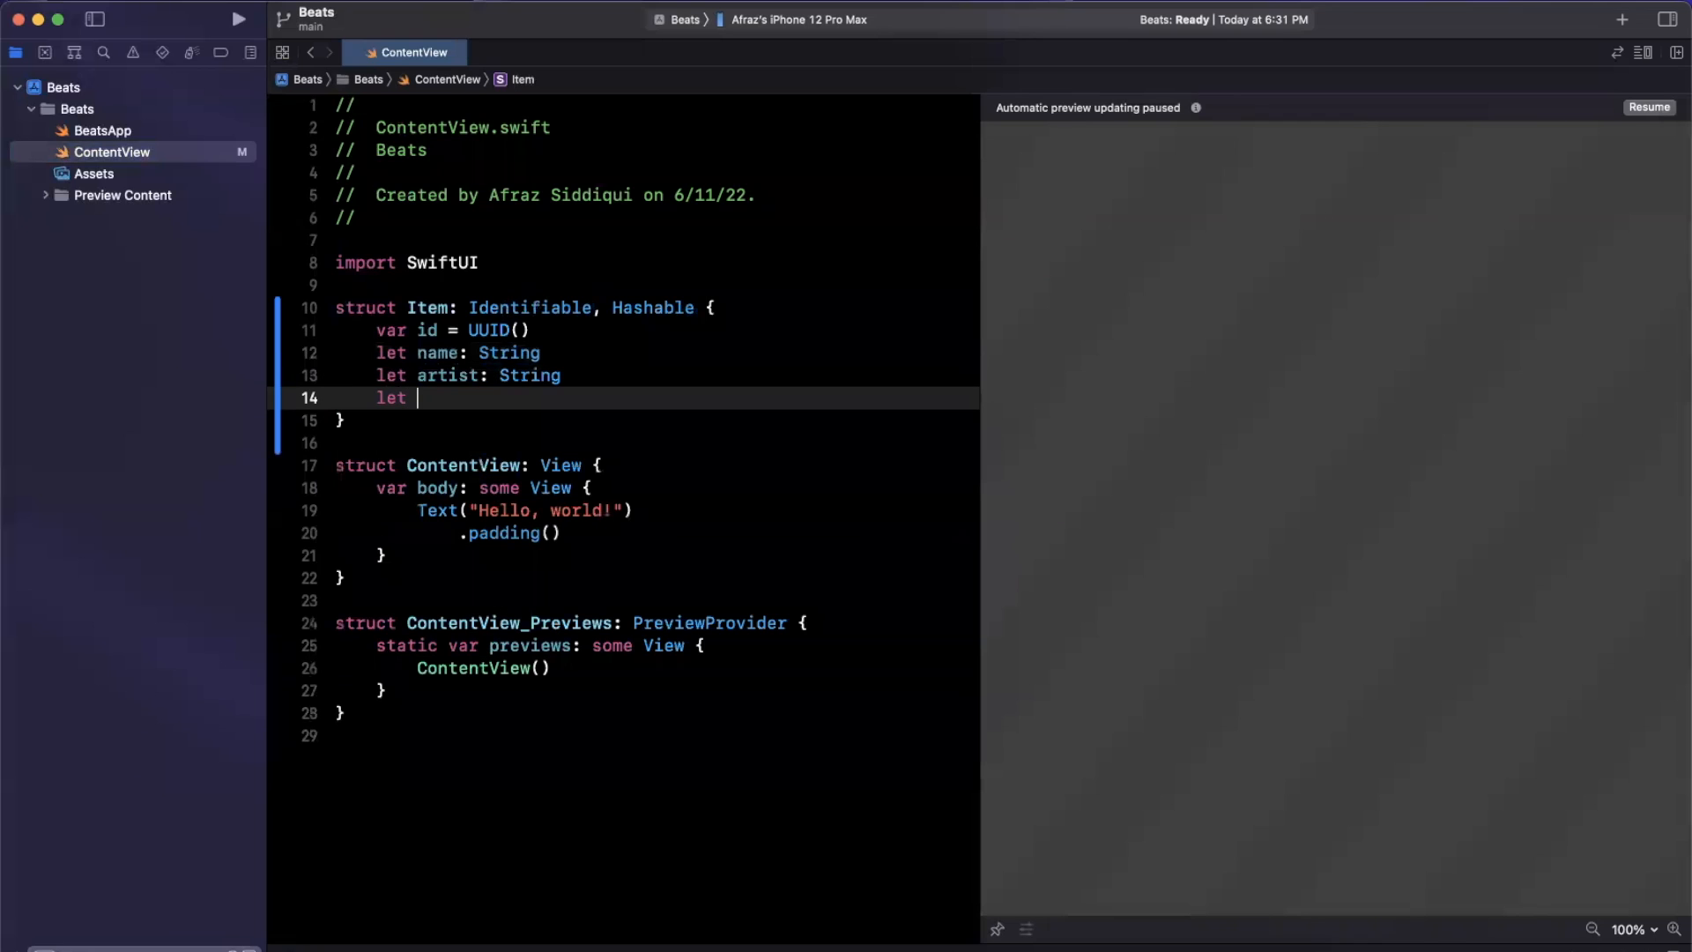
{"action": "type", "text": "imageUrl:"}
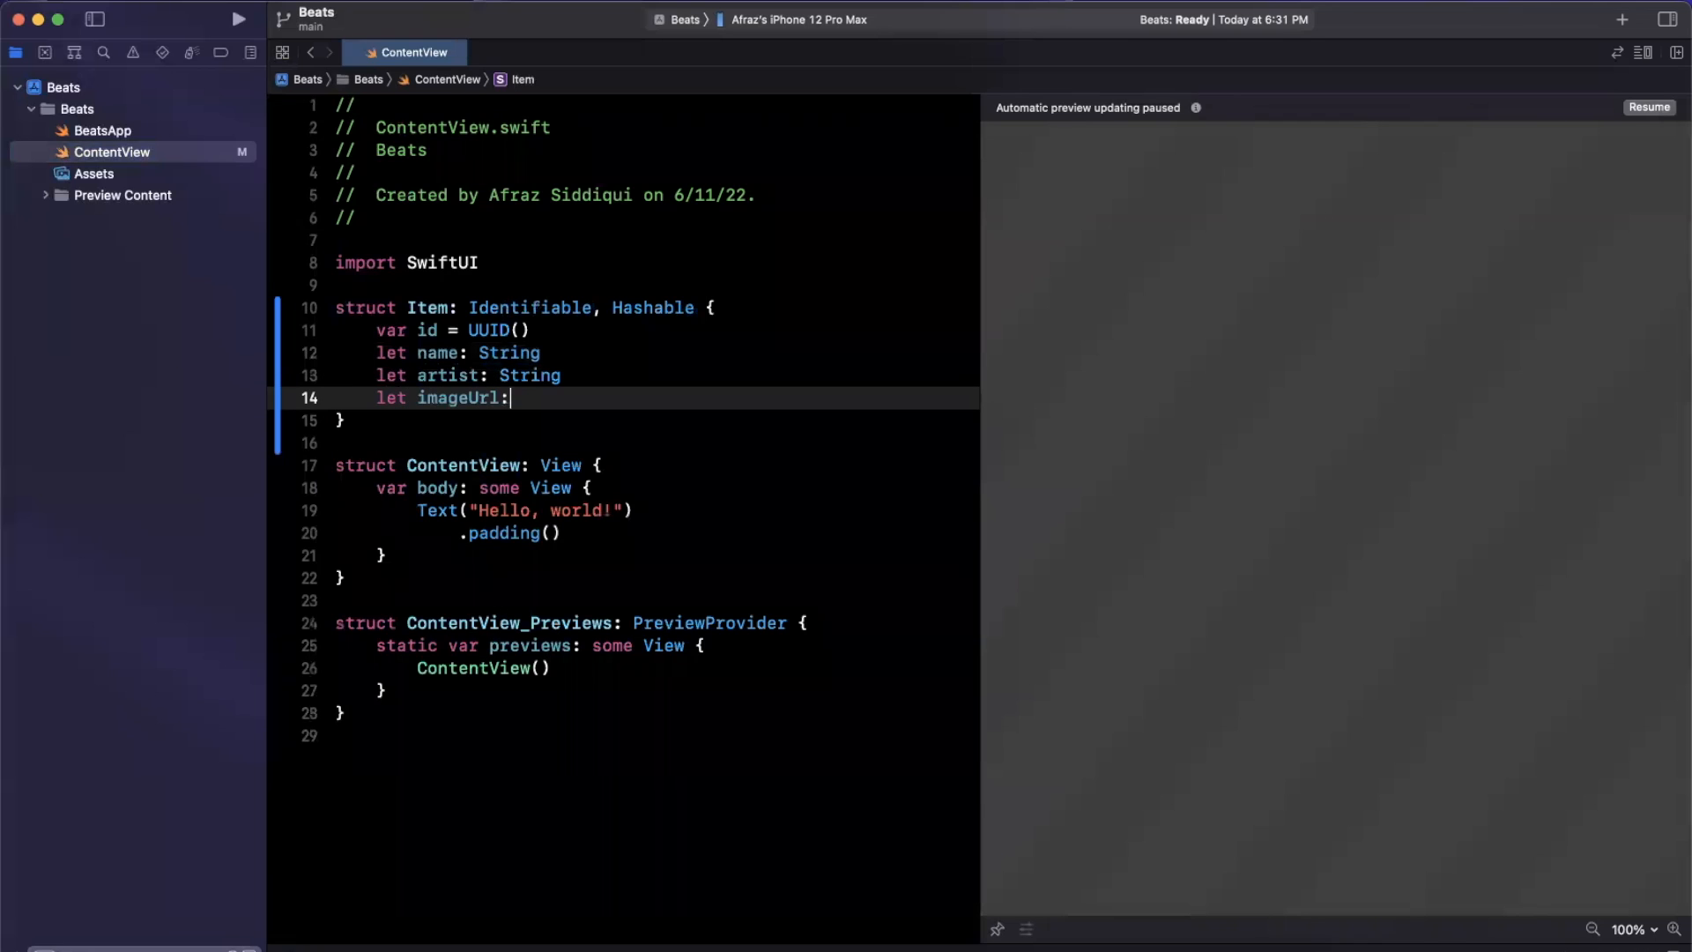
{"action": "type", "text": "URL?"}
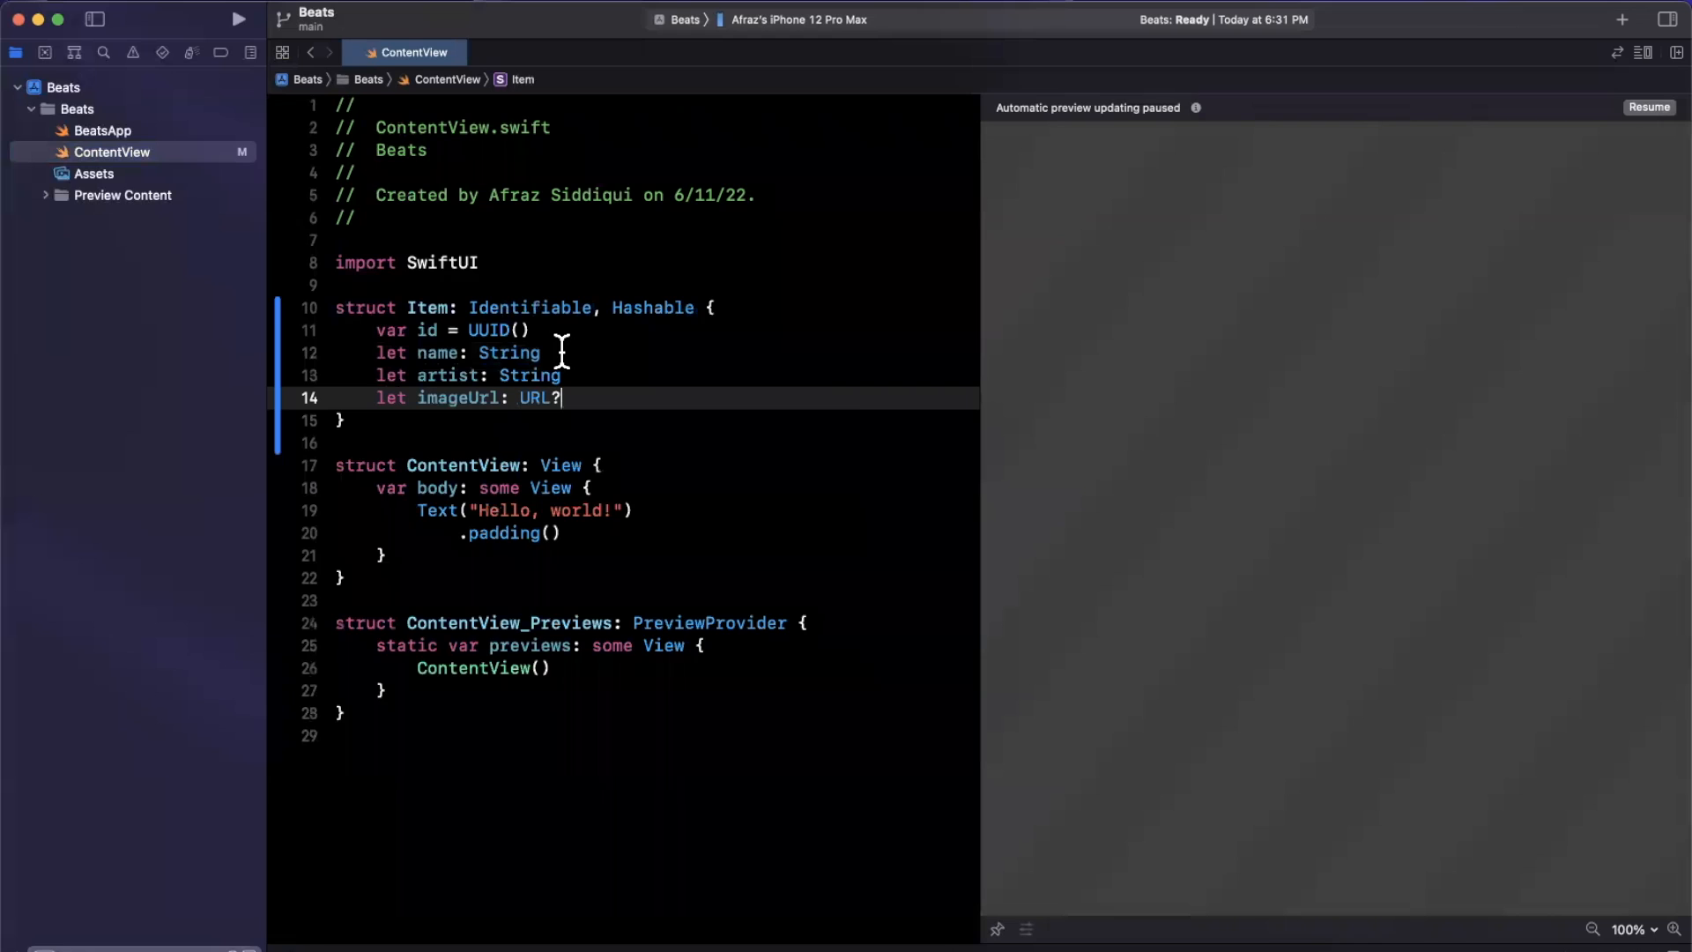
{"action": "scroll", "scroll_direction": "down", "scroll_amount": 3}
{"action": "type", "text": "@"}
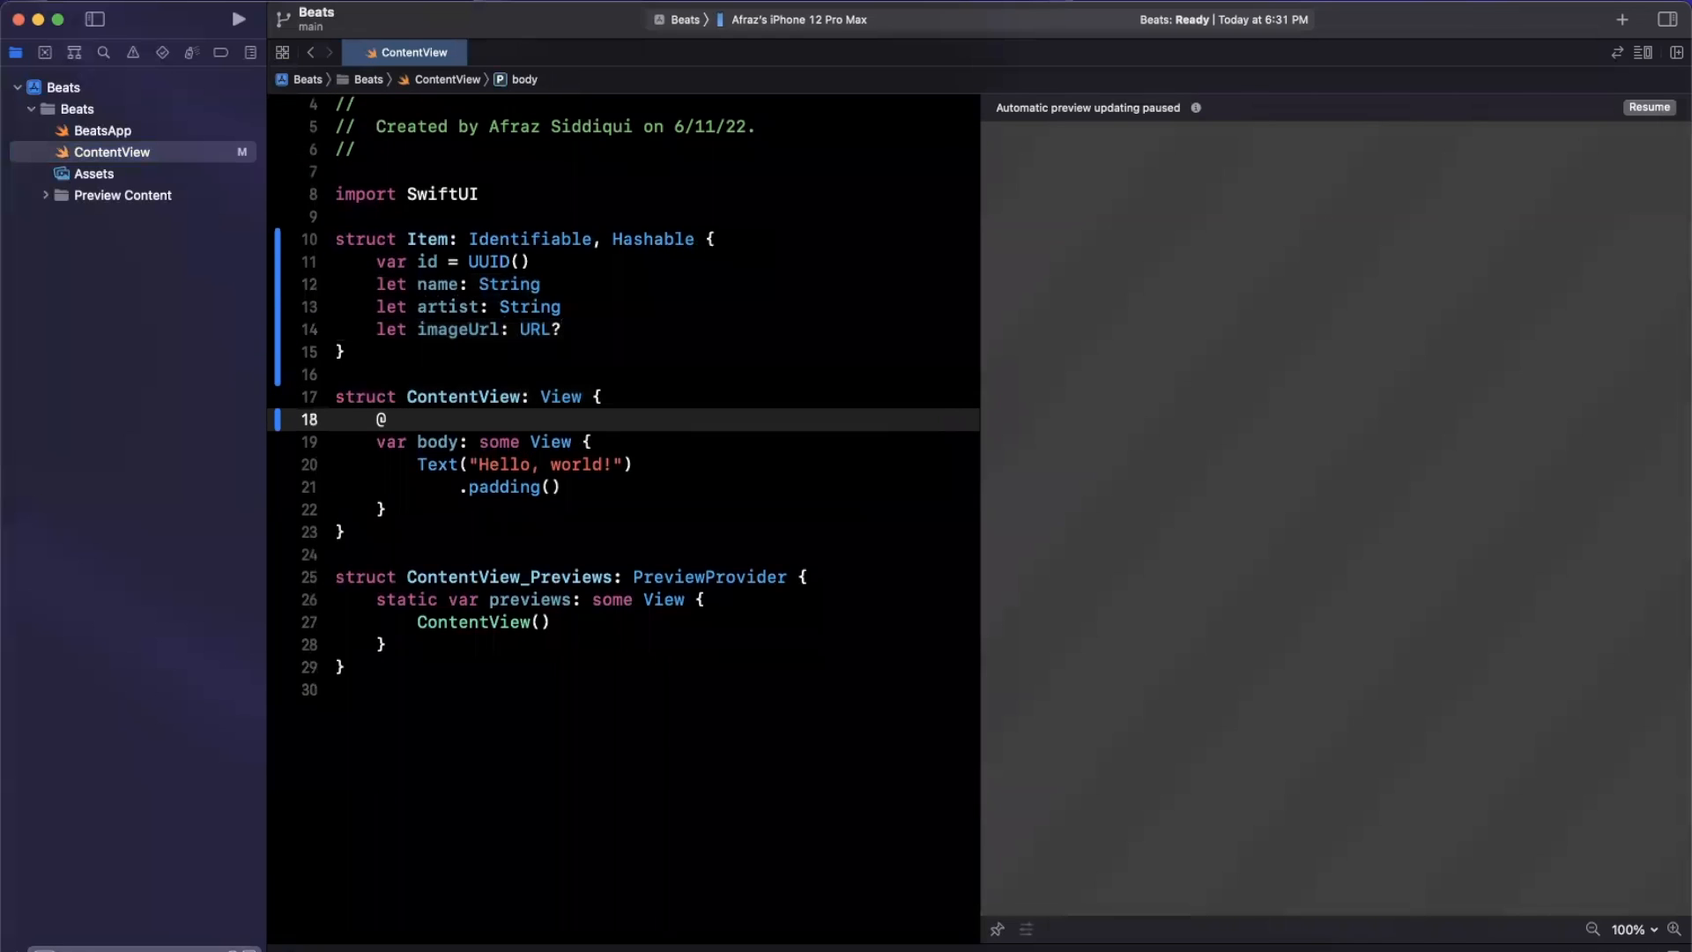
{"action": "type", "text": "State var son"}
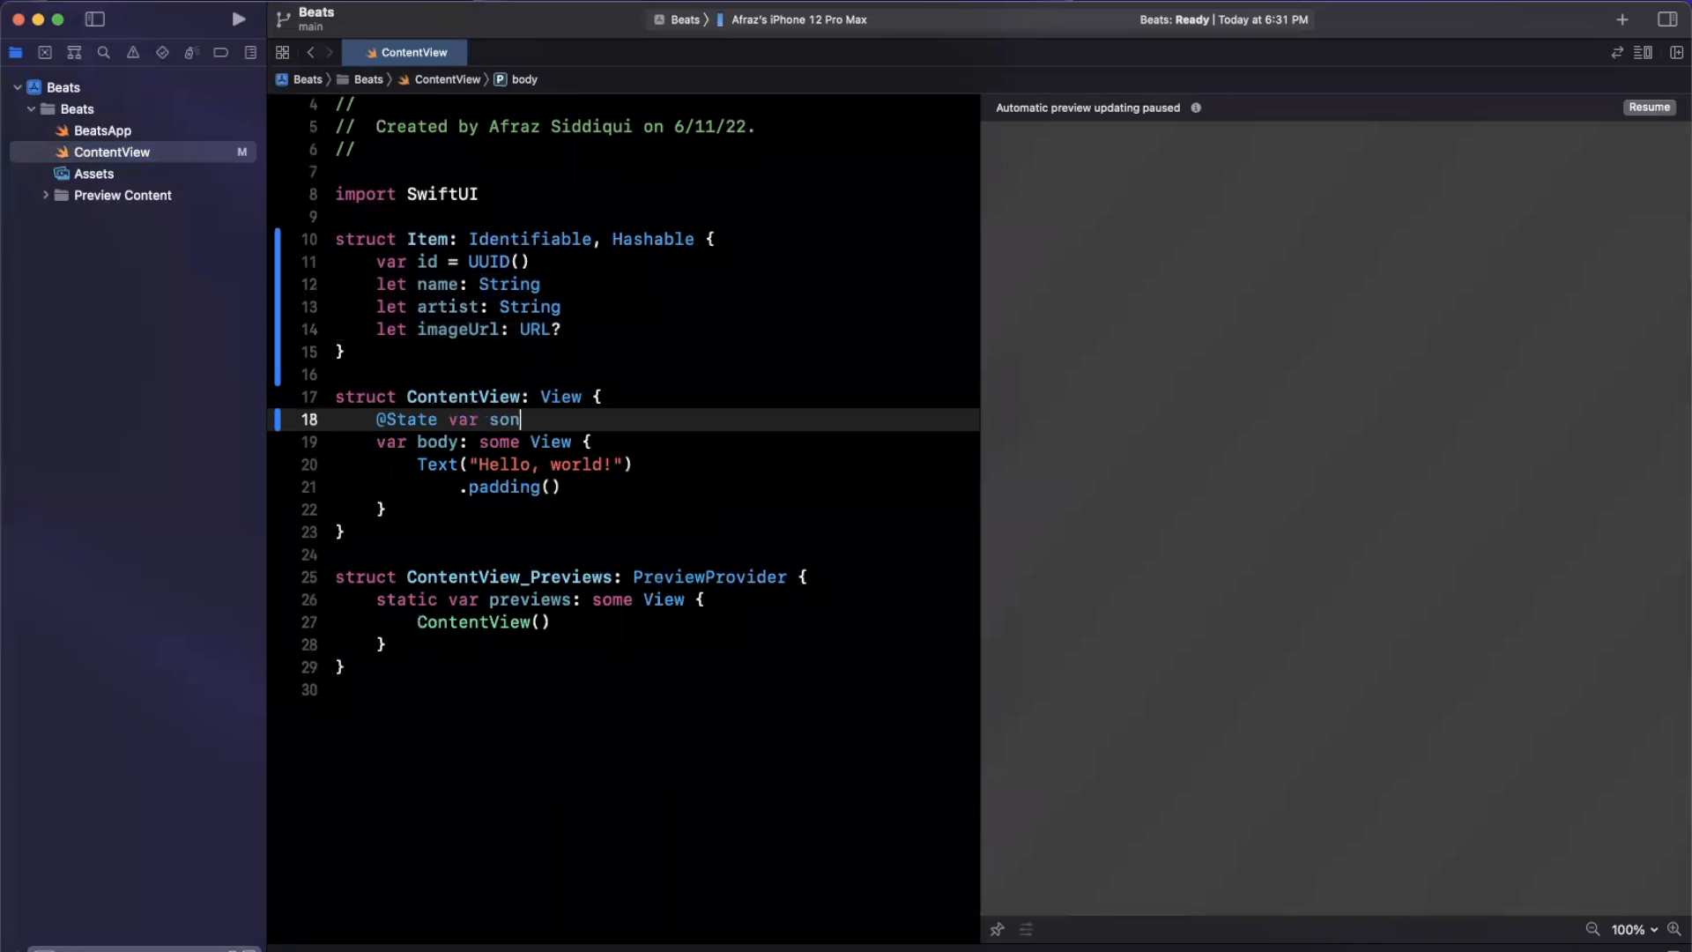
{"action": "type", "text": "gs = [Item]("}
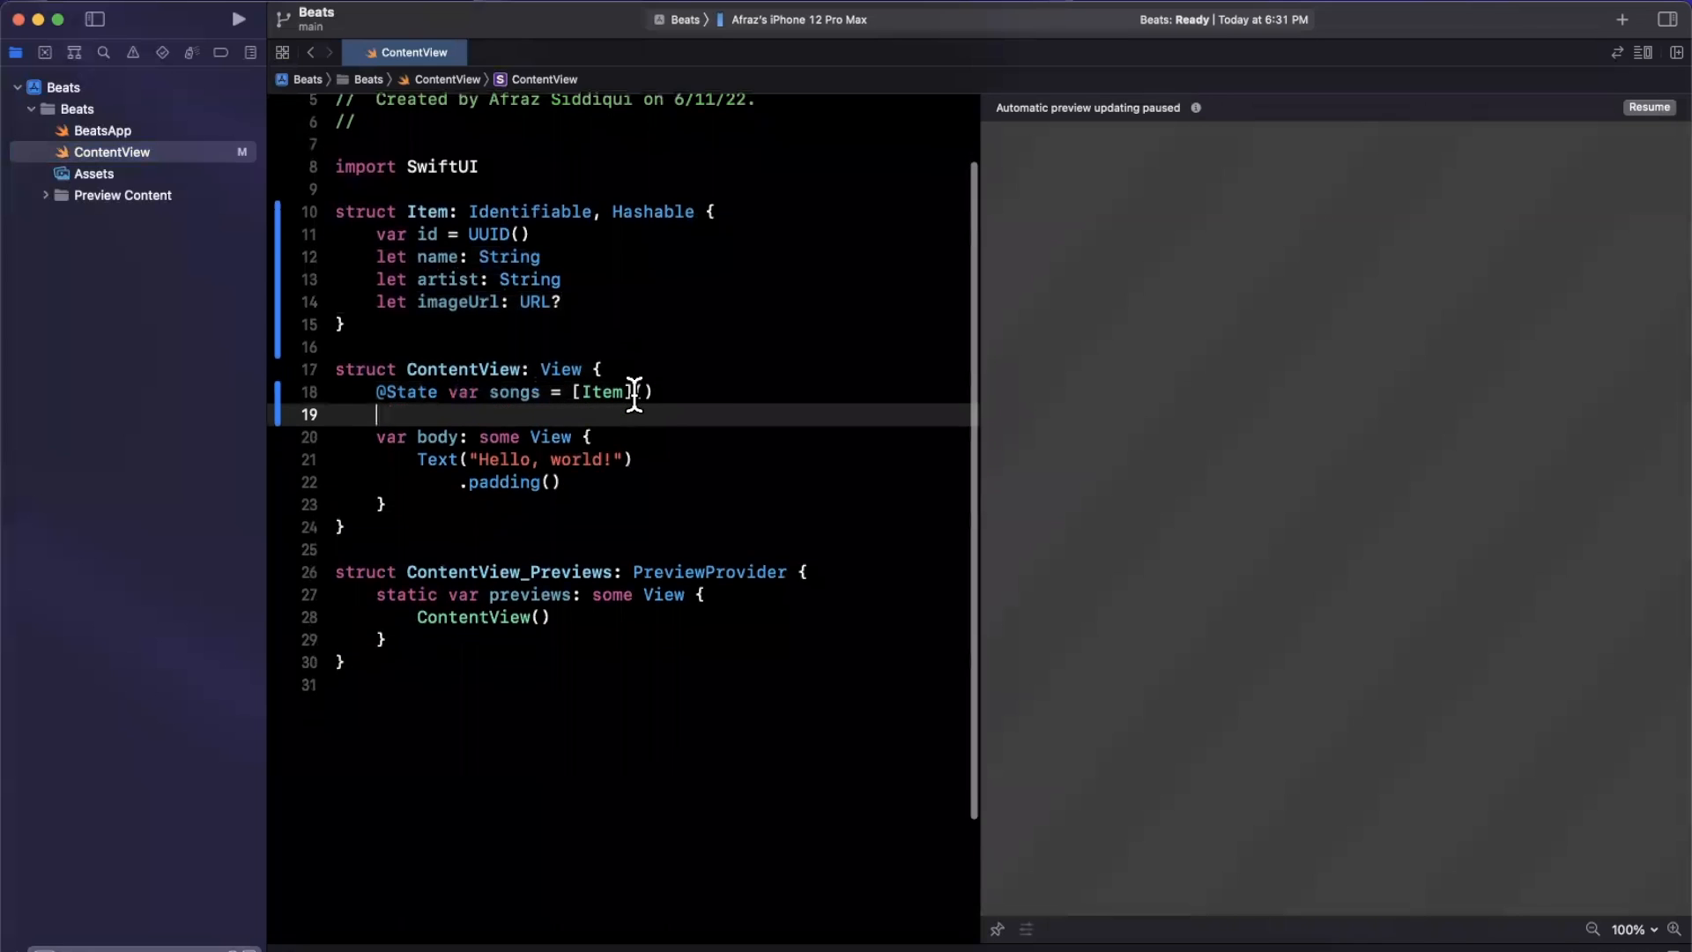
{"action": "type", "text": "V"}
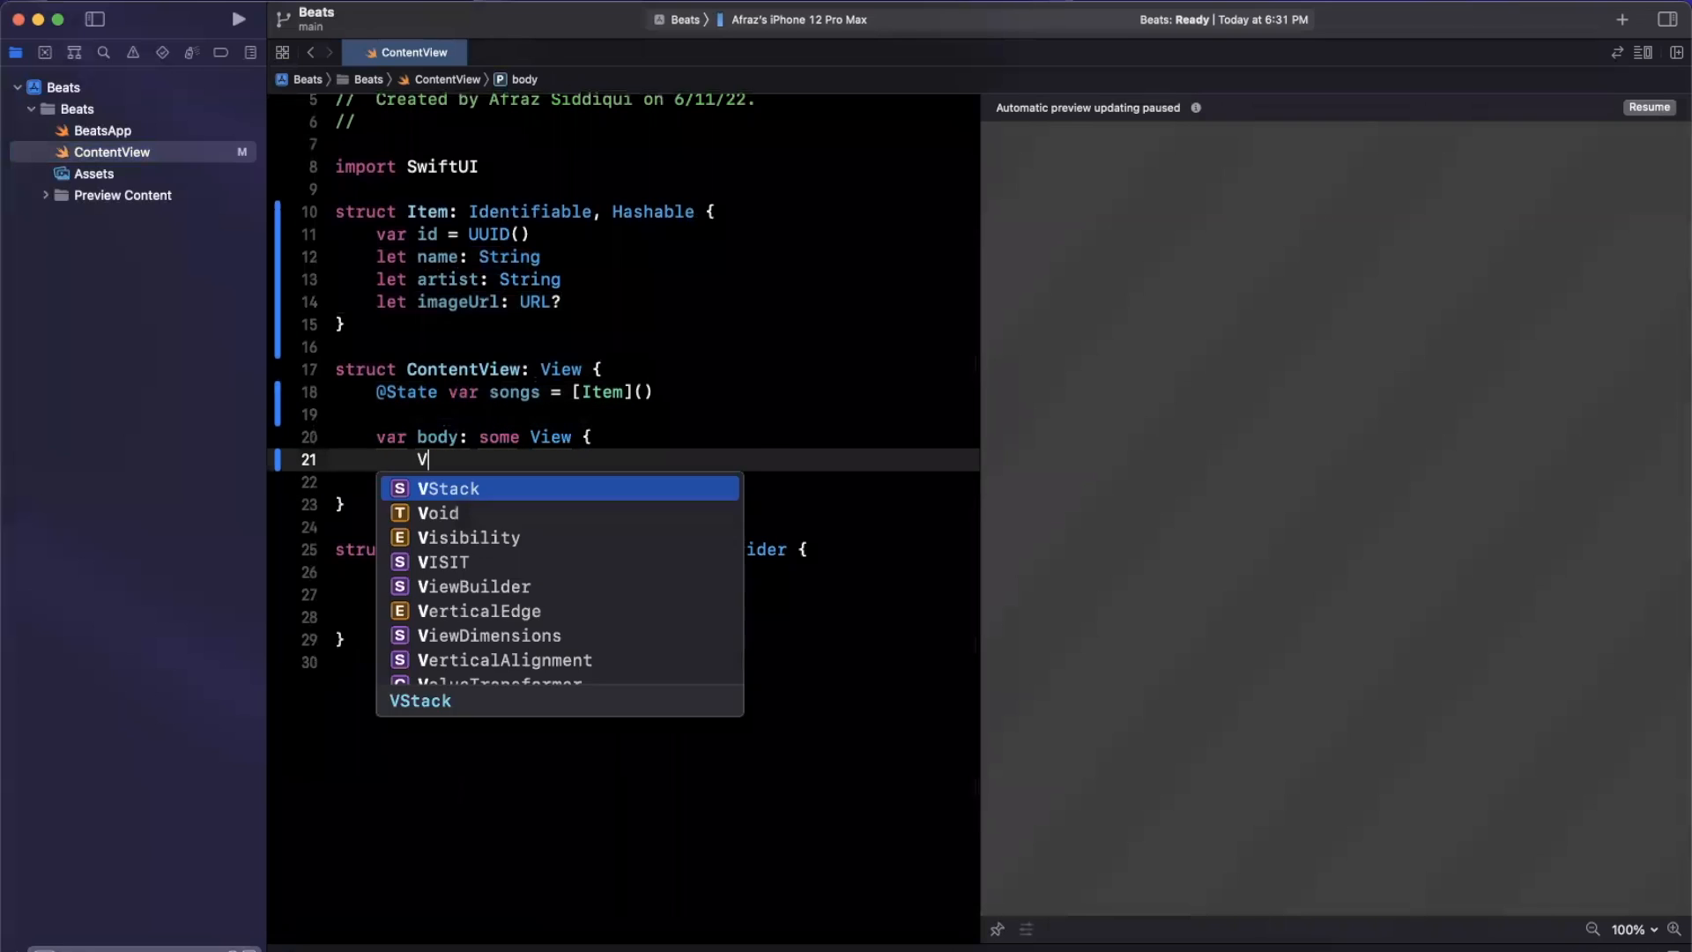
{"action": "type", "text": "NavigationView {"}
{"action": "type", "text": "List(songs) { song in"}
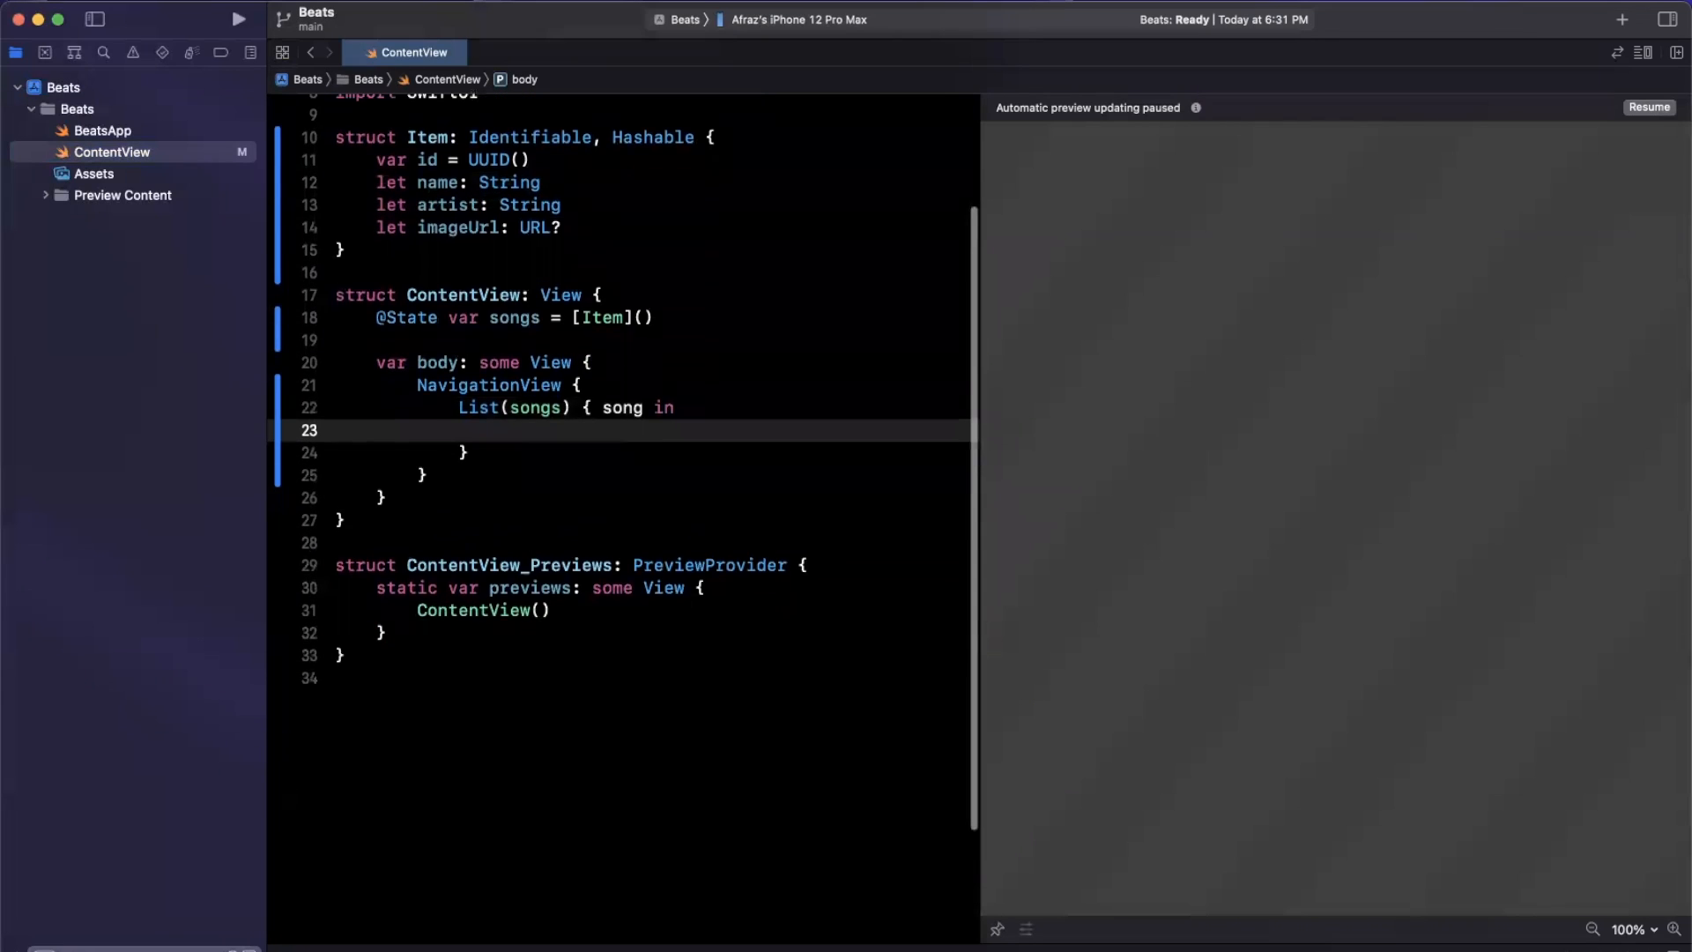
{"action": "type", "text": "HStack {"}
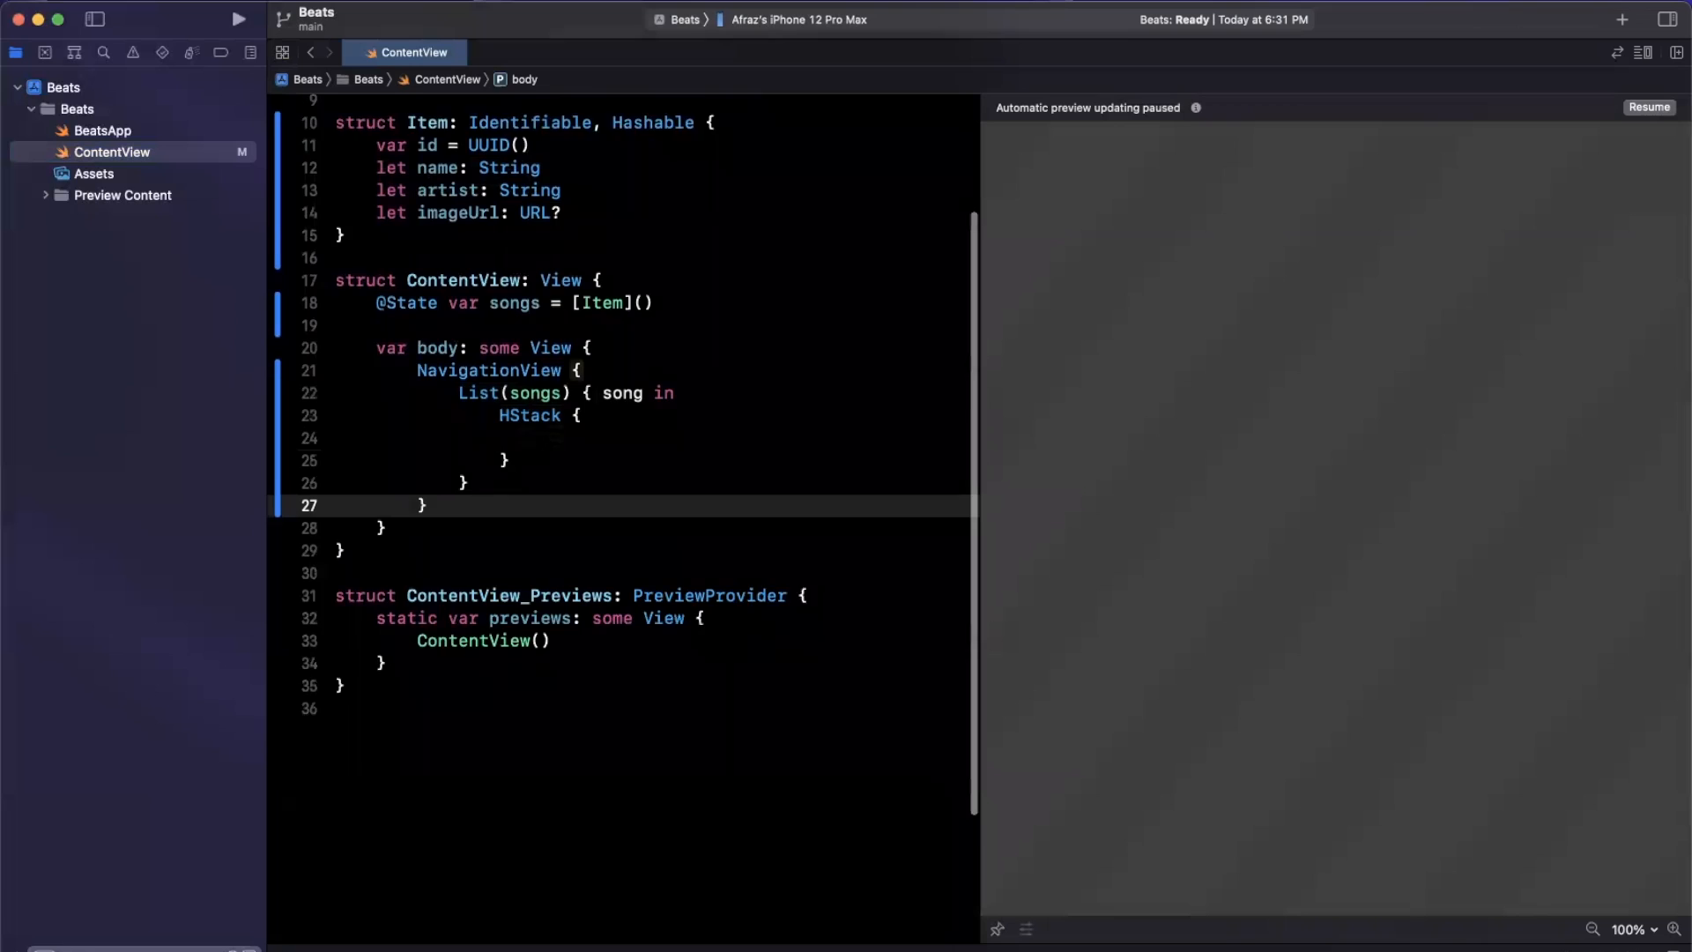
Step: Call fetchMusic() in .onAppear and declare an empty private func fetchMusic()
{"action": "type", "text": "."}
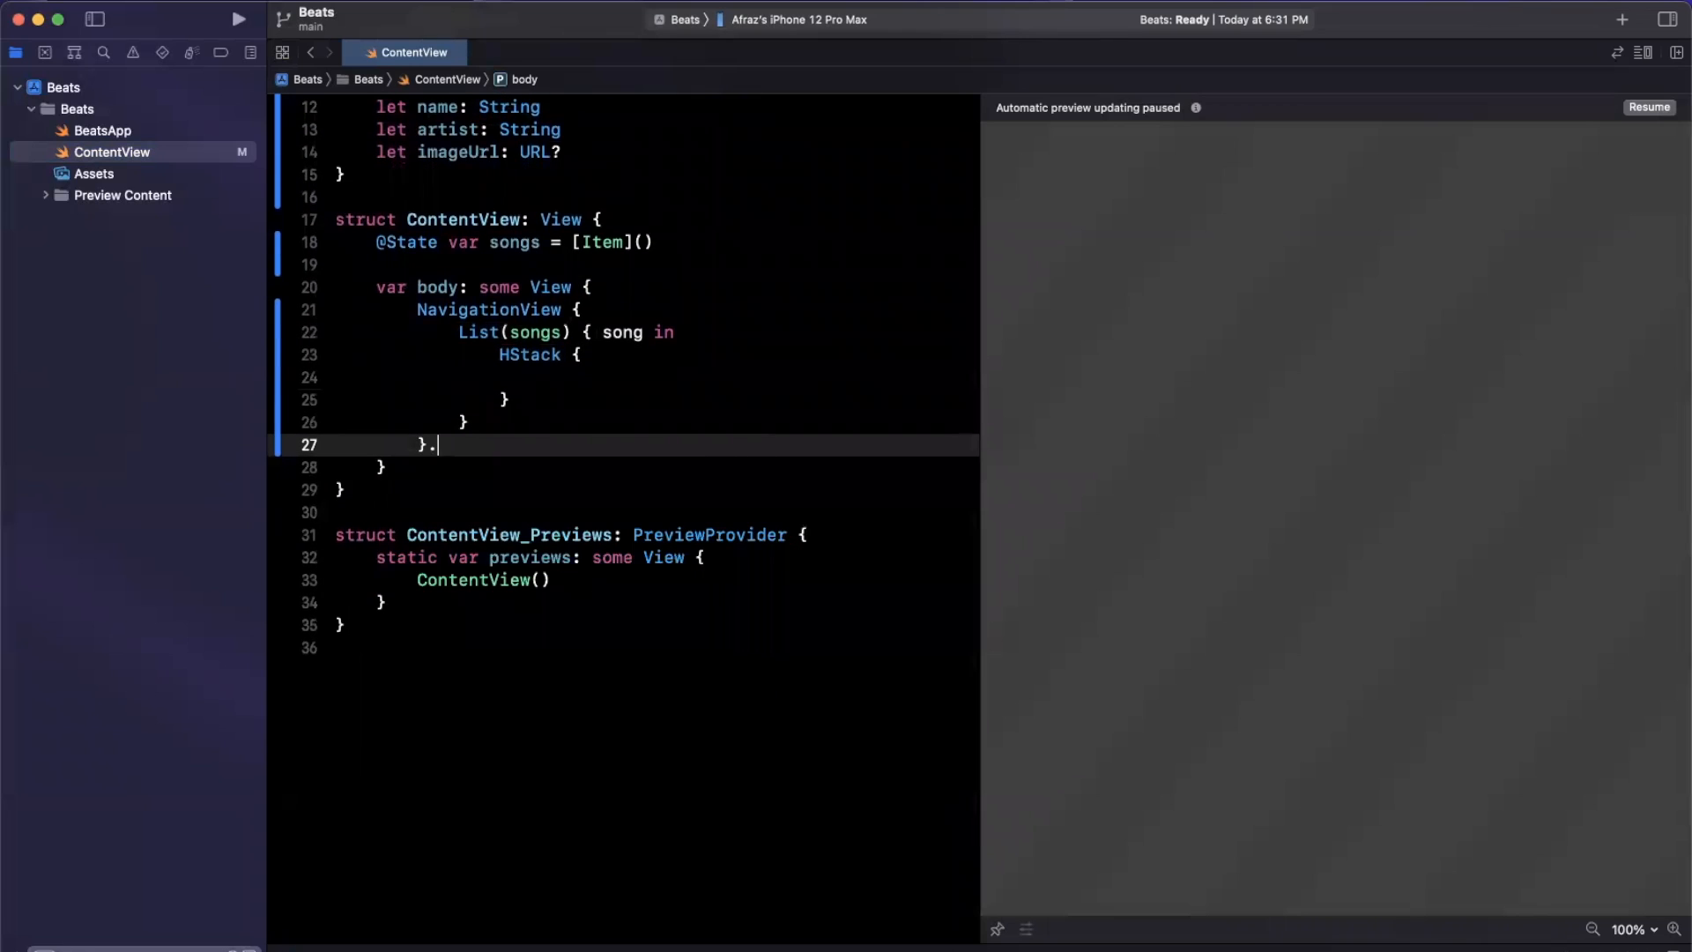
{"action": "key", "text": "backspace"}
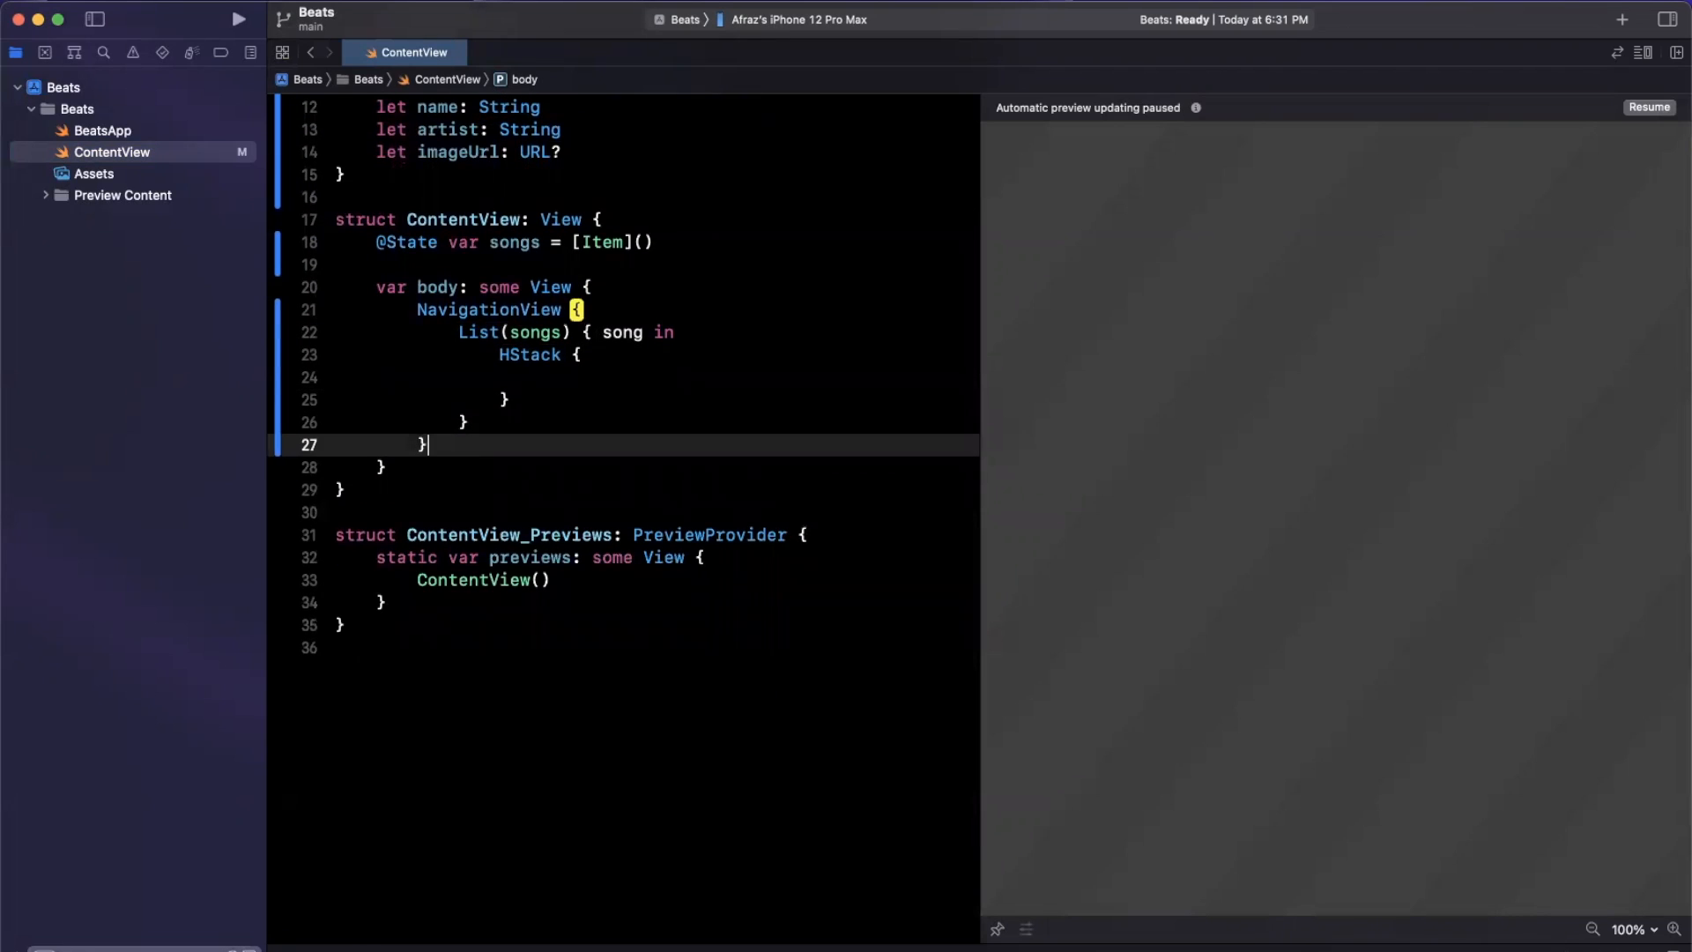
{"action": "type", "text": ".onAppear {"}
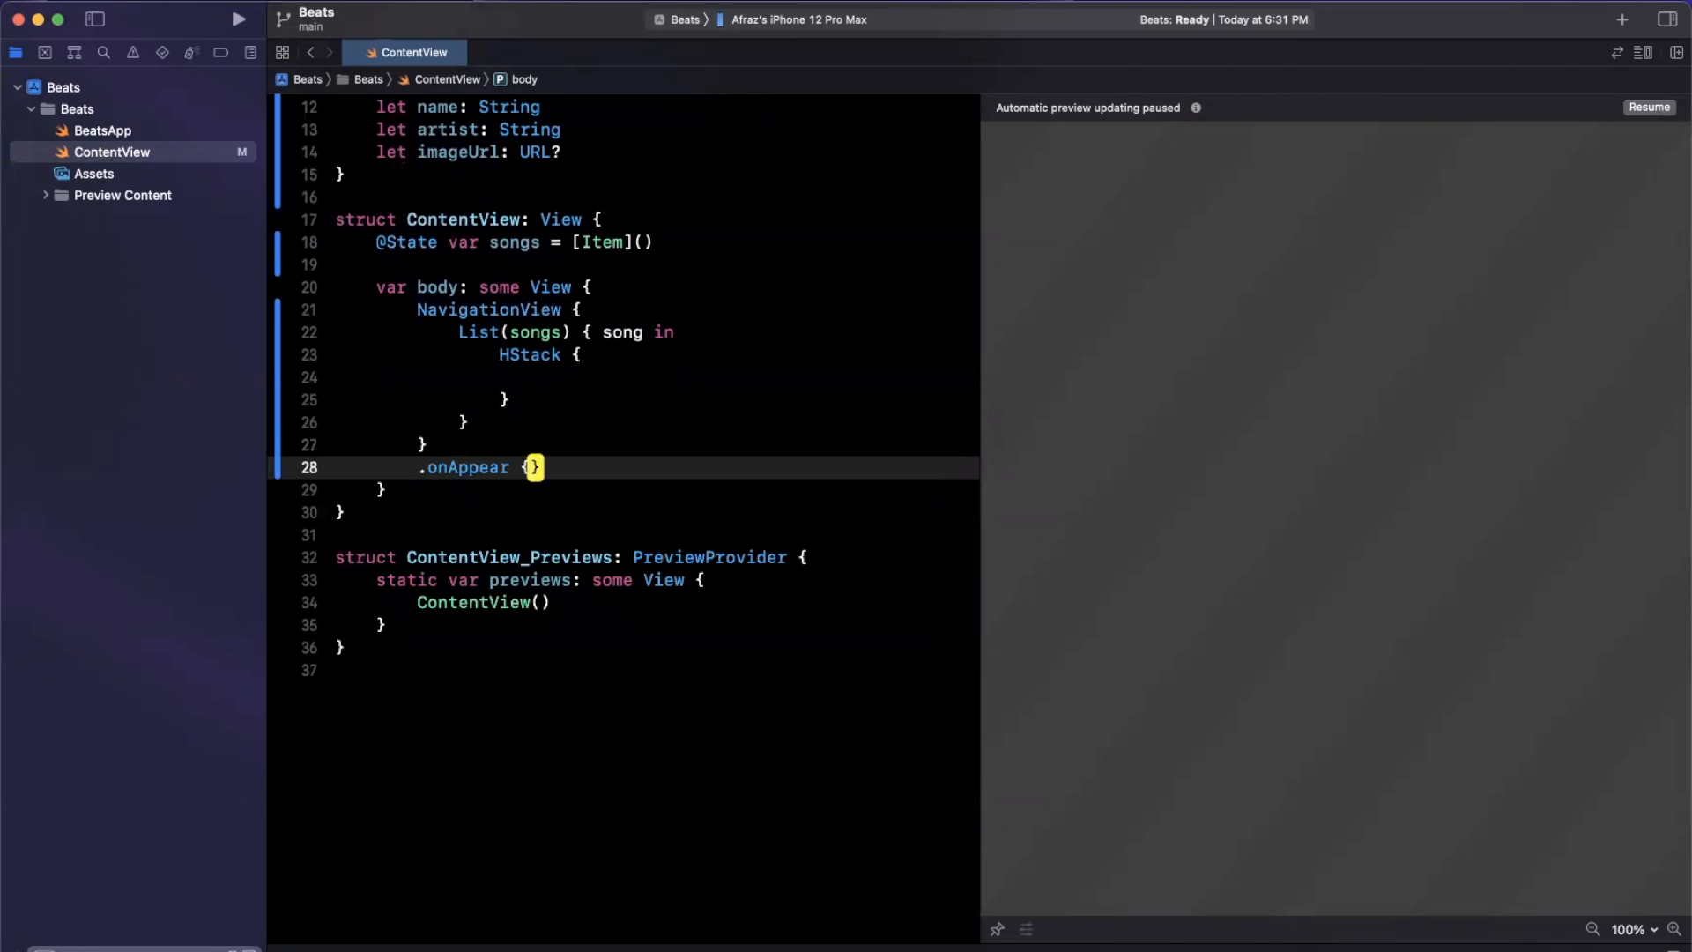
{"action": "type", "text": "fetchMusic()"}
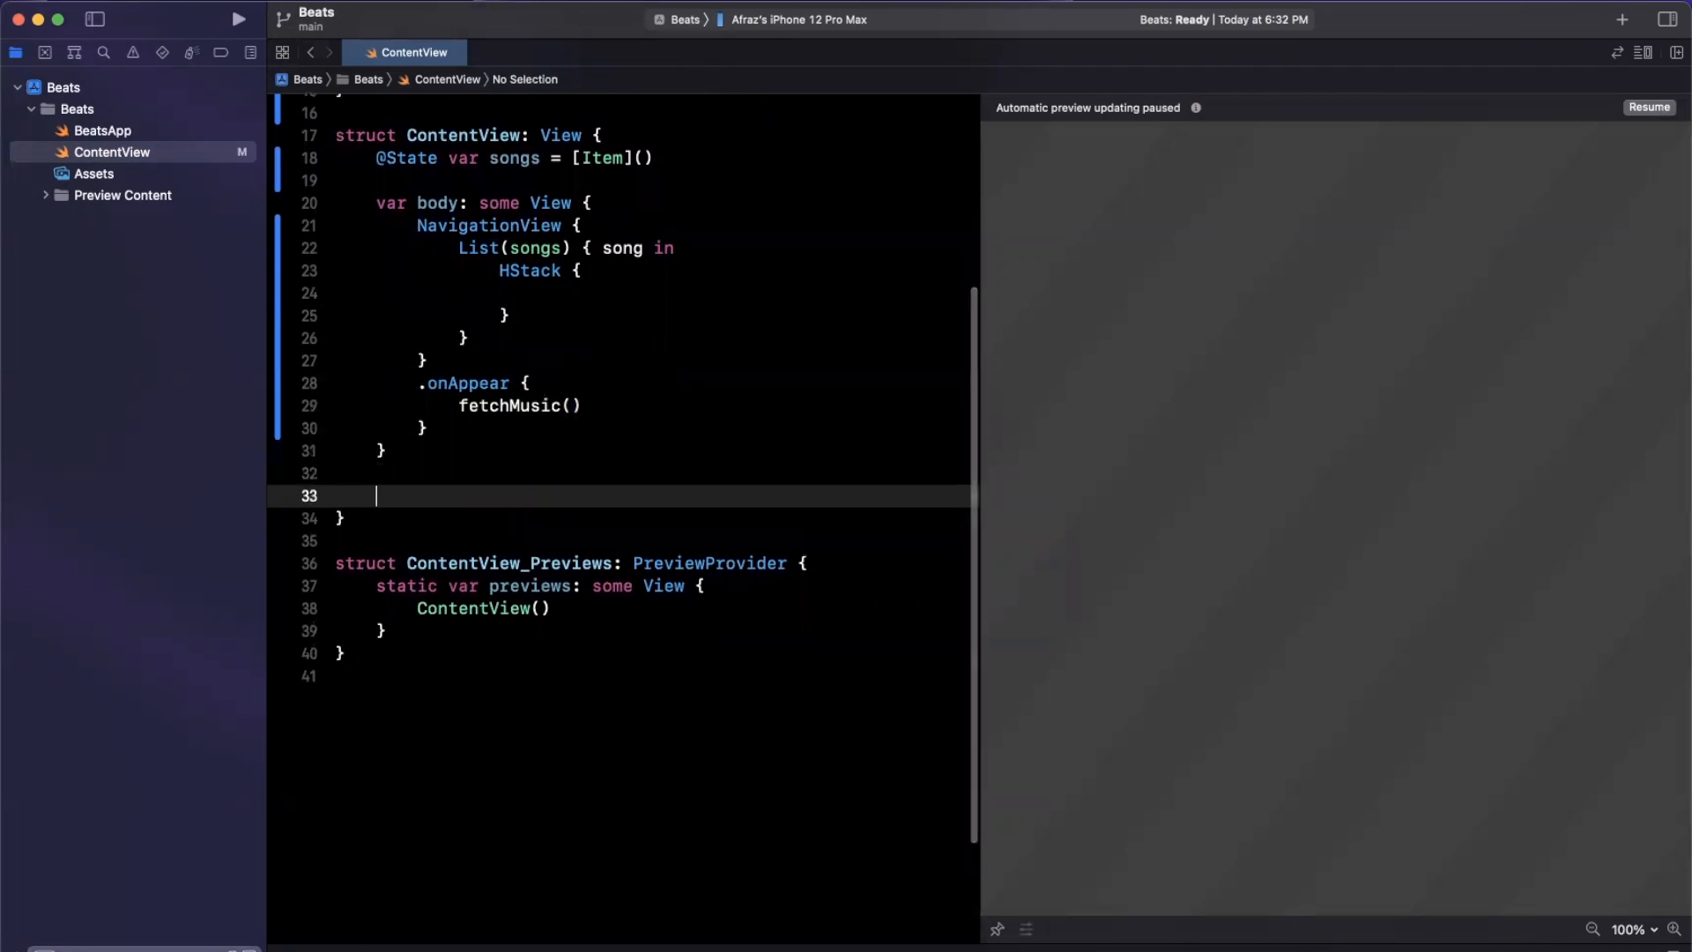
{"action": "type", "text": "private func fetchMusic() {"}
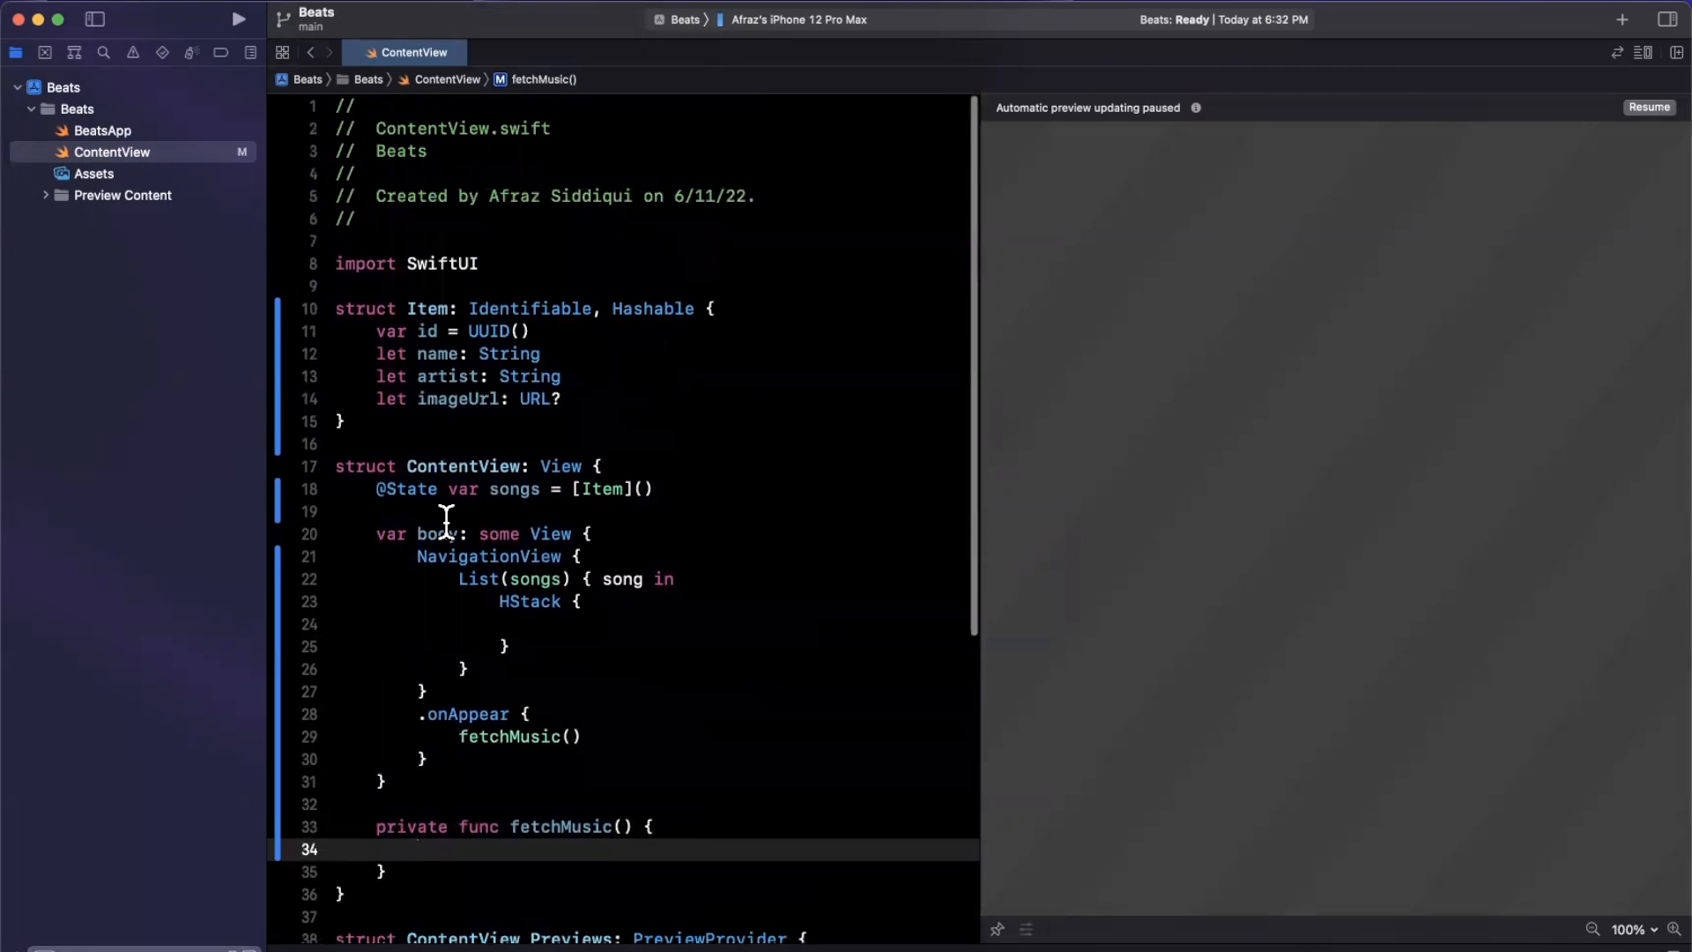
Step: Add import MusicKit above import SwiftUI
{"action": "scroll", "scroll_direction": "down", "scroll_amount": 3}
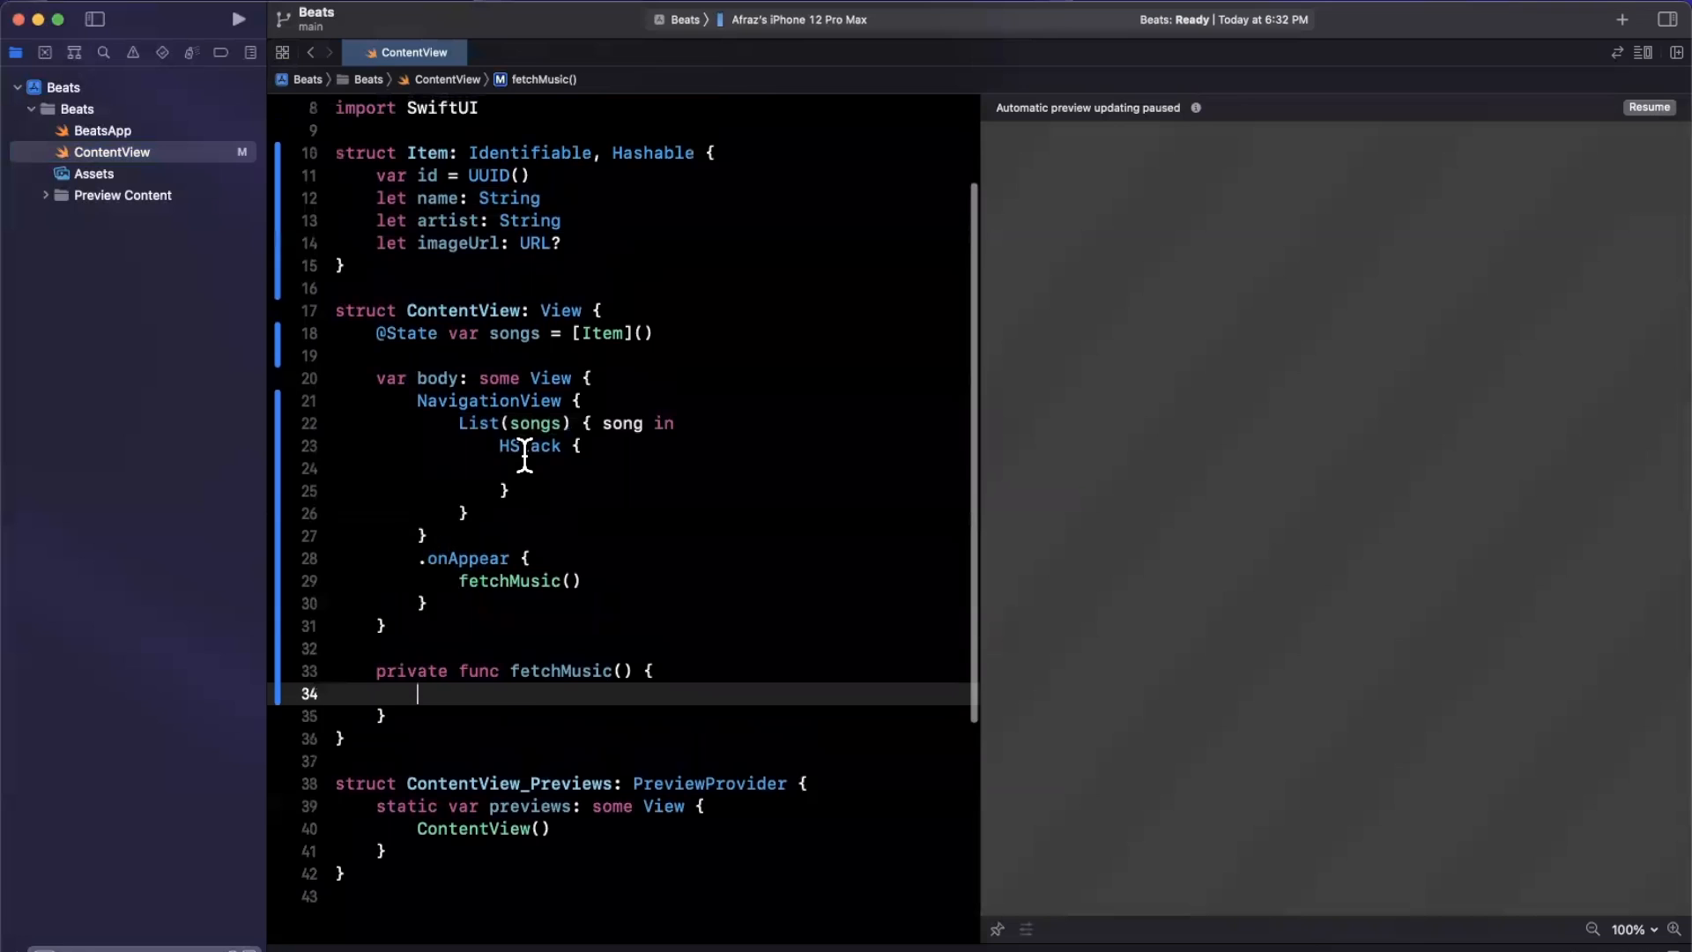
{"action": "left_click", "coordinate": [521, 537]}
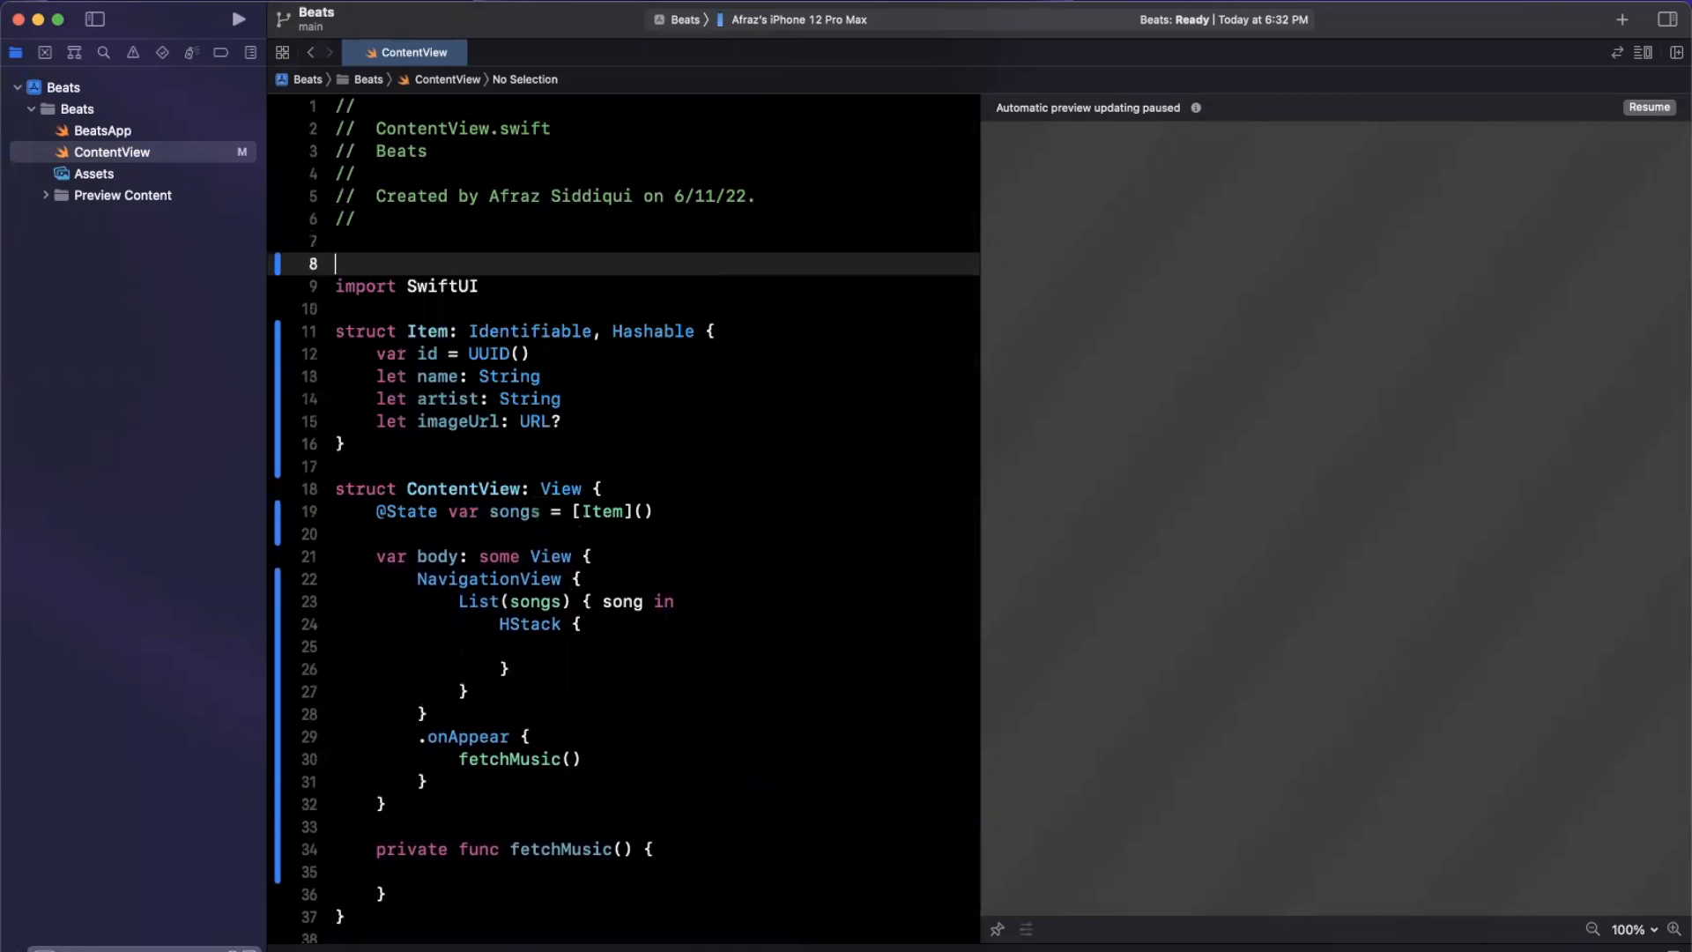
{"action": "type", "text": "import MusicKit"}
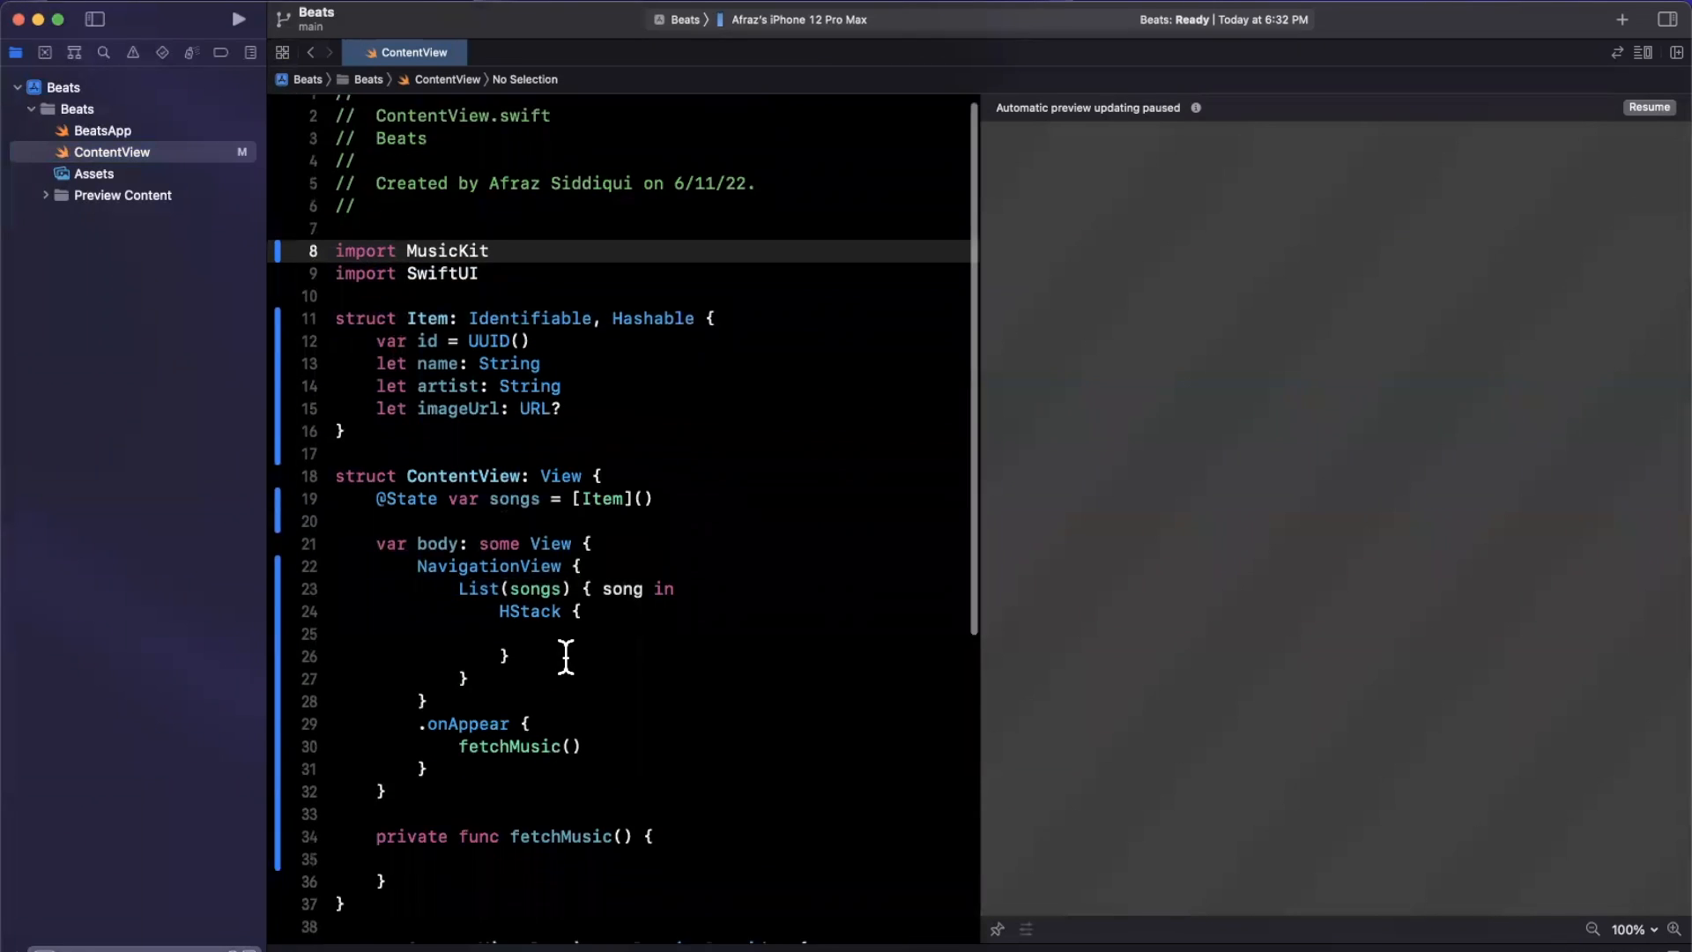
Step: Outline fetchMusic with comments // Request permission and // Request -> Response
{"action": "scroll", "scroll_direction": "down", "scroll_amount": 3}
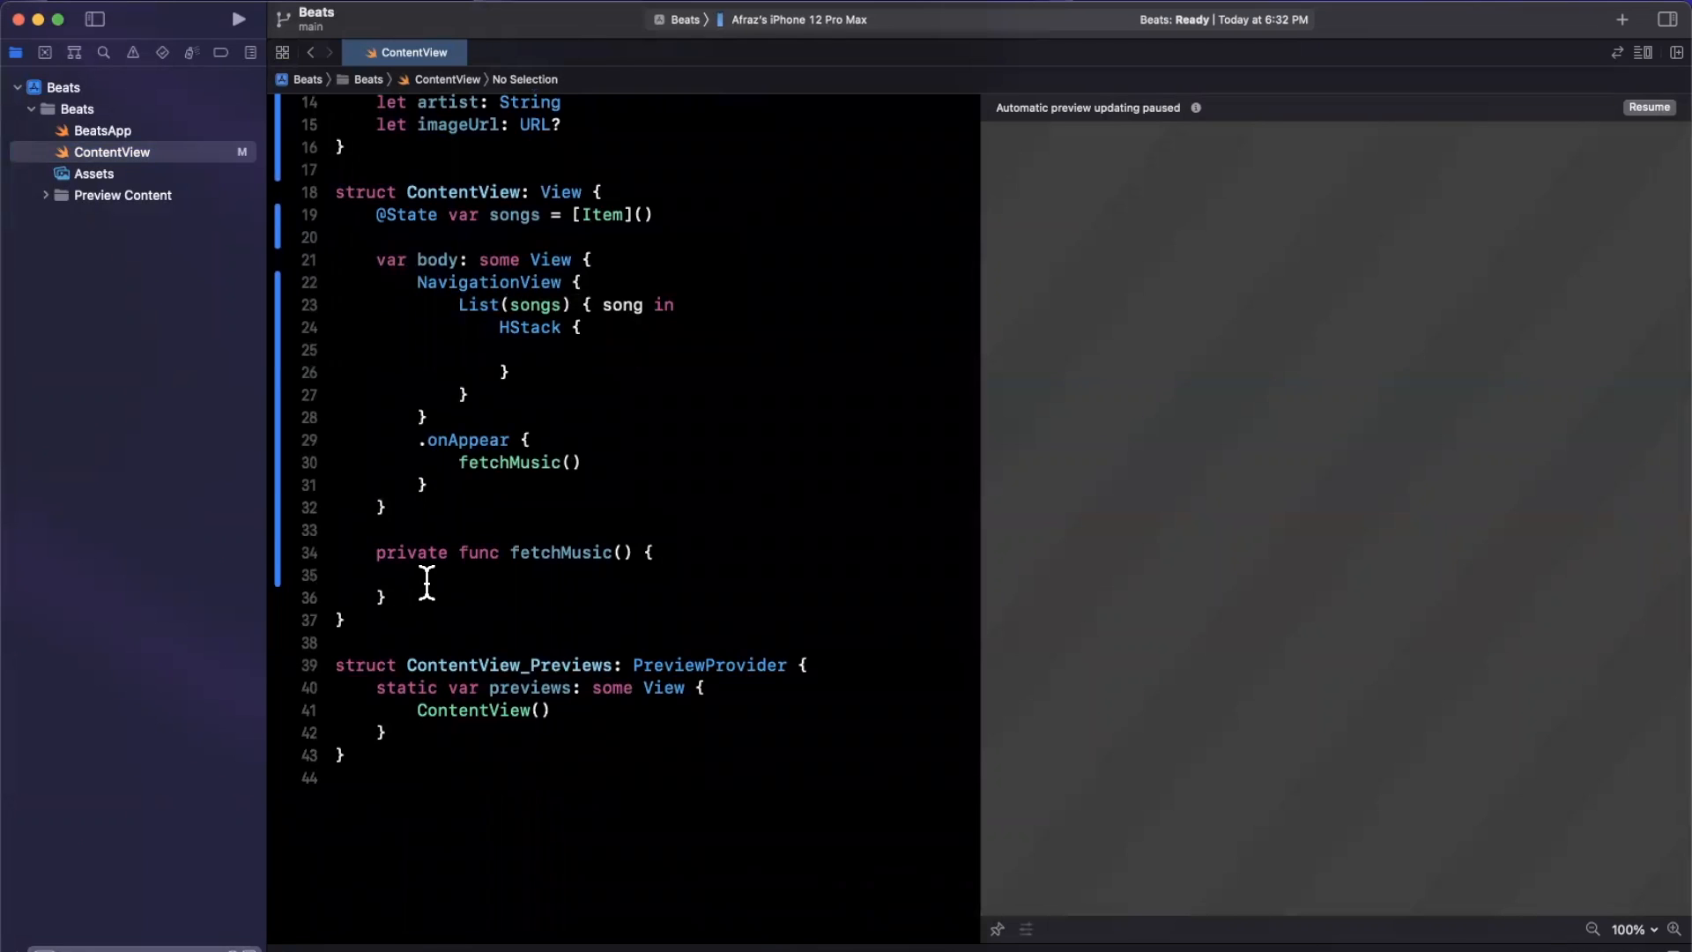
{"action": "type", "text": "//"}
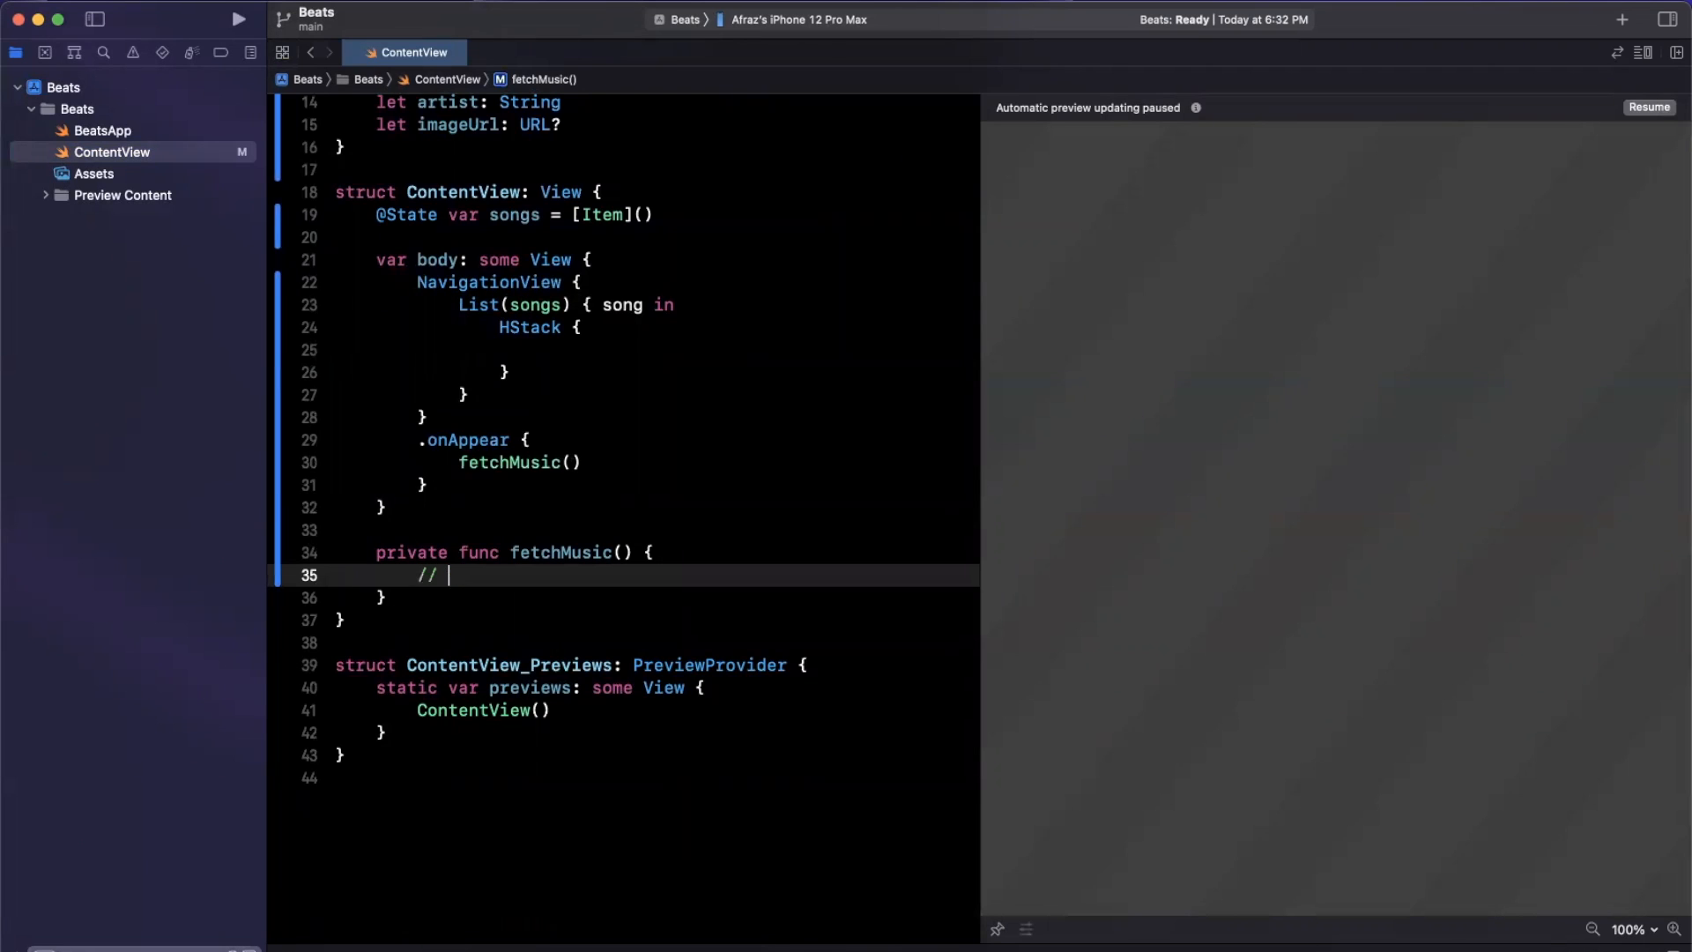
{"action": "type", "text": "Request permission"}
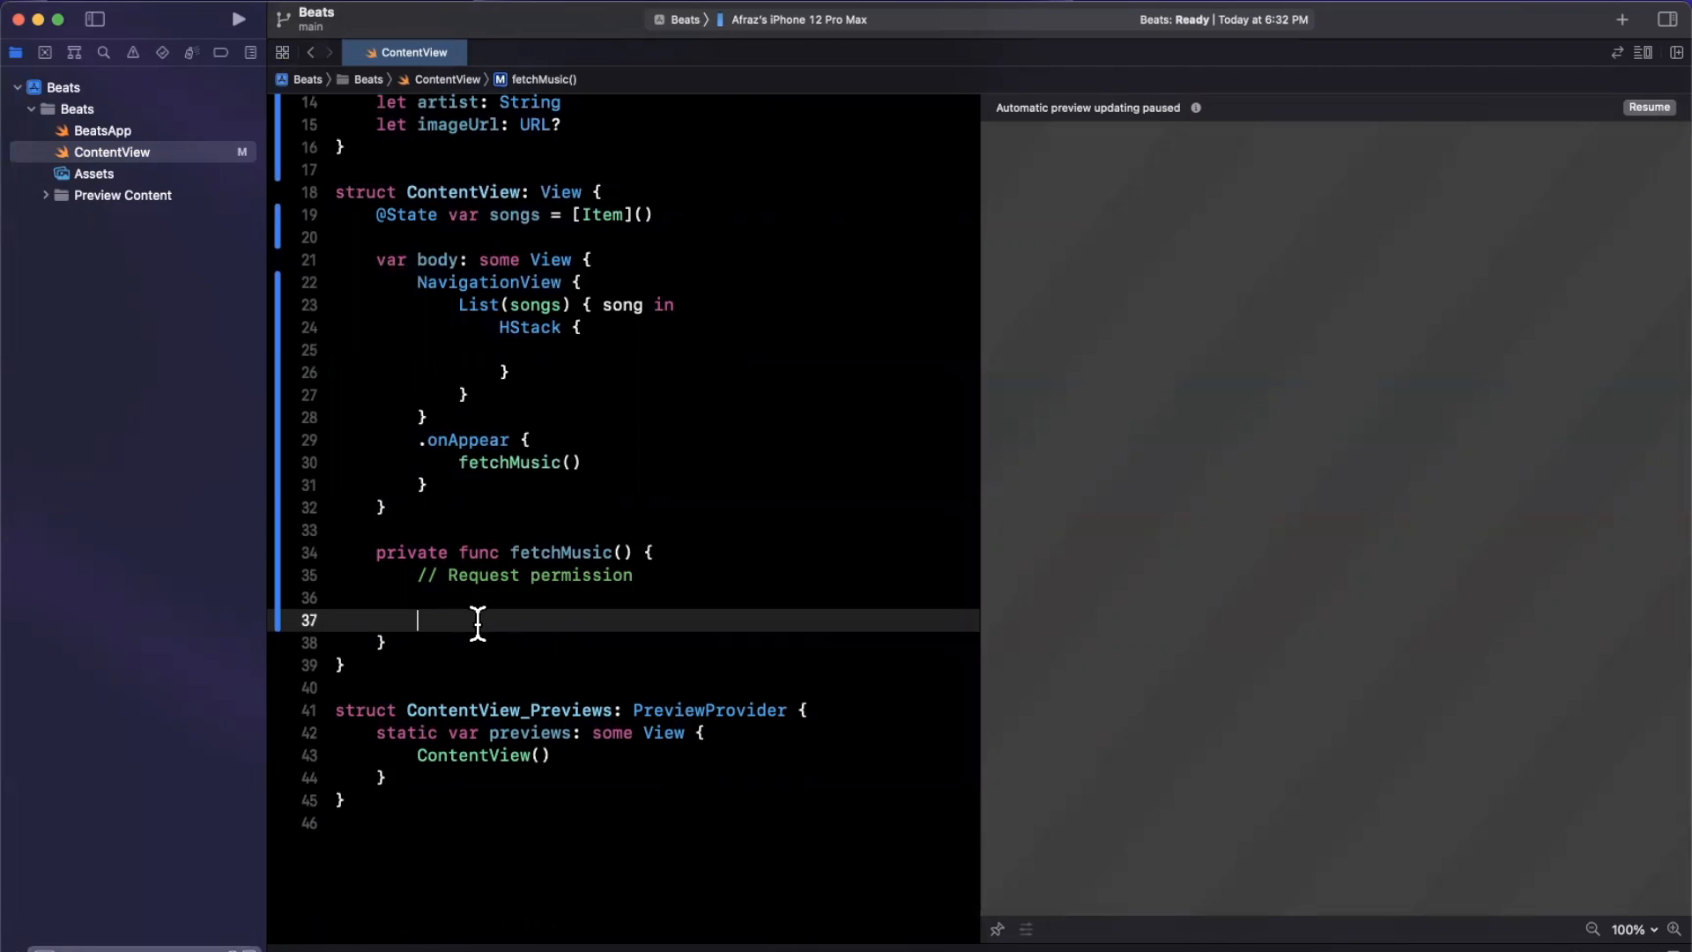
{"action": "type", "text": "//"}
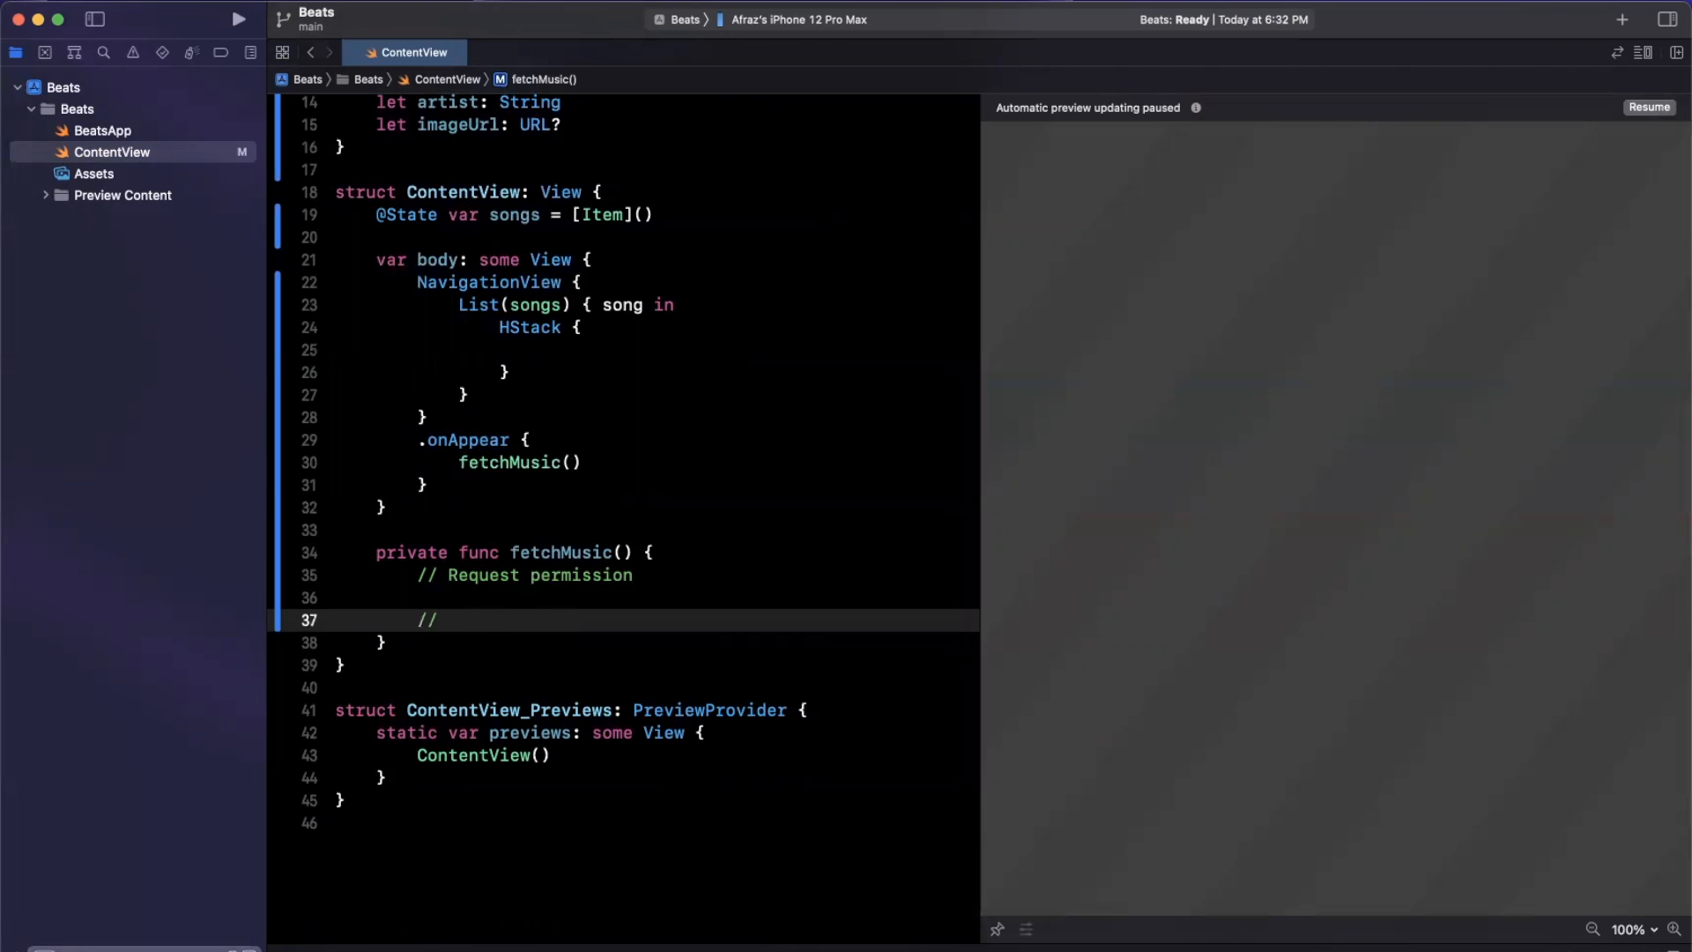
{"action": "type", "text": "Request"}
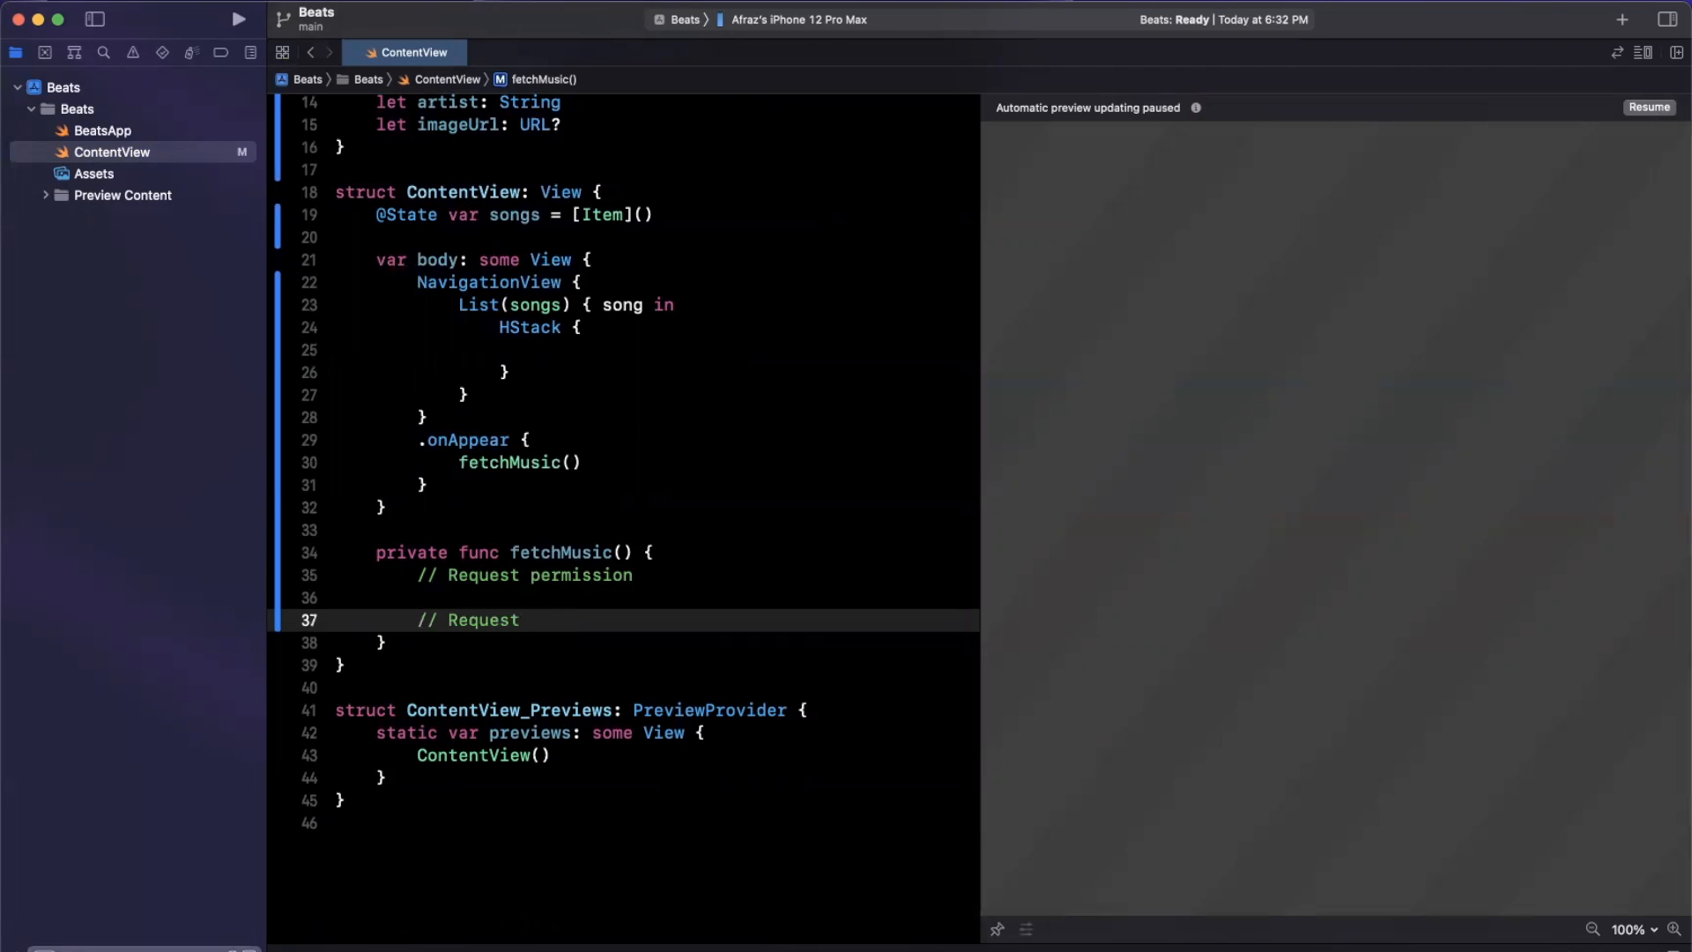
{"action": "type", "text": "-> Re"}
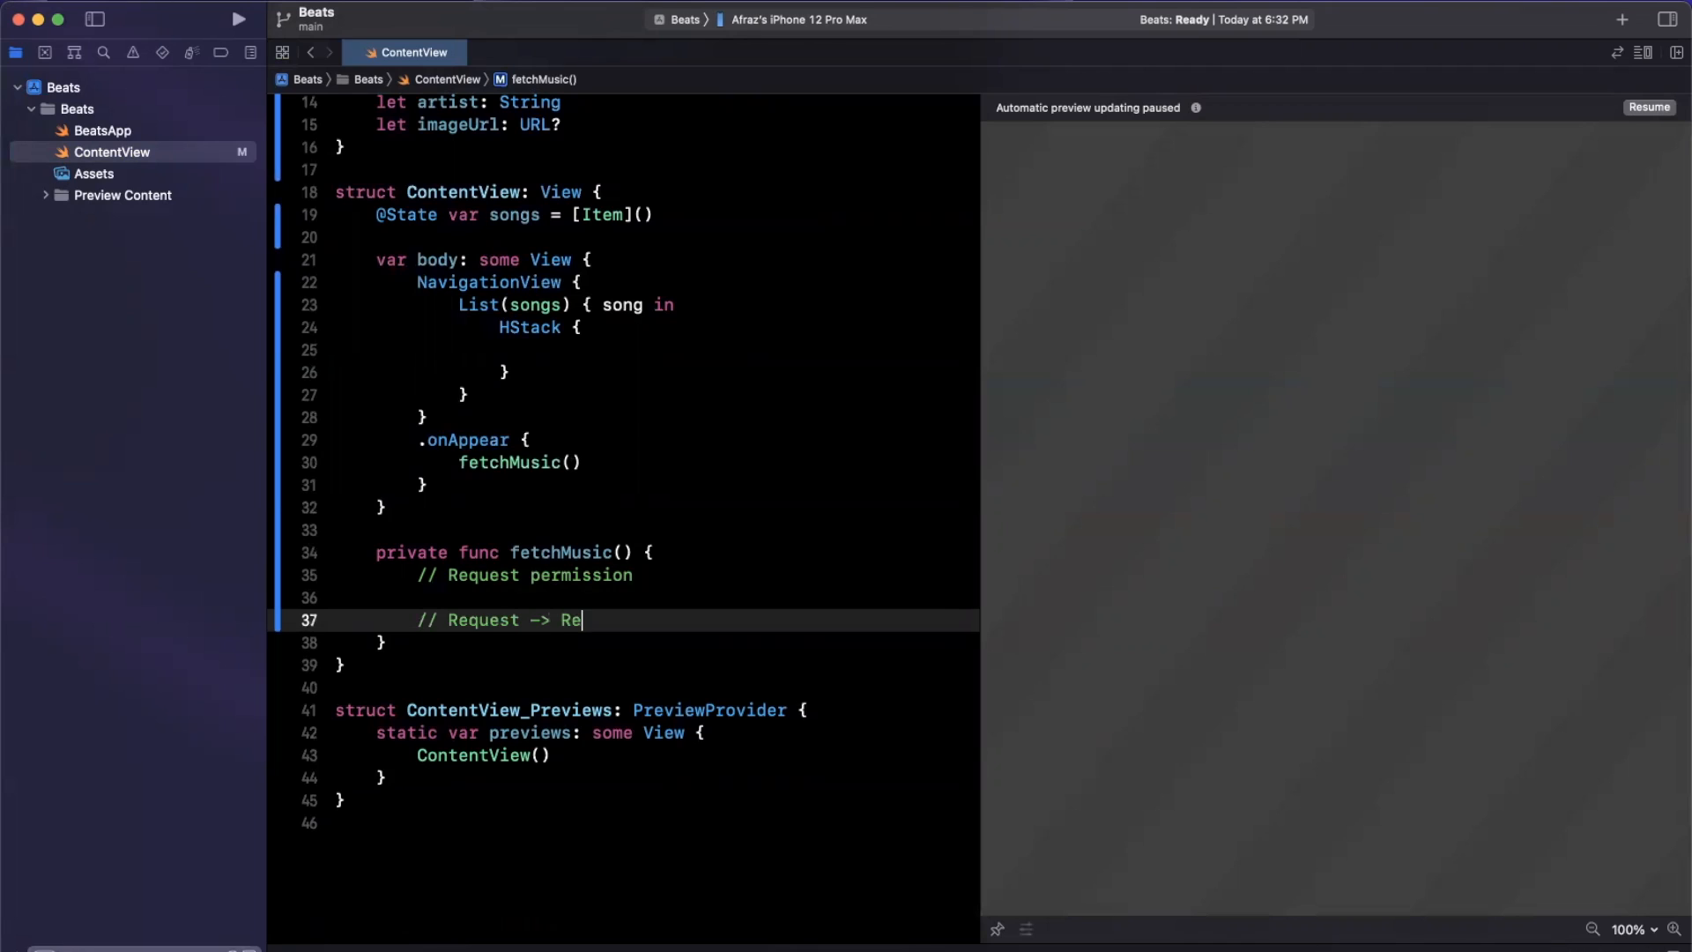
{"action": "type", "text": "sponse"}
{"action": "type", "text": "// Assigns songs"}
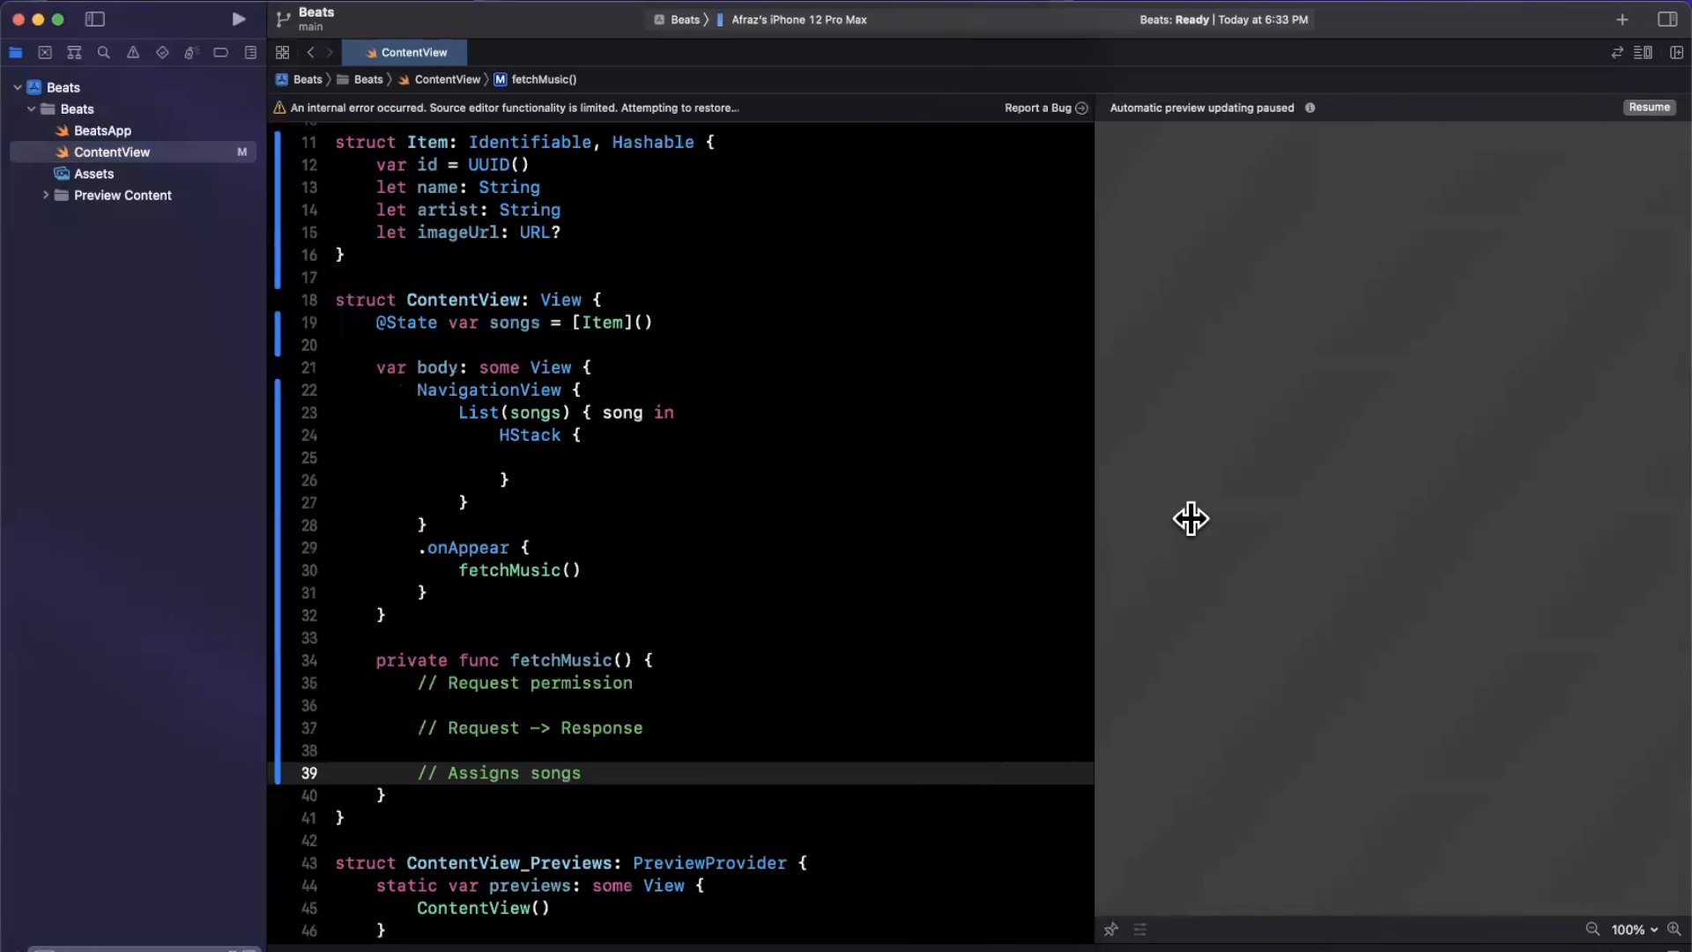
{"action": "double_click", "coordinate": [514, 321]}
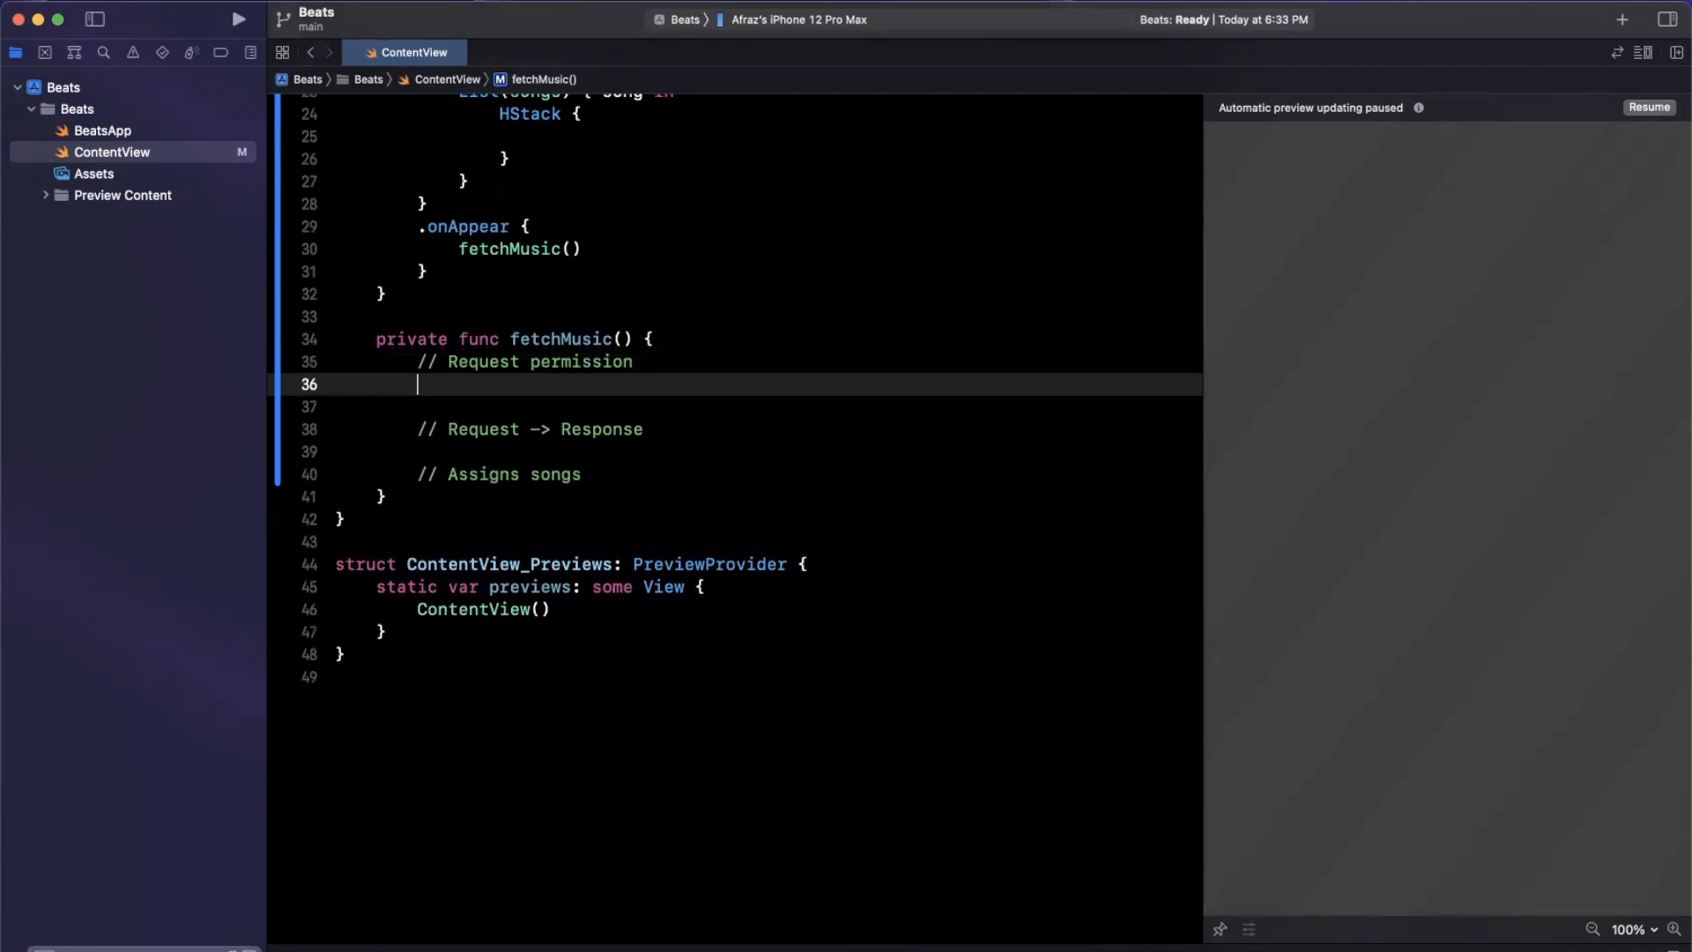
Step: Wrap a Task awaiting MusicAuthorization.request() that switches on status with .authorized and default cases
{"action": "type", "text": "MusicAut"}
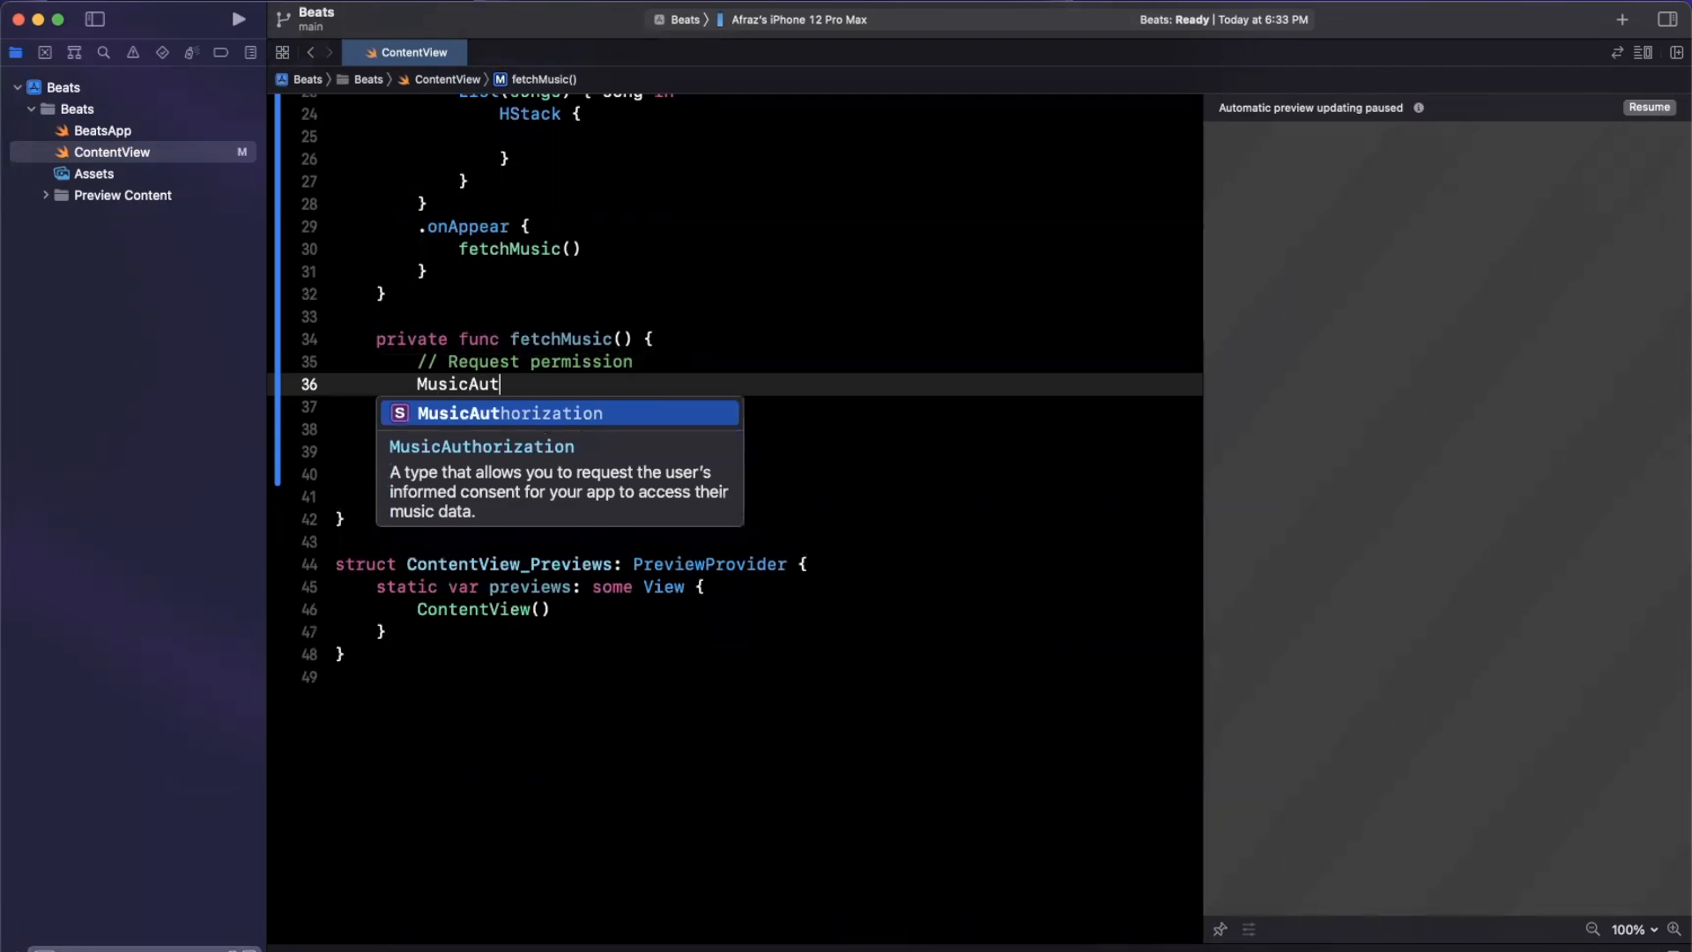
{"action": "type", "text": "horization.re"}
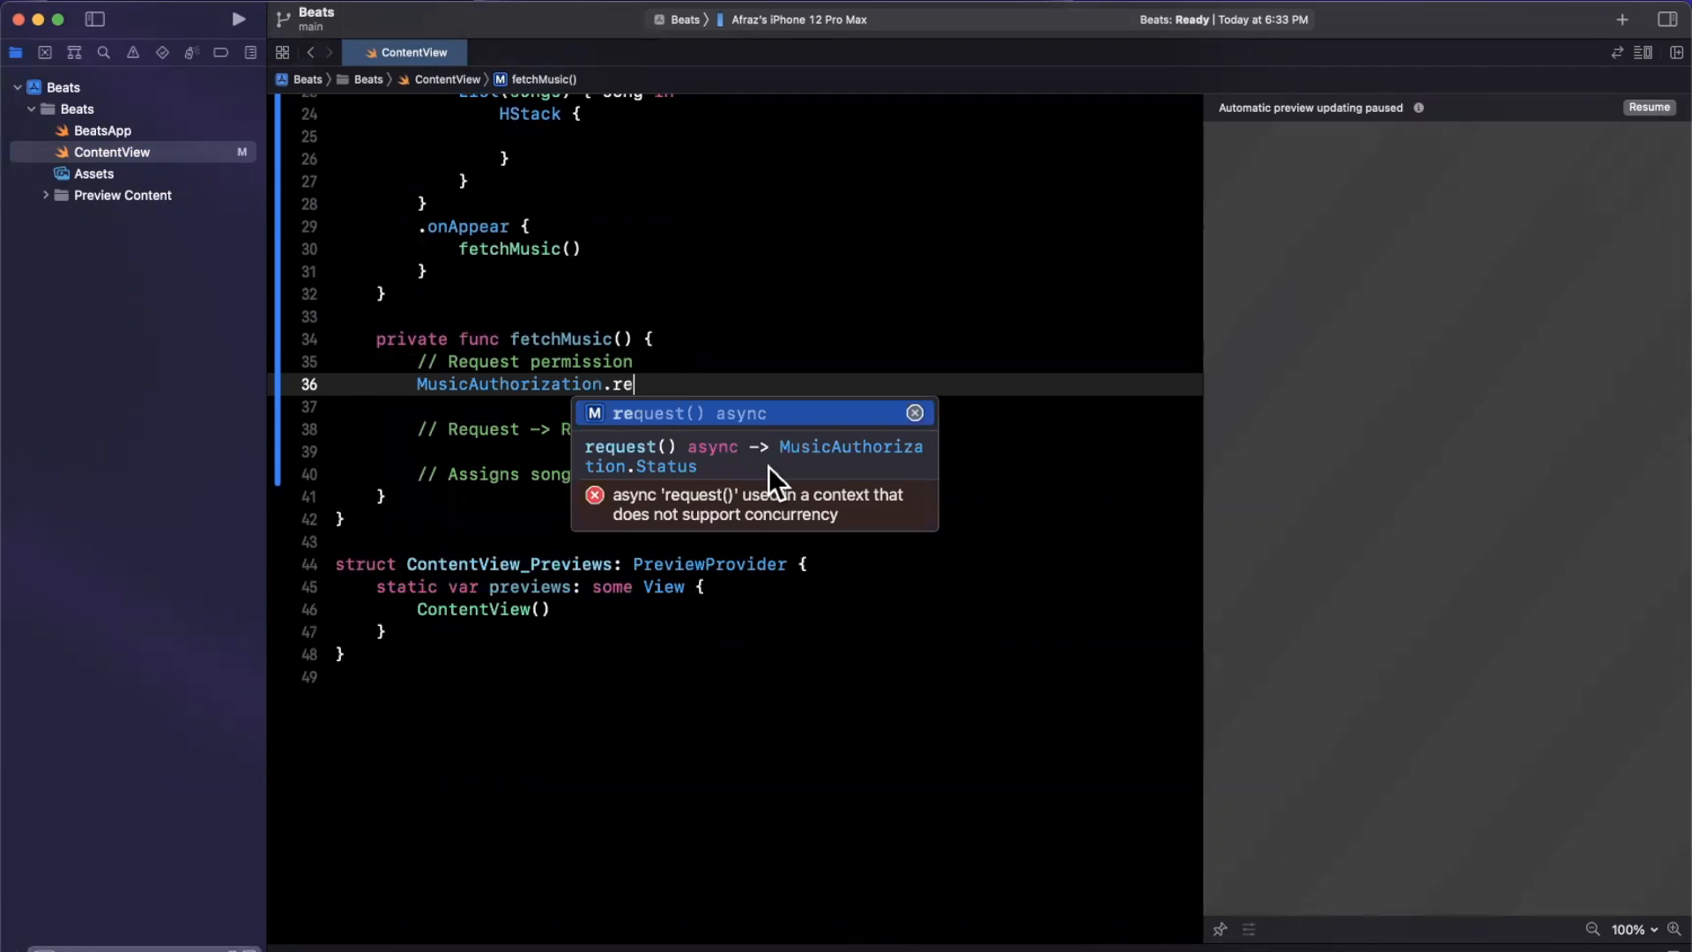
{"action": "type", "text": "quest("}
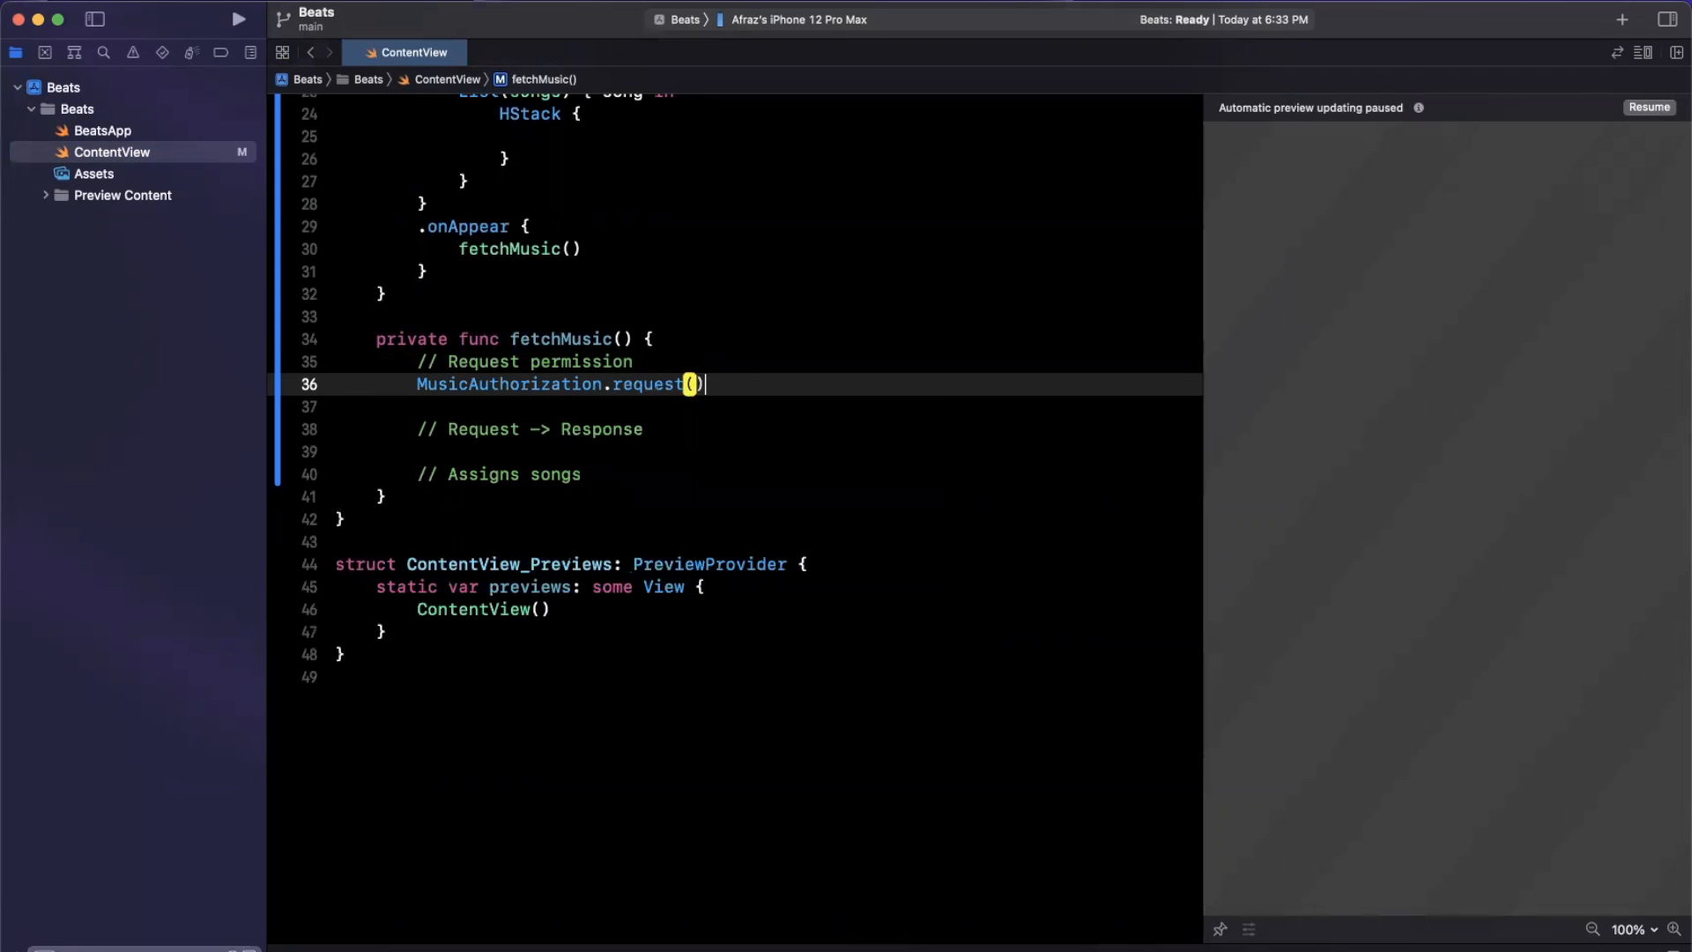
{"action": "double_click", "coordinate": [523, 361]}
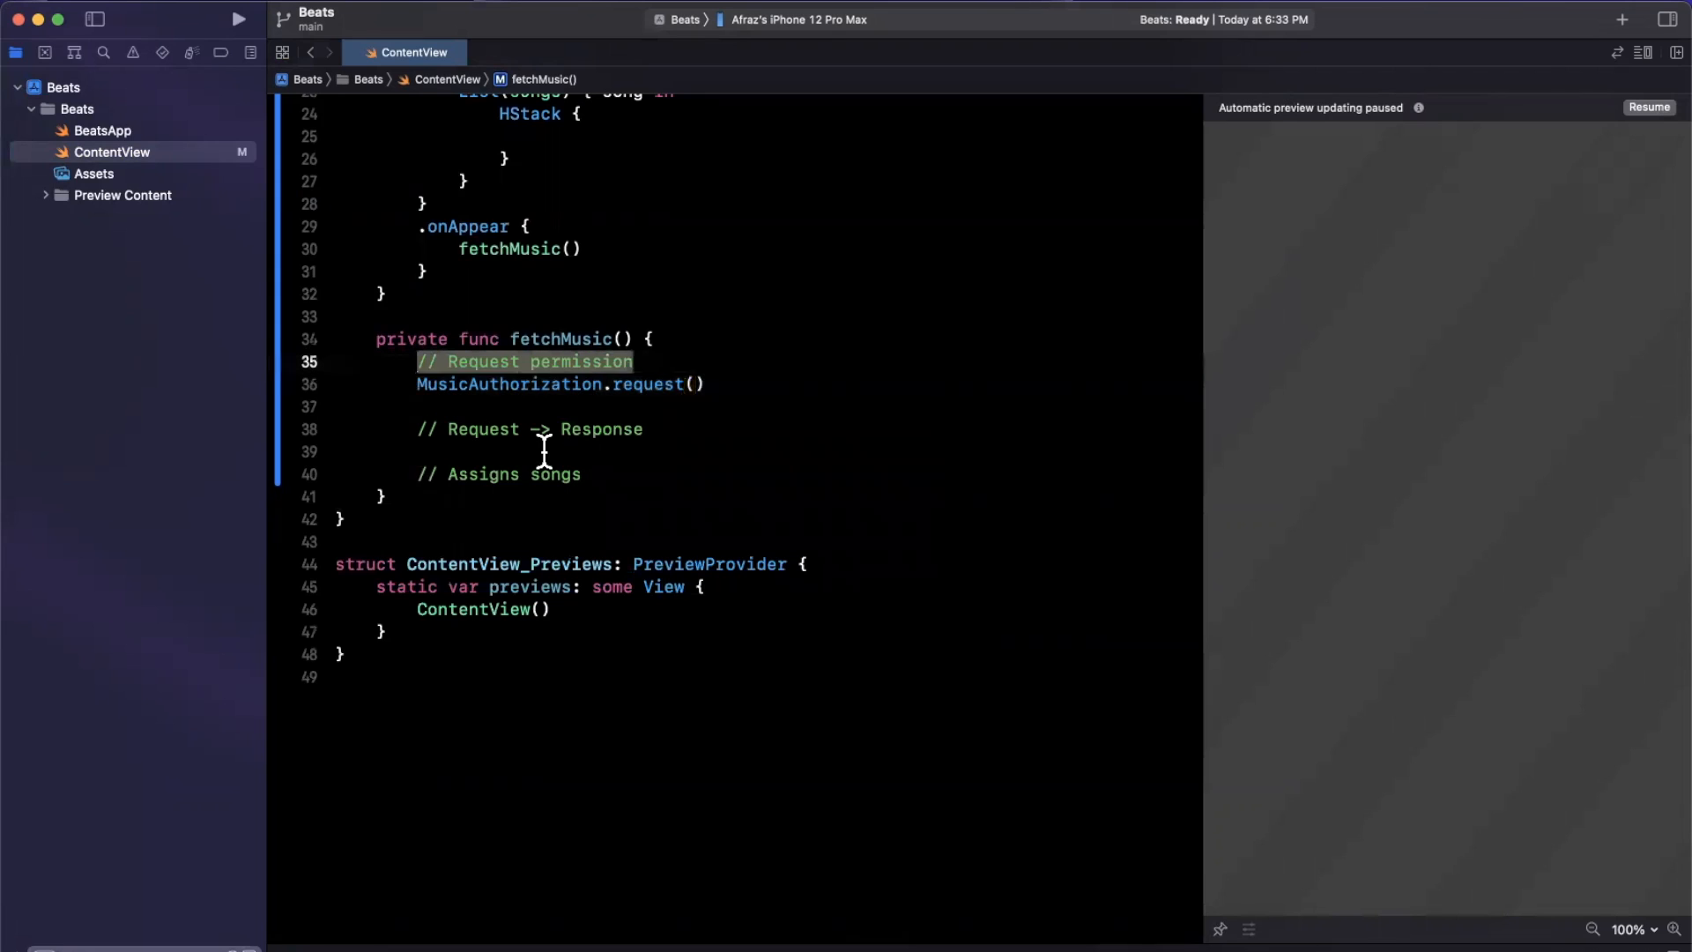
{"action": "type", "text": "Task {"}
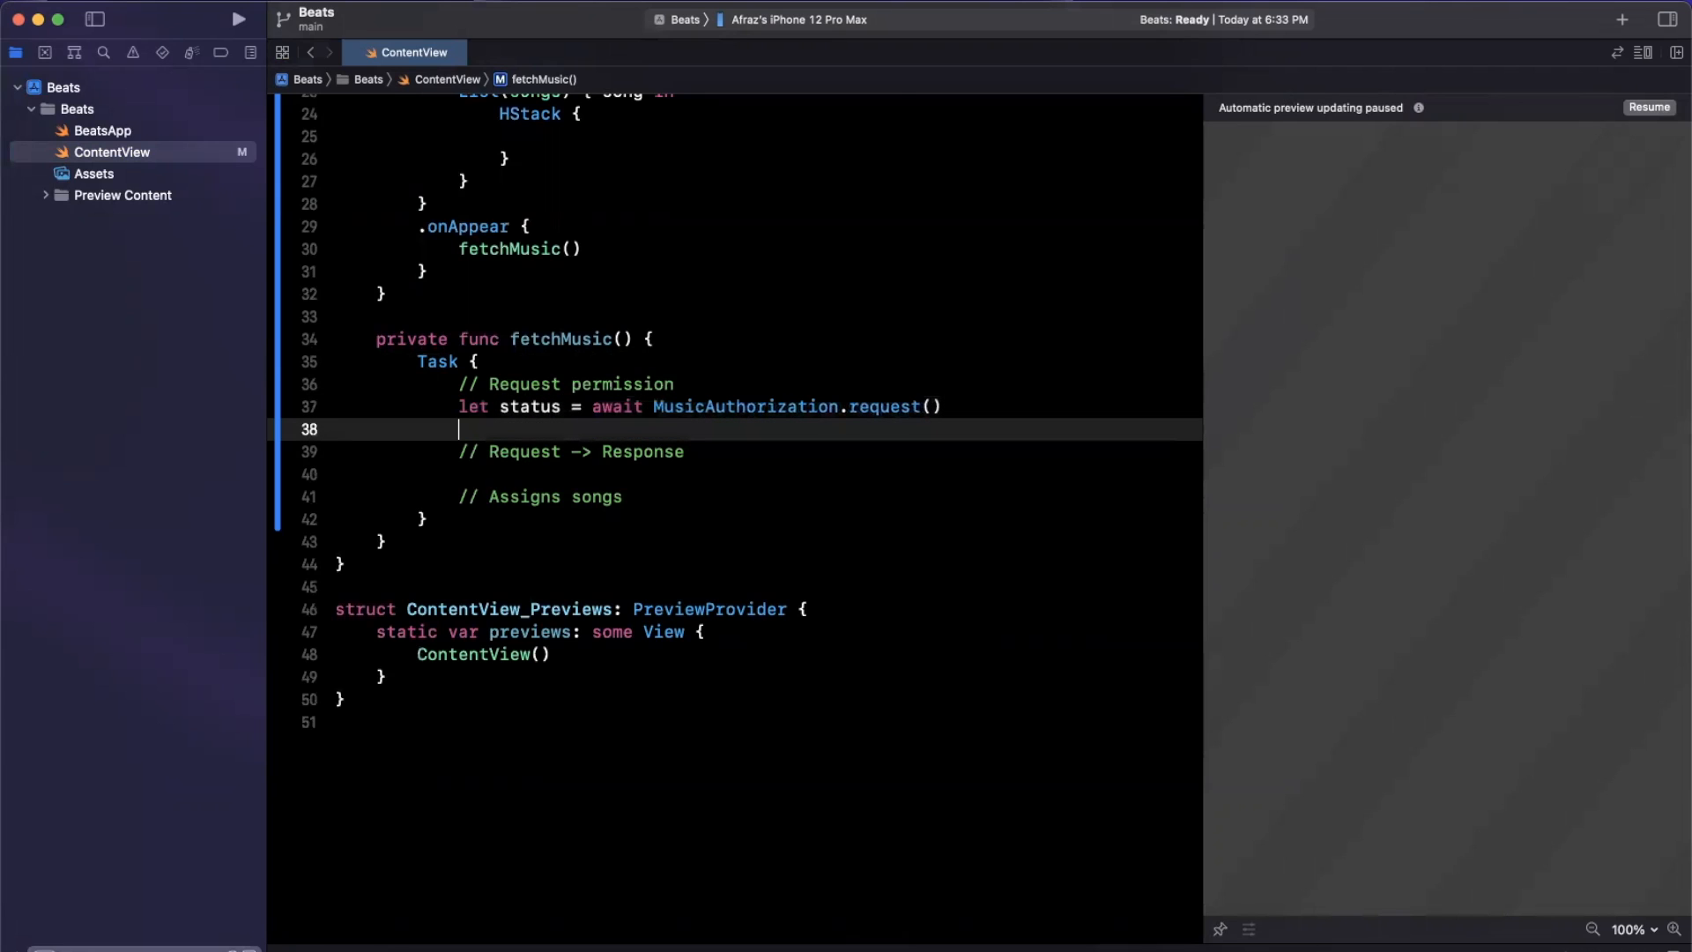
{"action": "type", "text": "switch status {"}
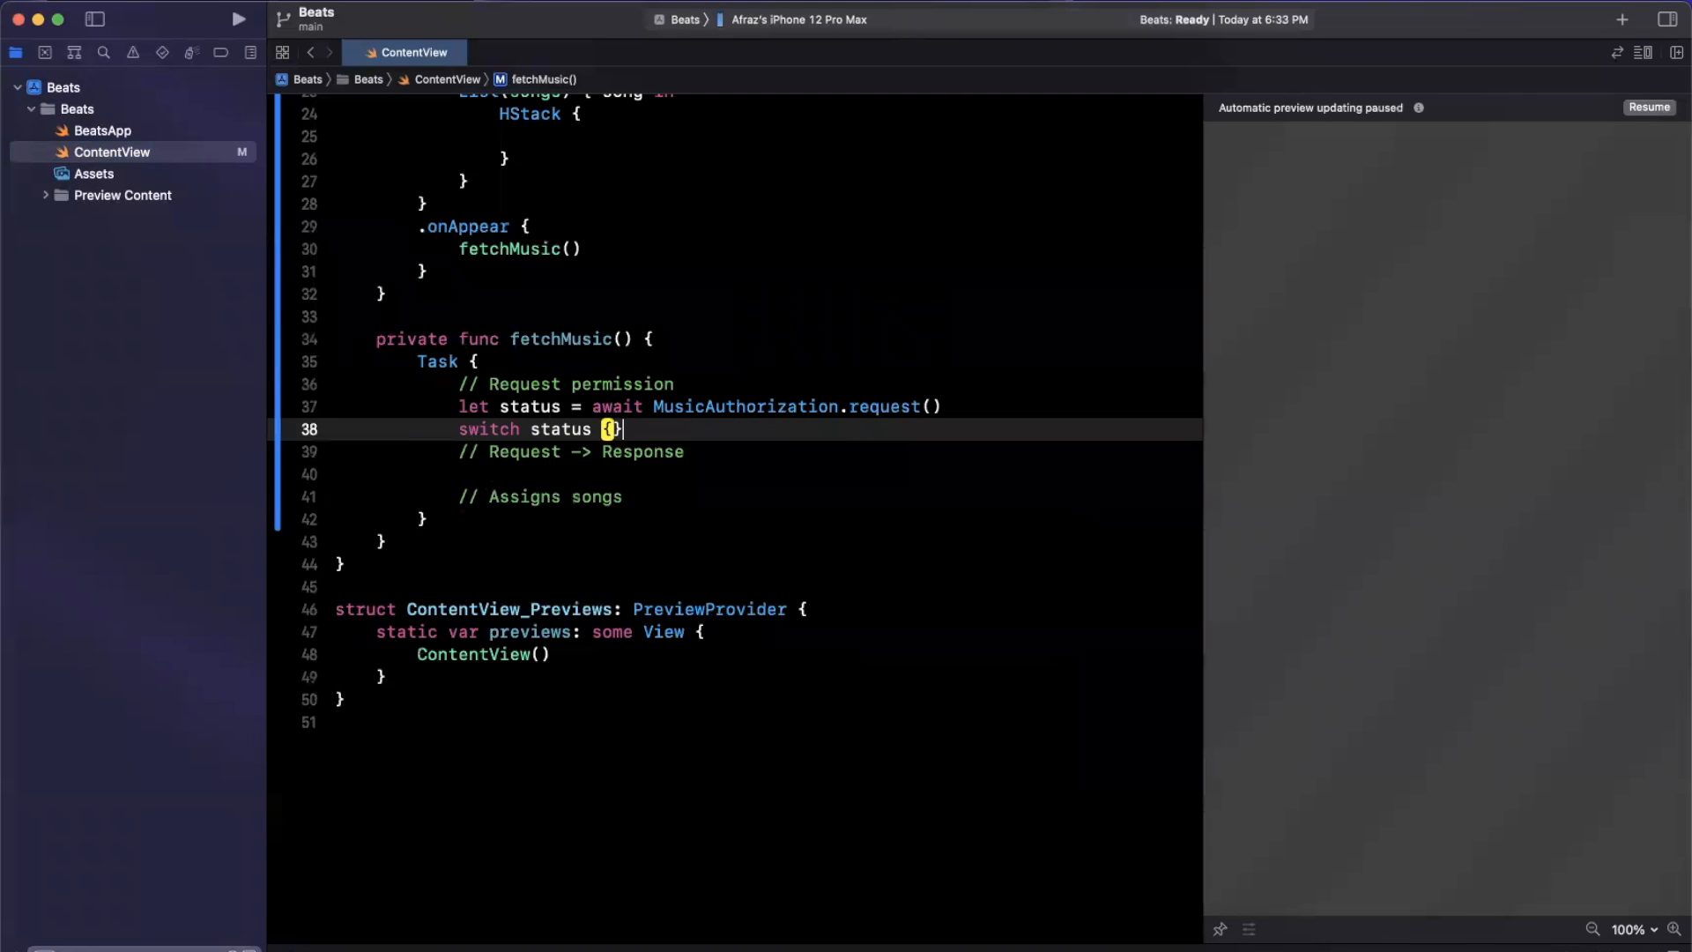
{"action": "type", "text": "case .authorized:"}
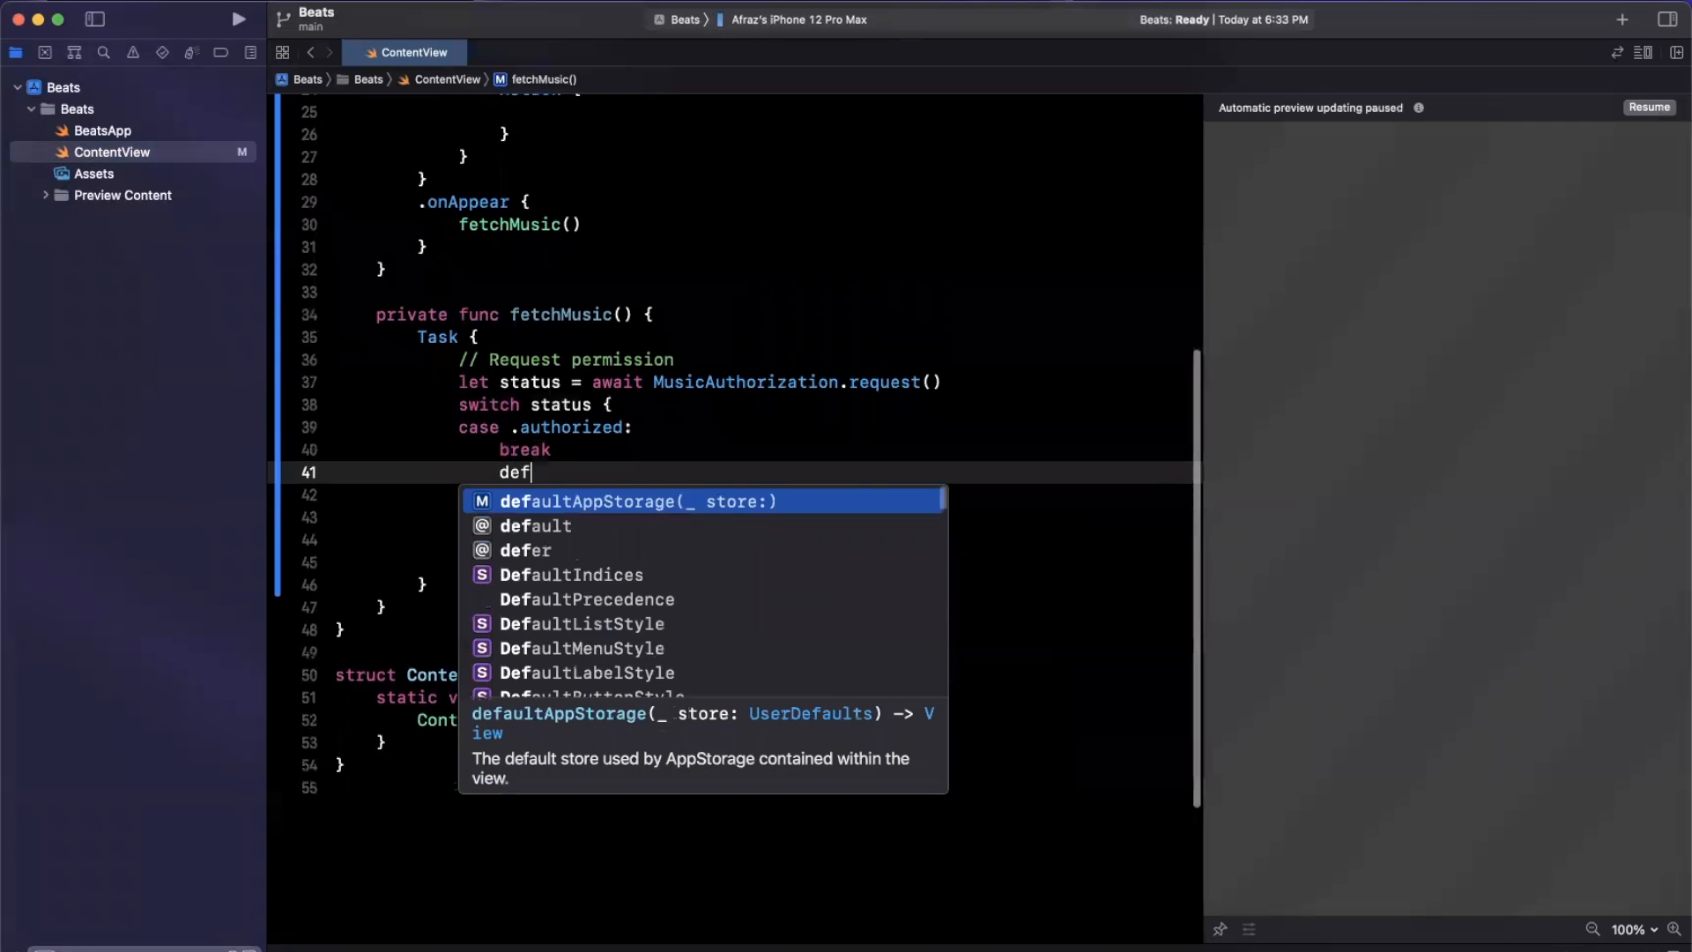
{"action": "type", "text": "default:"}
{"action": "type", "text": "// Assigns songs"}
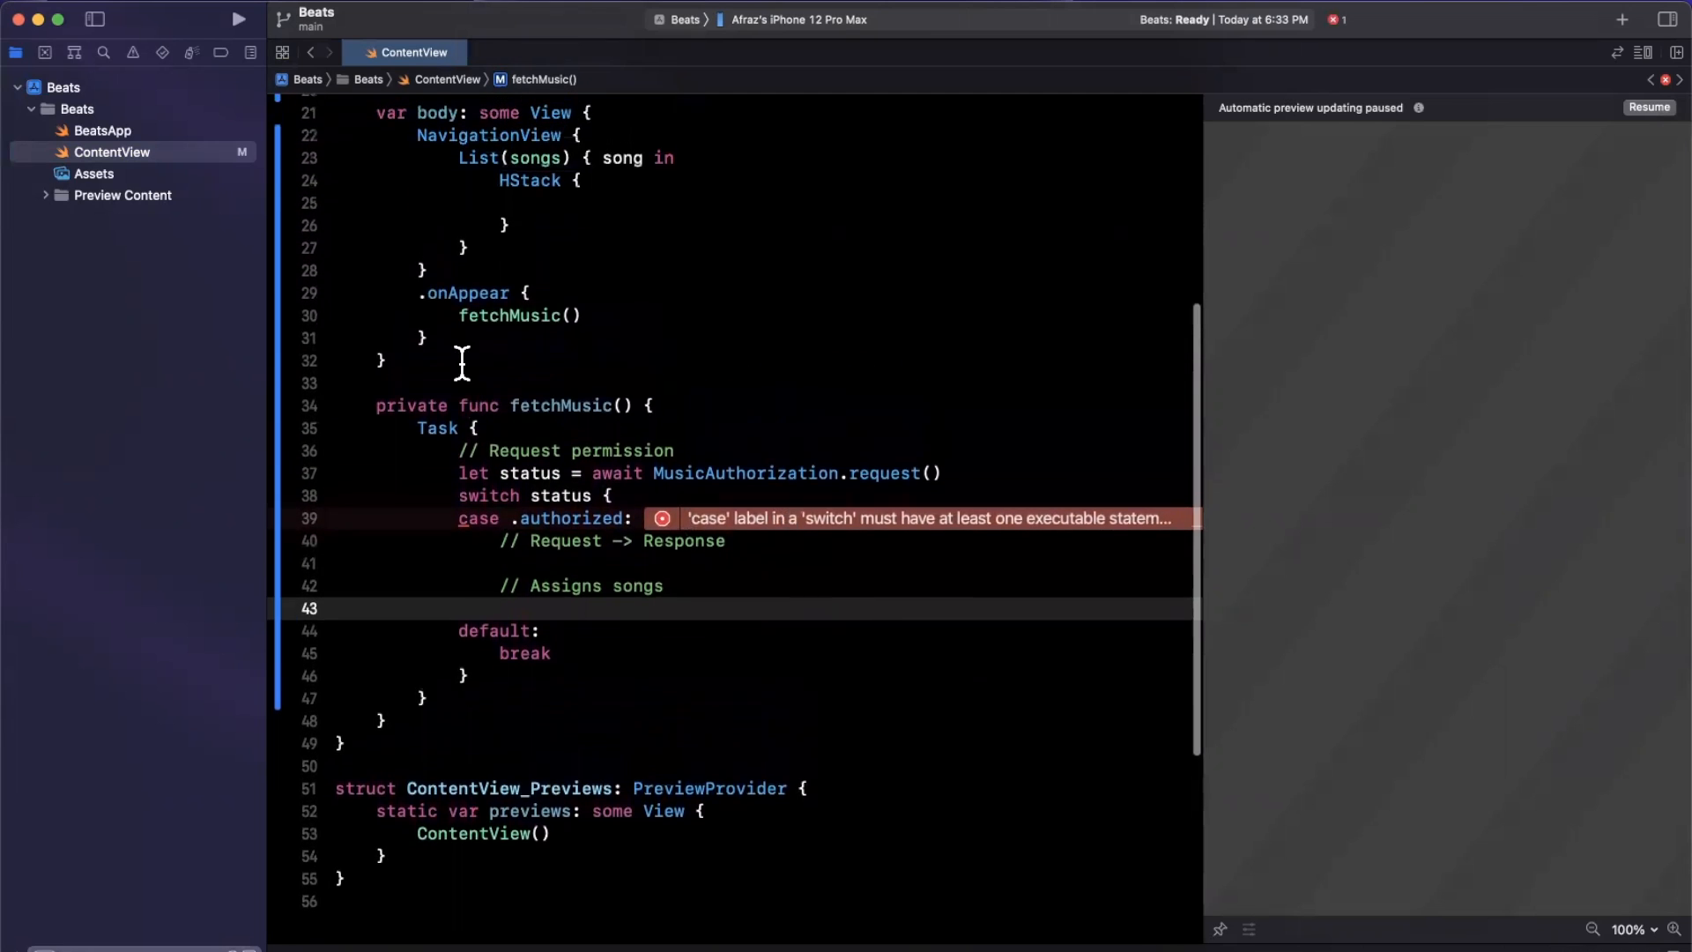
Step: Declare a private let request property typed MusicCatalogSearchRequest
{"action": "type", "text": "private"}
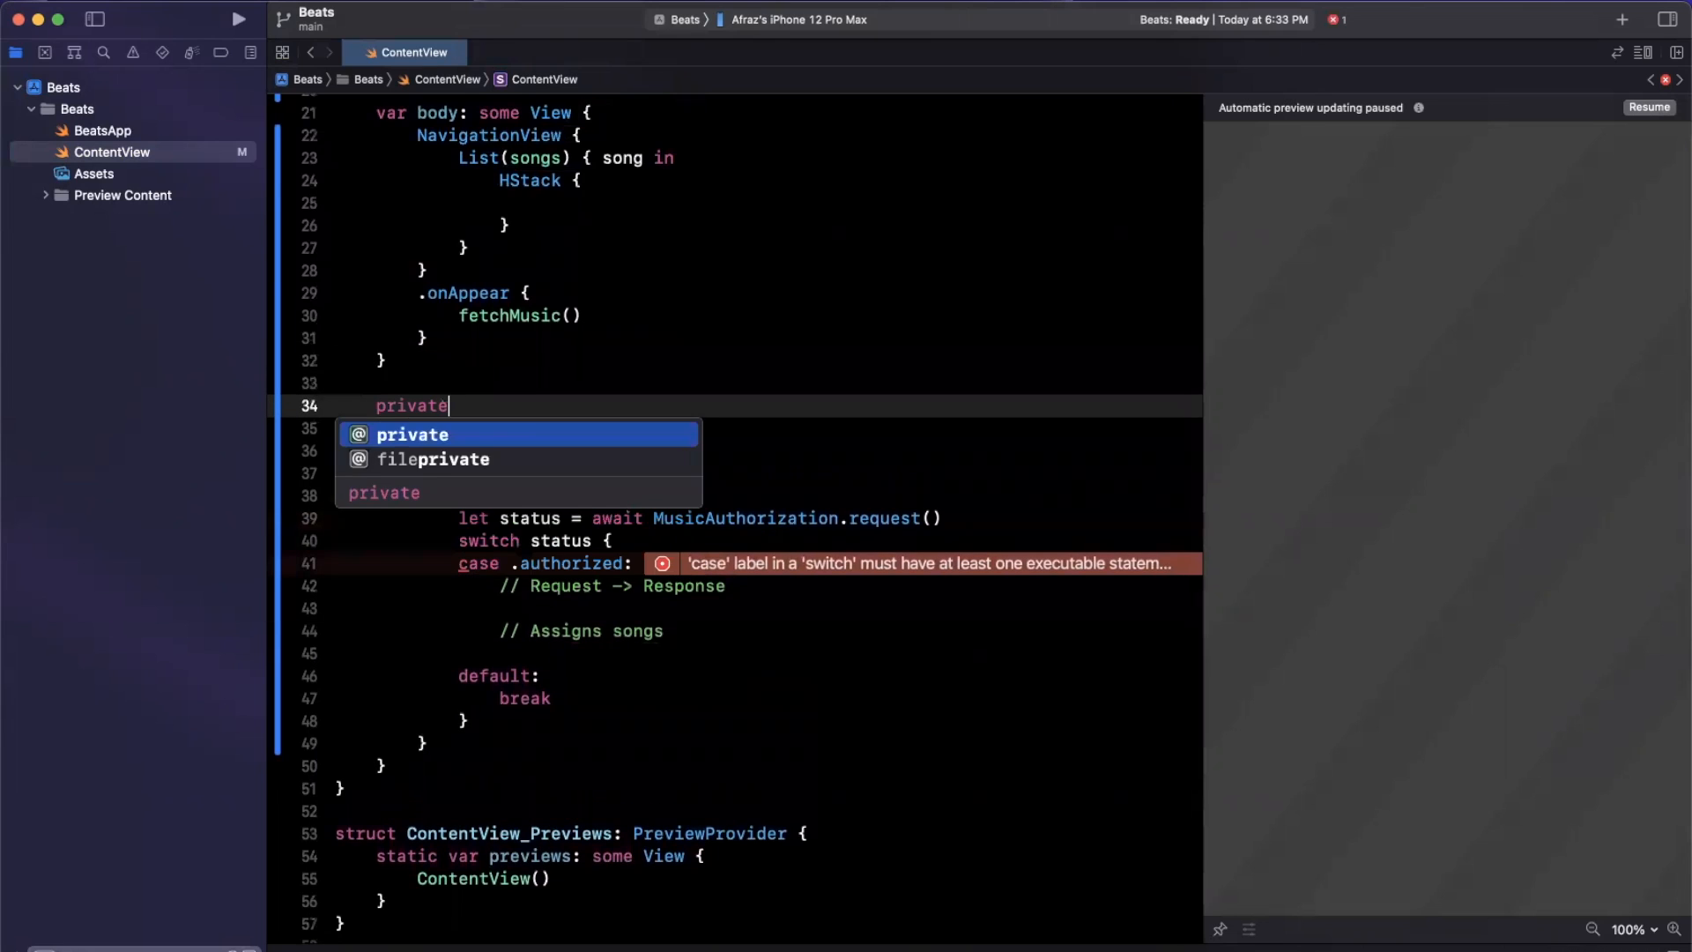
{"action": "type", "text": "let"}
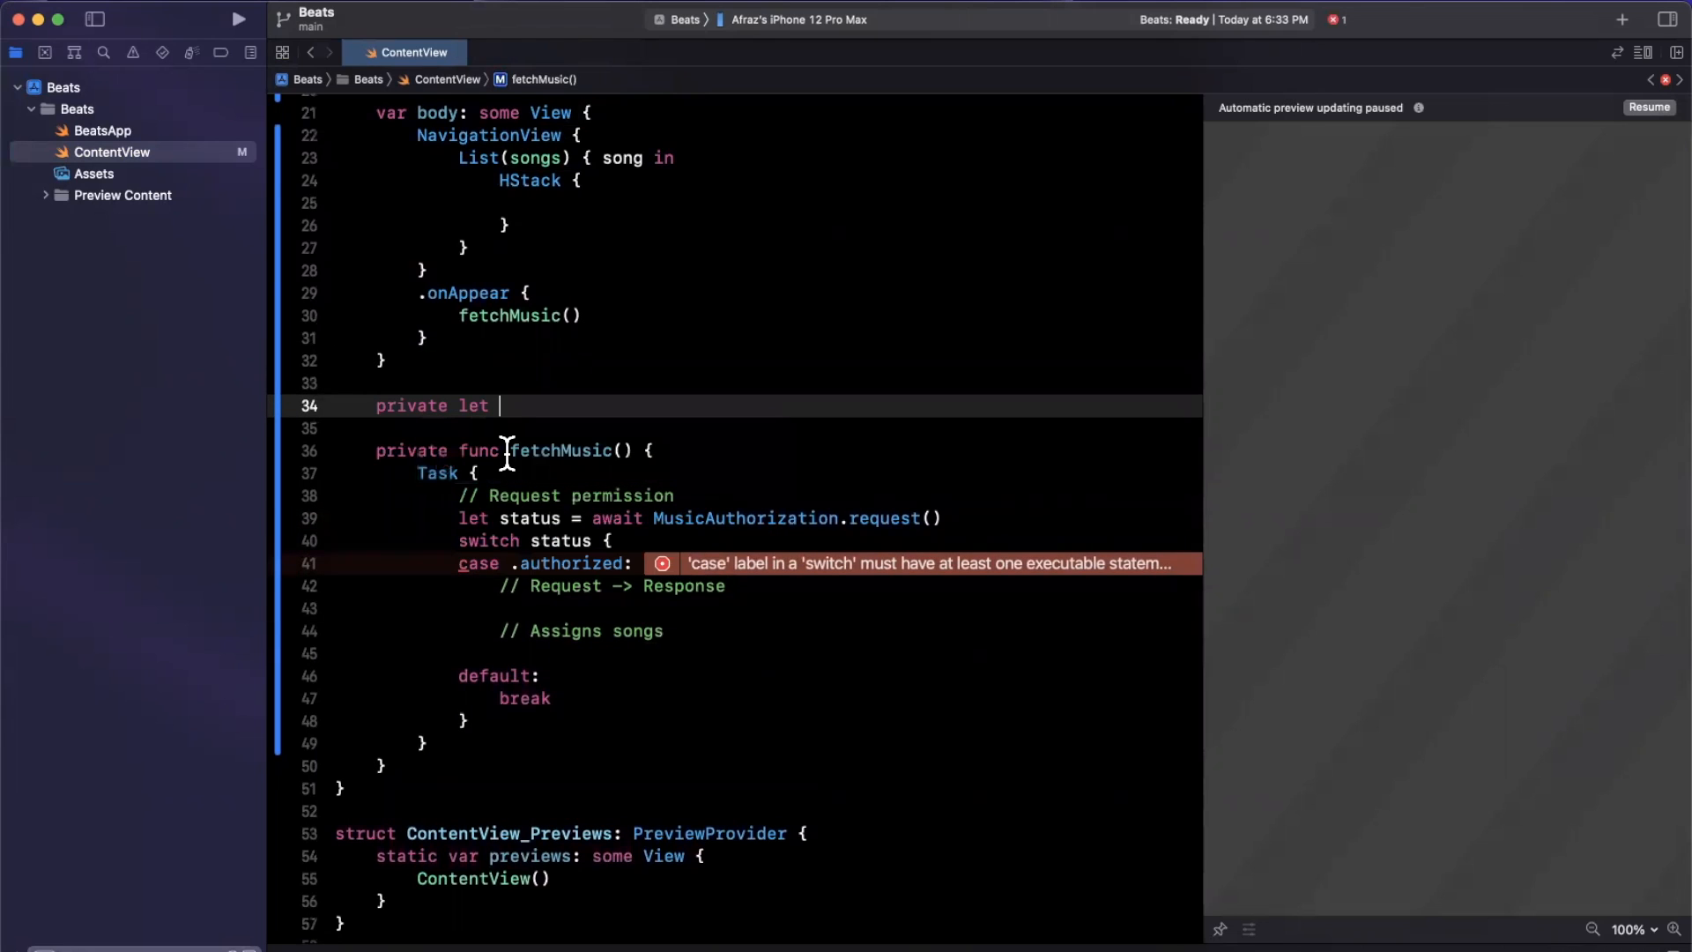
{"action": "type", "text": "request:"}
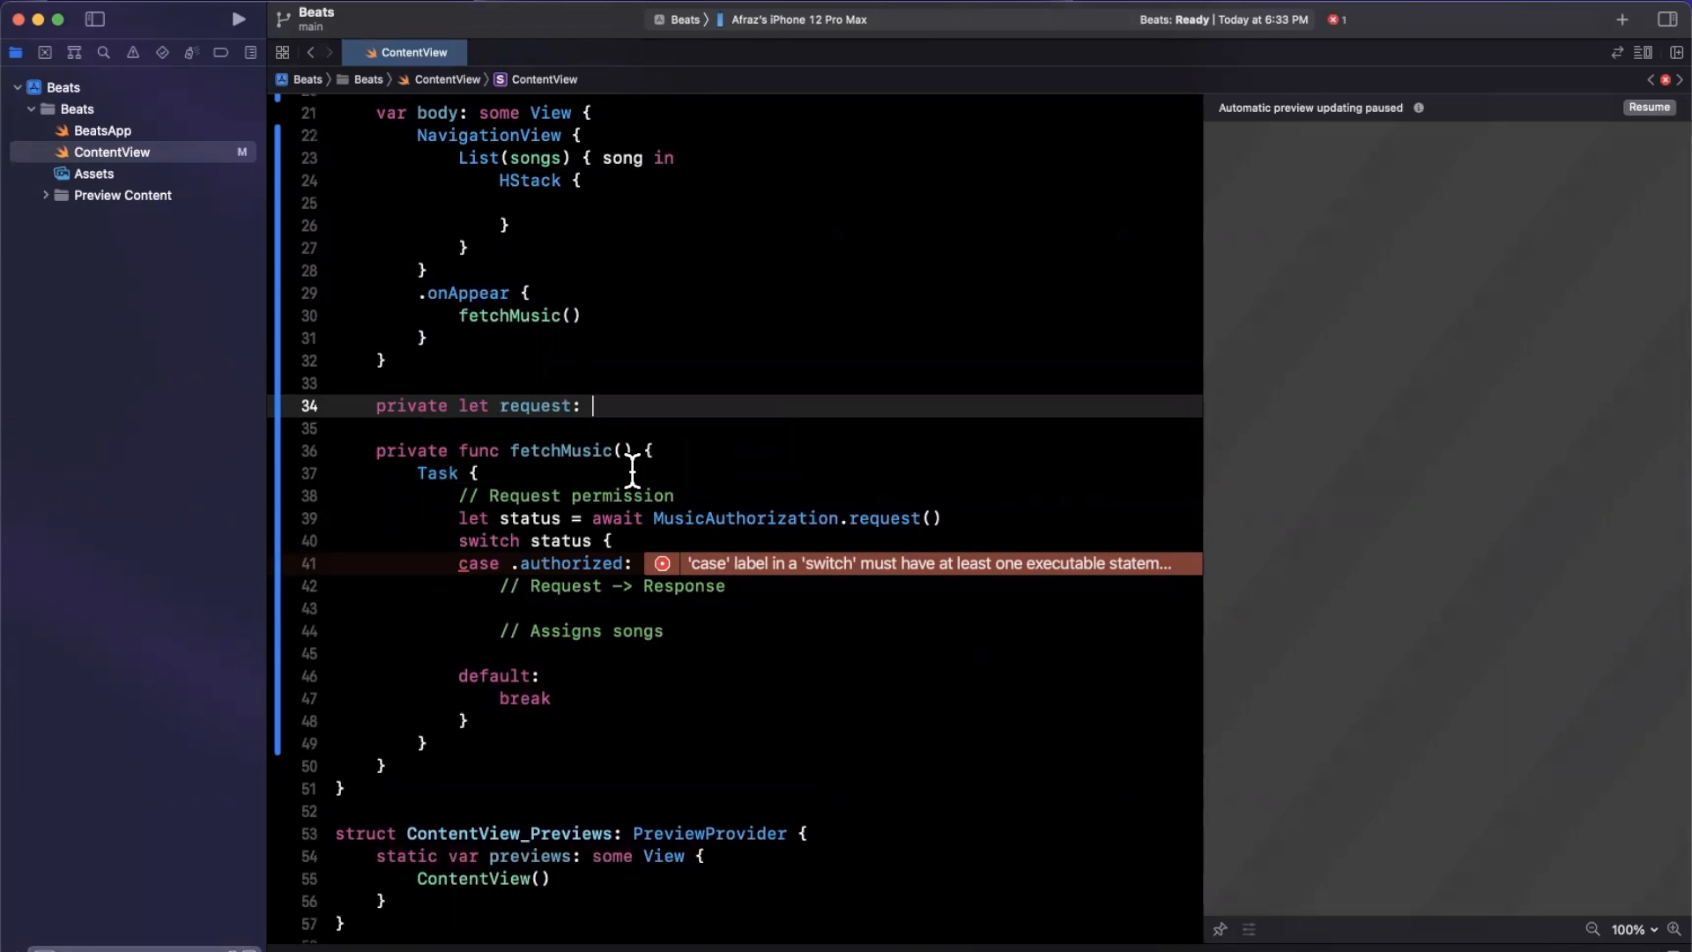
{"action": "type", "text": "MusicRequest"}
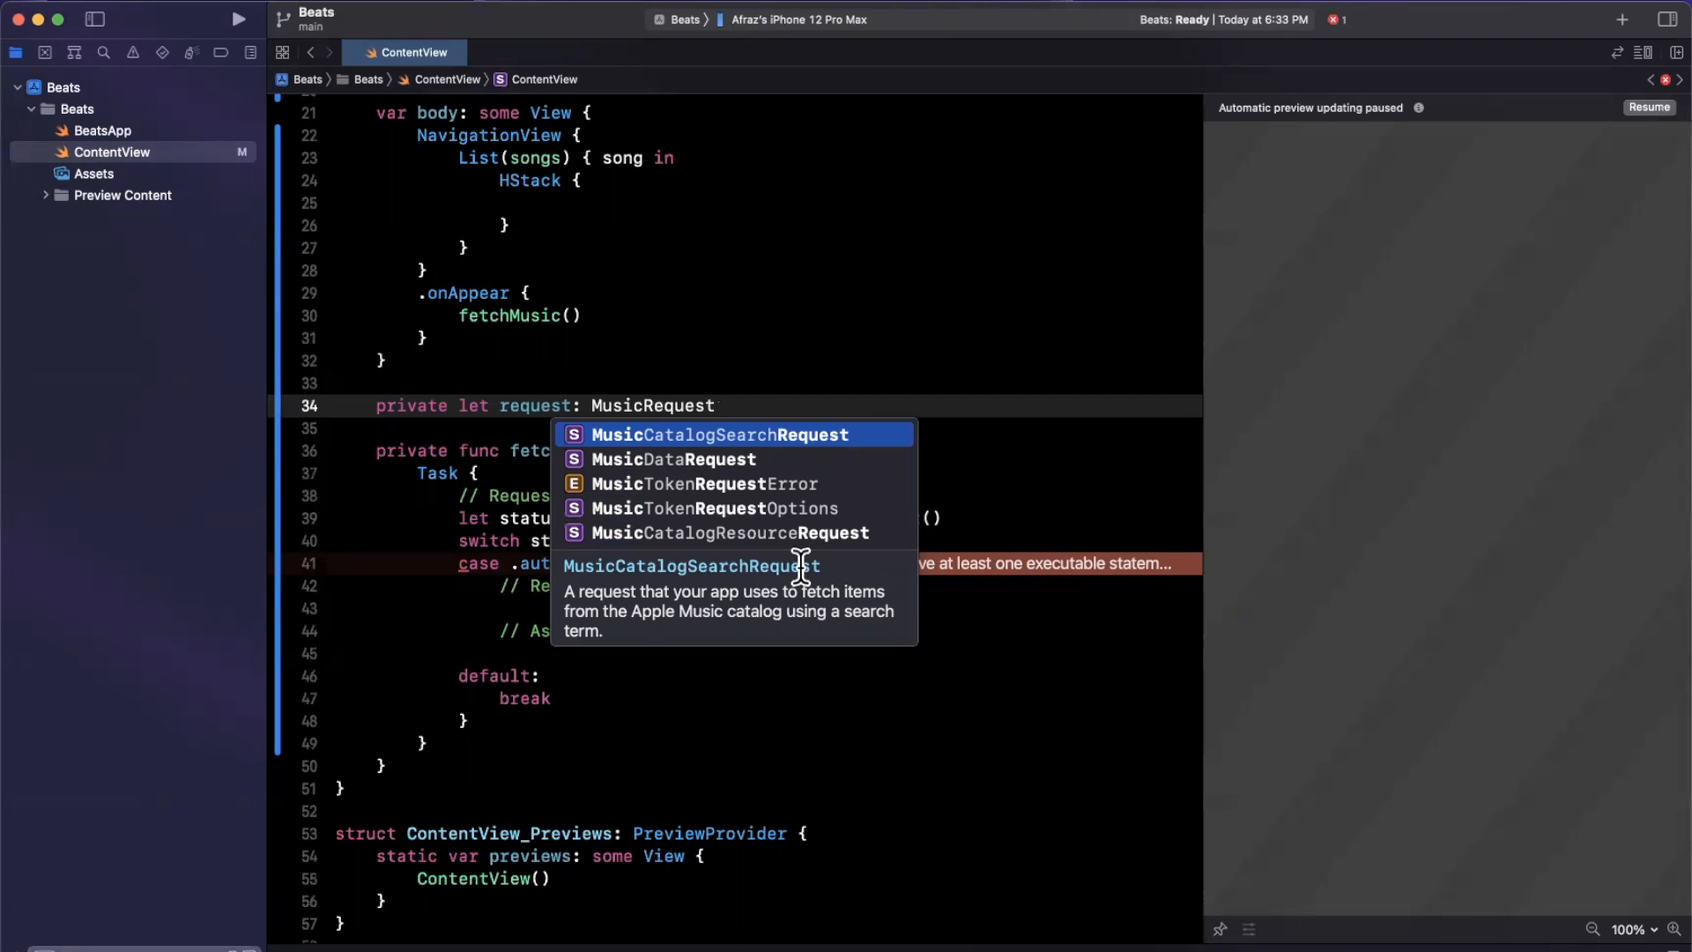
{"action": "mouse_move", "coordinate": [799, 539]}
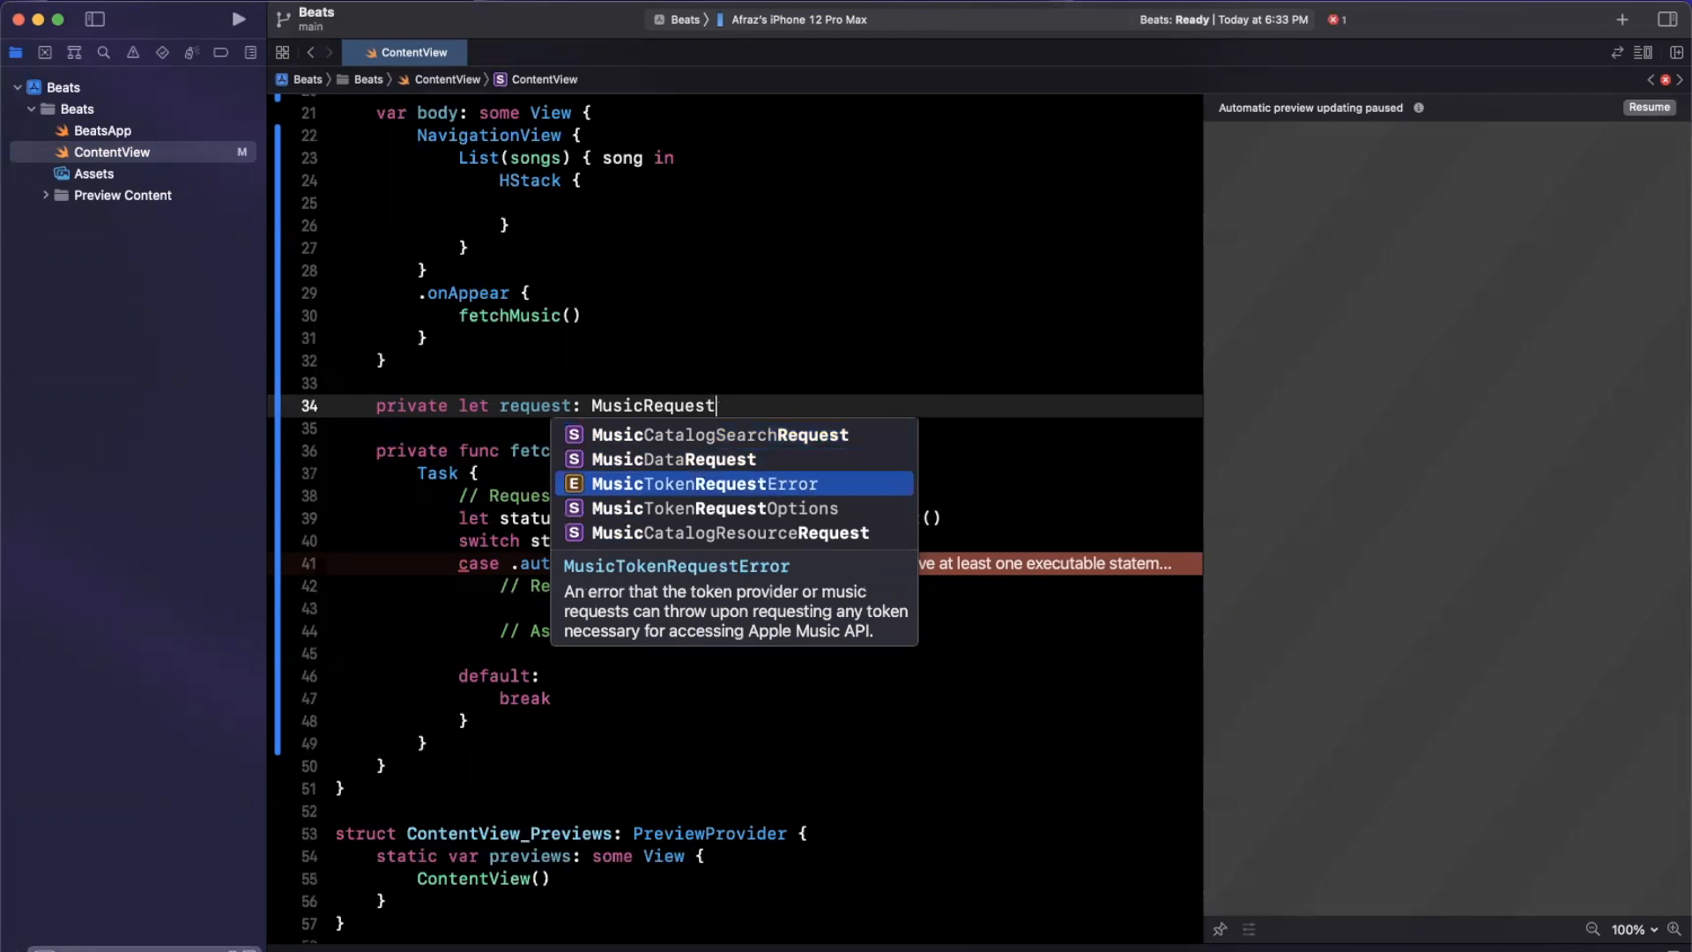
{"action": "left_click", "coordinate": [719, 433]}
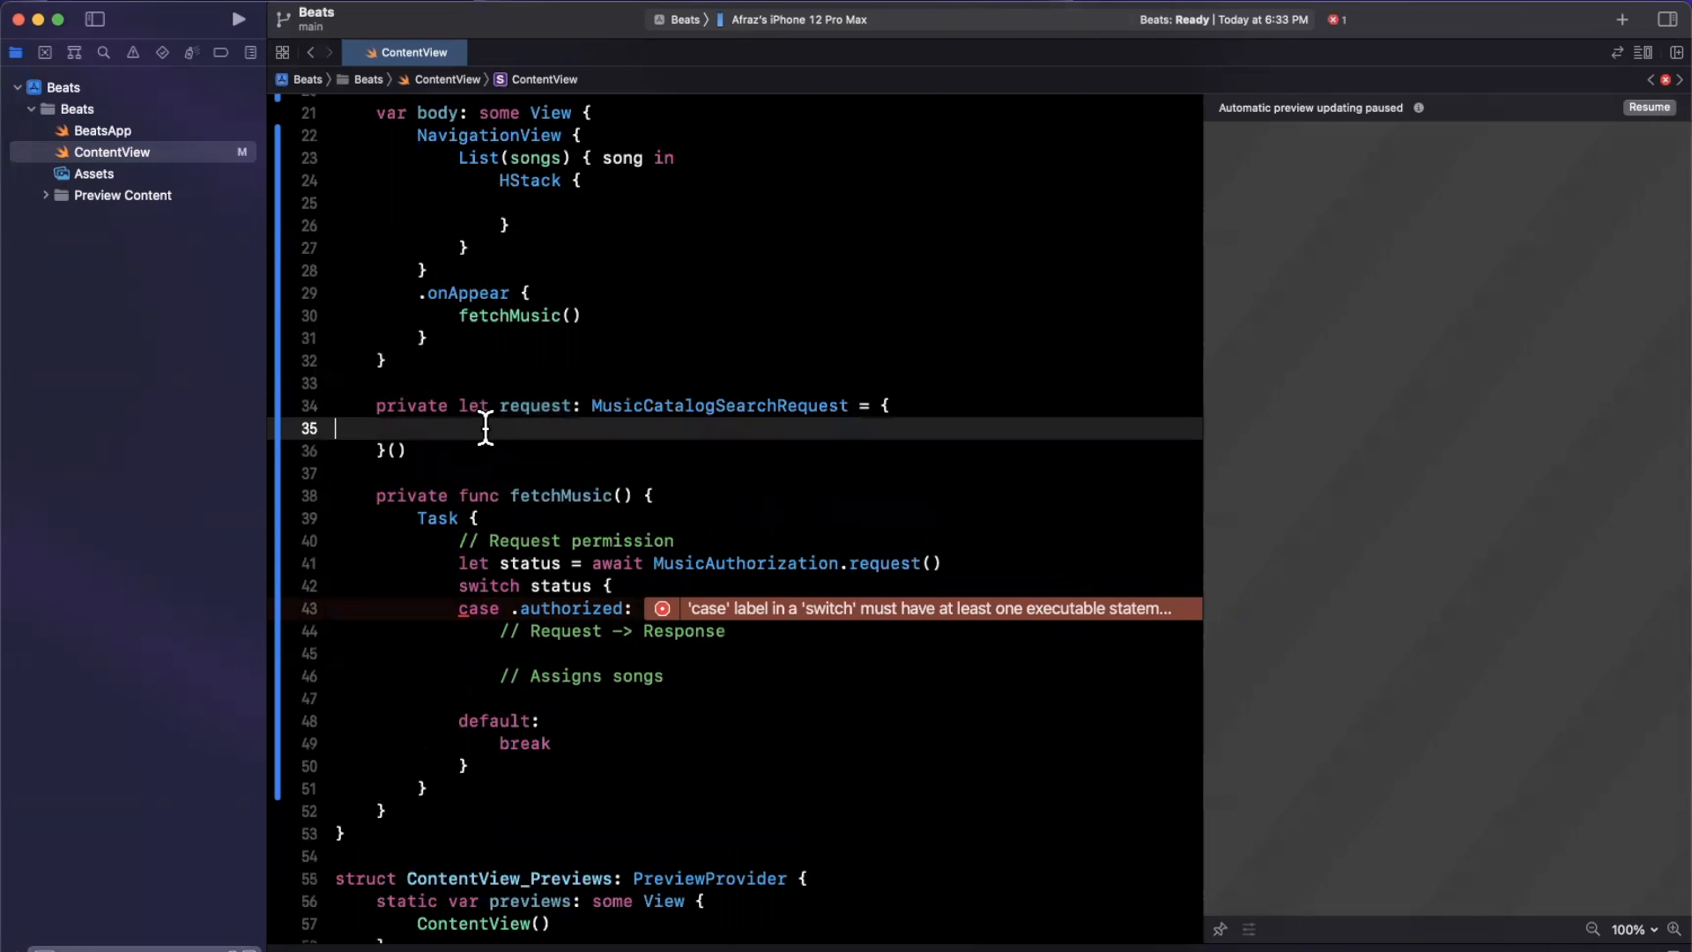
Step: Build the request in a closure searching "Happy" songs, limit 25, and return it
{"action": "type", "text": "var re"}
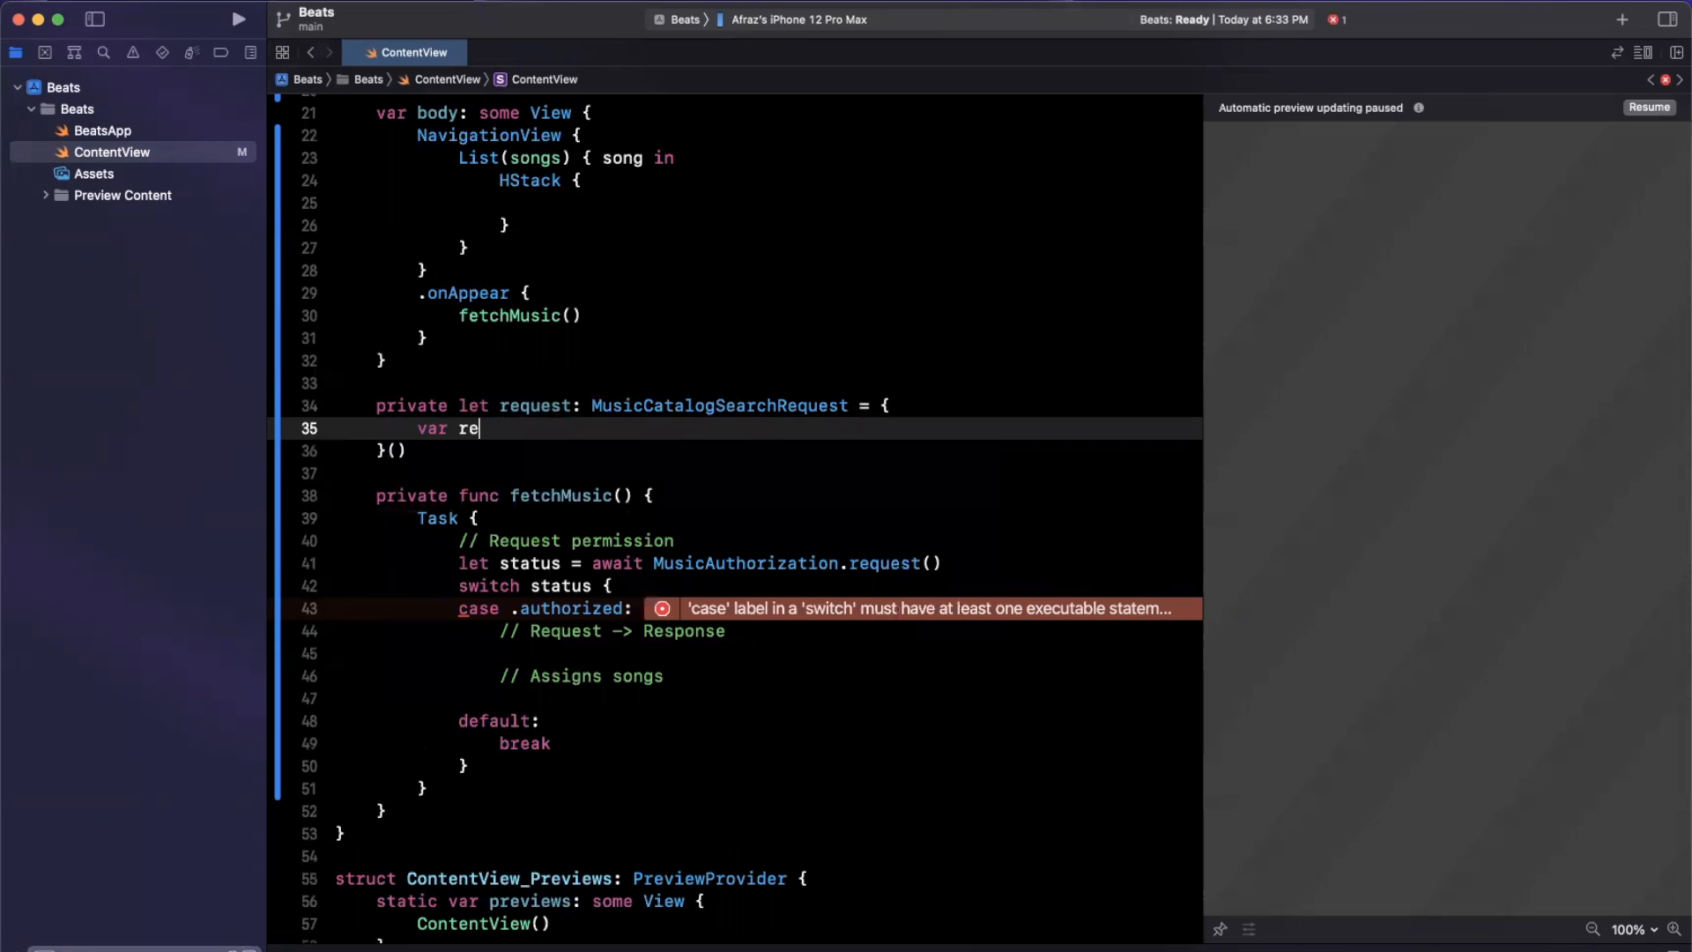
{"action": "type", "text": "quest = MusicCatalogSearchRequest(term: \"Happy\","}
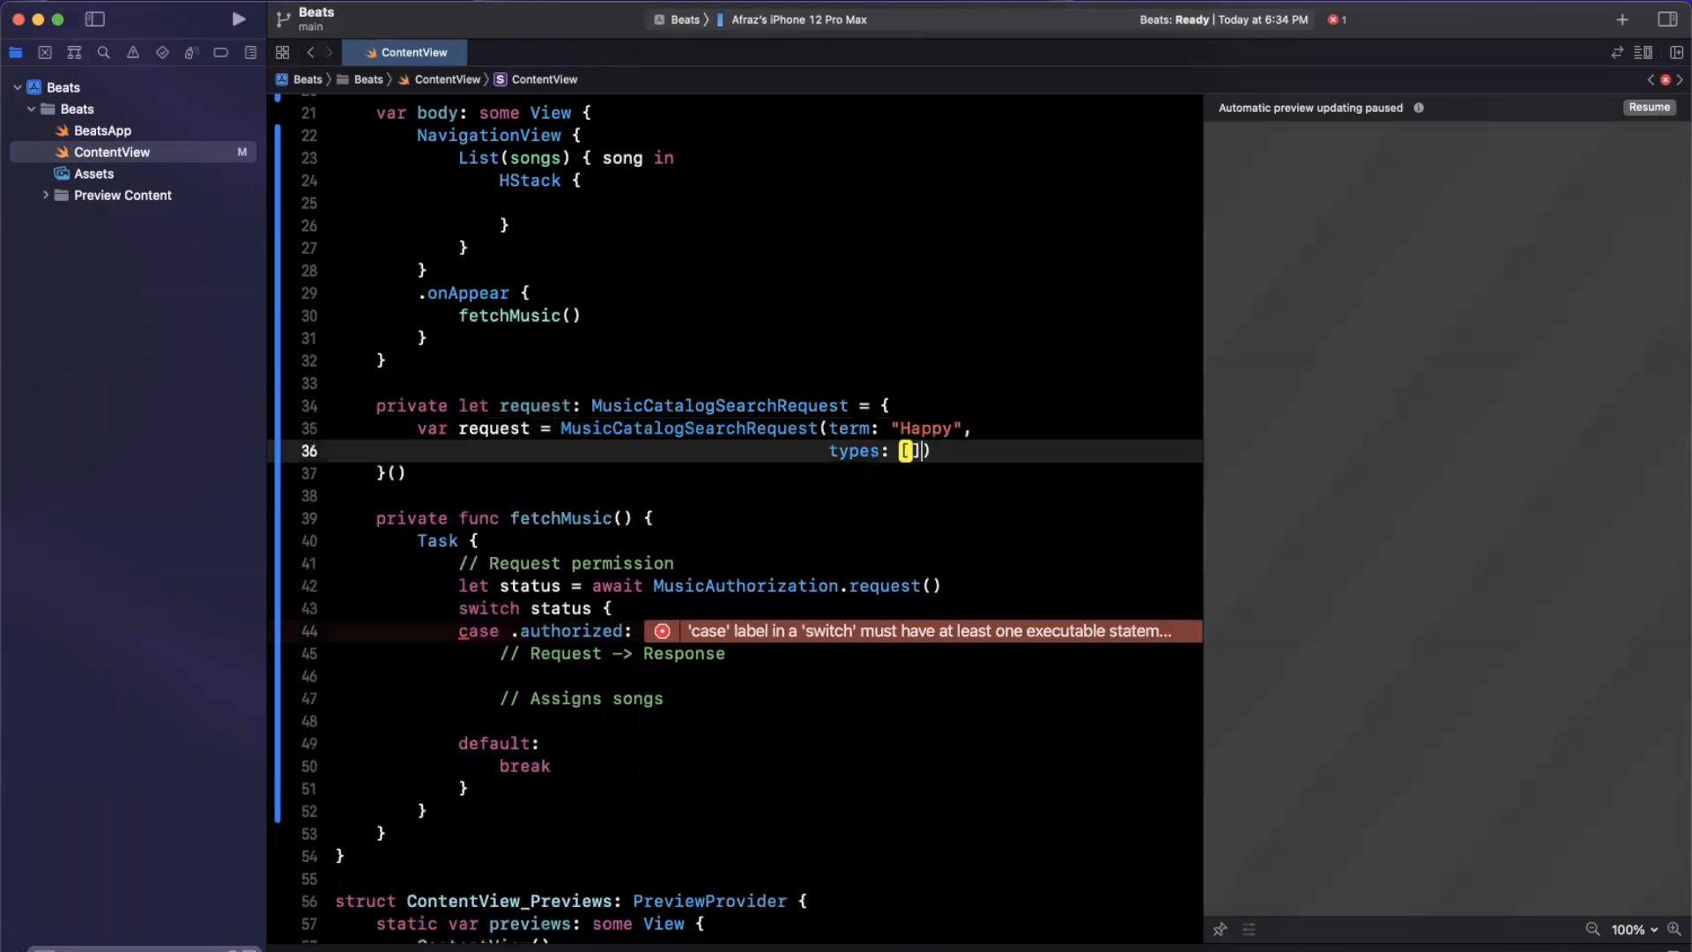
{"action": "type", "text": "Song.self"}
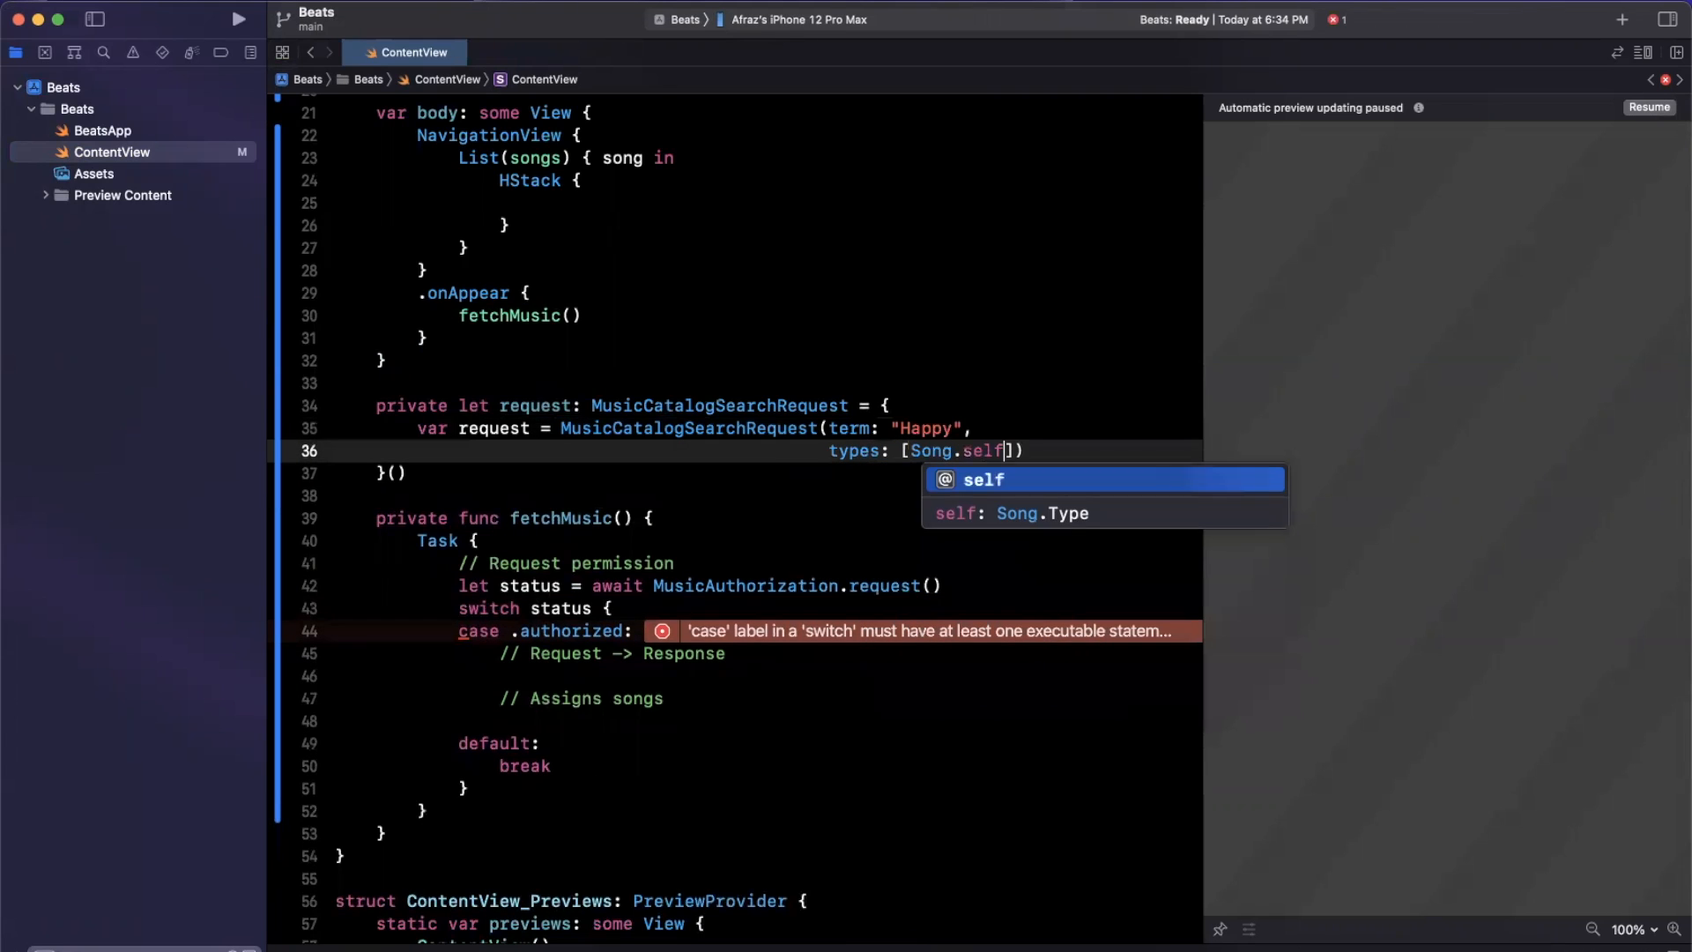
{"action": "double_click", "coordinate": [931, 450]}
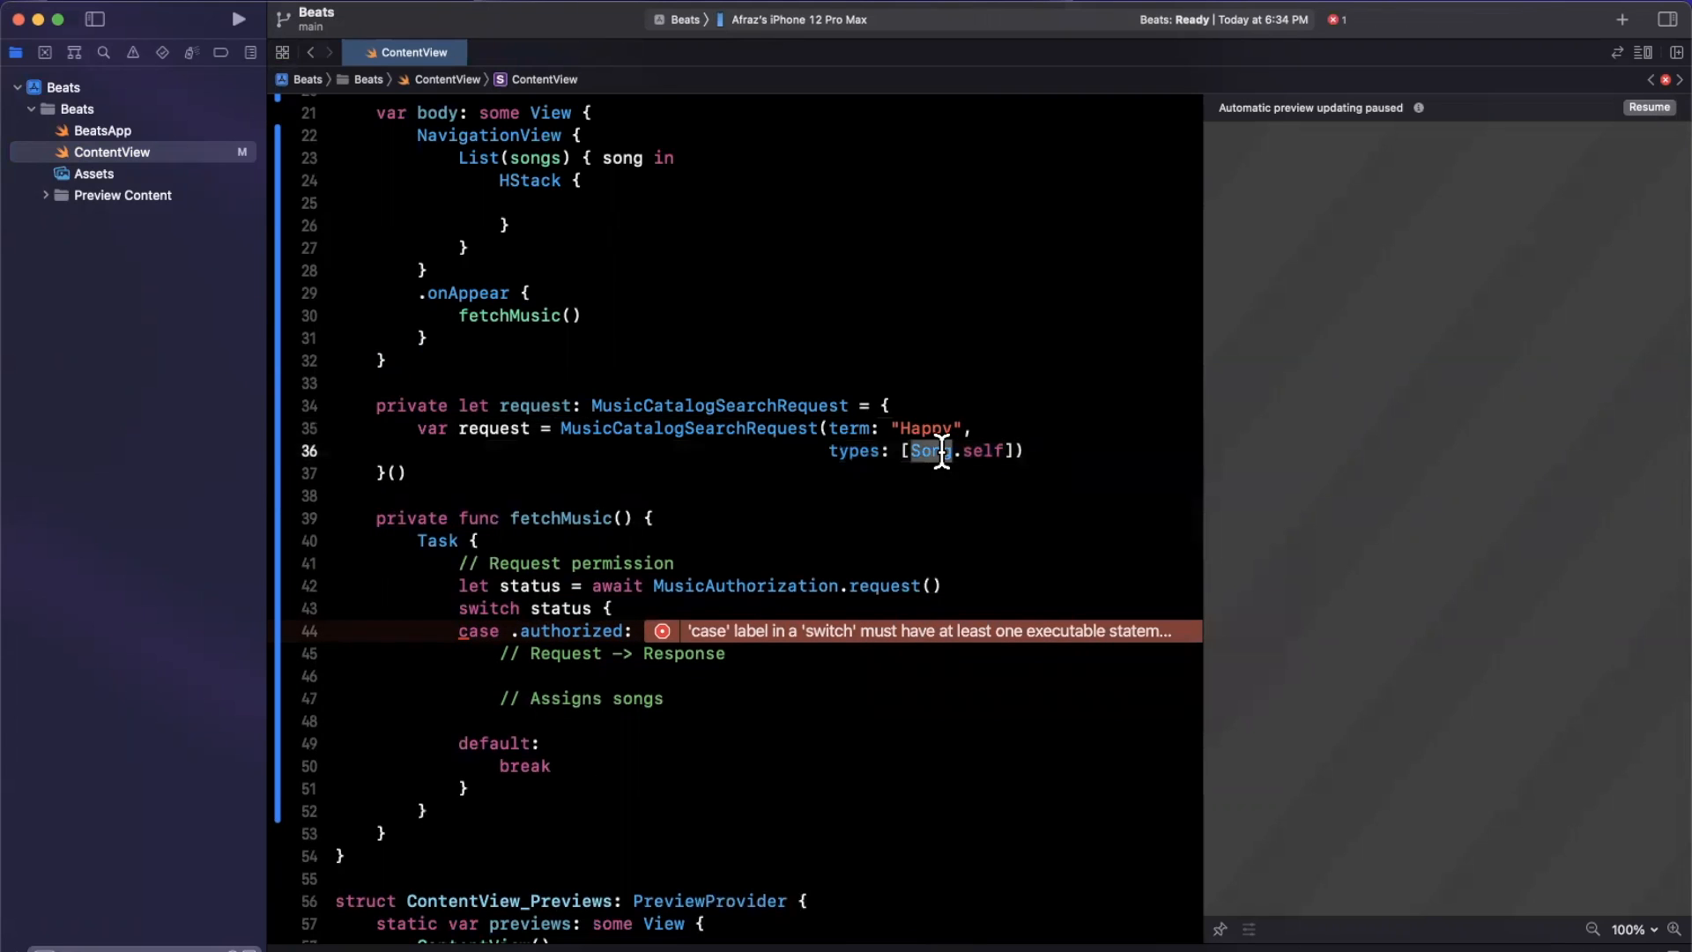
{"action": "type", "text": "Alb"}
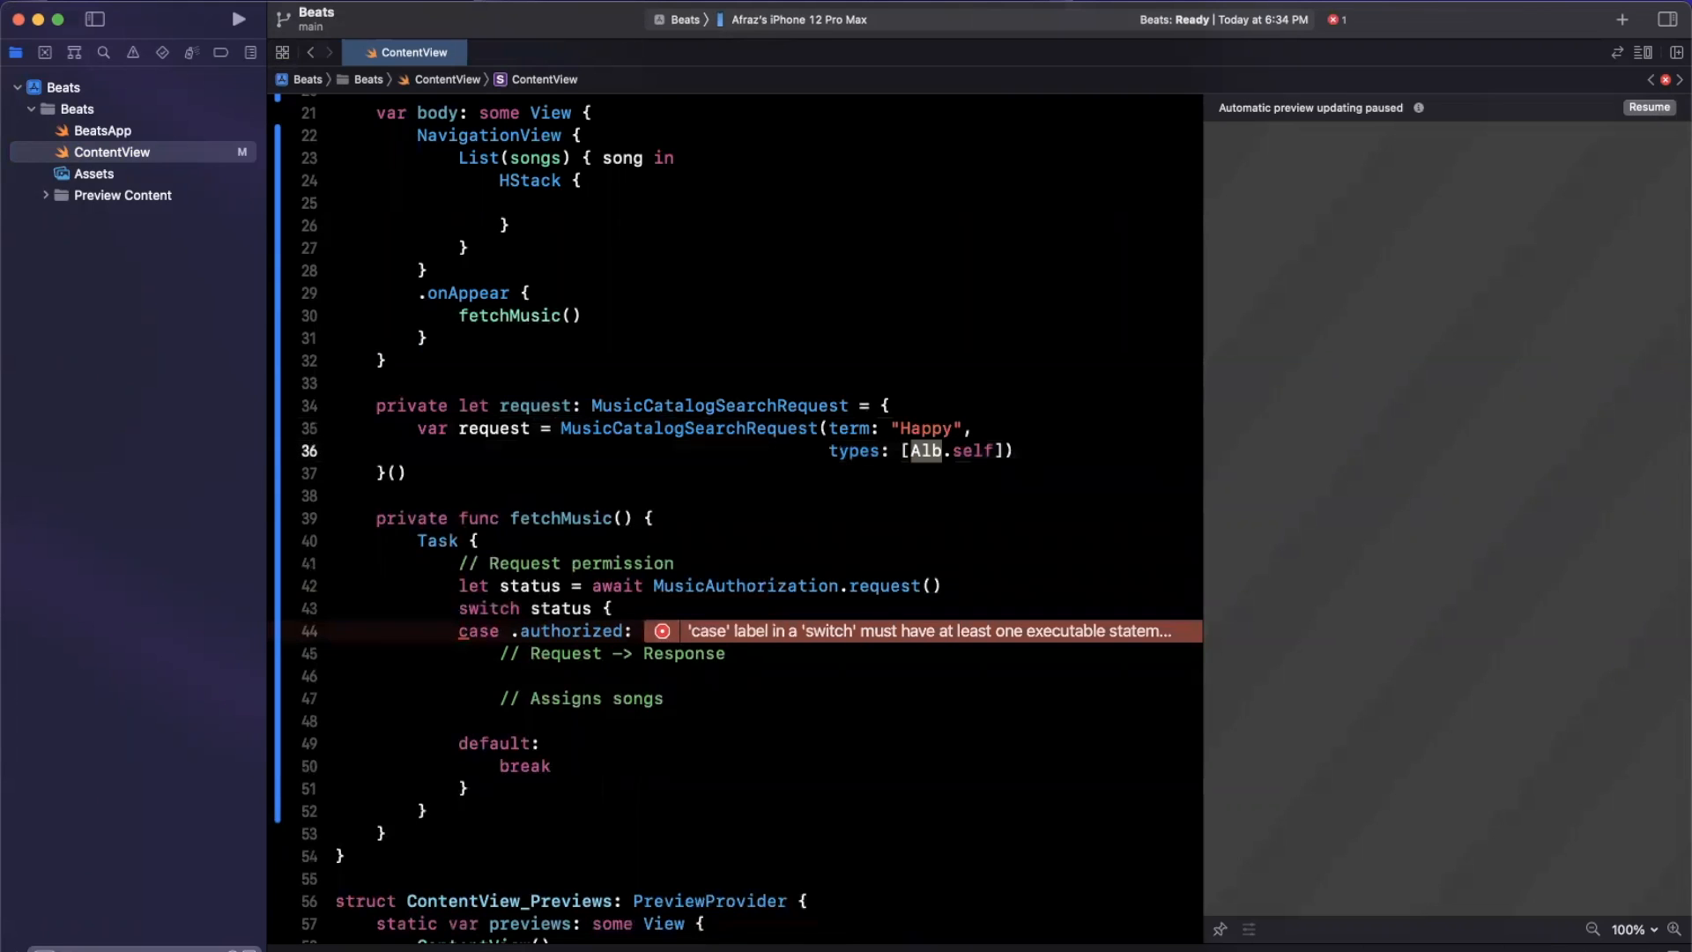
{"action": "type", "text": "Artwork"}
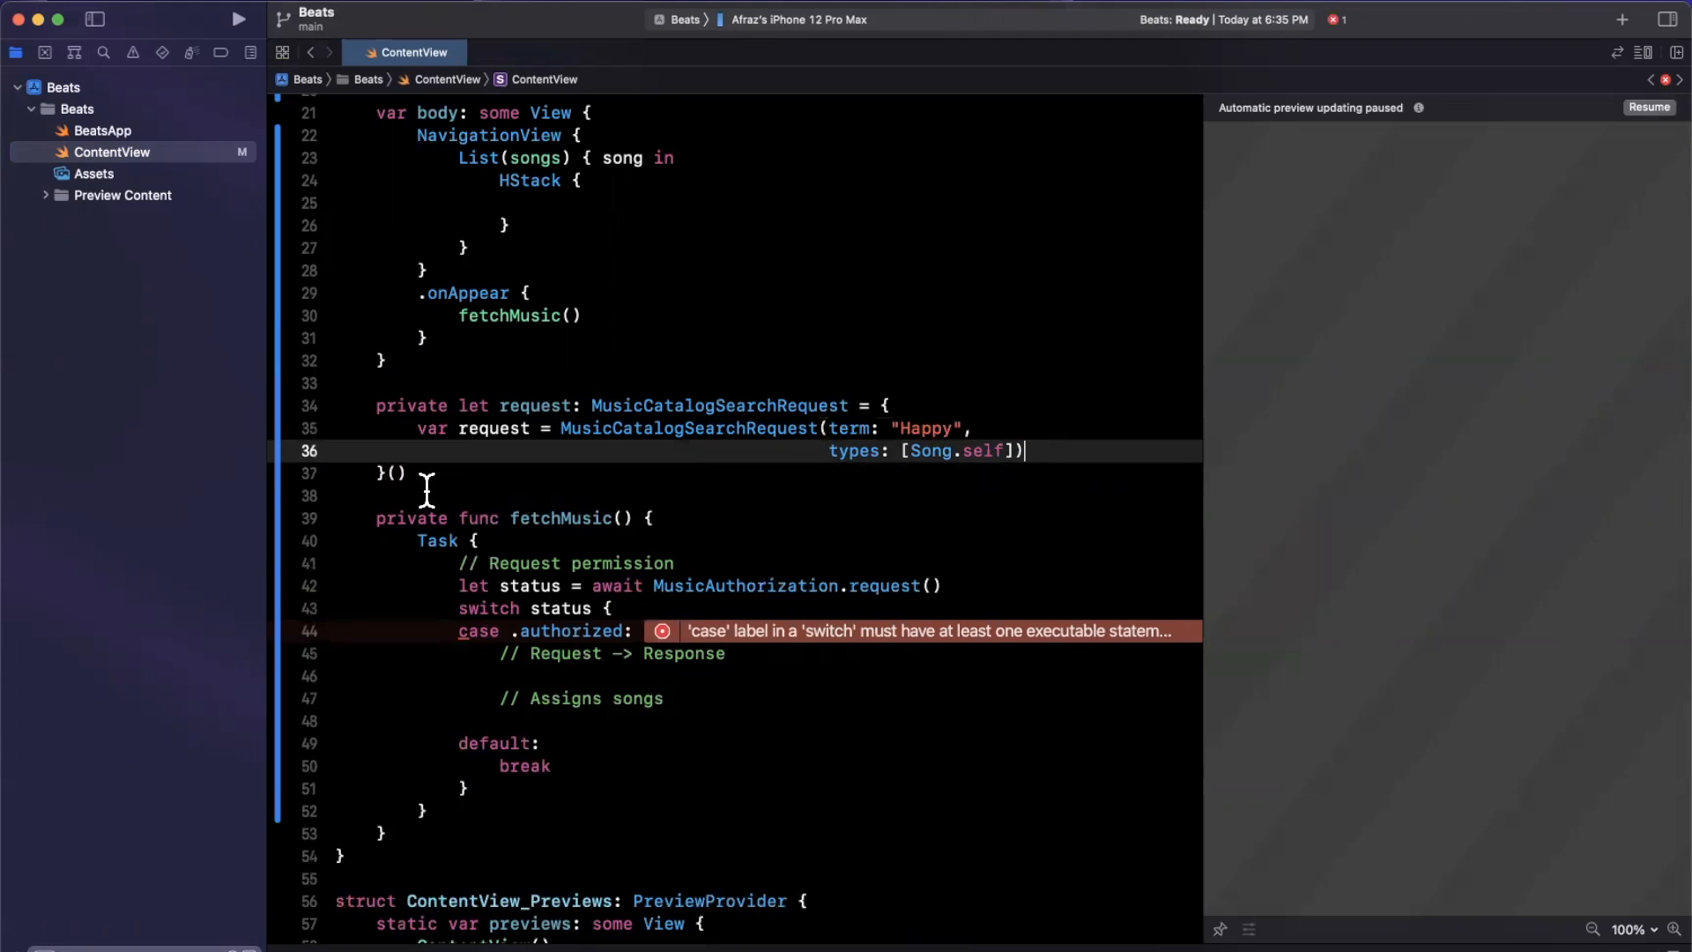
{"action": "type", "text": "request.limit = 25"}
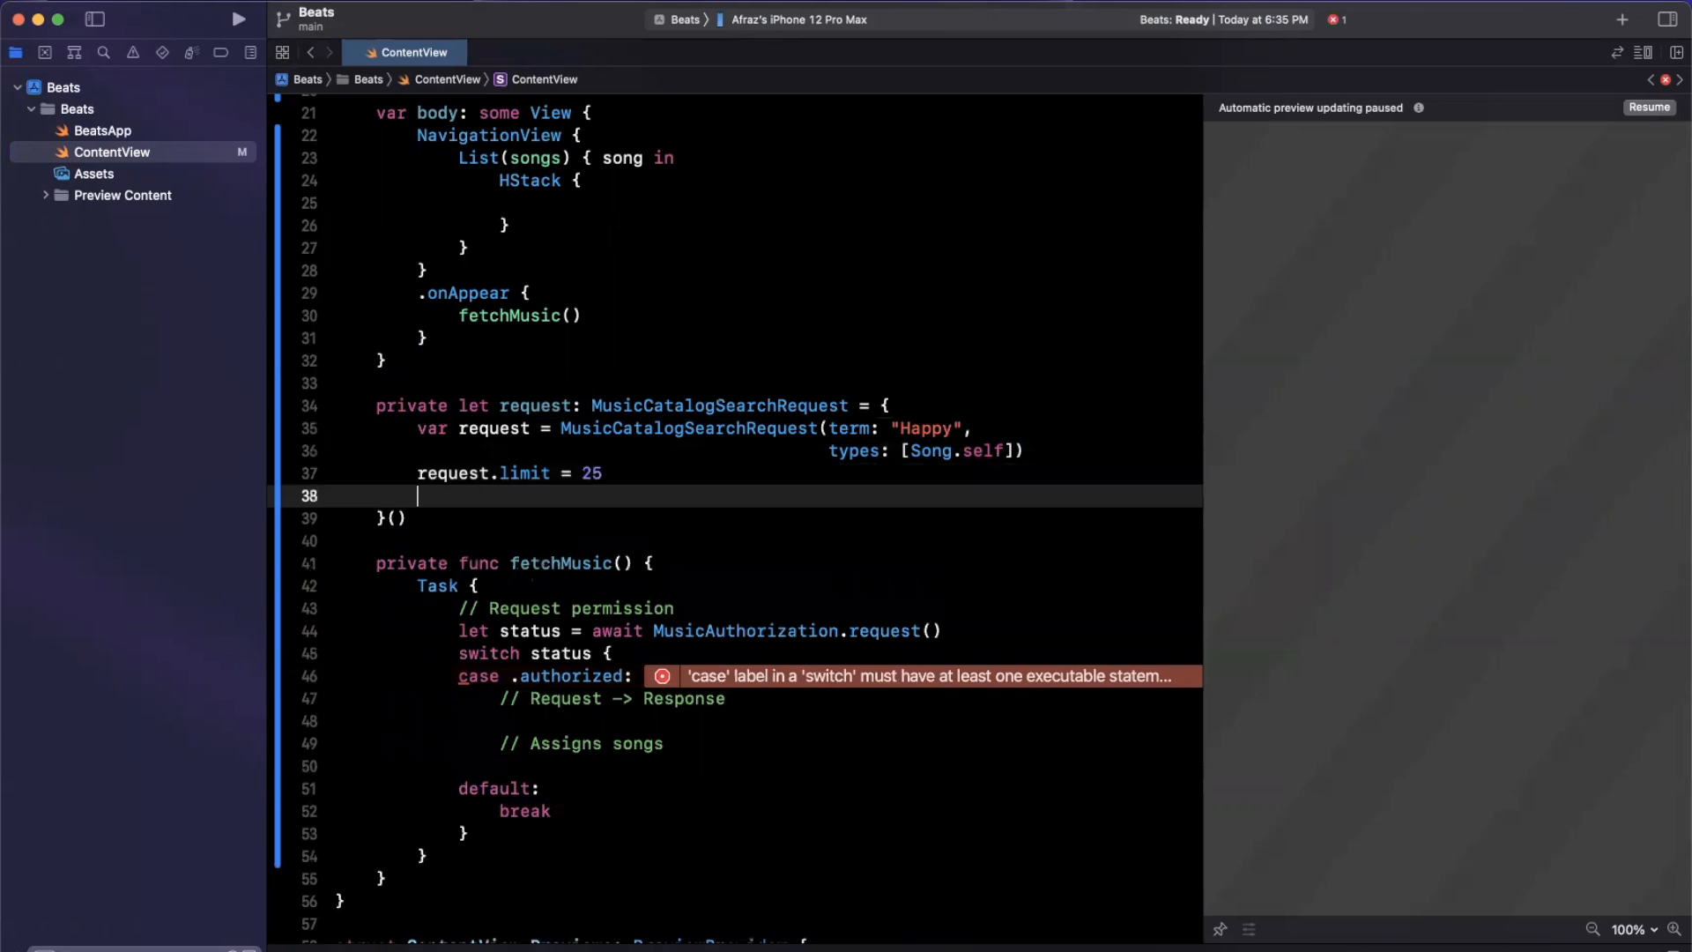
{"action": "type", "text": "return"}
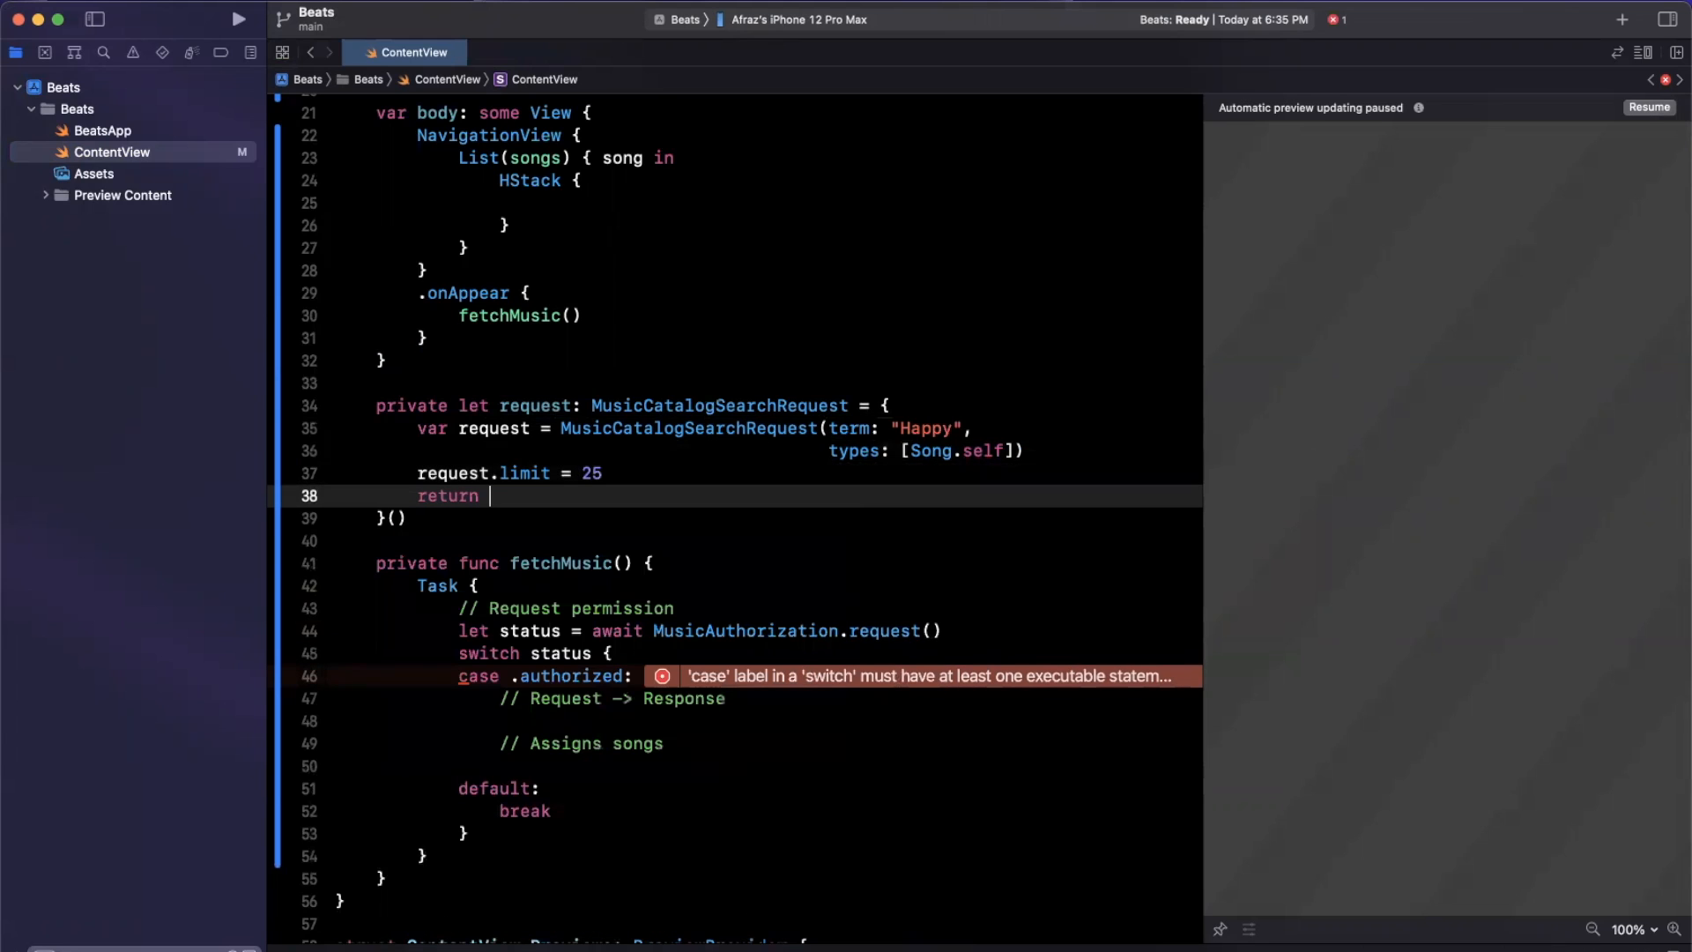
{"action": "type", "text": "request"}
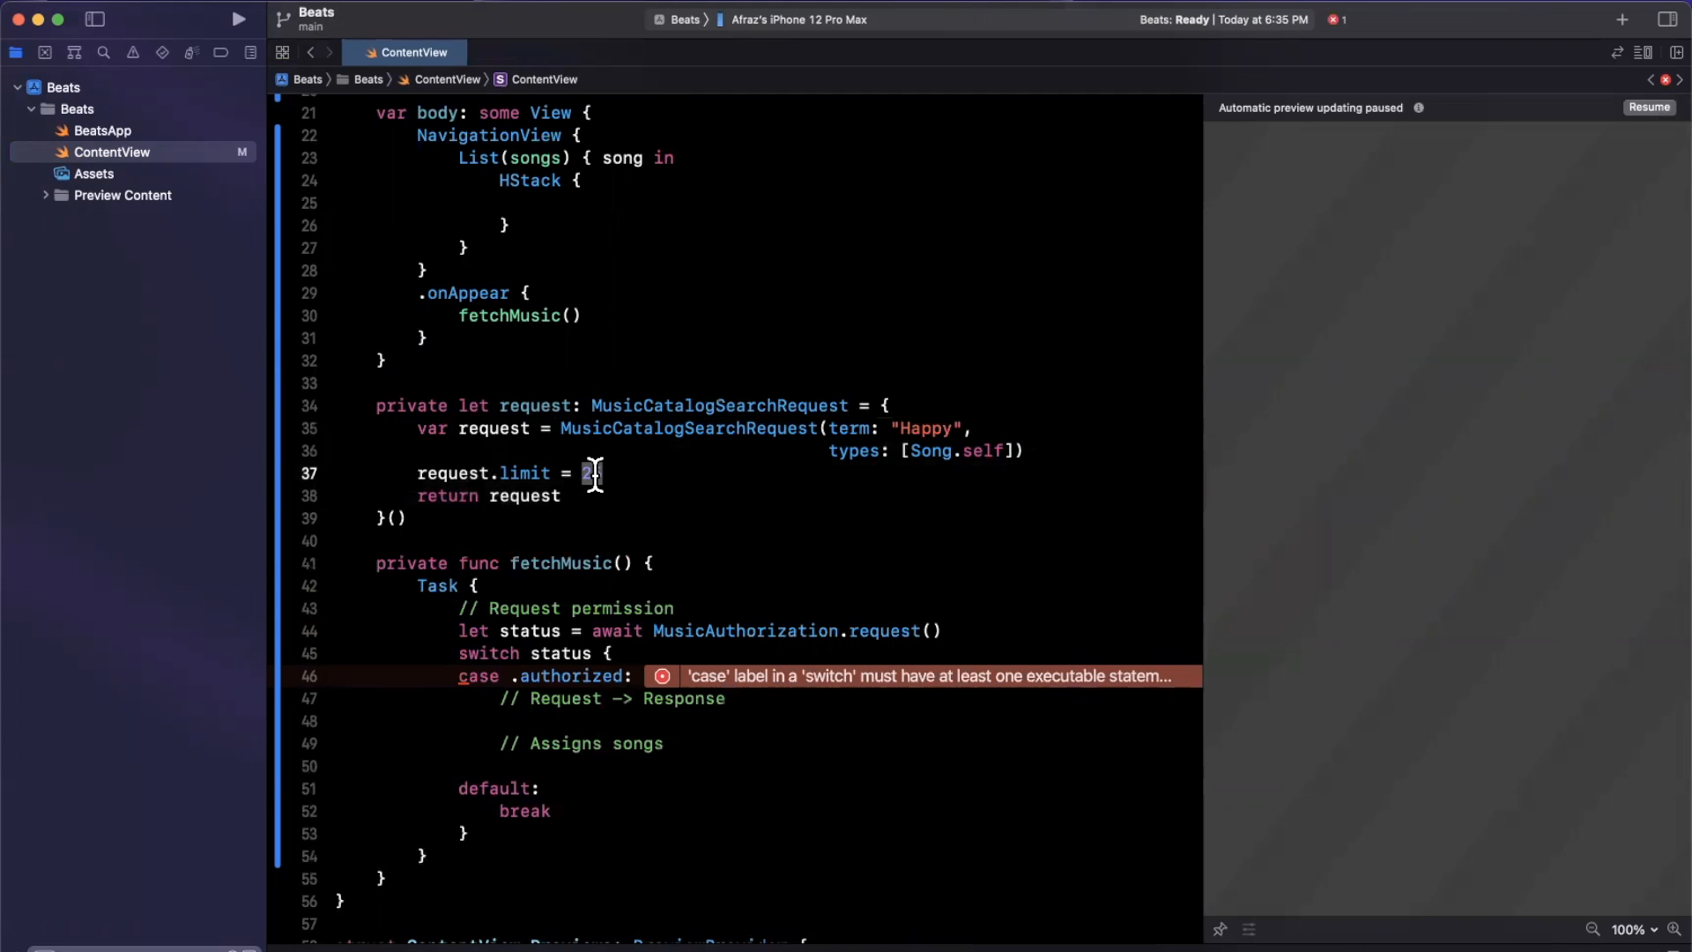
{"action": "left_click", "coordinate": [562, 496]}
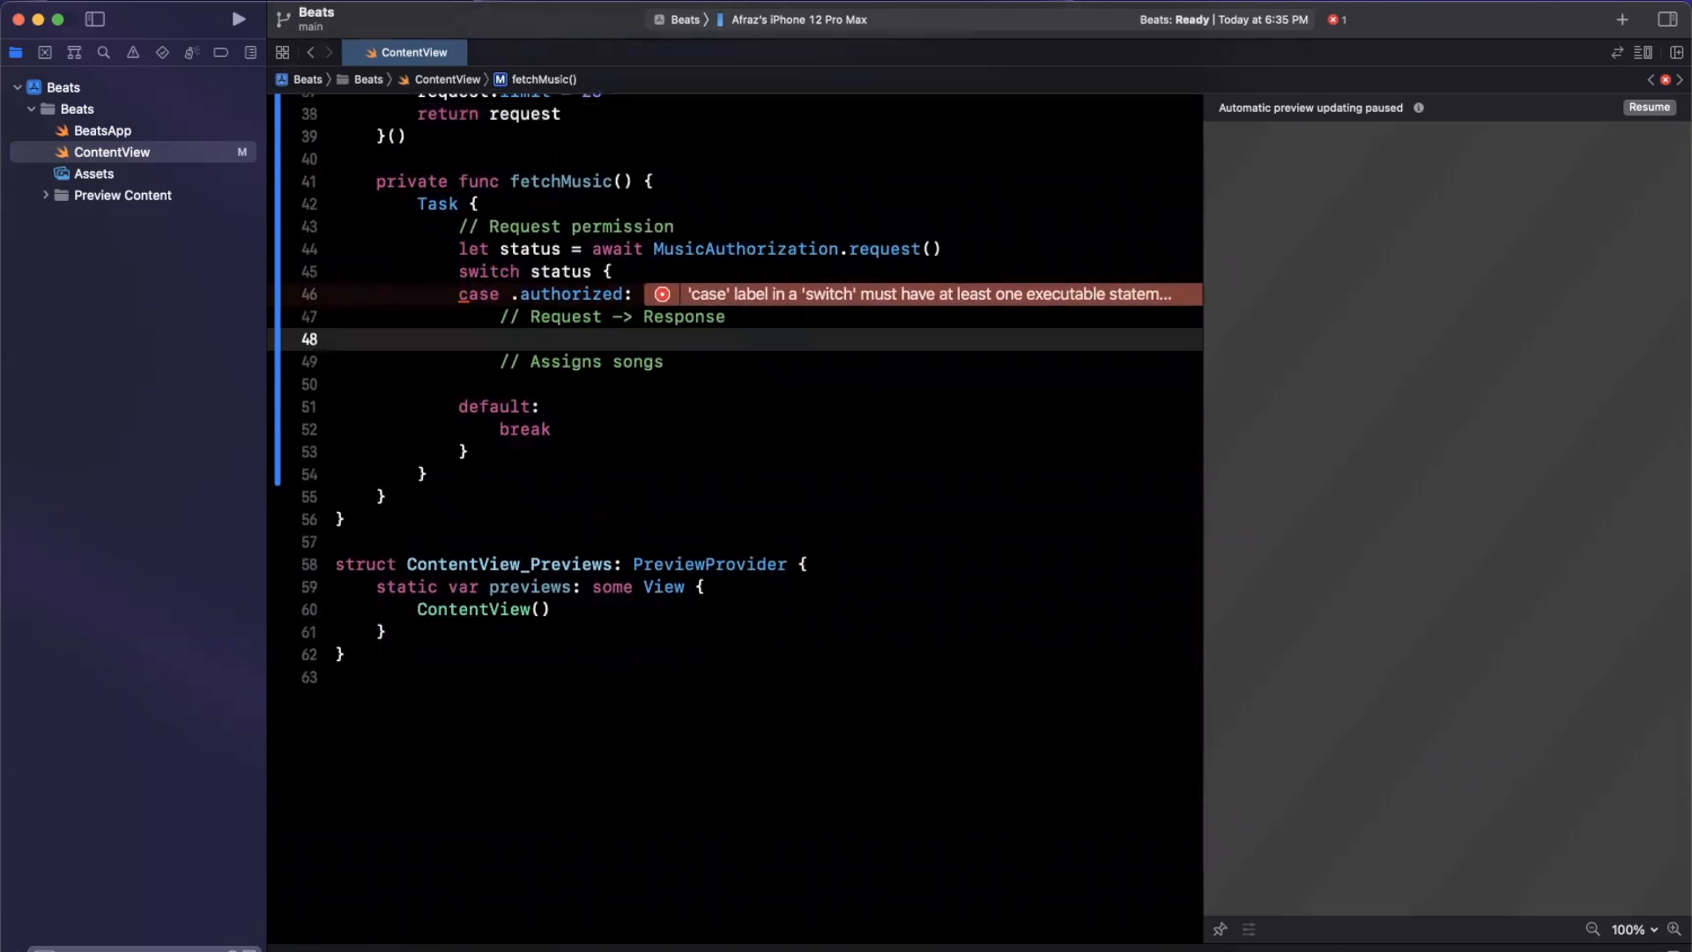
Step: Await the search response and assign self.songs from result.songs.compactMap
{"action": "type", "text": "do {"}
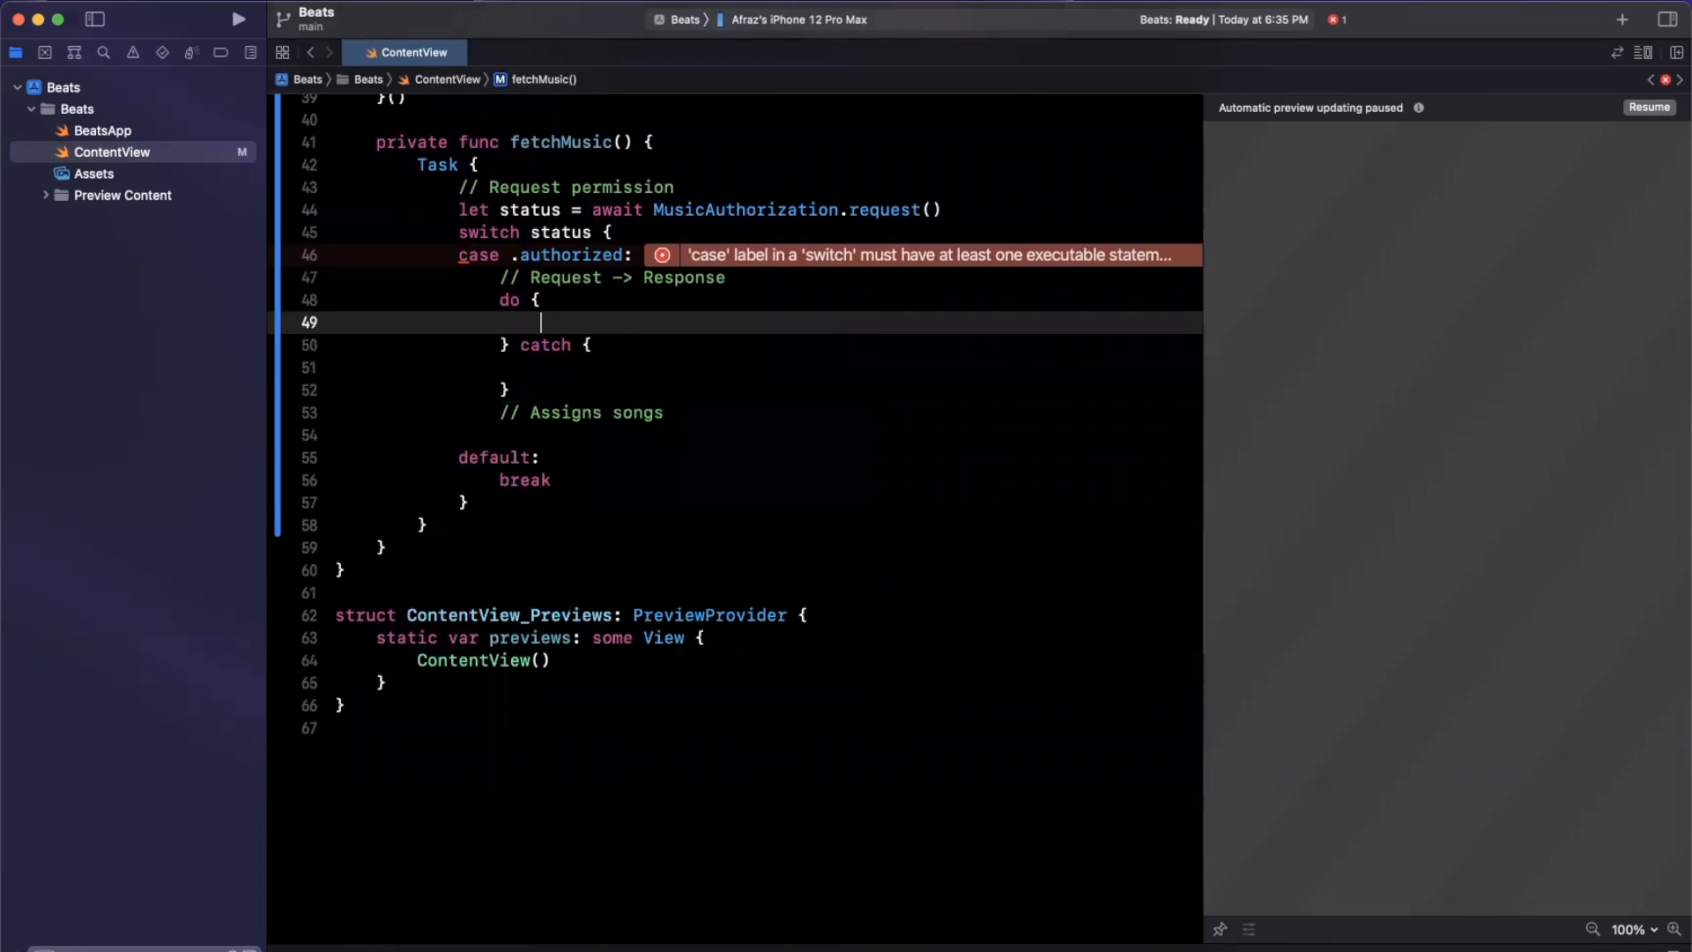
{"action": "type", "text": "let result ="}
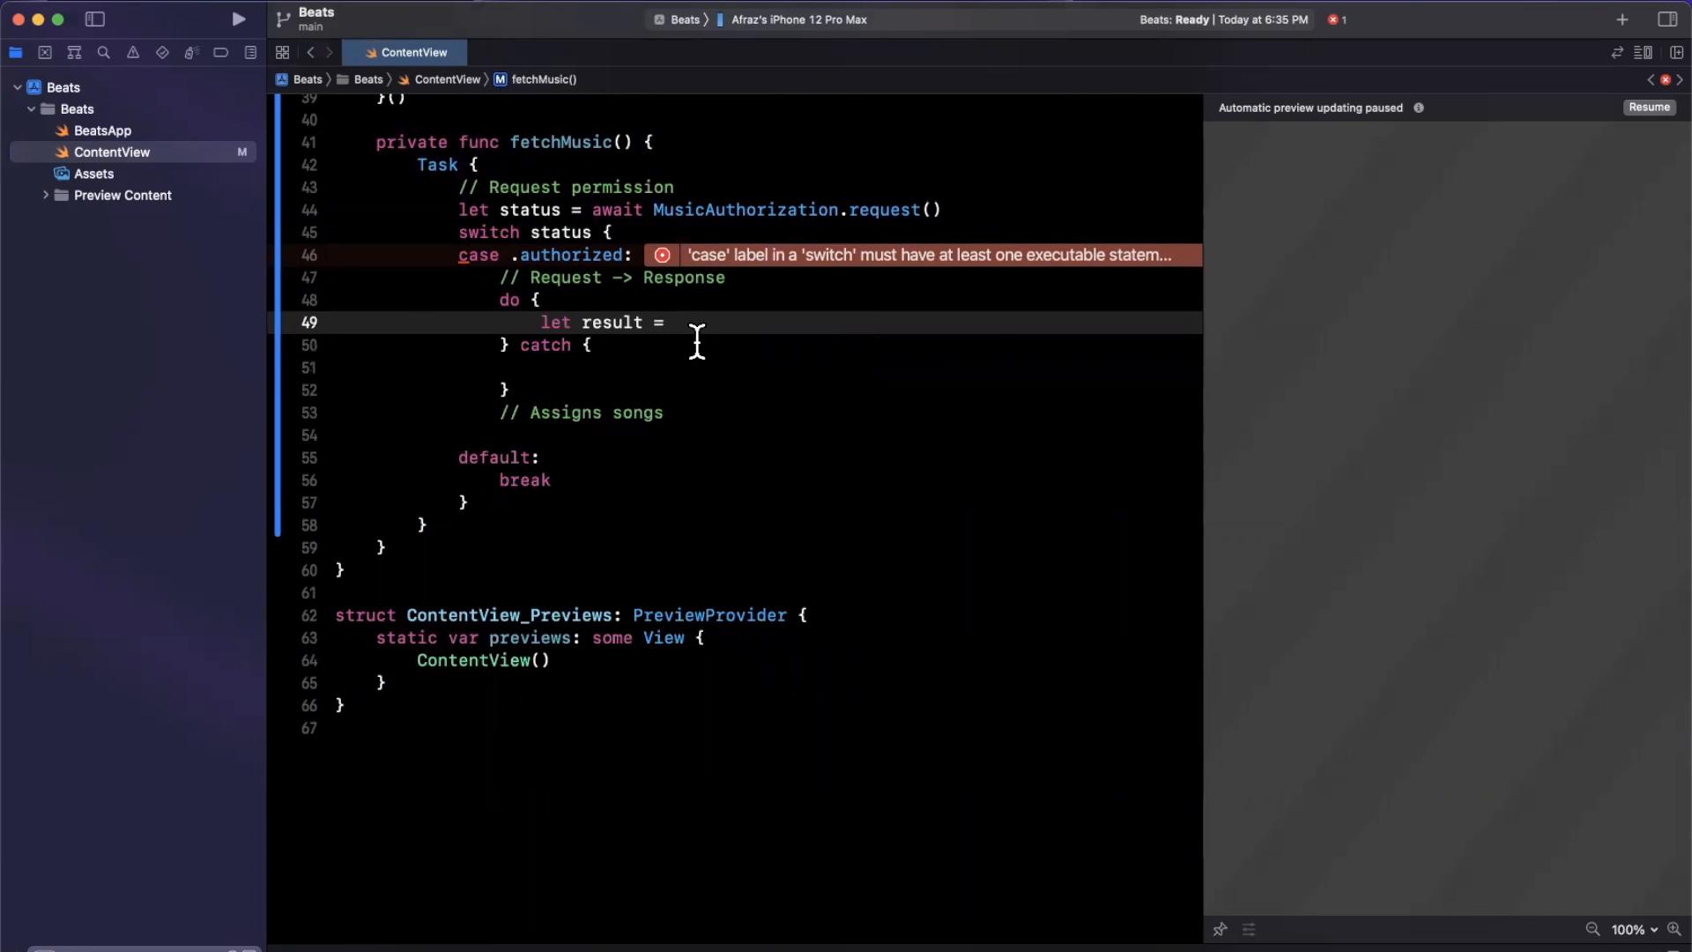
{"action": "type", "text": "try await request.response("}
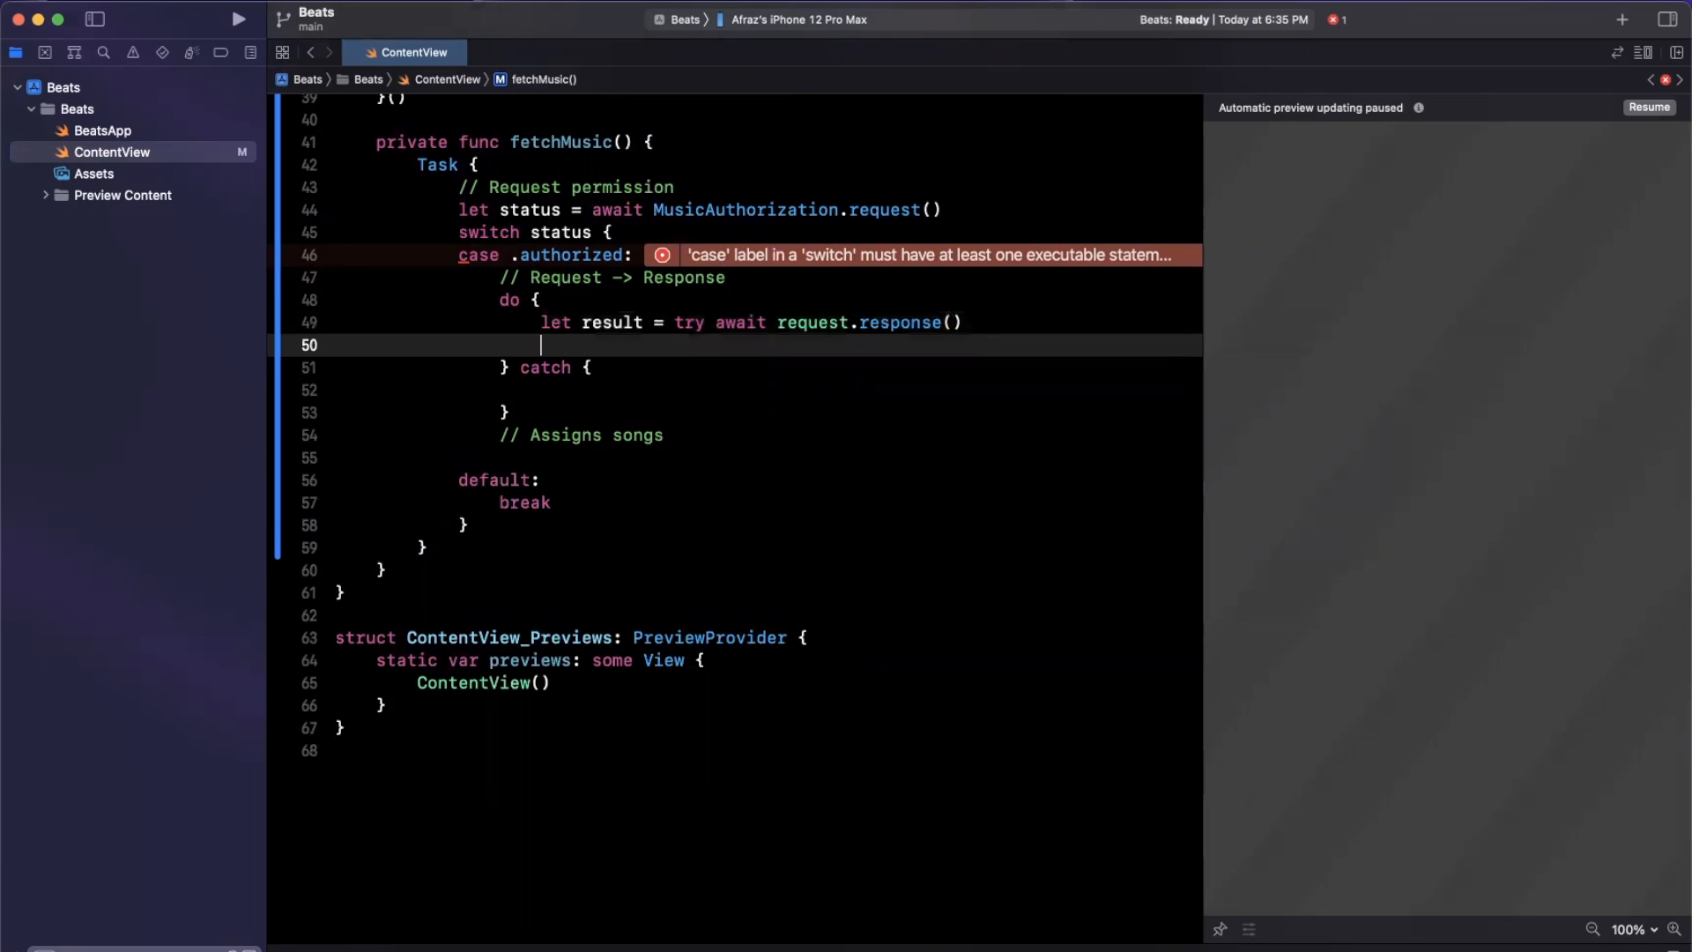
{"action": "type", "text": "sel"}
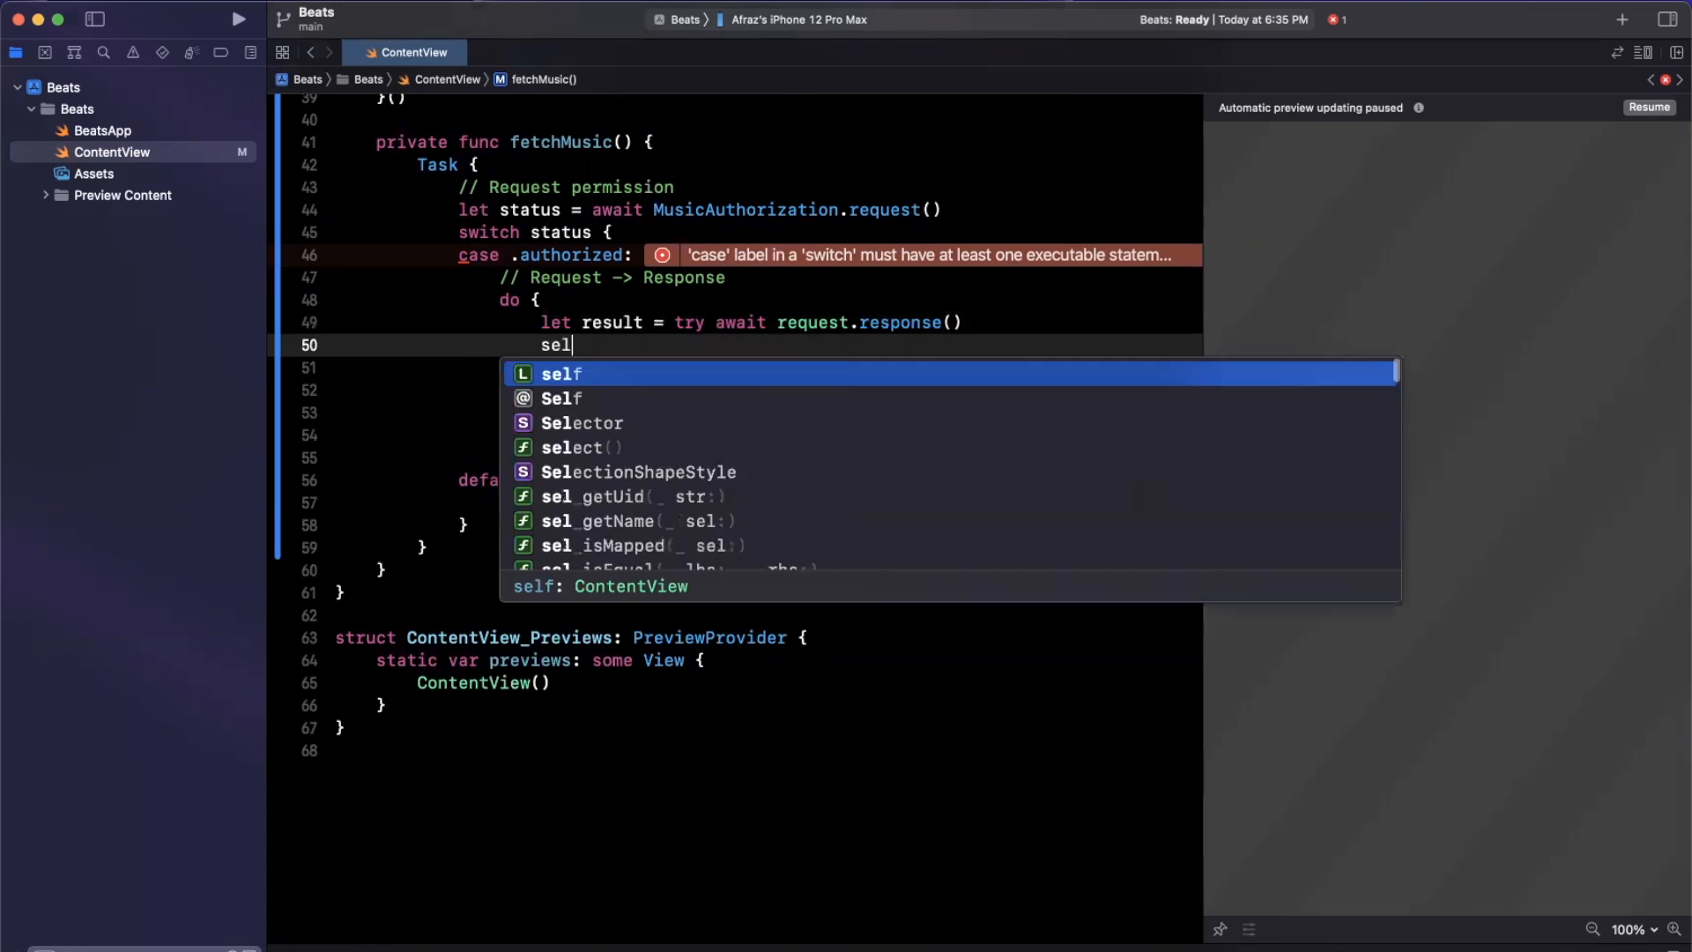
{"action": "type", "text": "f.songs = result"}
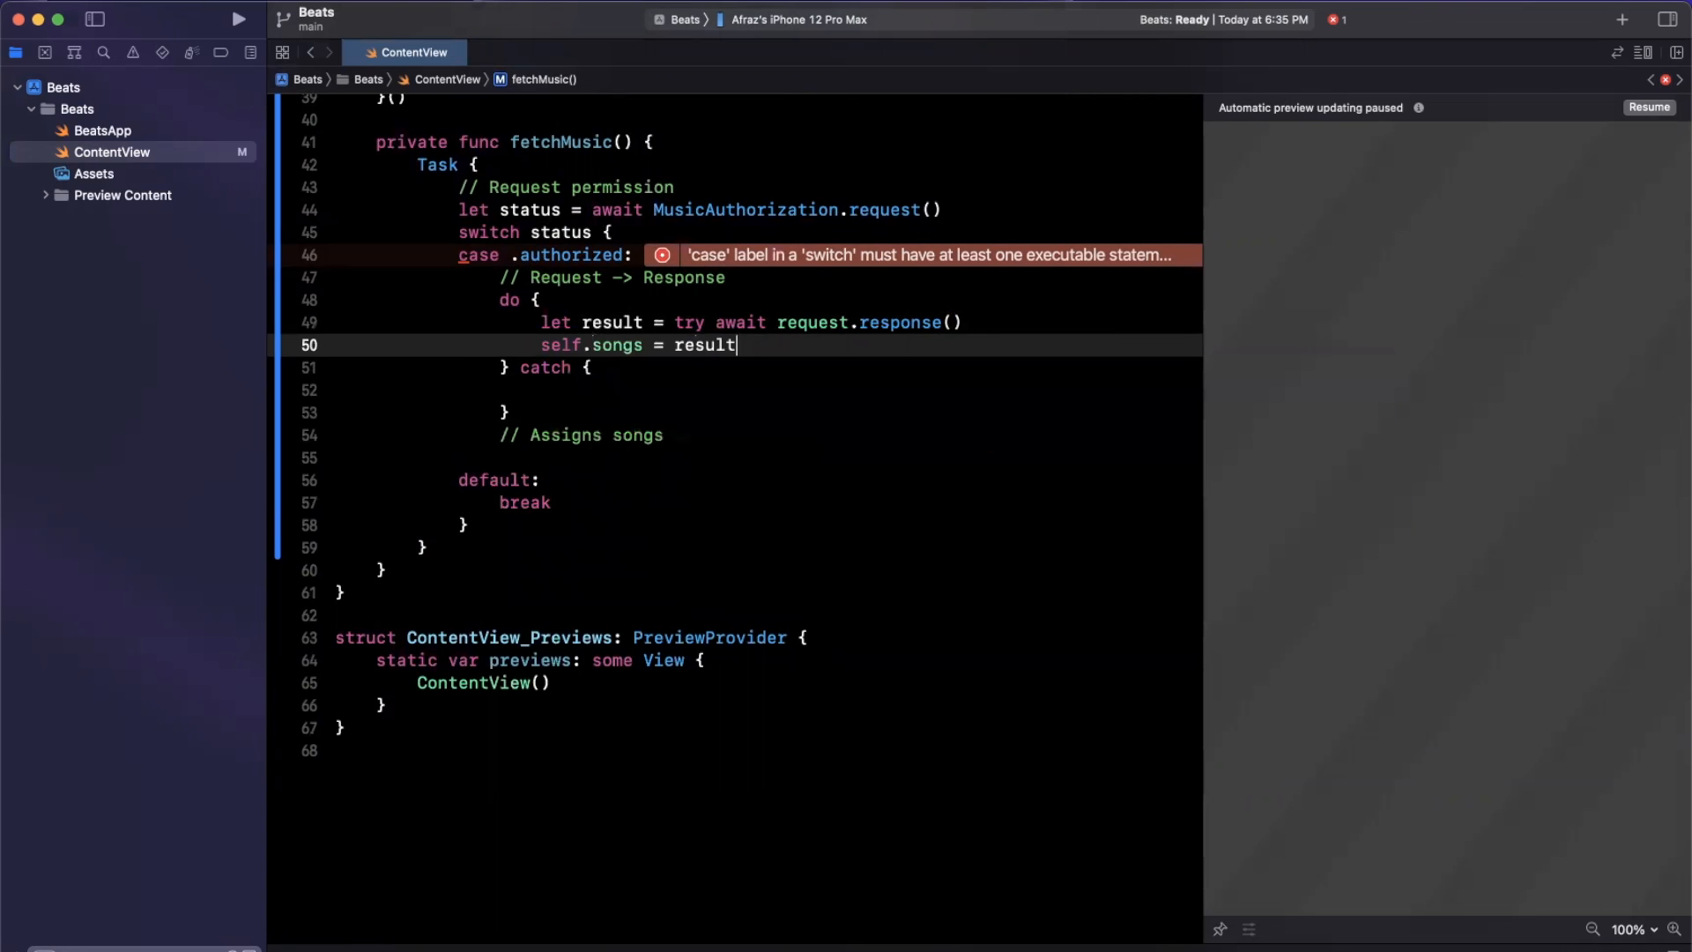
{"action": "type", "text": ".songs.comap"}
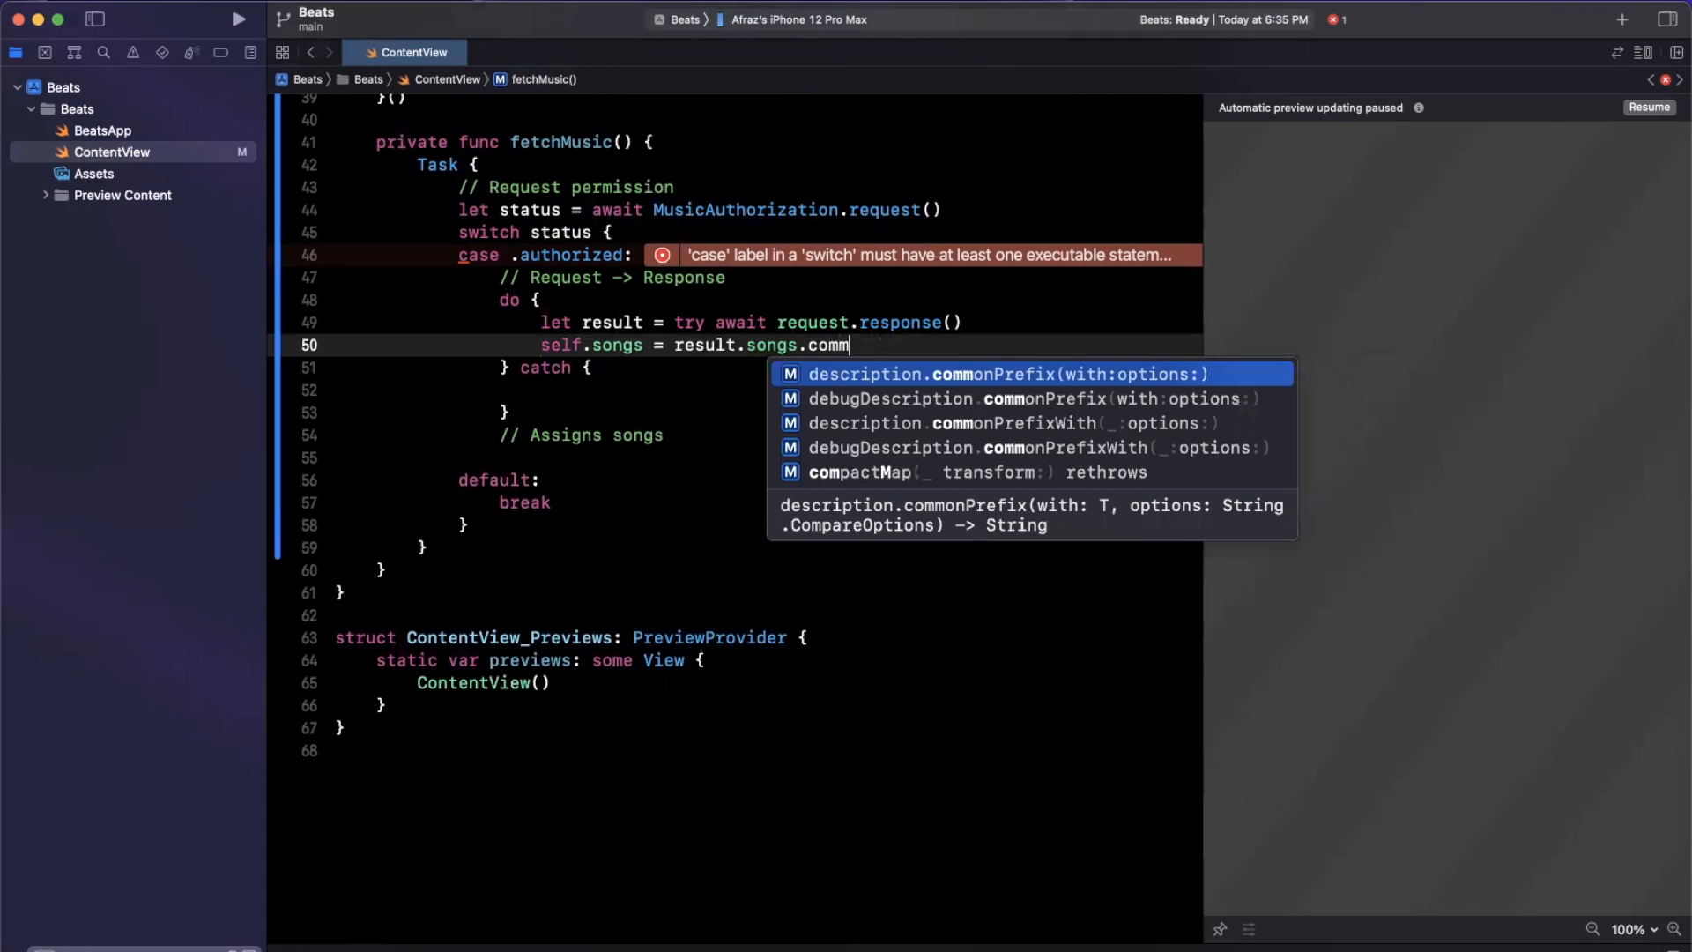
{"action": "type", "text": "actma"}
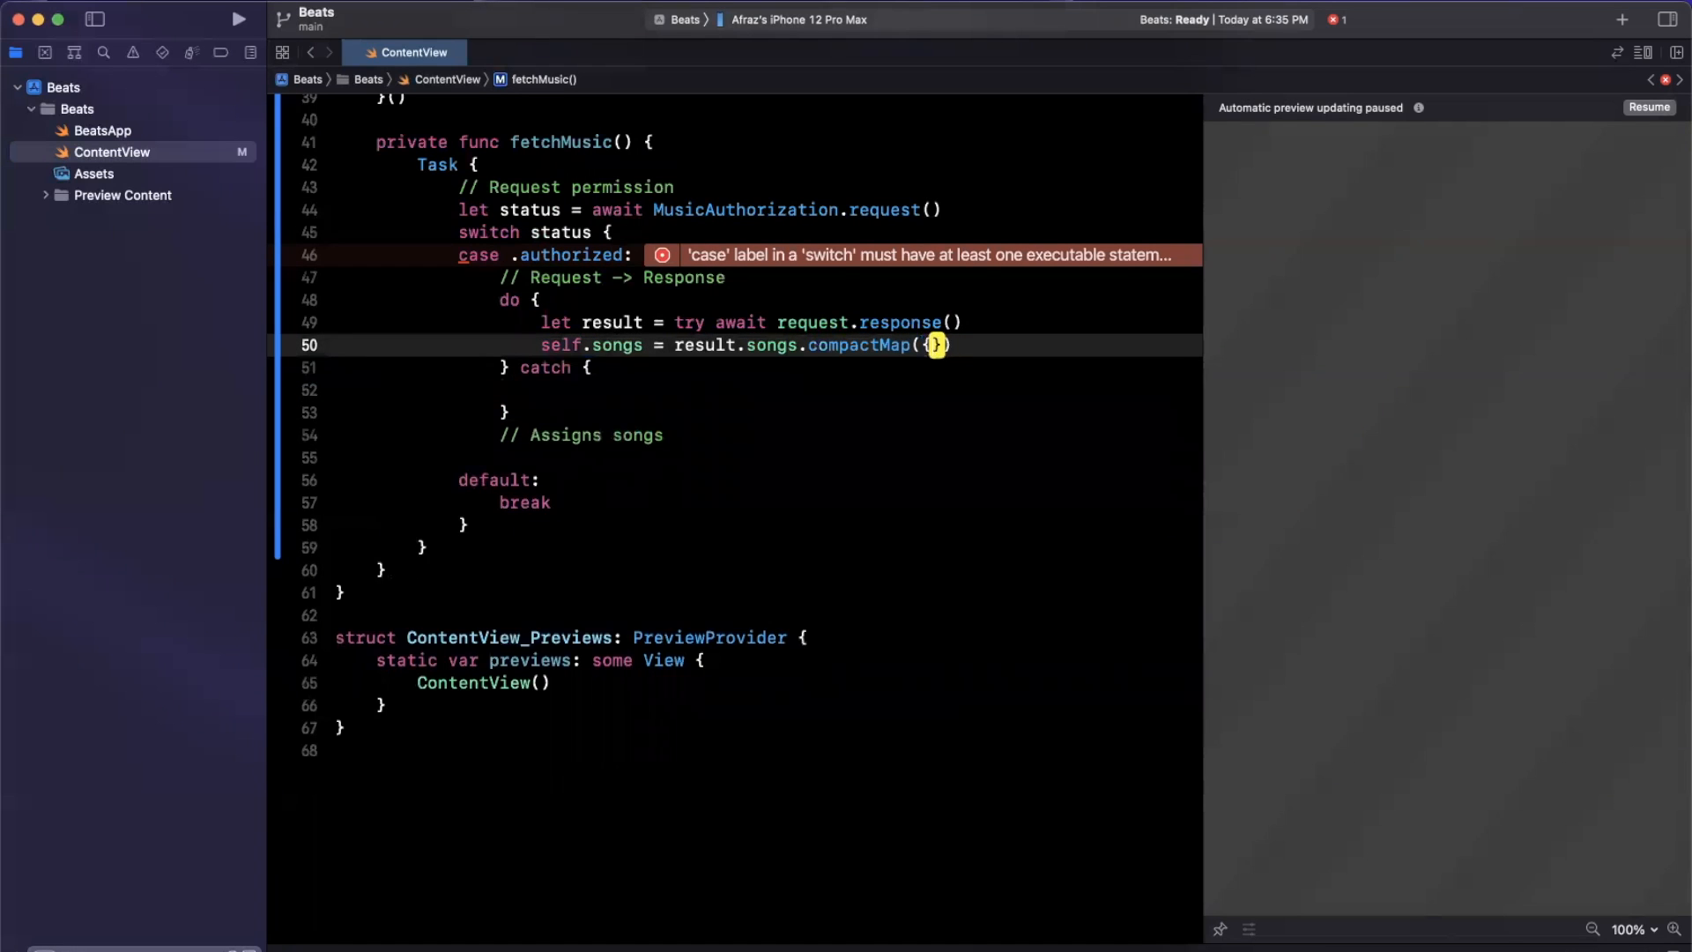
{"action": "key", "text": "return"}
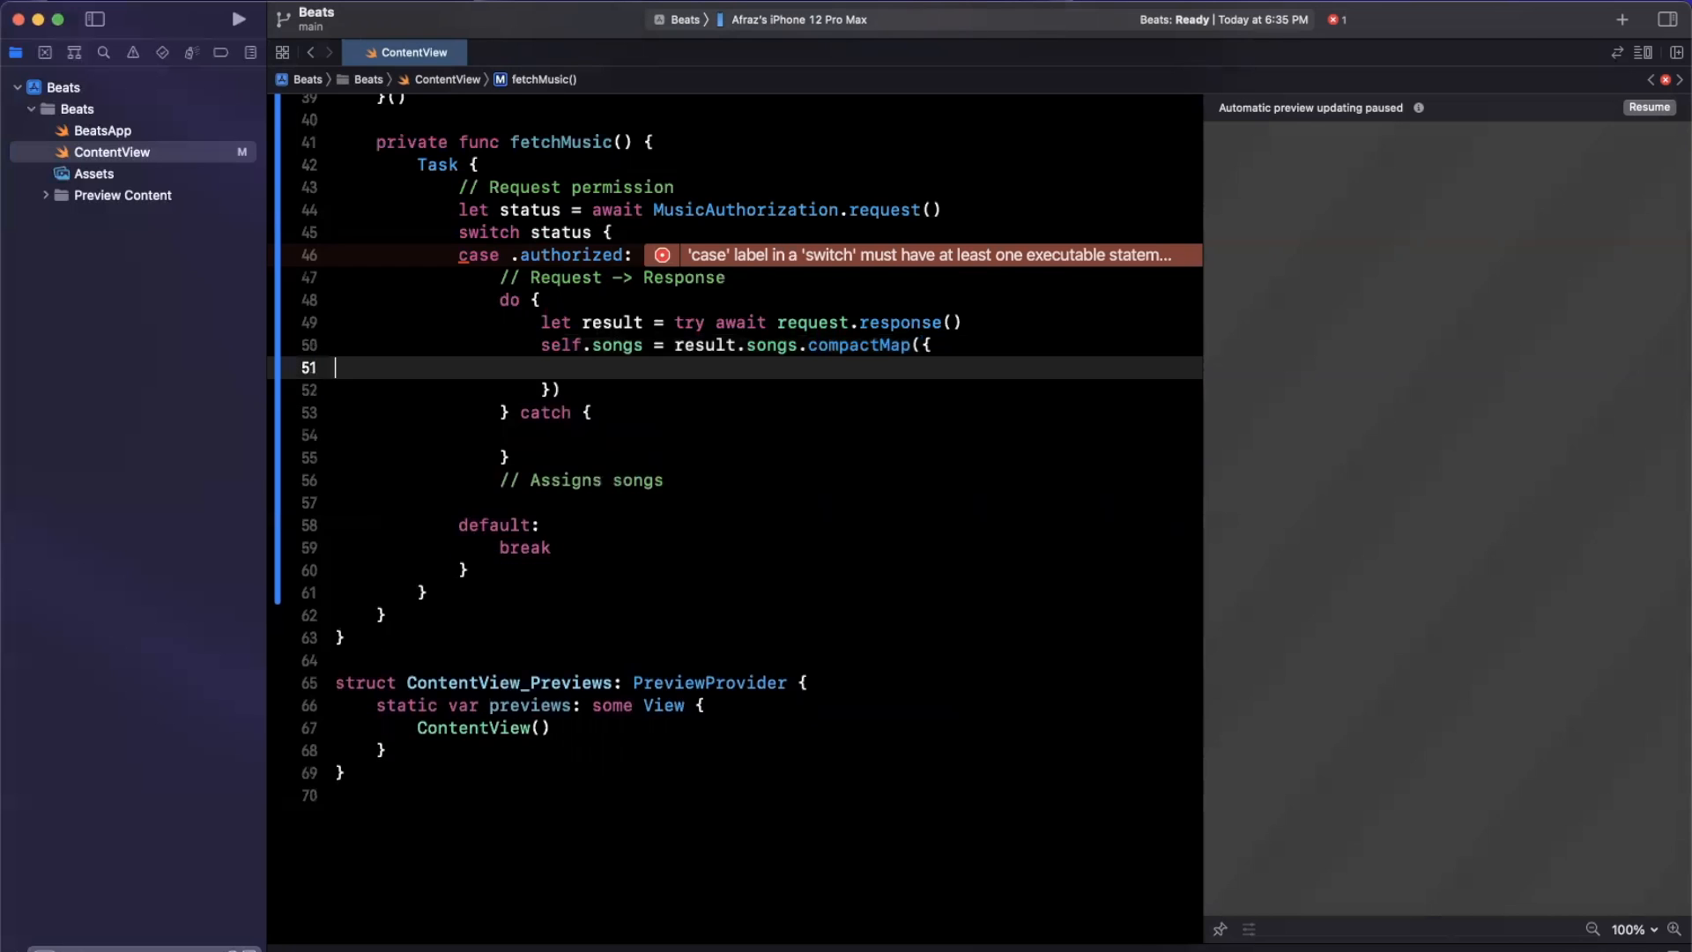
Step: Return .init with $0.title, $0.artistName and a 75×75 artwork URL
{"action": "type", "text": "return .init(name: $0,"}
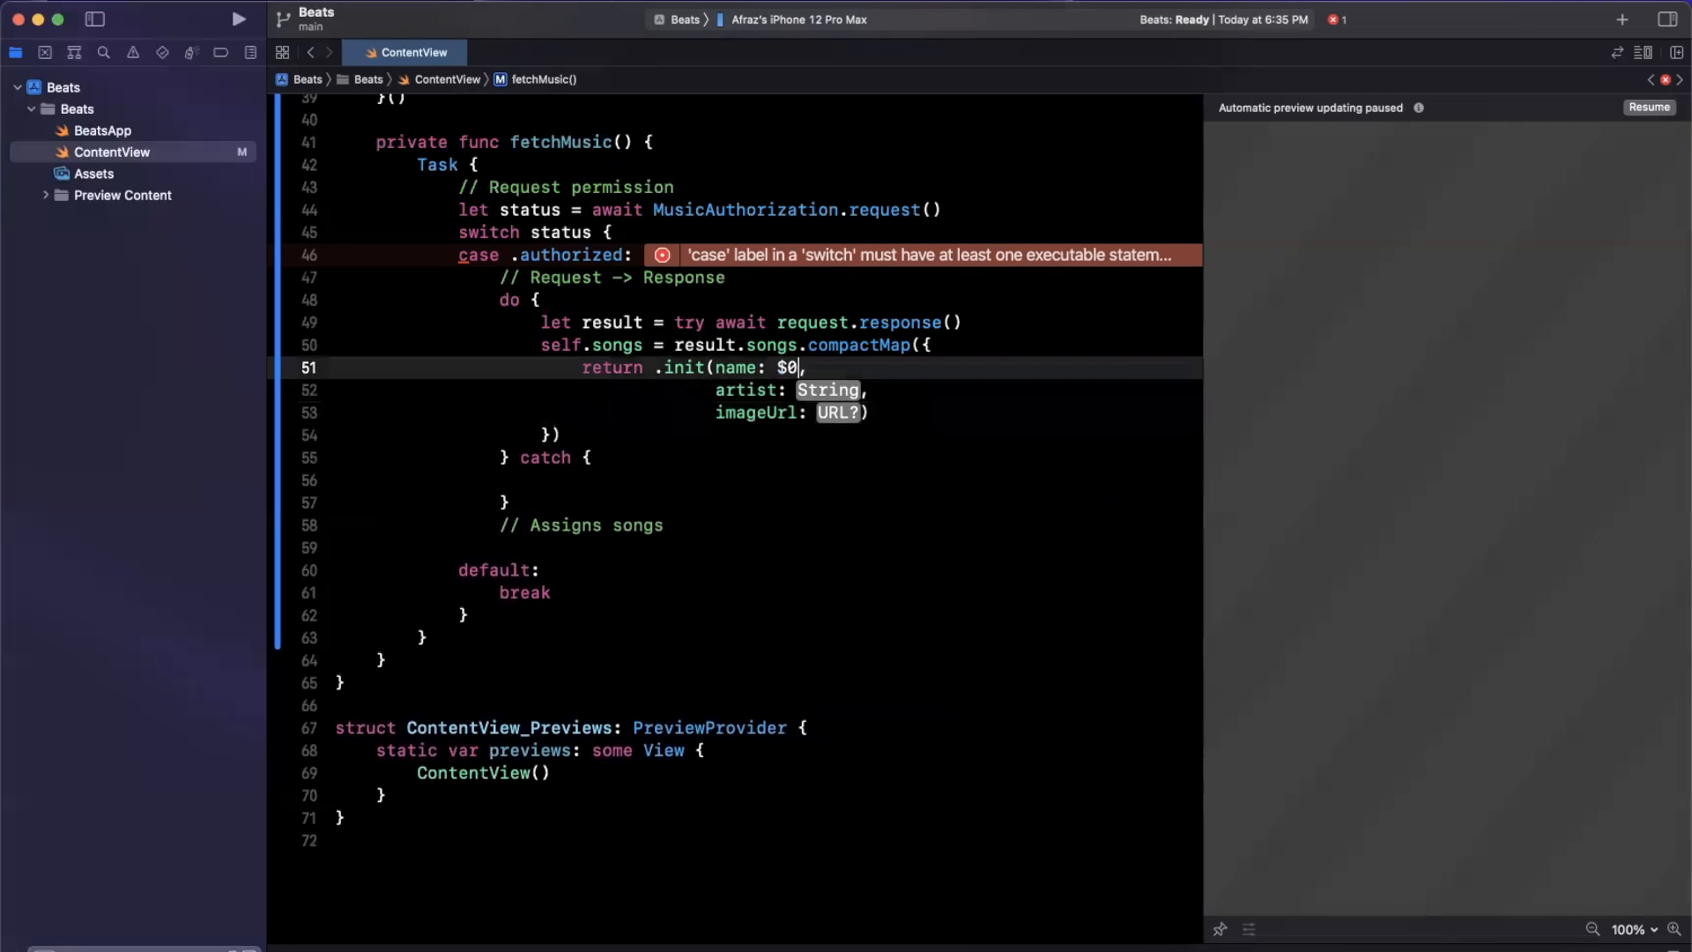
{"action": "type", "text": ".title"}
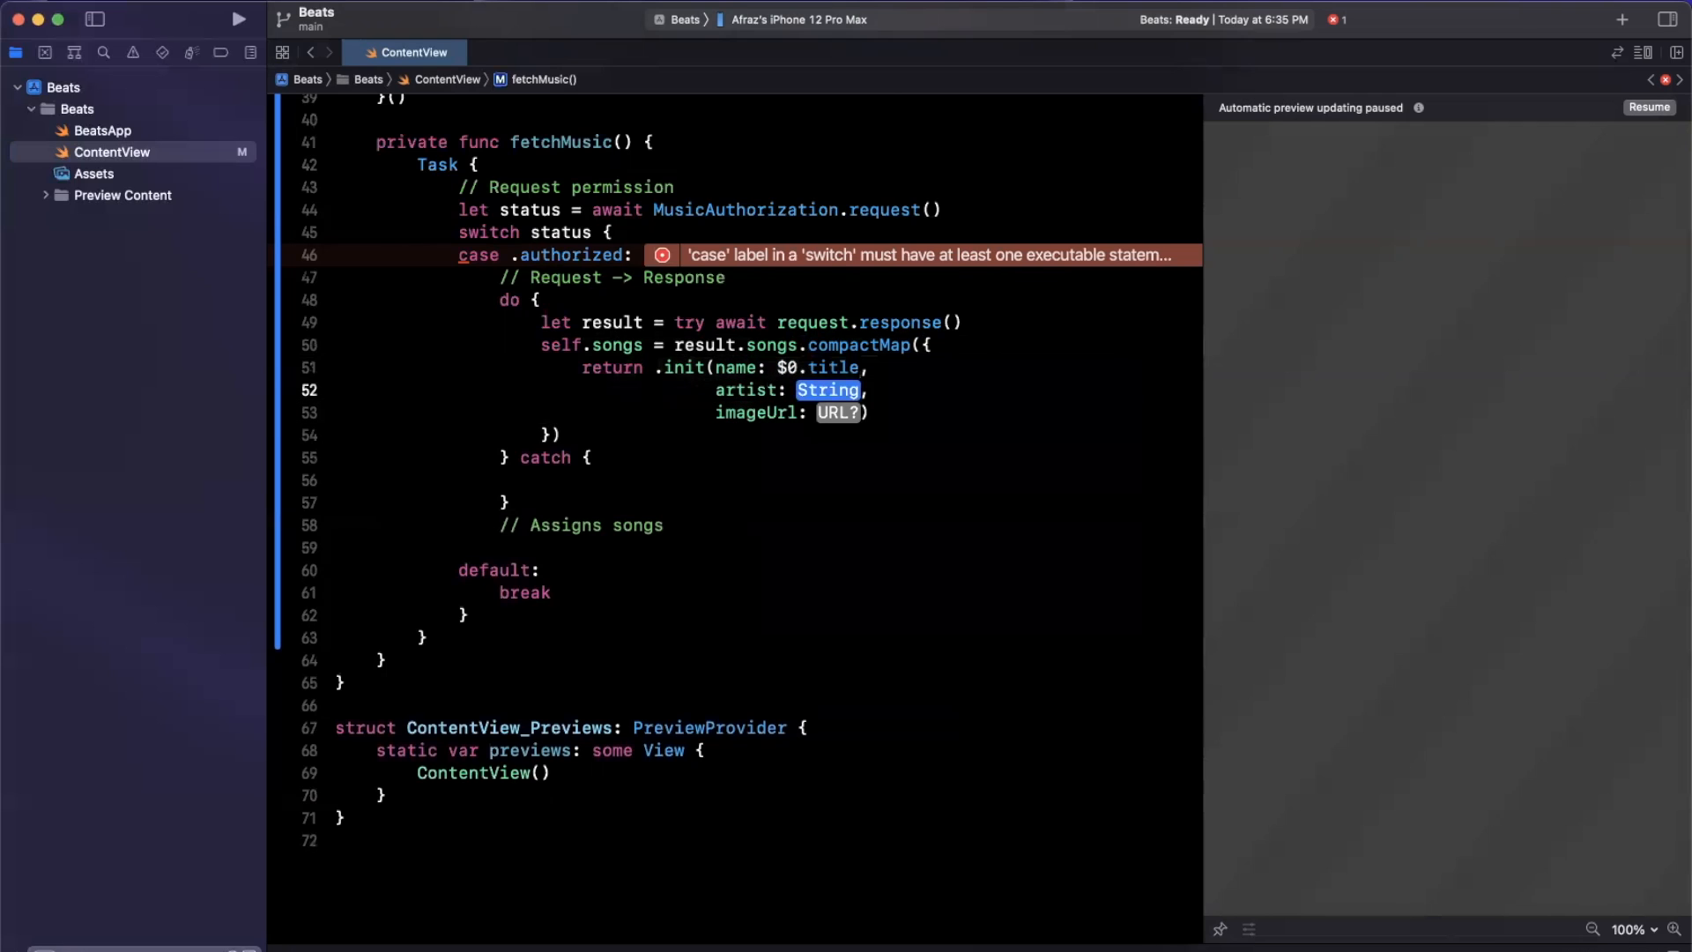
{"action": "type", "text": "$0.artistName"}
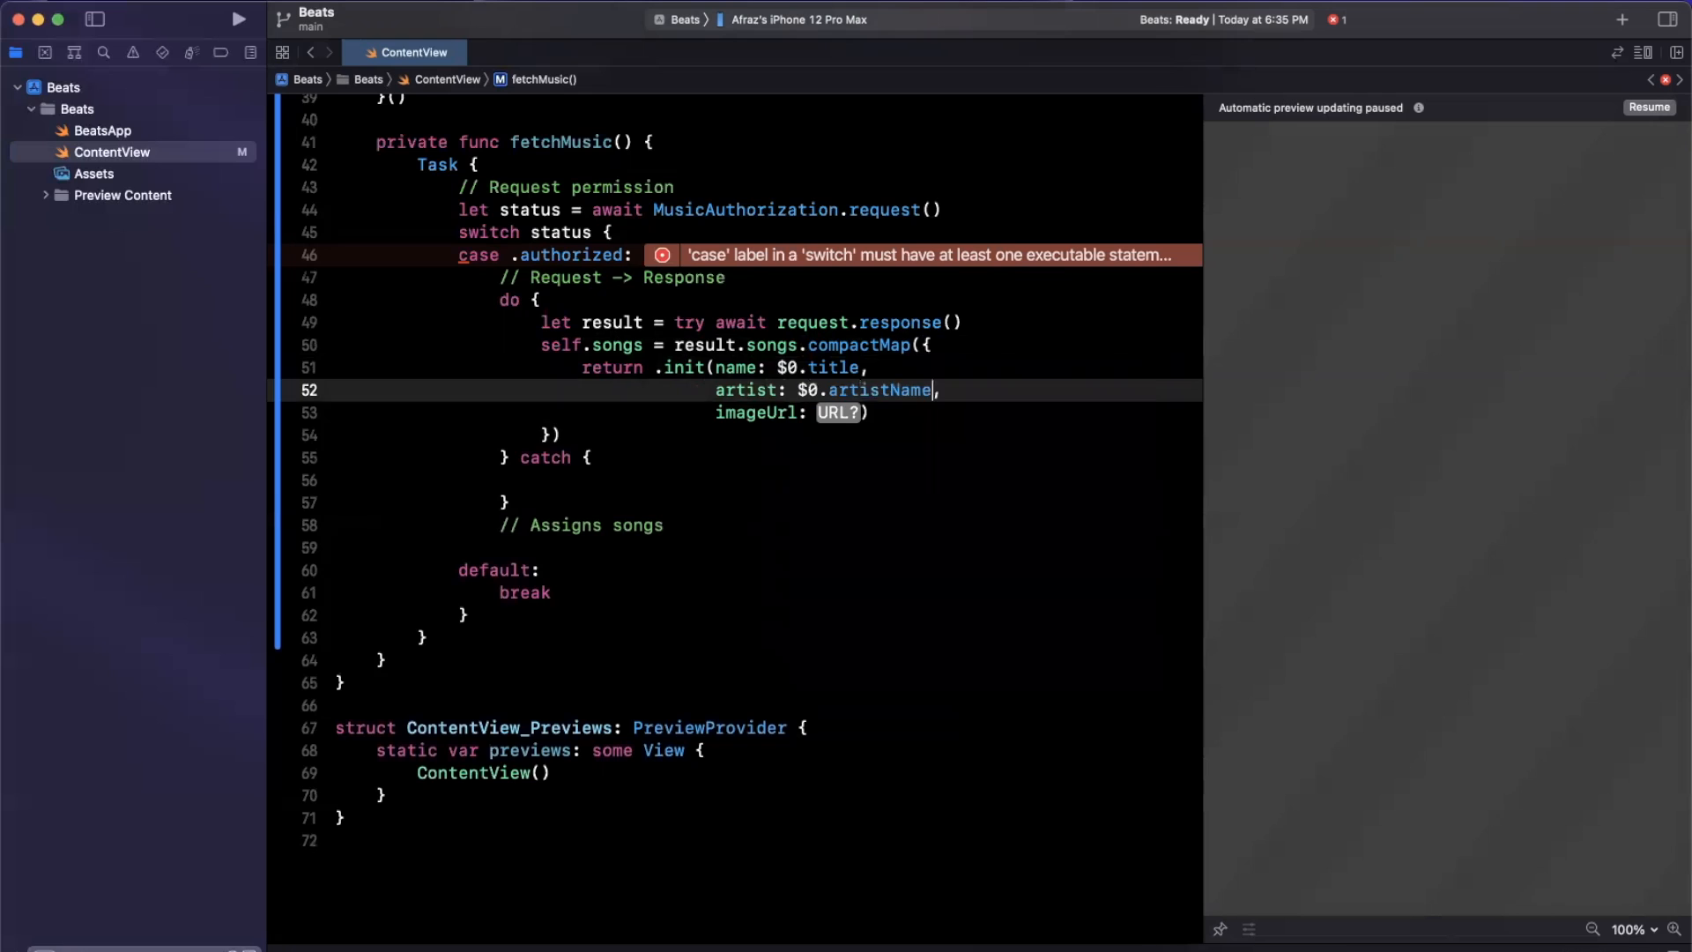
{"action": "type", "text": "$0.artwork"}
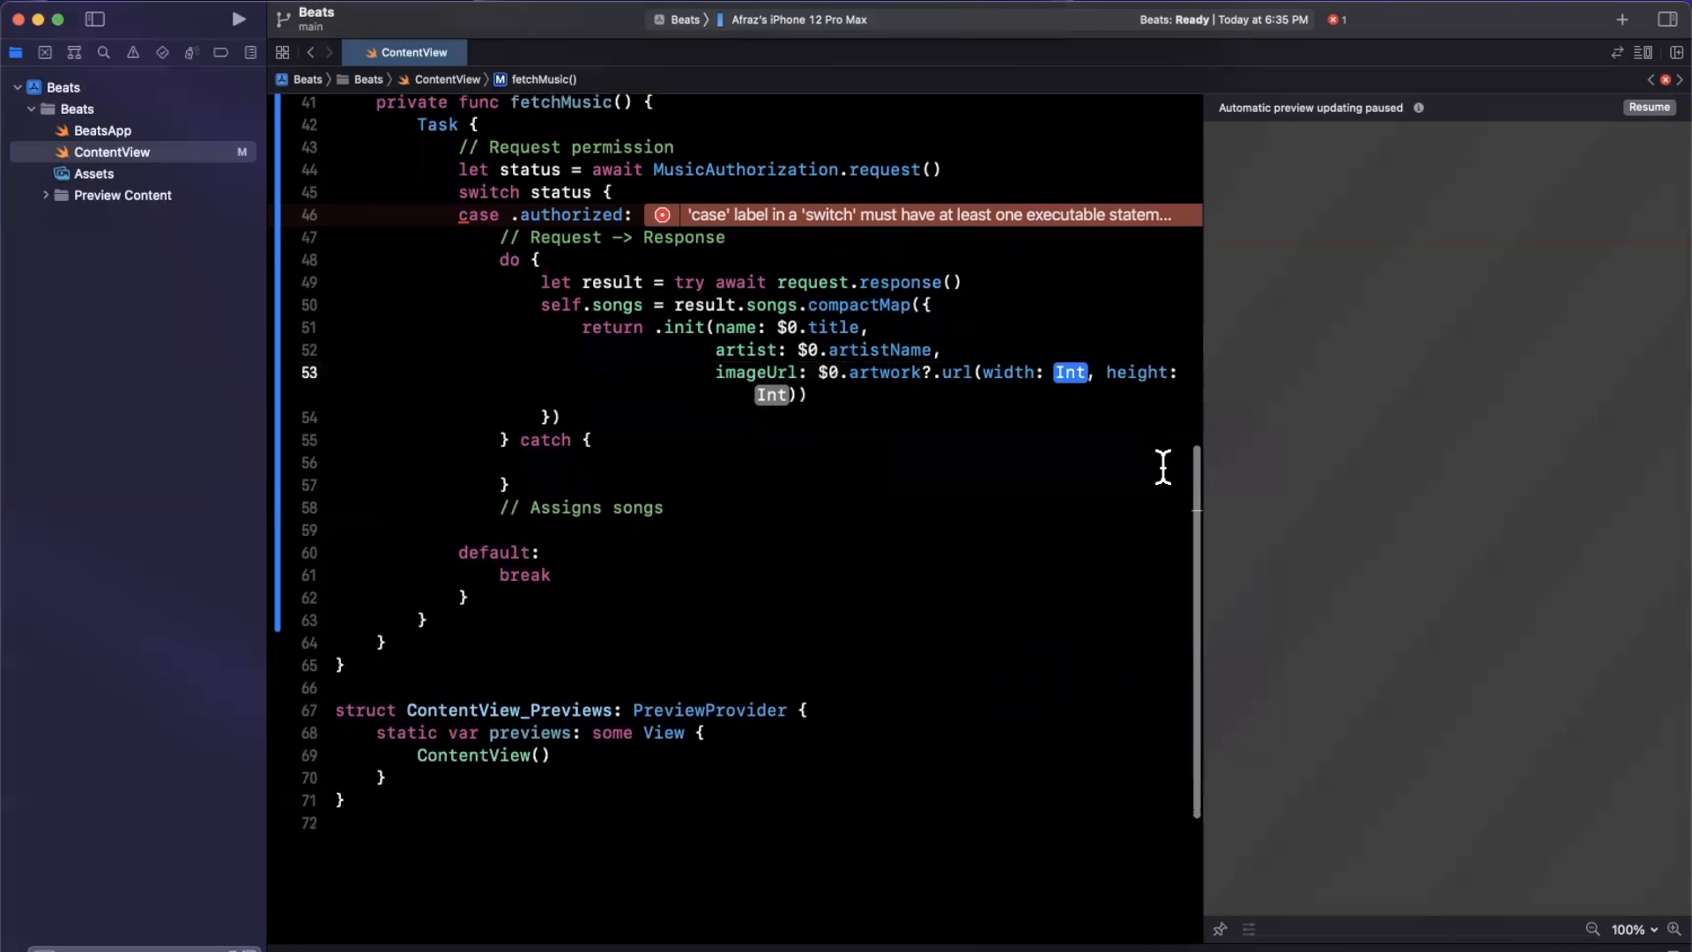
{"action": "type", "text": "75"}
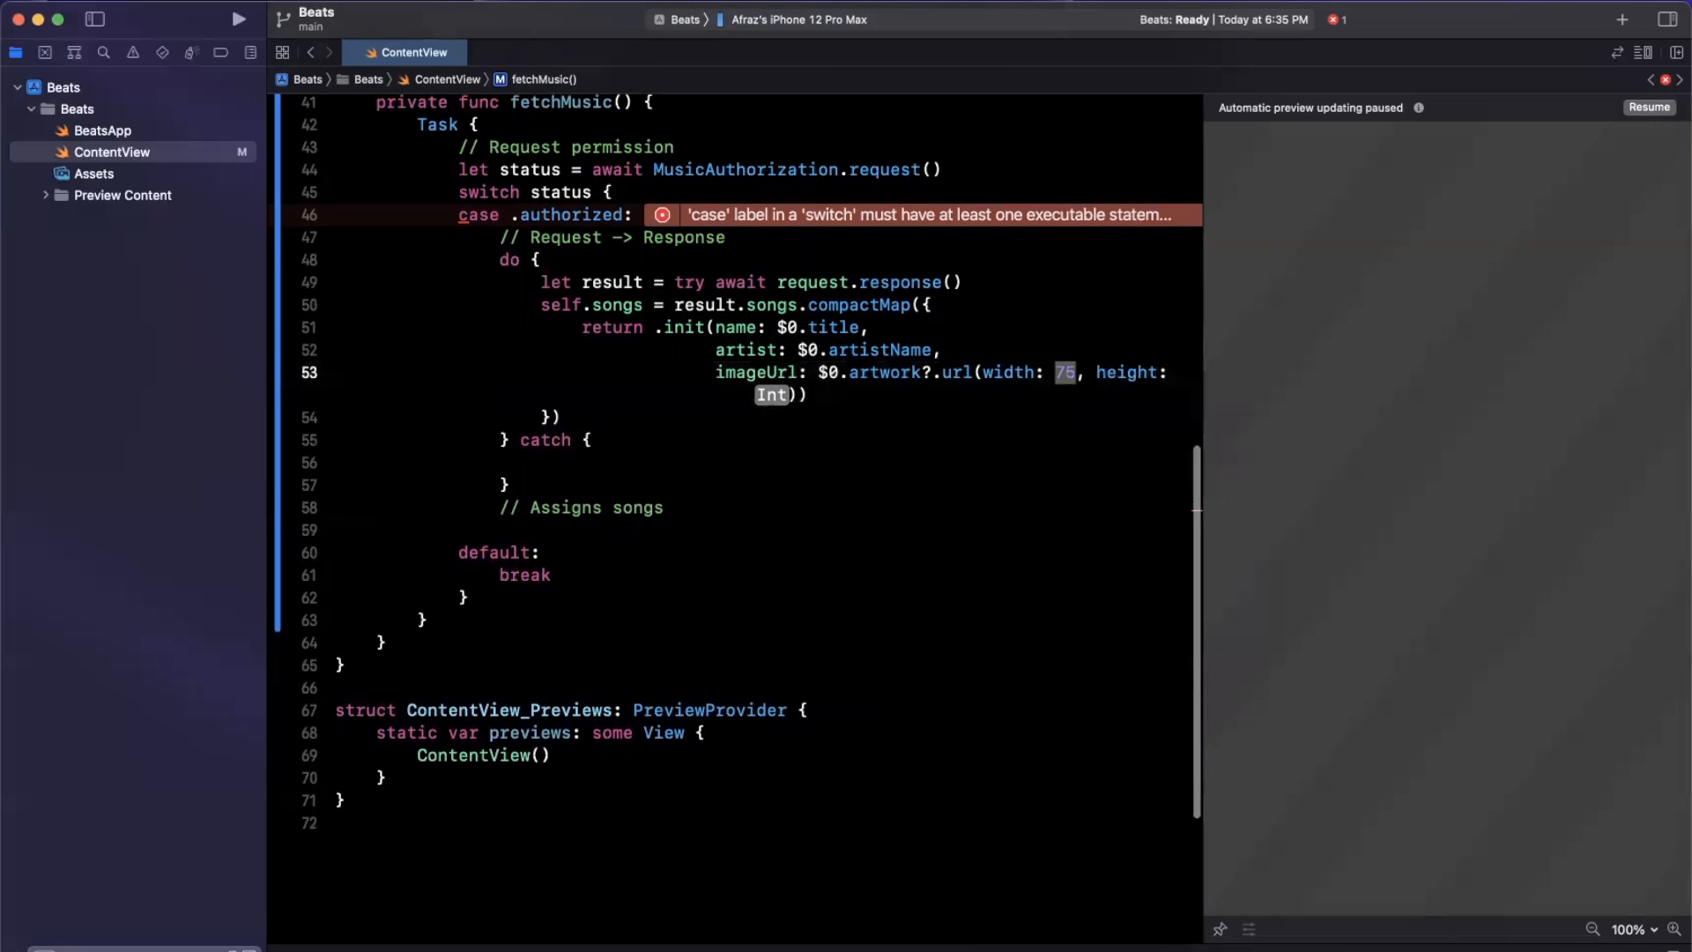
{"action": "type", "text": "75))"}
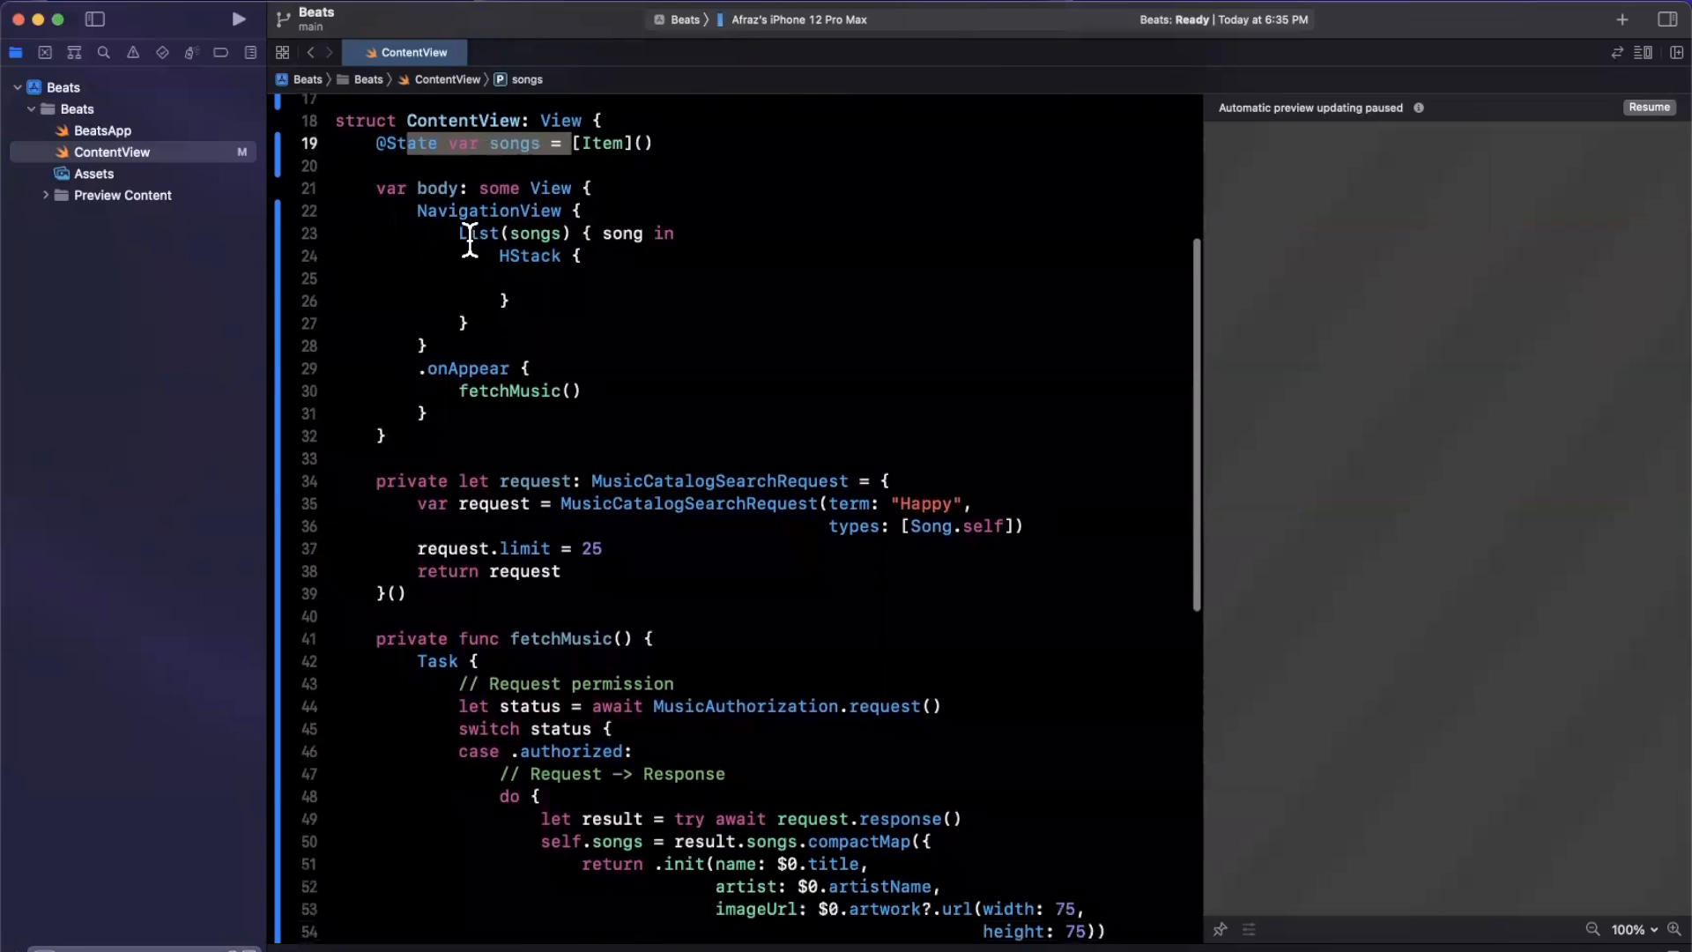
Step: Move the Assigns songs comment, print String(describing: error) in catch, and add a debug print
{"action": "scroll", "scroll_direction": "down", "scroll_amount": 3}
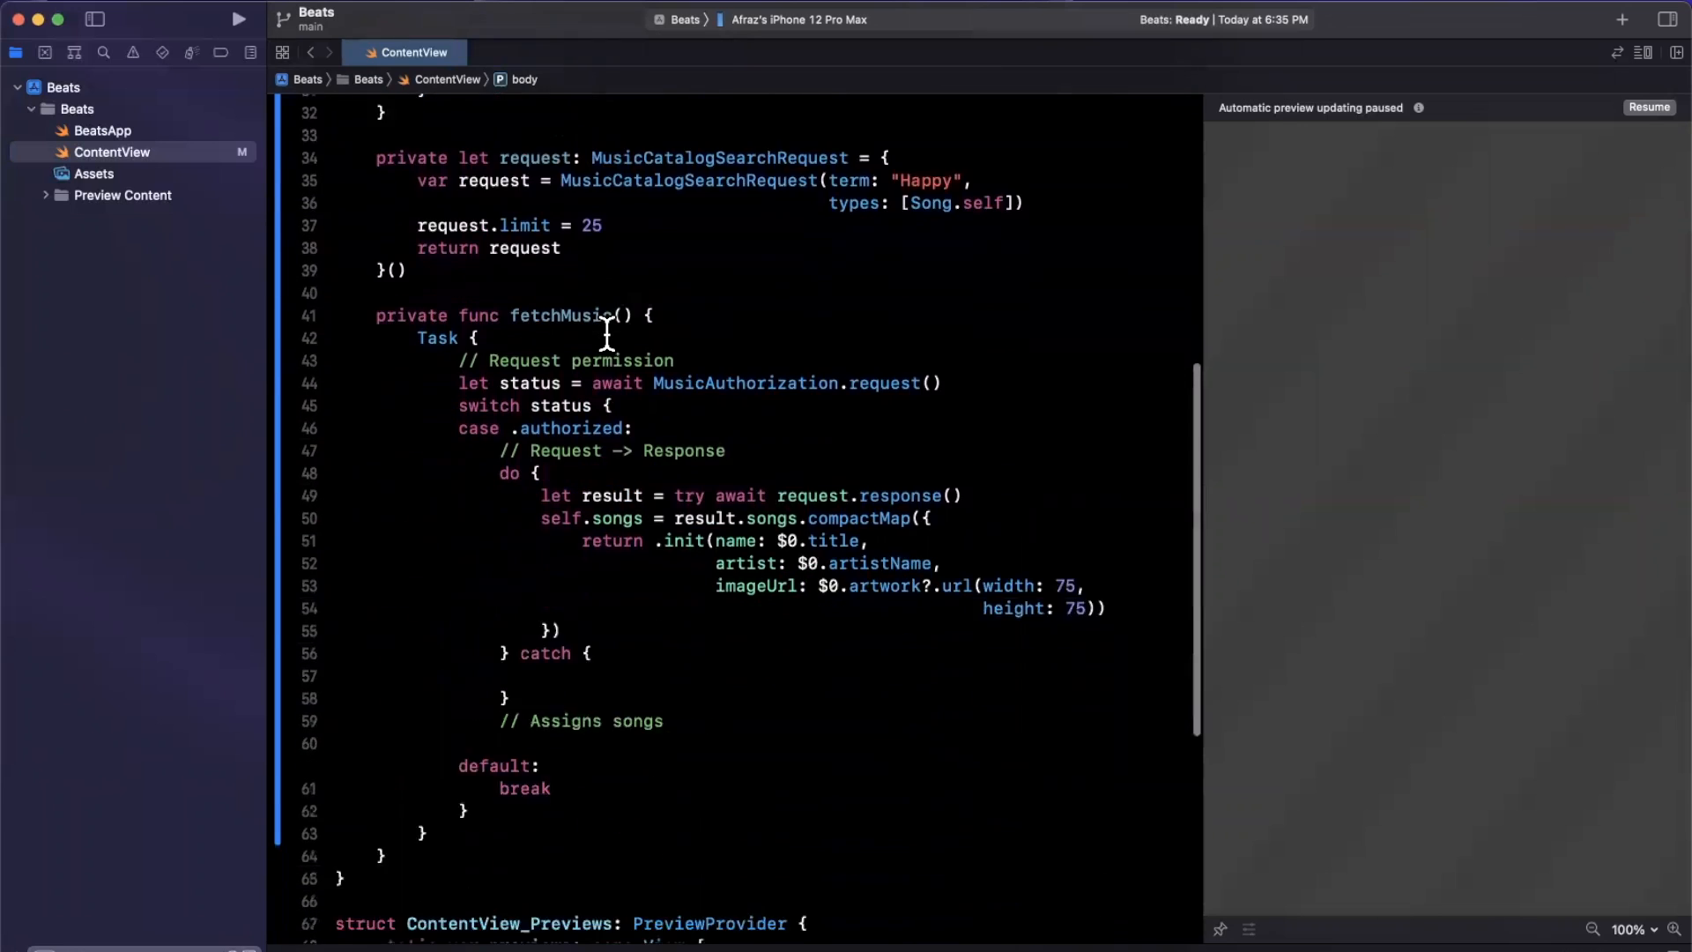
{"action": "scroll", "scroll_direction": "down", "scroll_amount": 3}
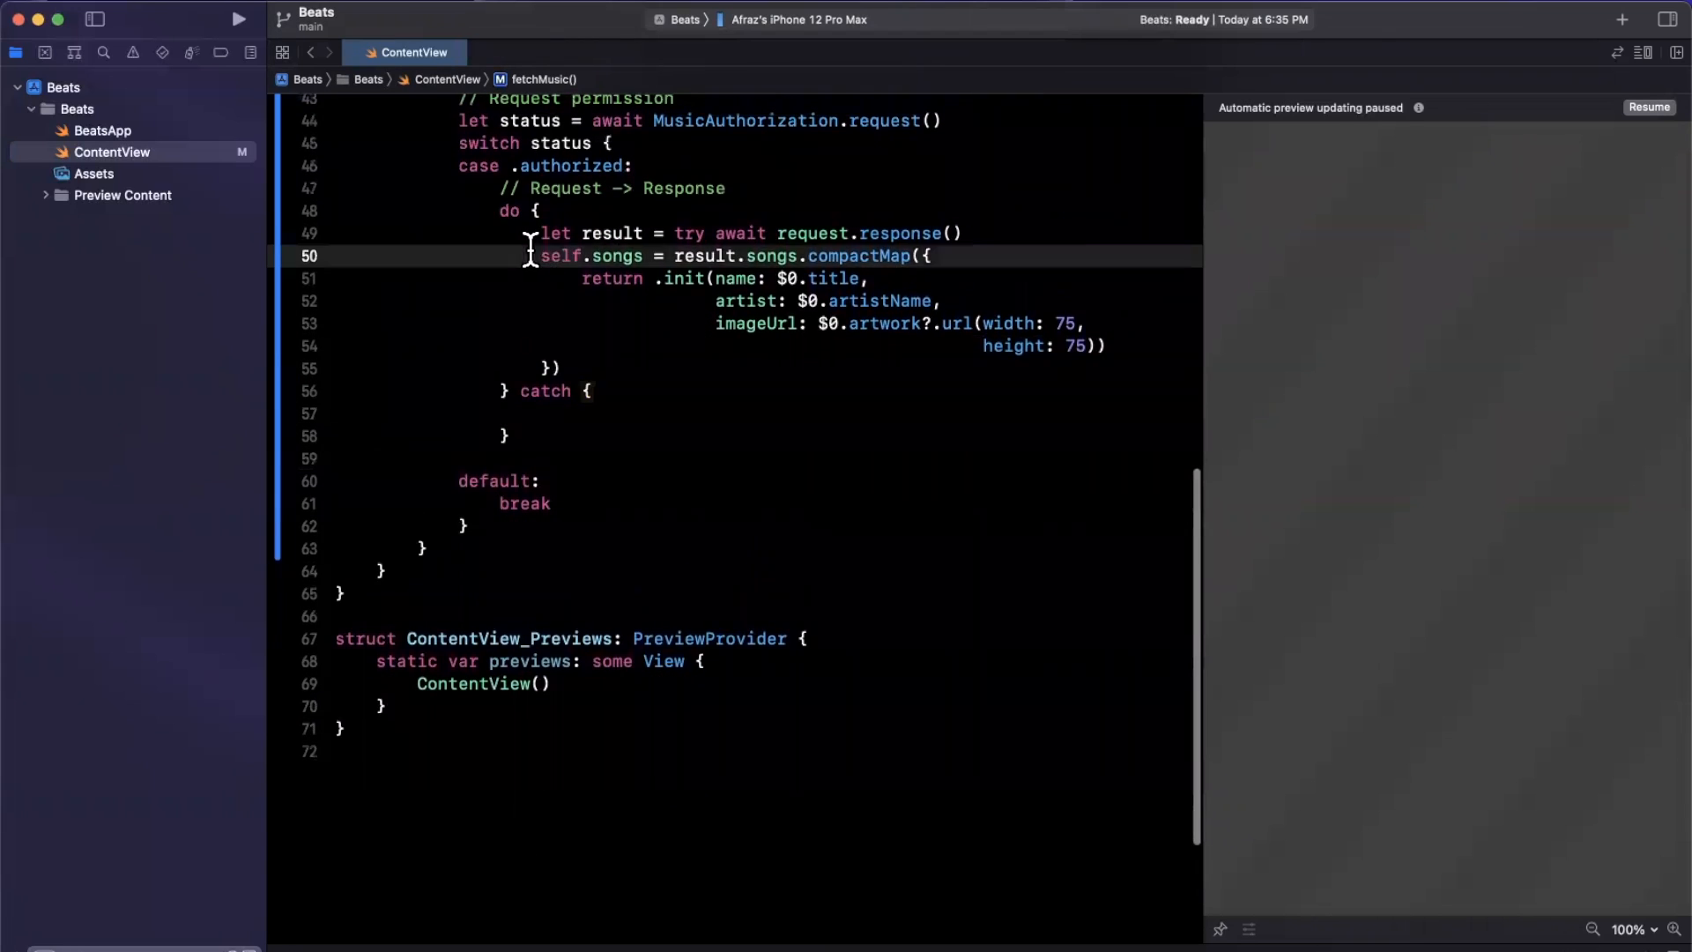
{"action": "type", "text": "// Assigns songs"}
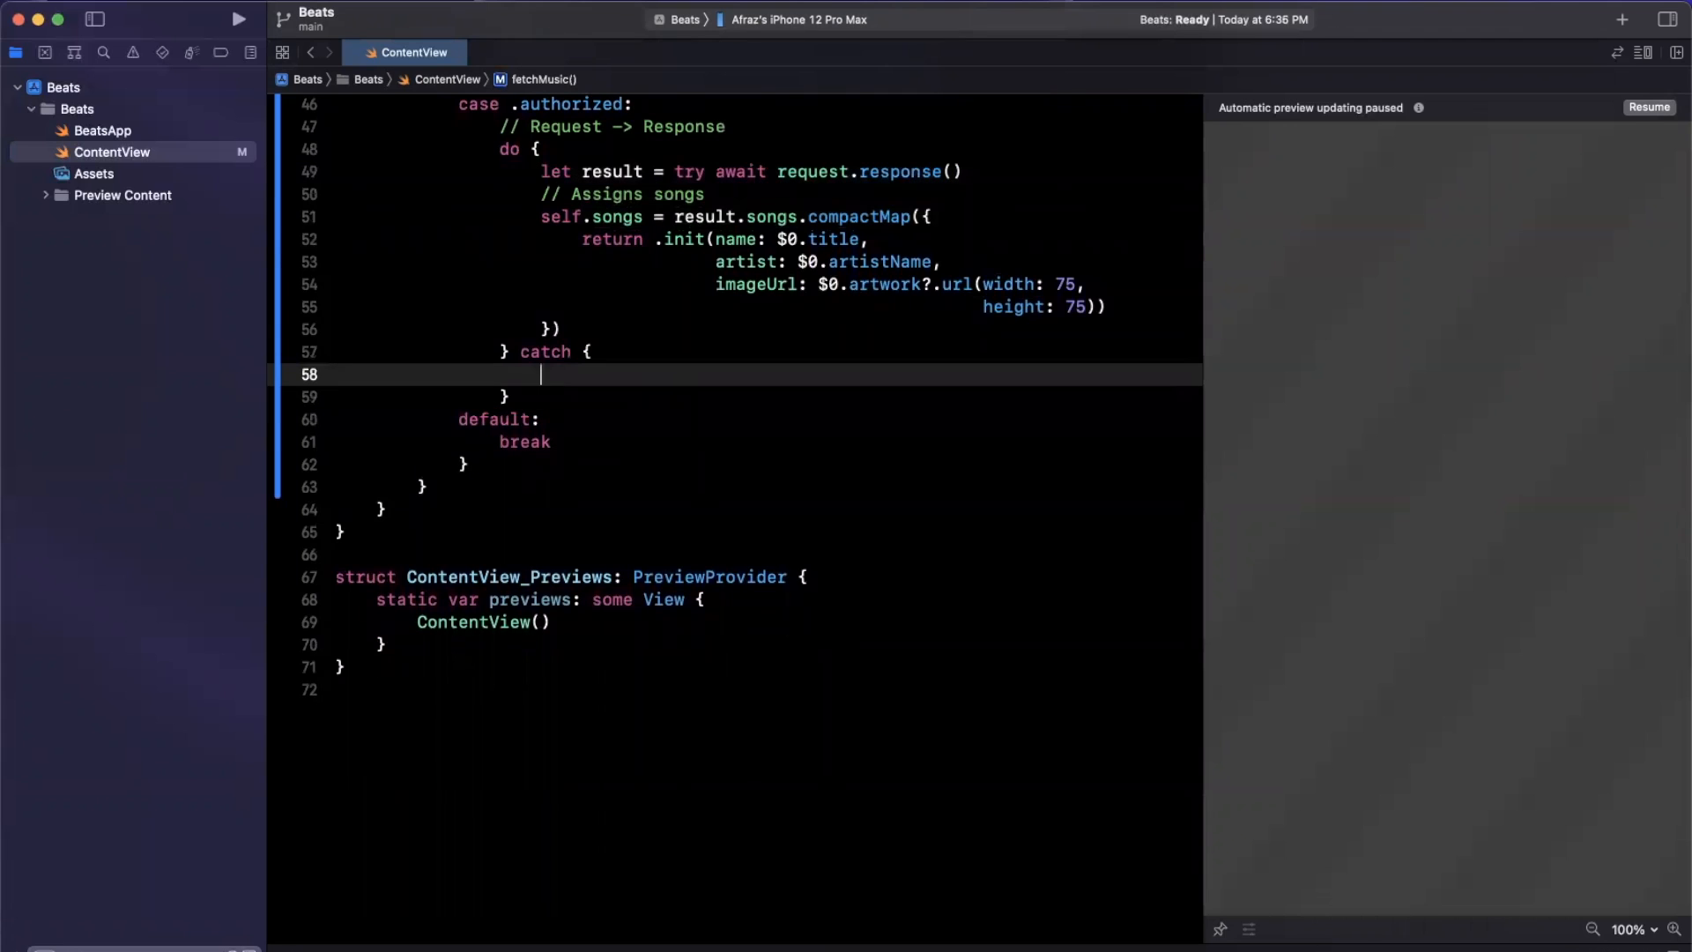
{"action": "type", "text": "print(String"}
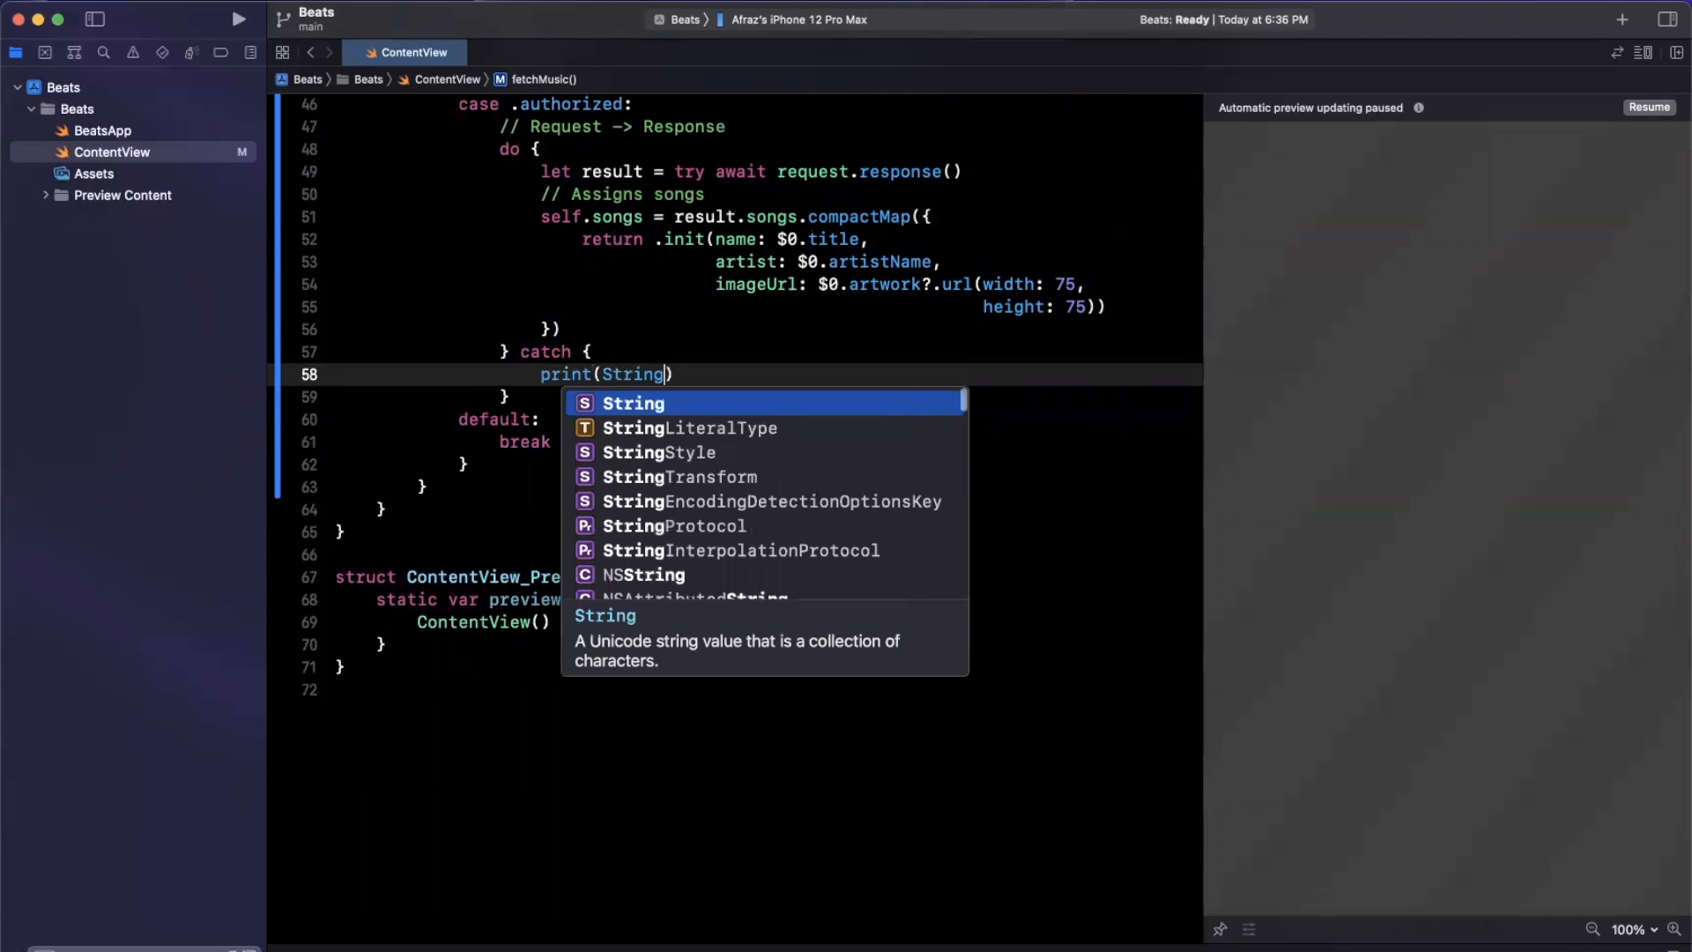
{"action": "type", "text": "*d"}
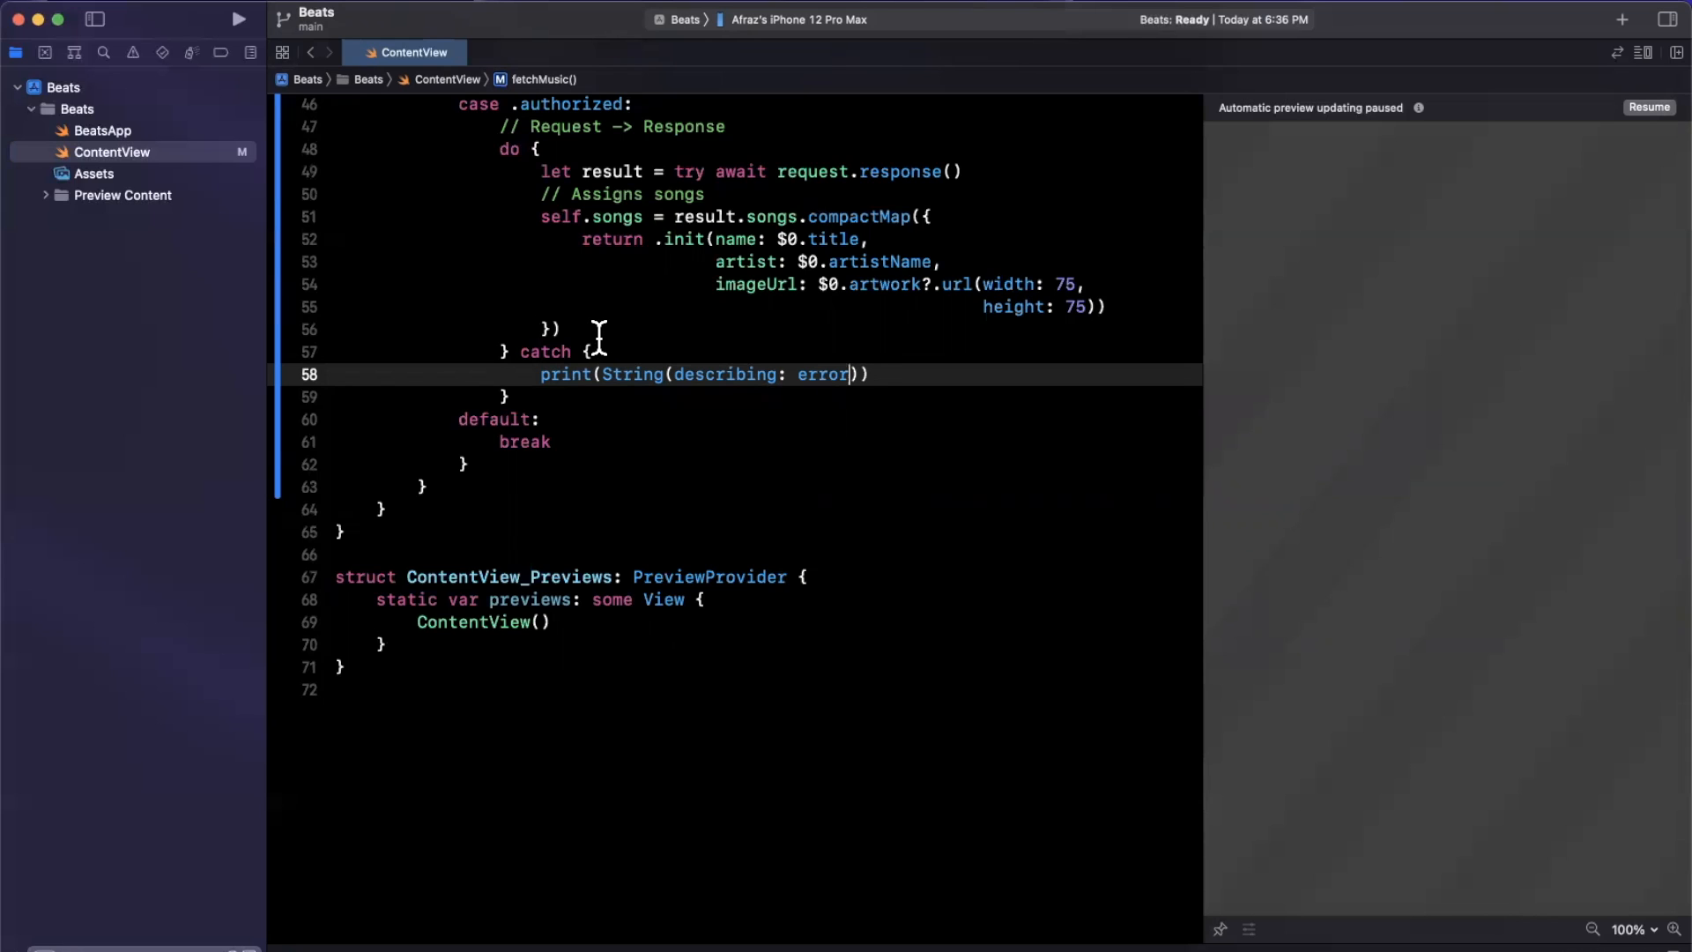
{"action": "type", "text": "print("}
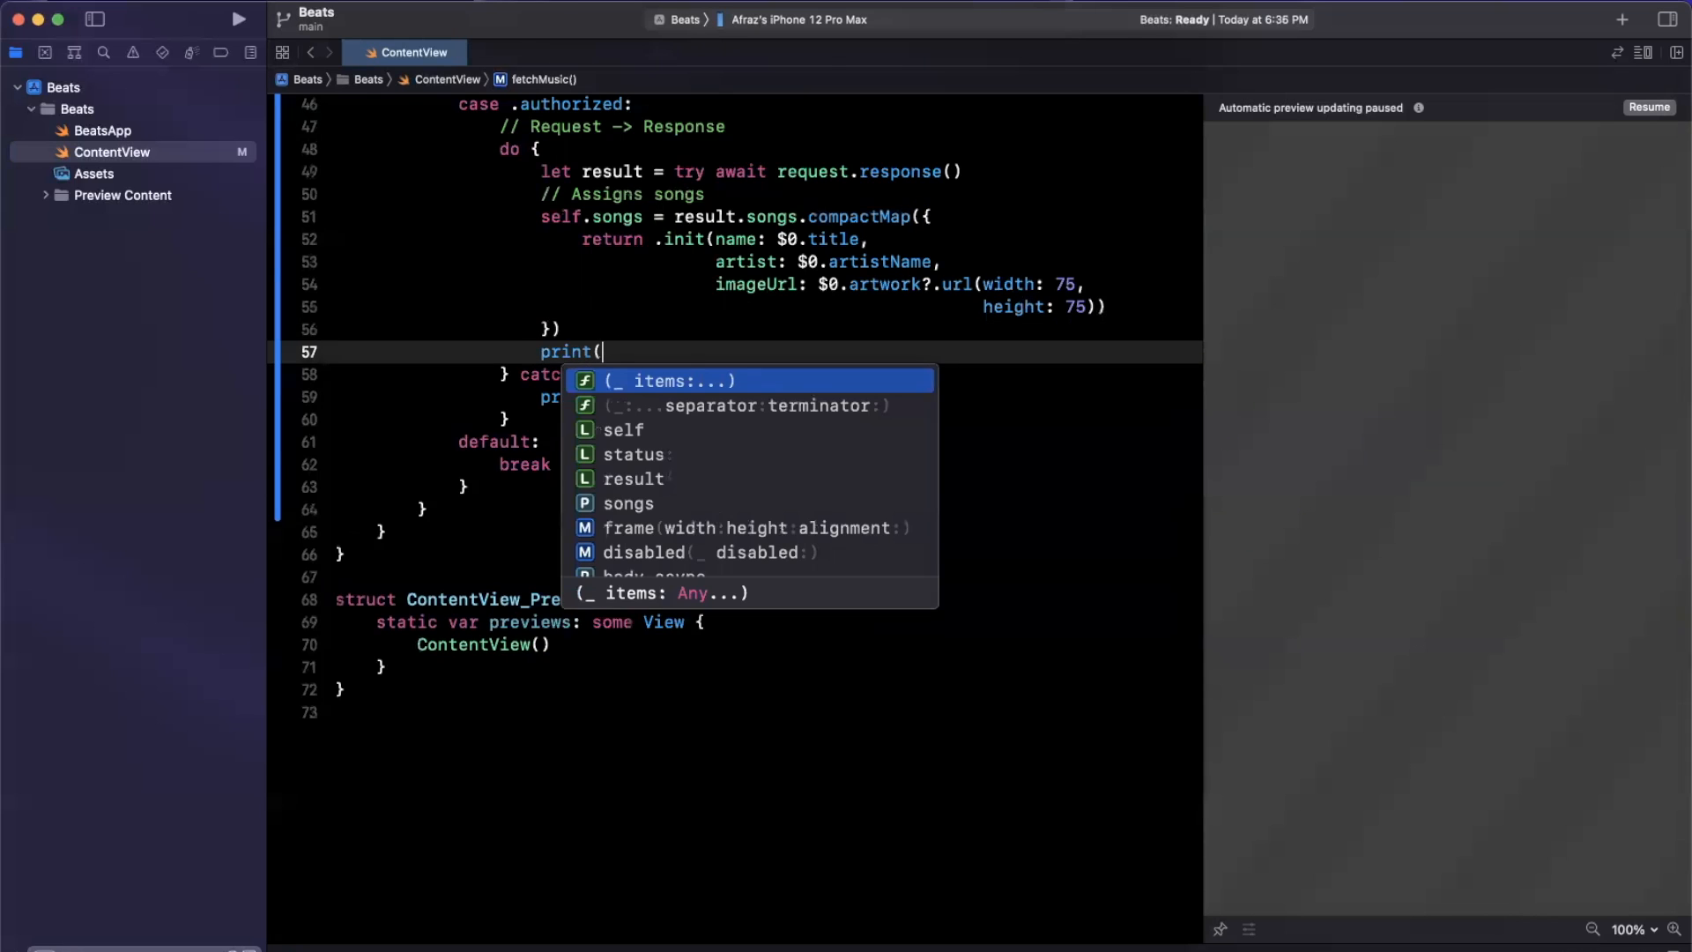
{"action": "type", "text": "String("}
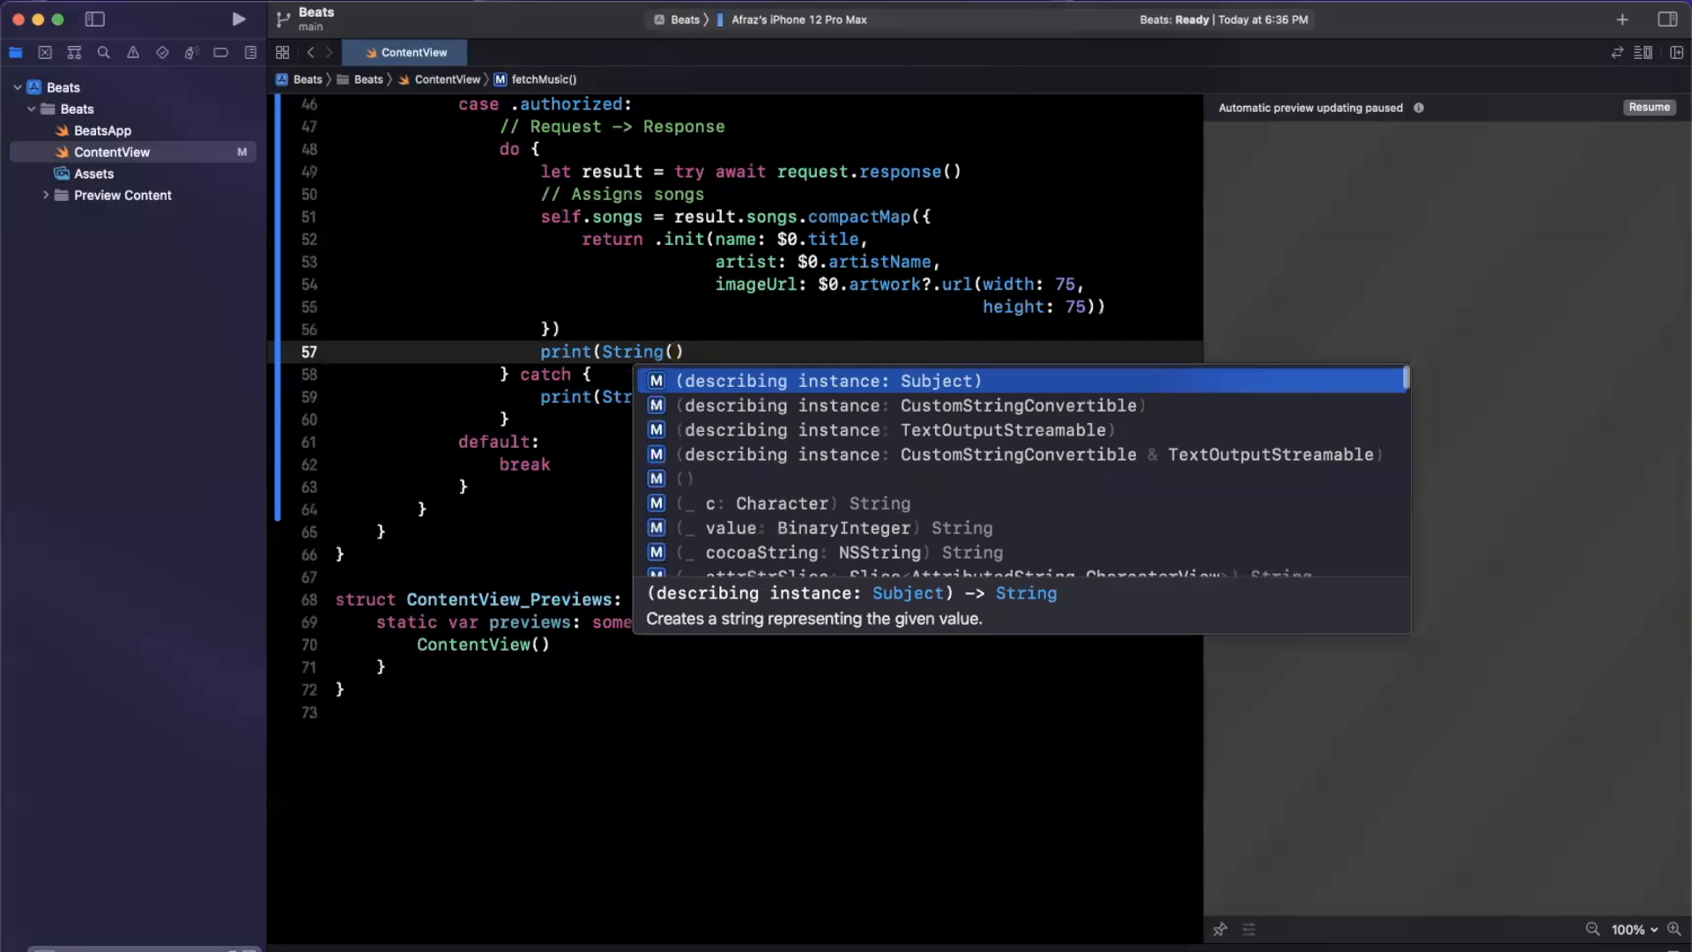
{"action": "type", "text": "d"}
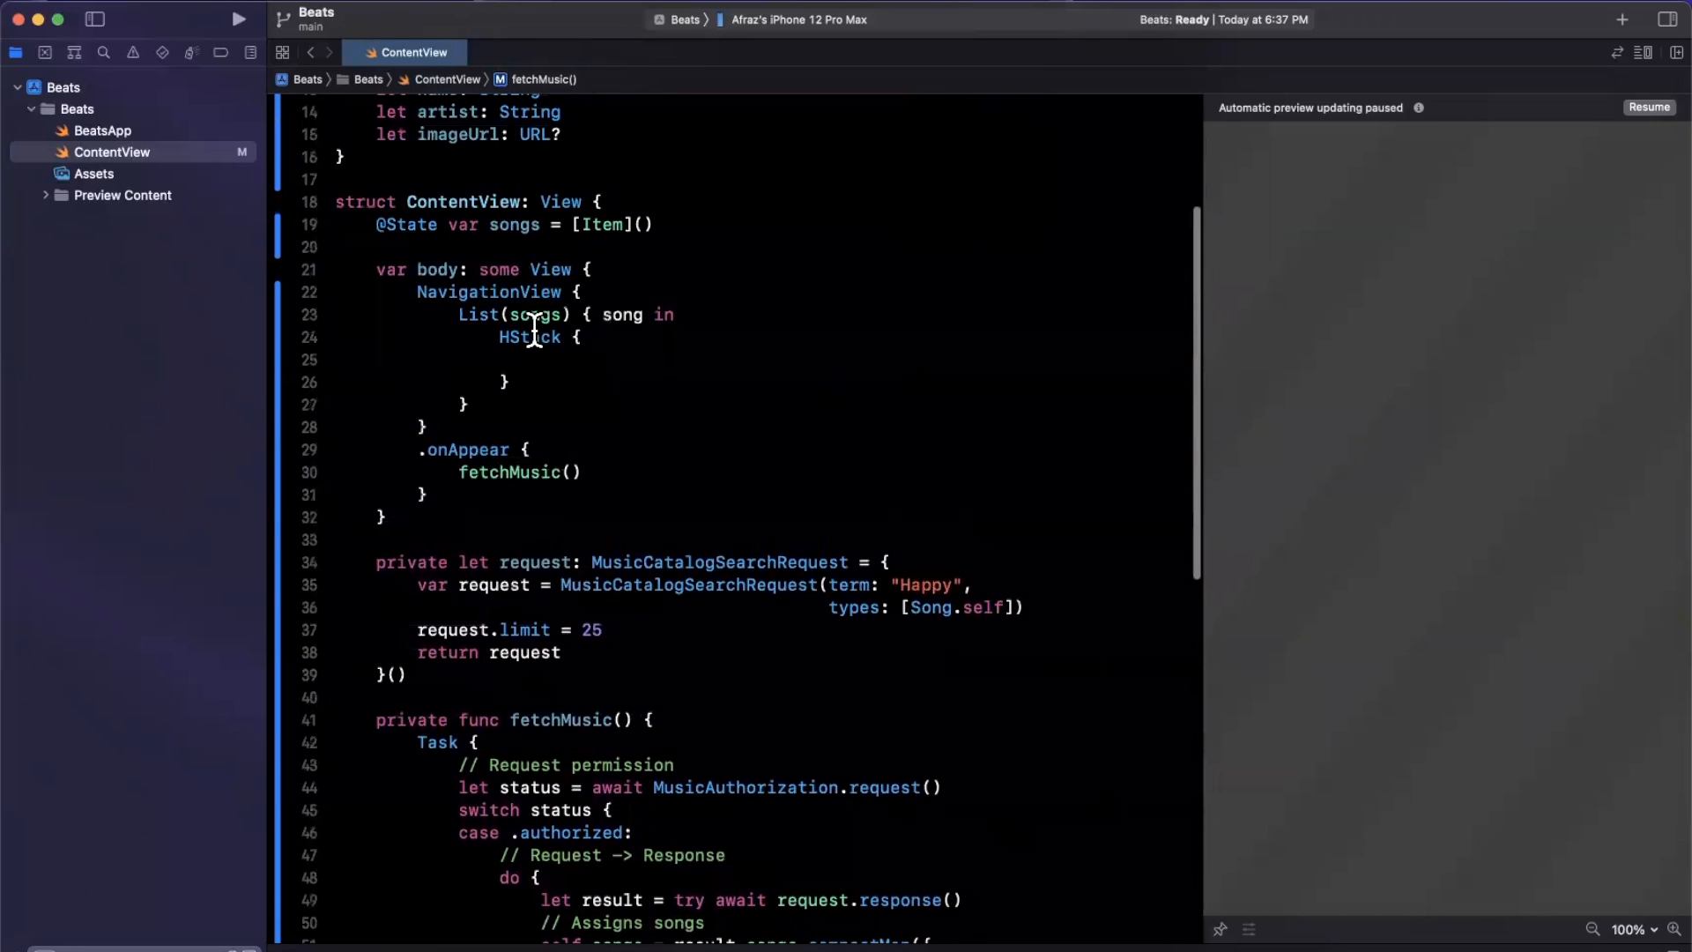
Step: Show each song's artwork with AsyncImage(song.imageUrl) in a center-aligned frame
{"action": "left_click", "coordinate": [576, 360]}
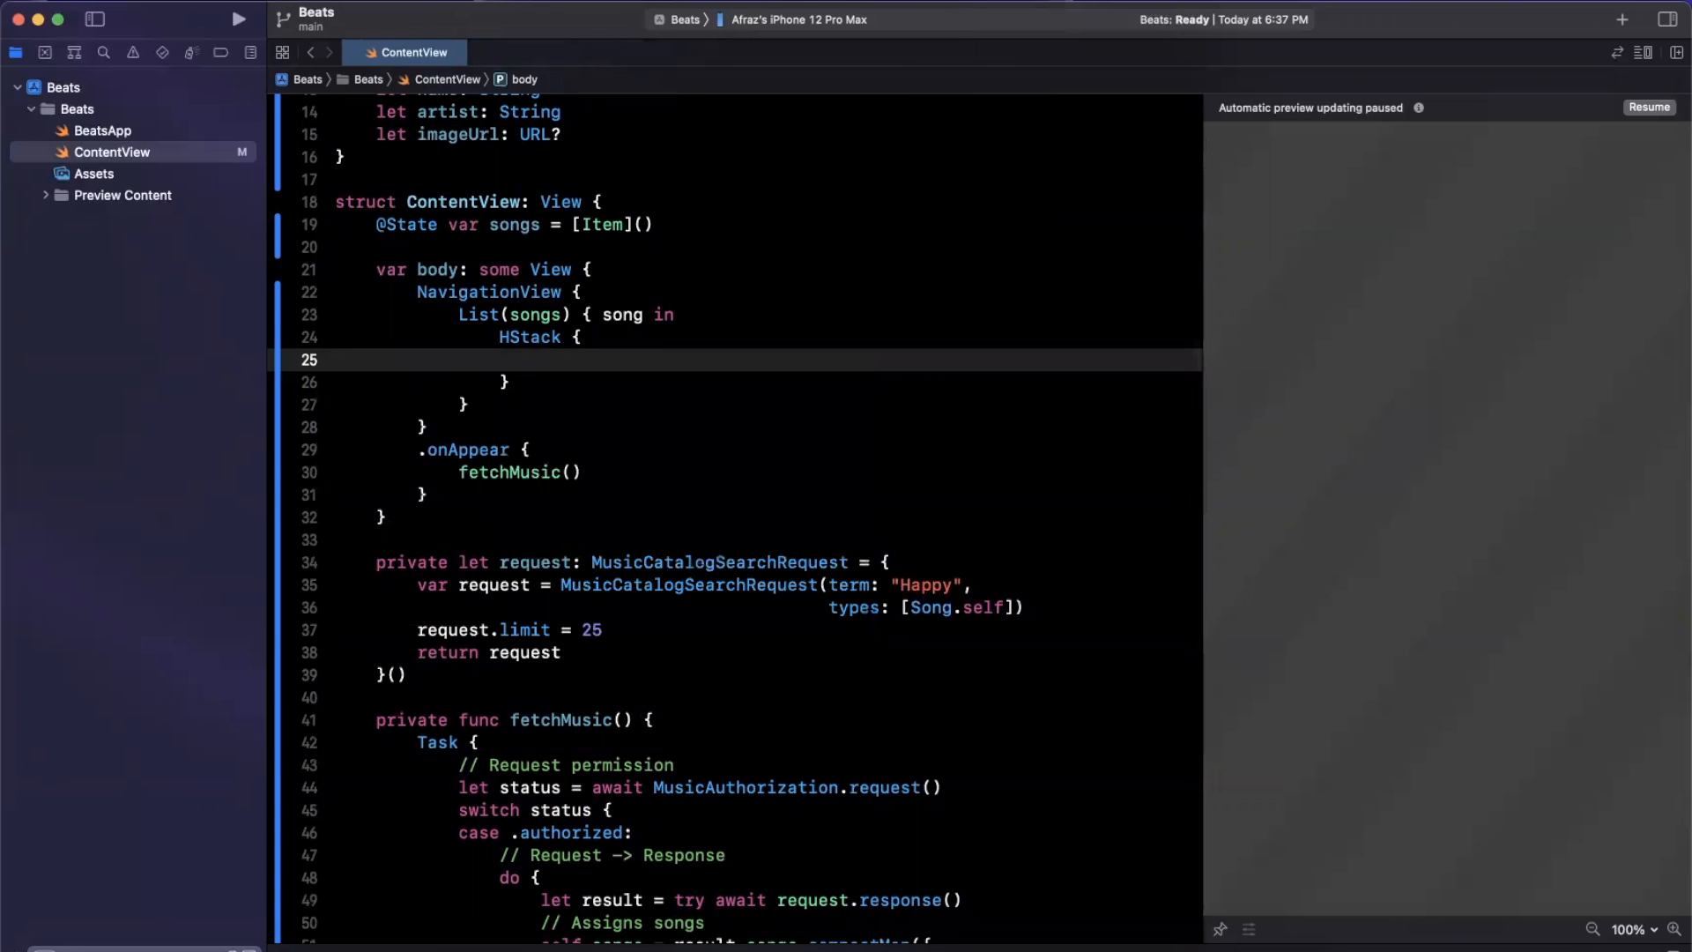
{"action": "type", "text": "AsyncImage(url: URL?"}
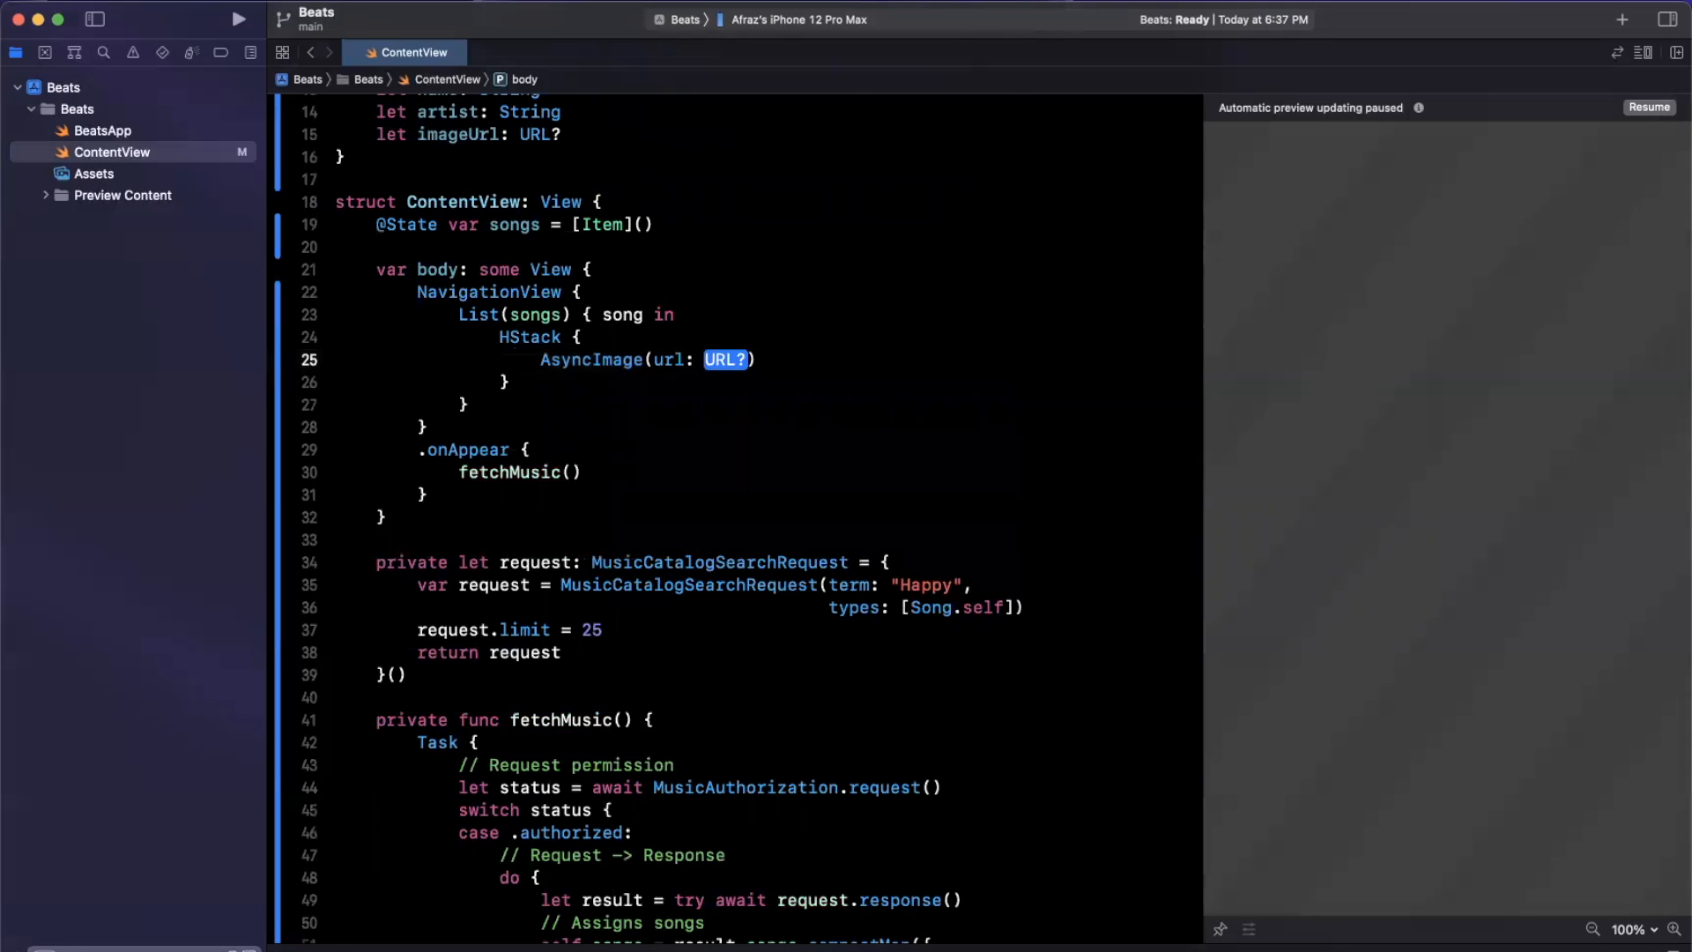
{"action": "type", "text": "song.imageUrl"}
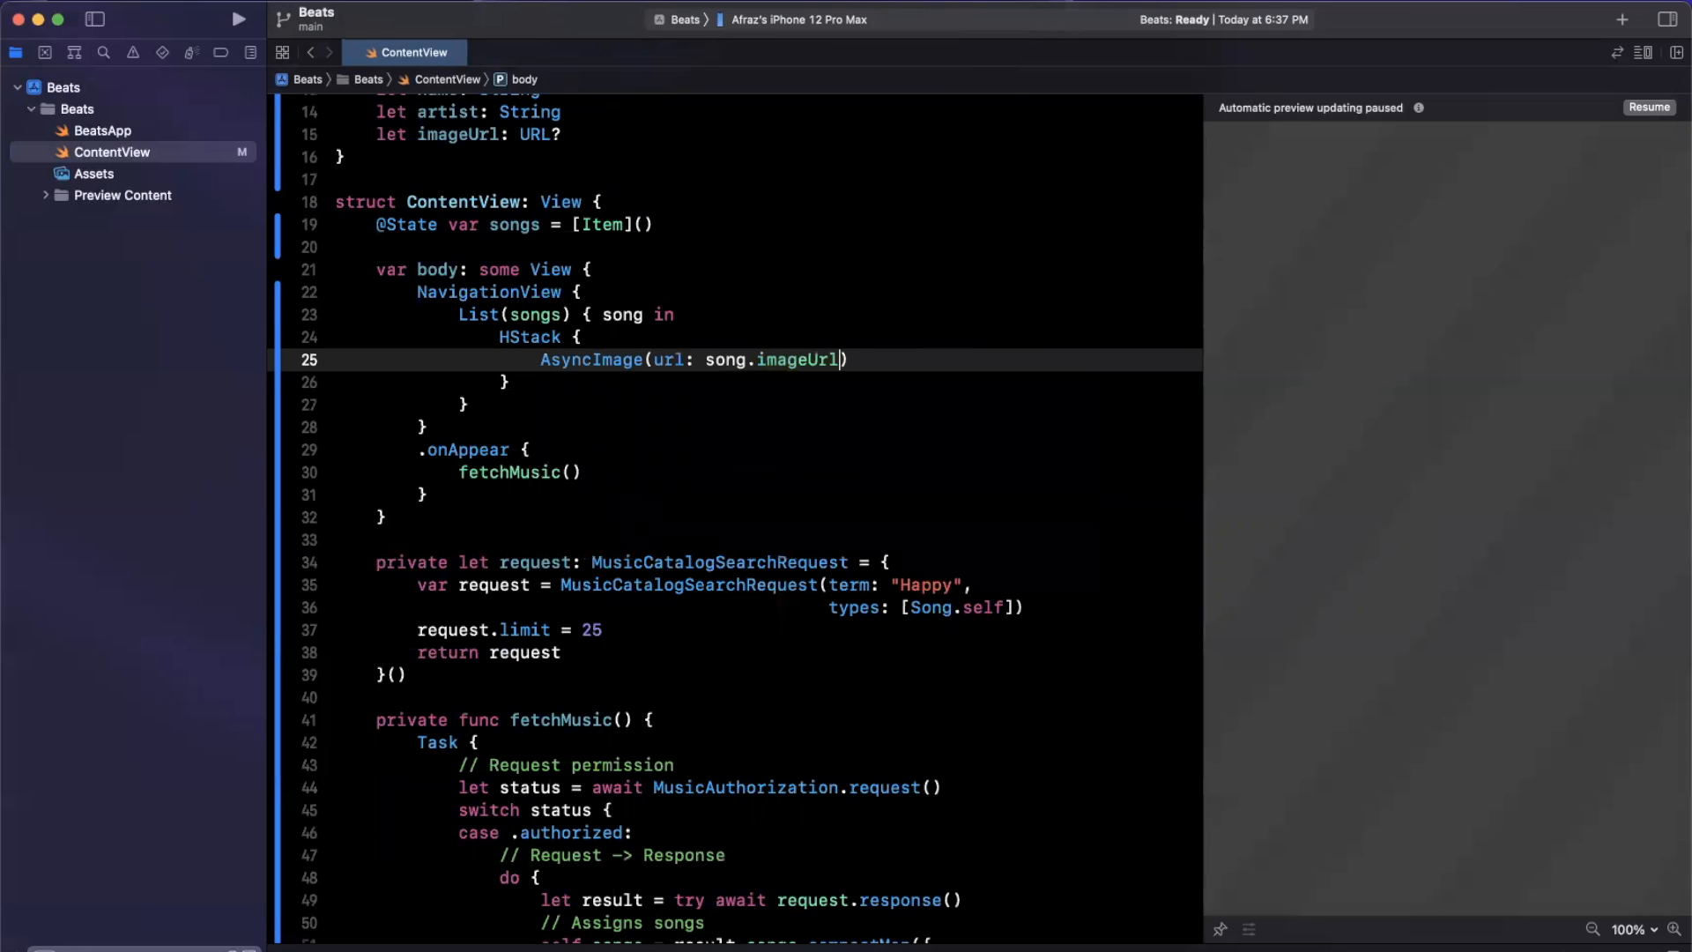
{"action": "type", "text": ".frame(width: 75, height: CGFloat?, alignment: Alignment"}
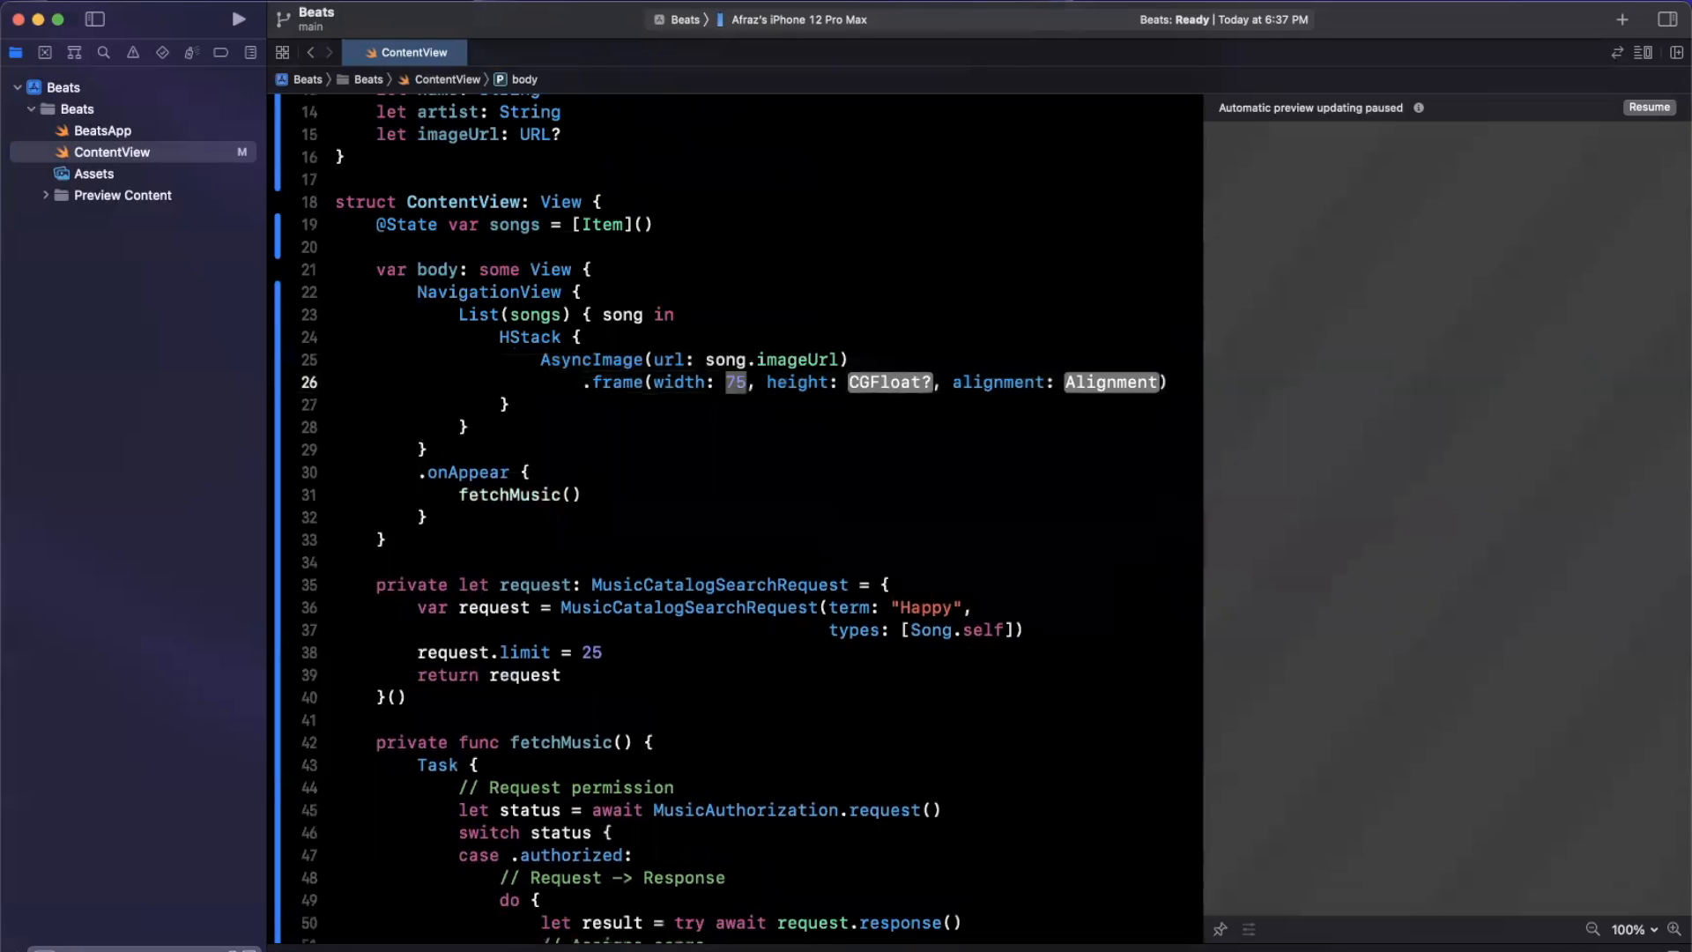
{"action": "type", "text": ".ce"}
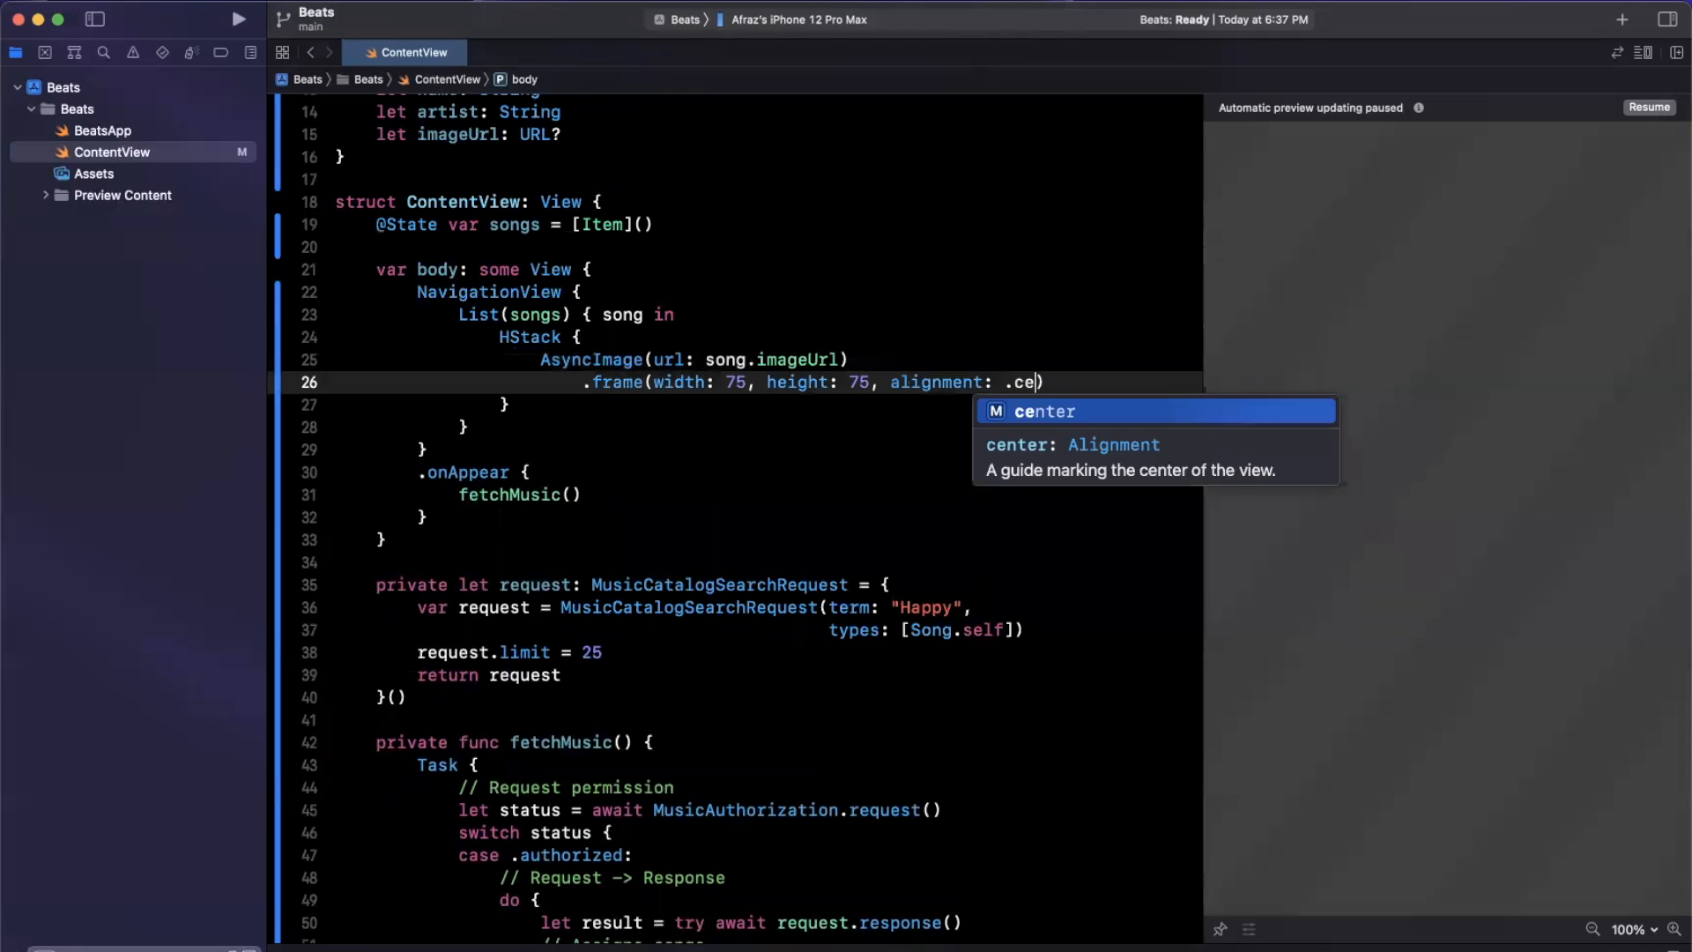
{"action": "key", "text": "Return"}
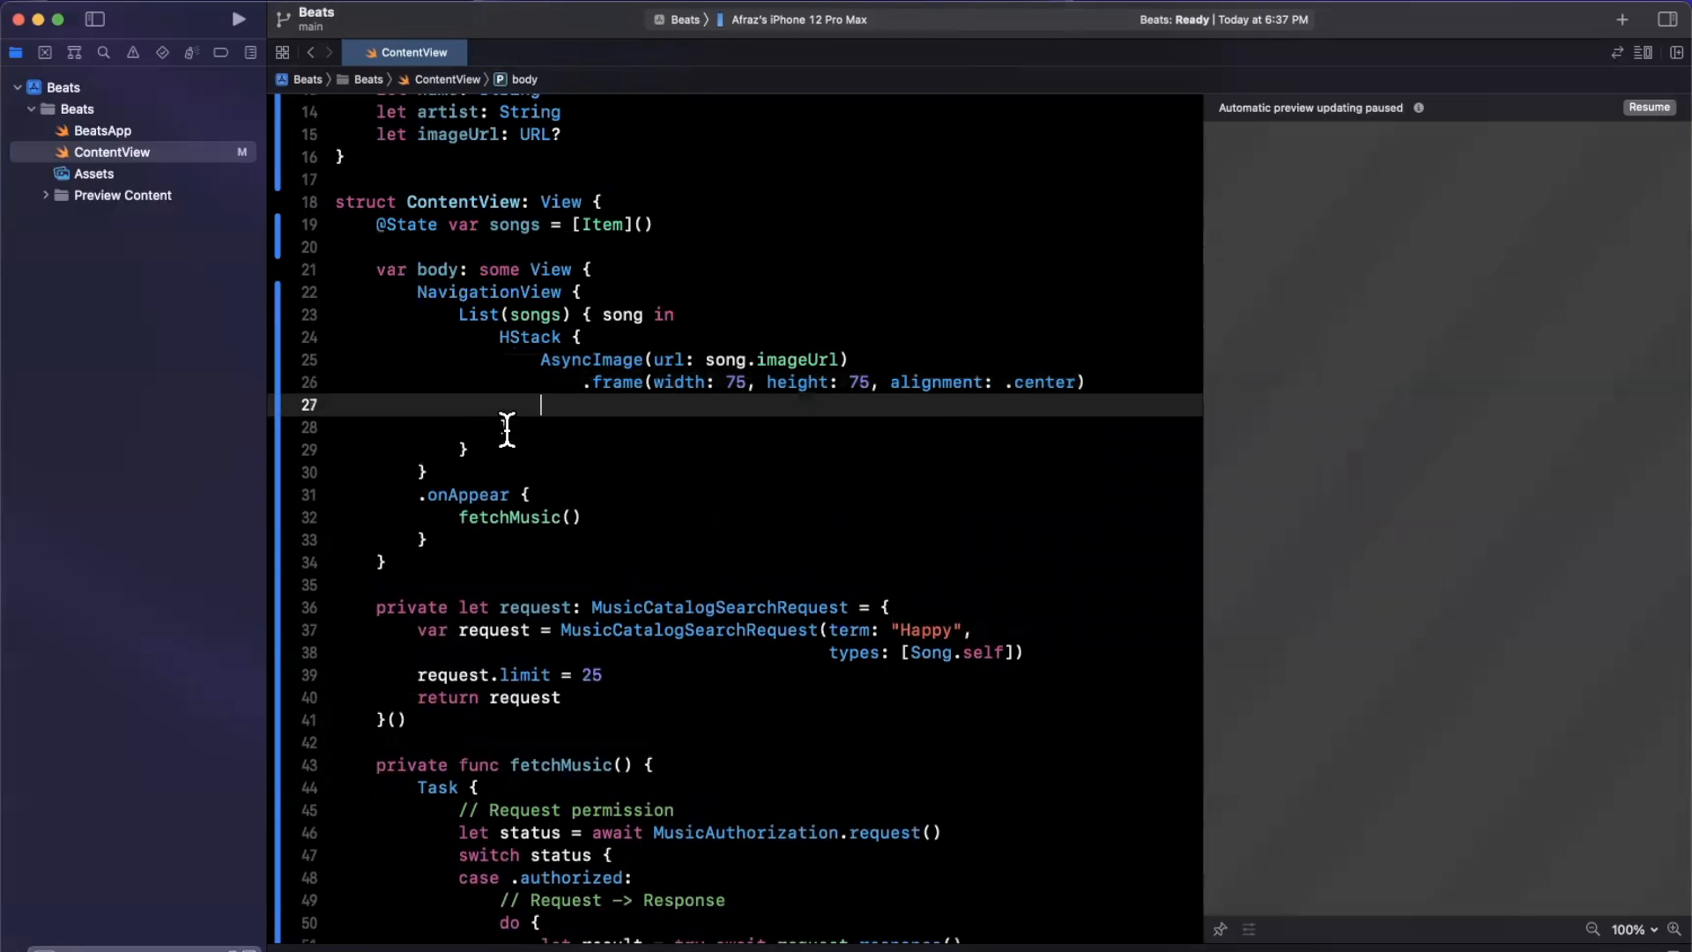
Step: Add a VStack with song.name in title3 and song.artist in footnote, with padding
{"action": "type", "text": "VStack(alignment: .leading) {"}
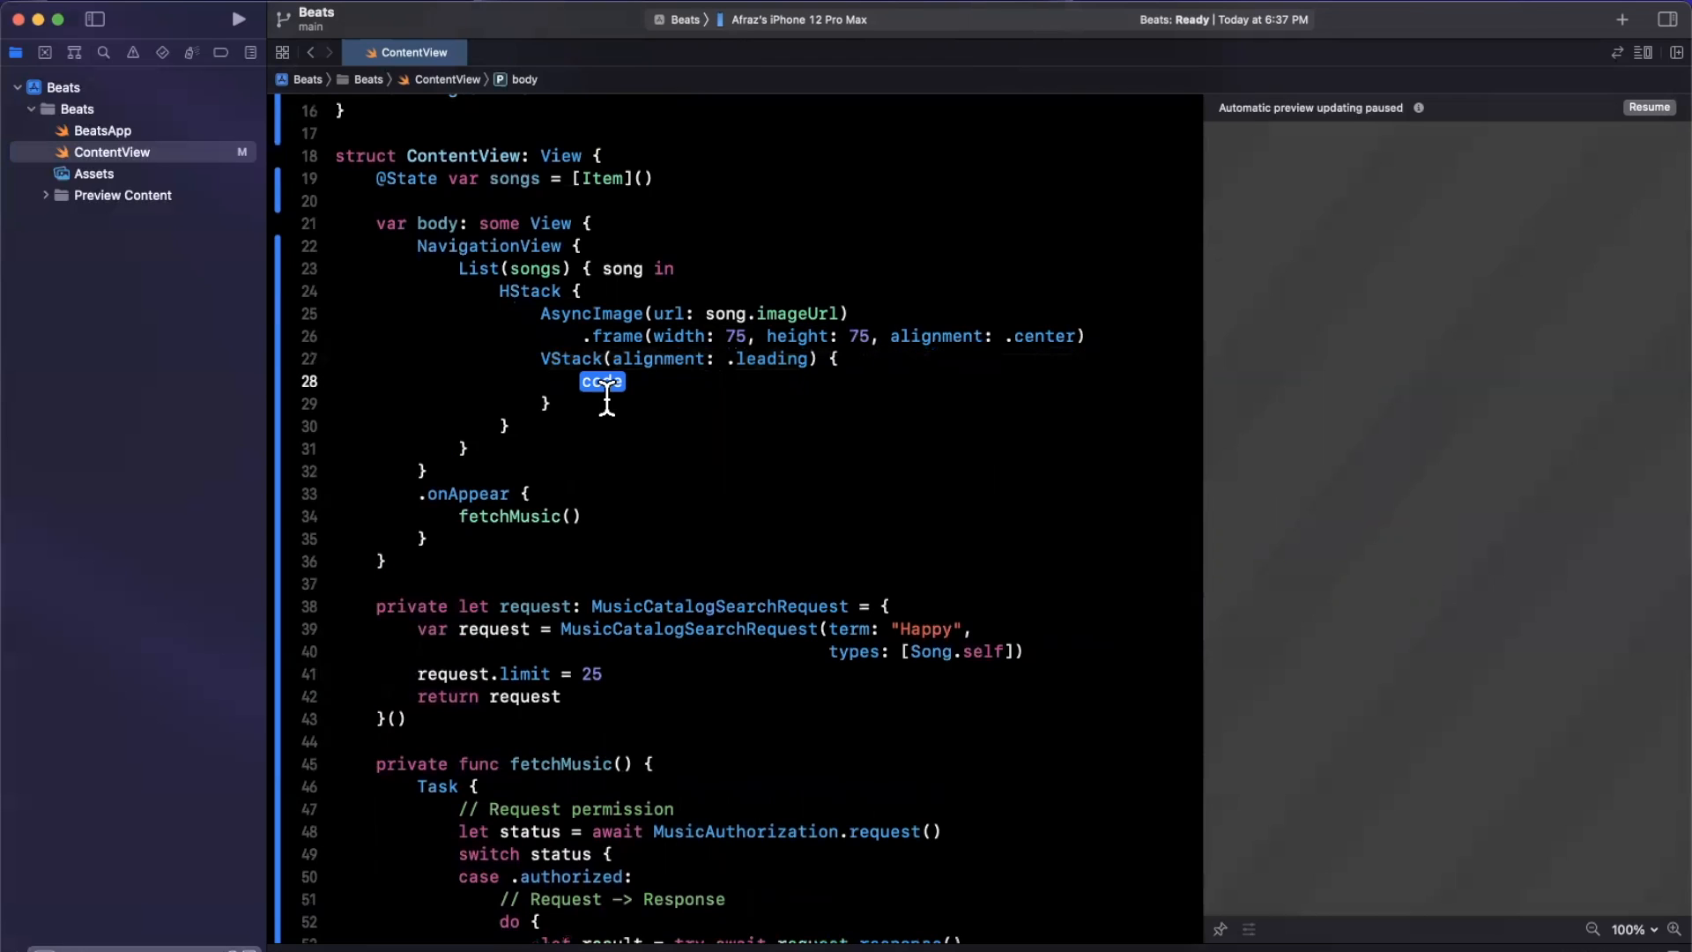
{"action": "type", "text": "Text"}
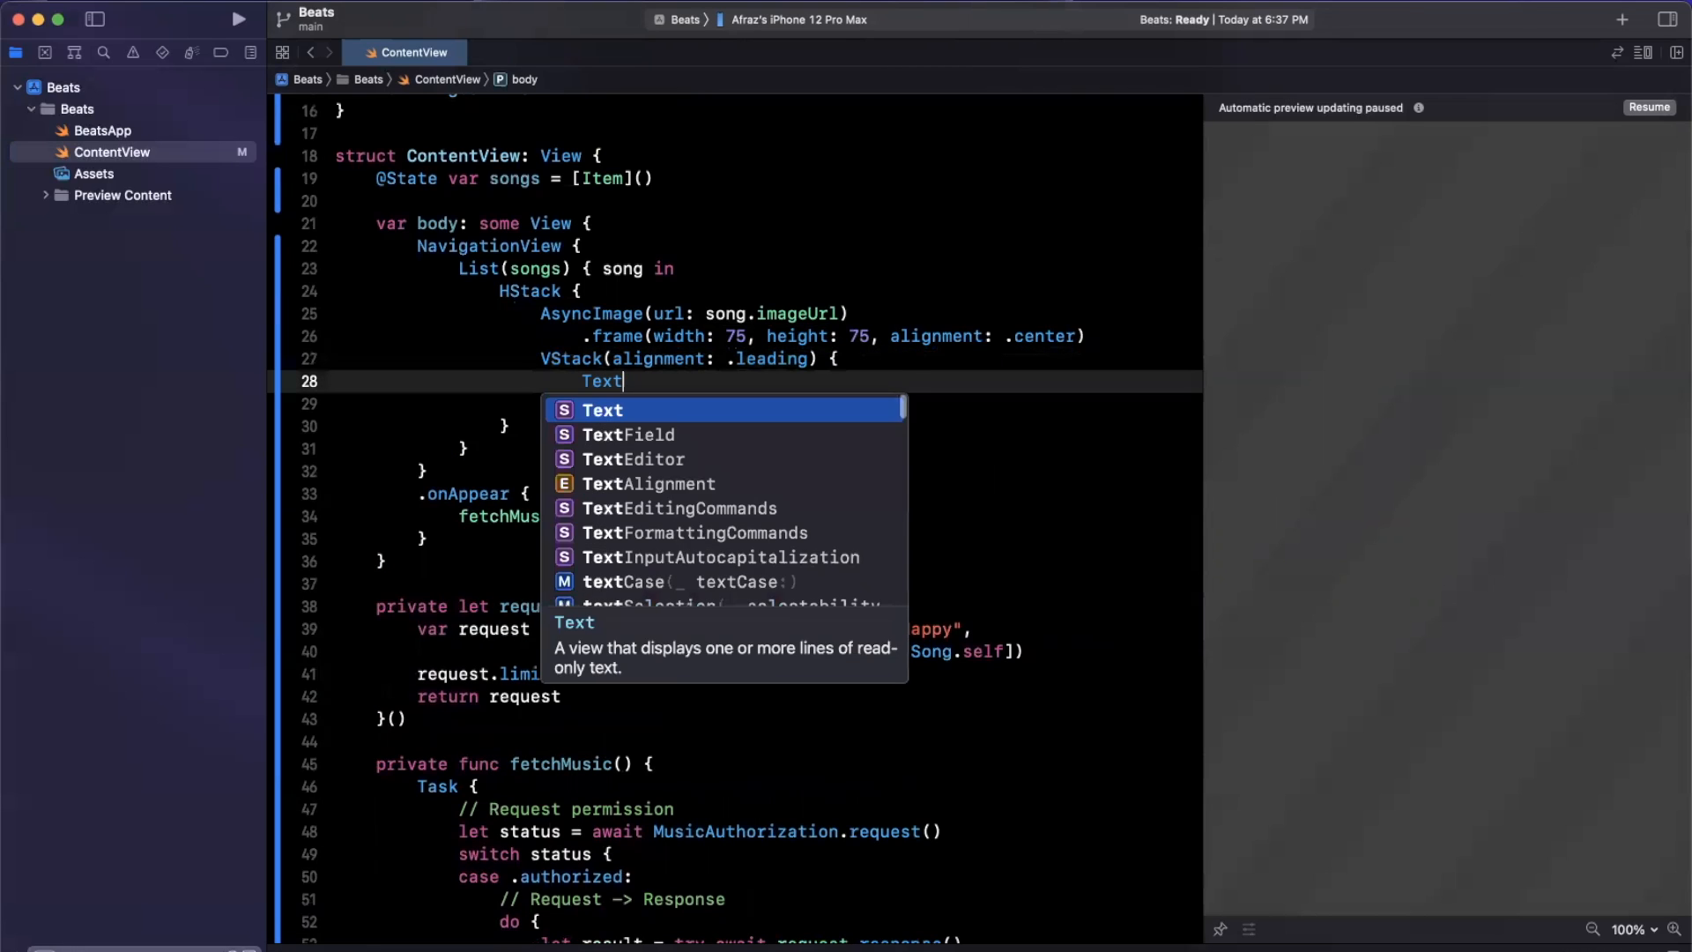
{"action": "type", "text": "(song."}
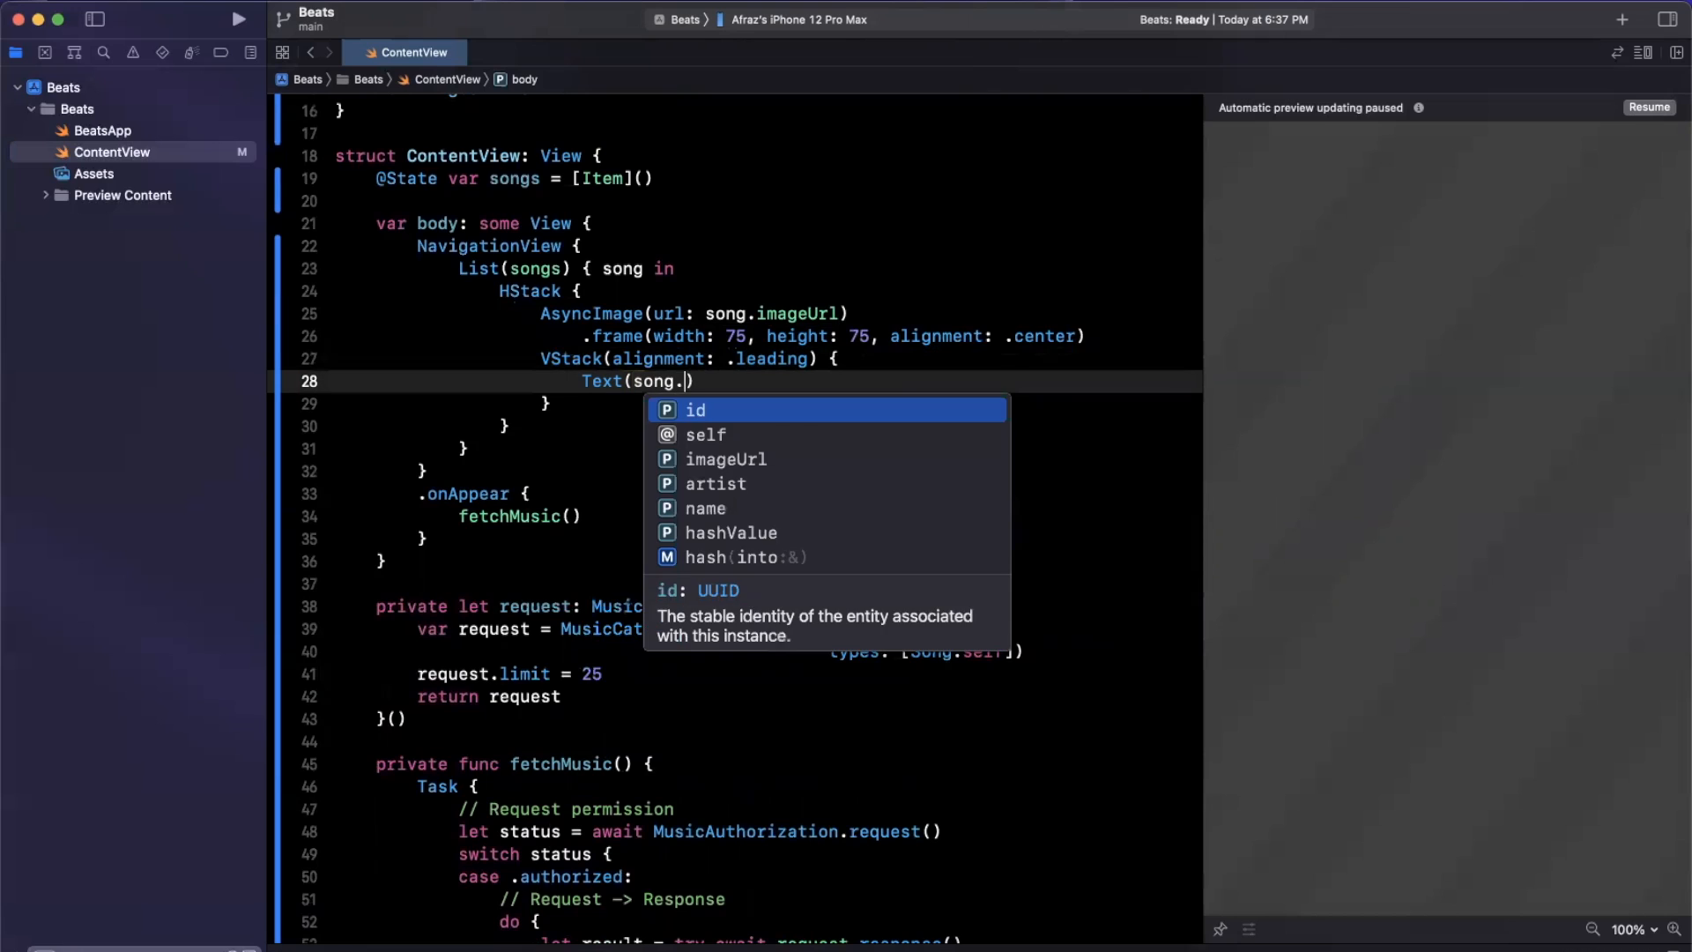
{"action": "left_click", "coordinate": [703, 509]}
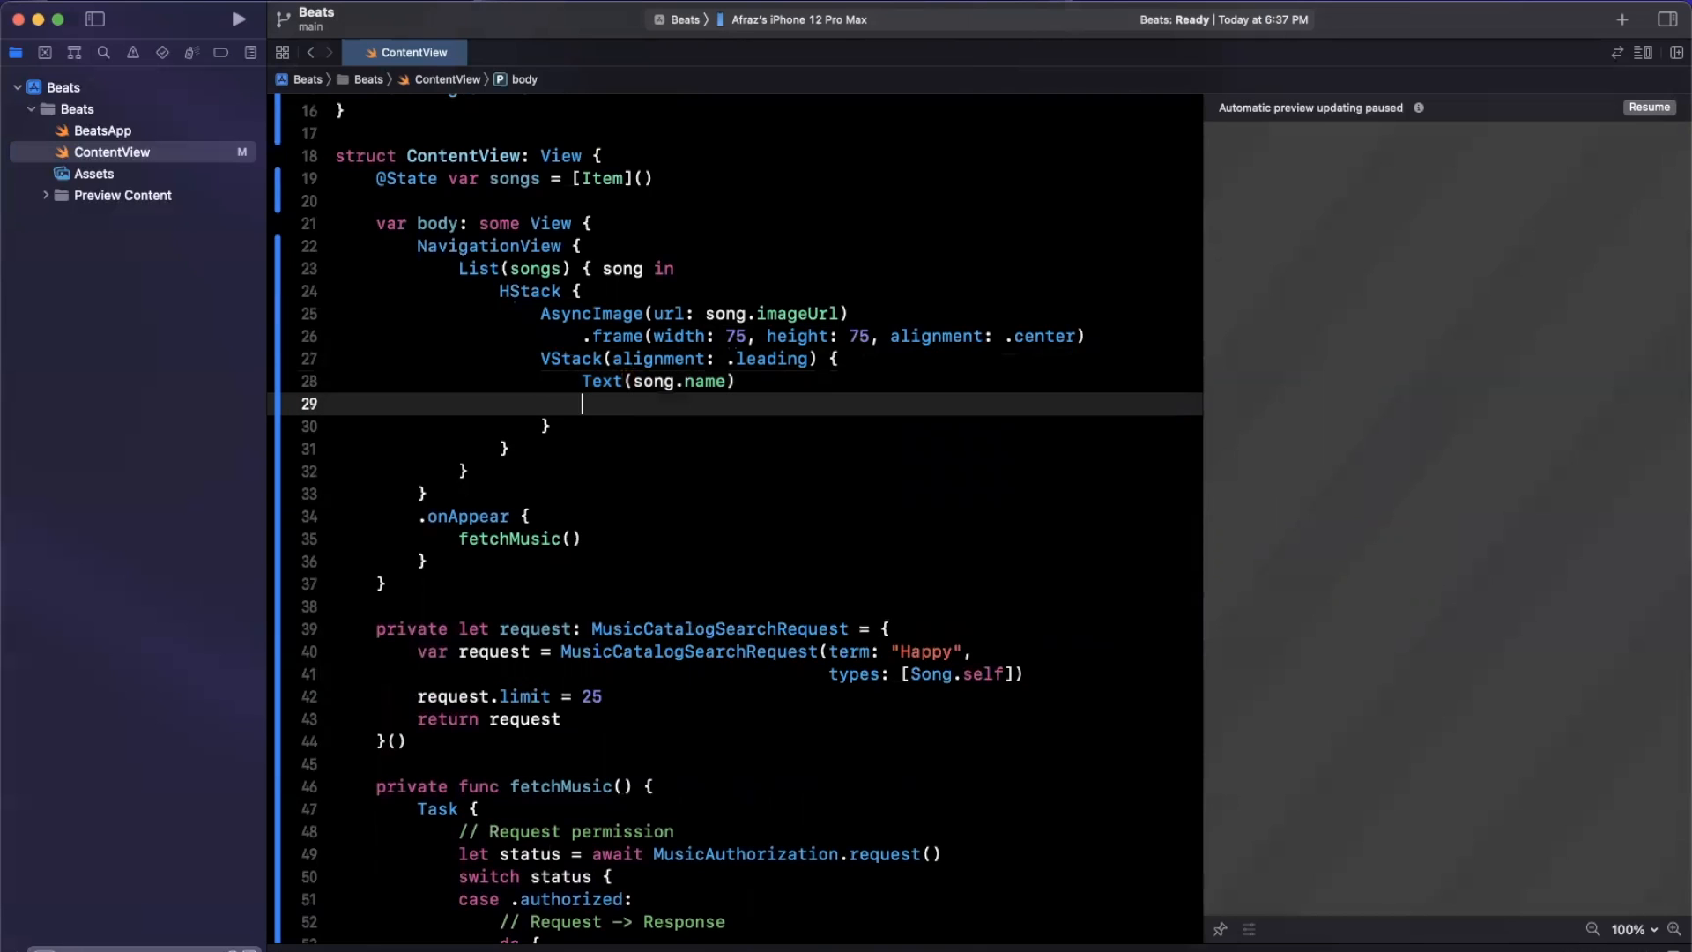
{"action": "type", "text": ".font(.titl"}
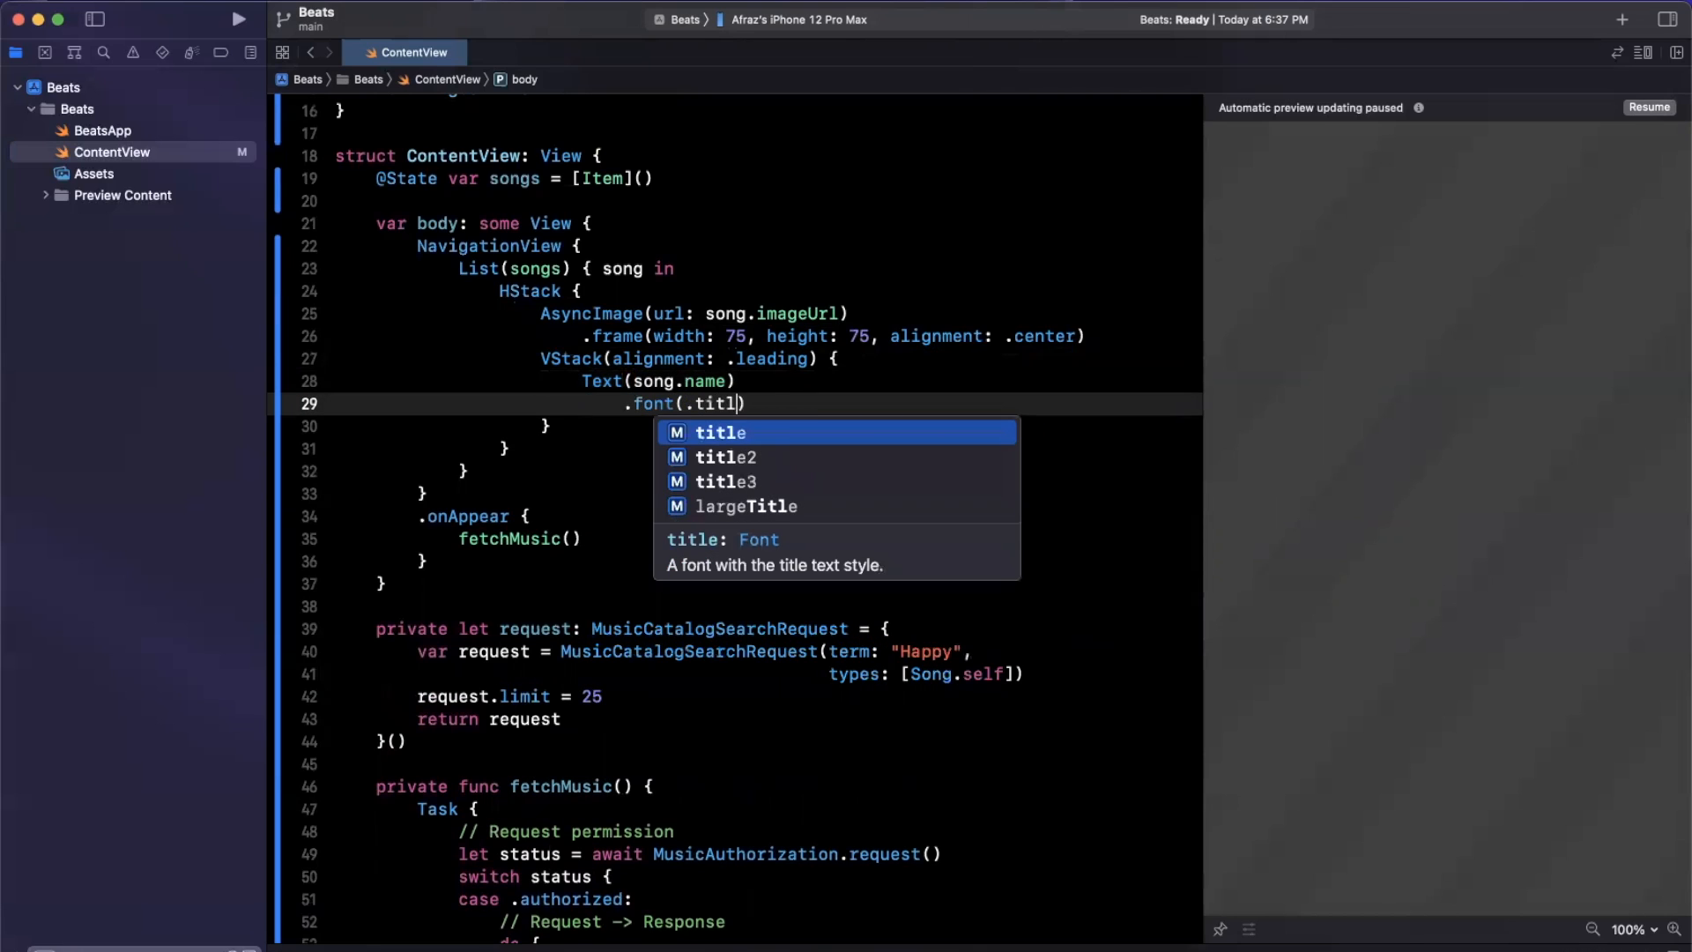
{"action": "left_click", "coordinate": [725, 480]}
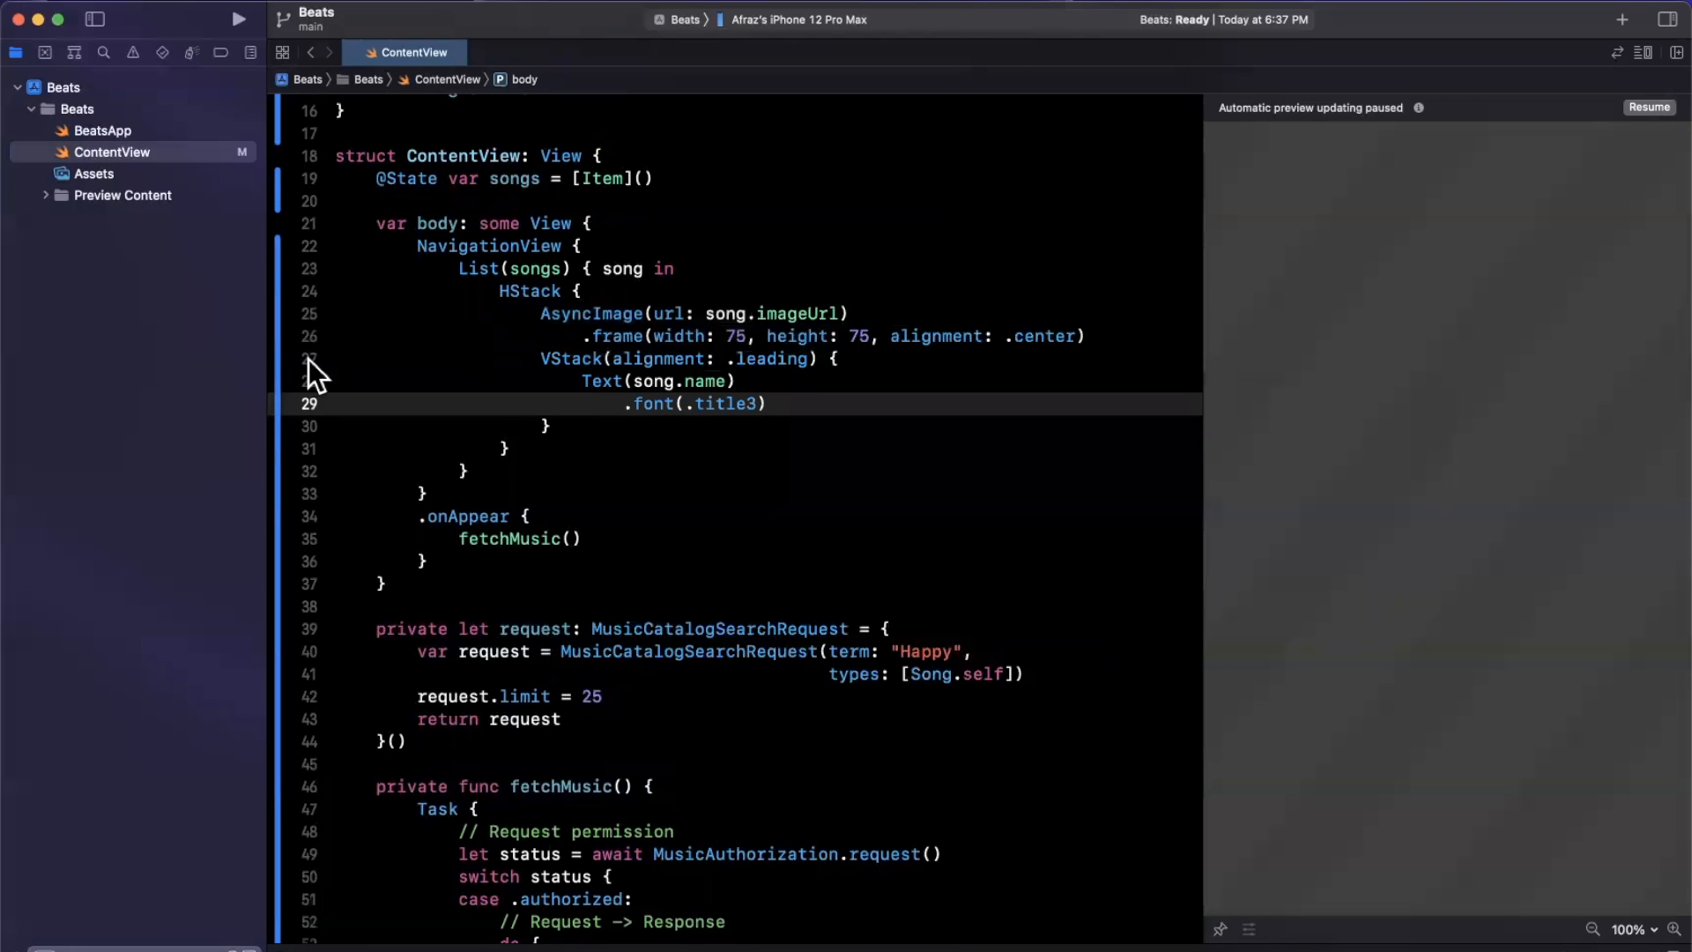
{"action": "type", "text": "Text(s"}
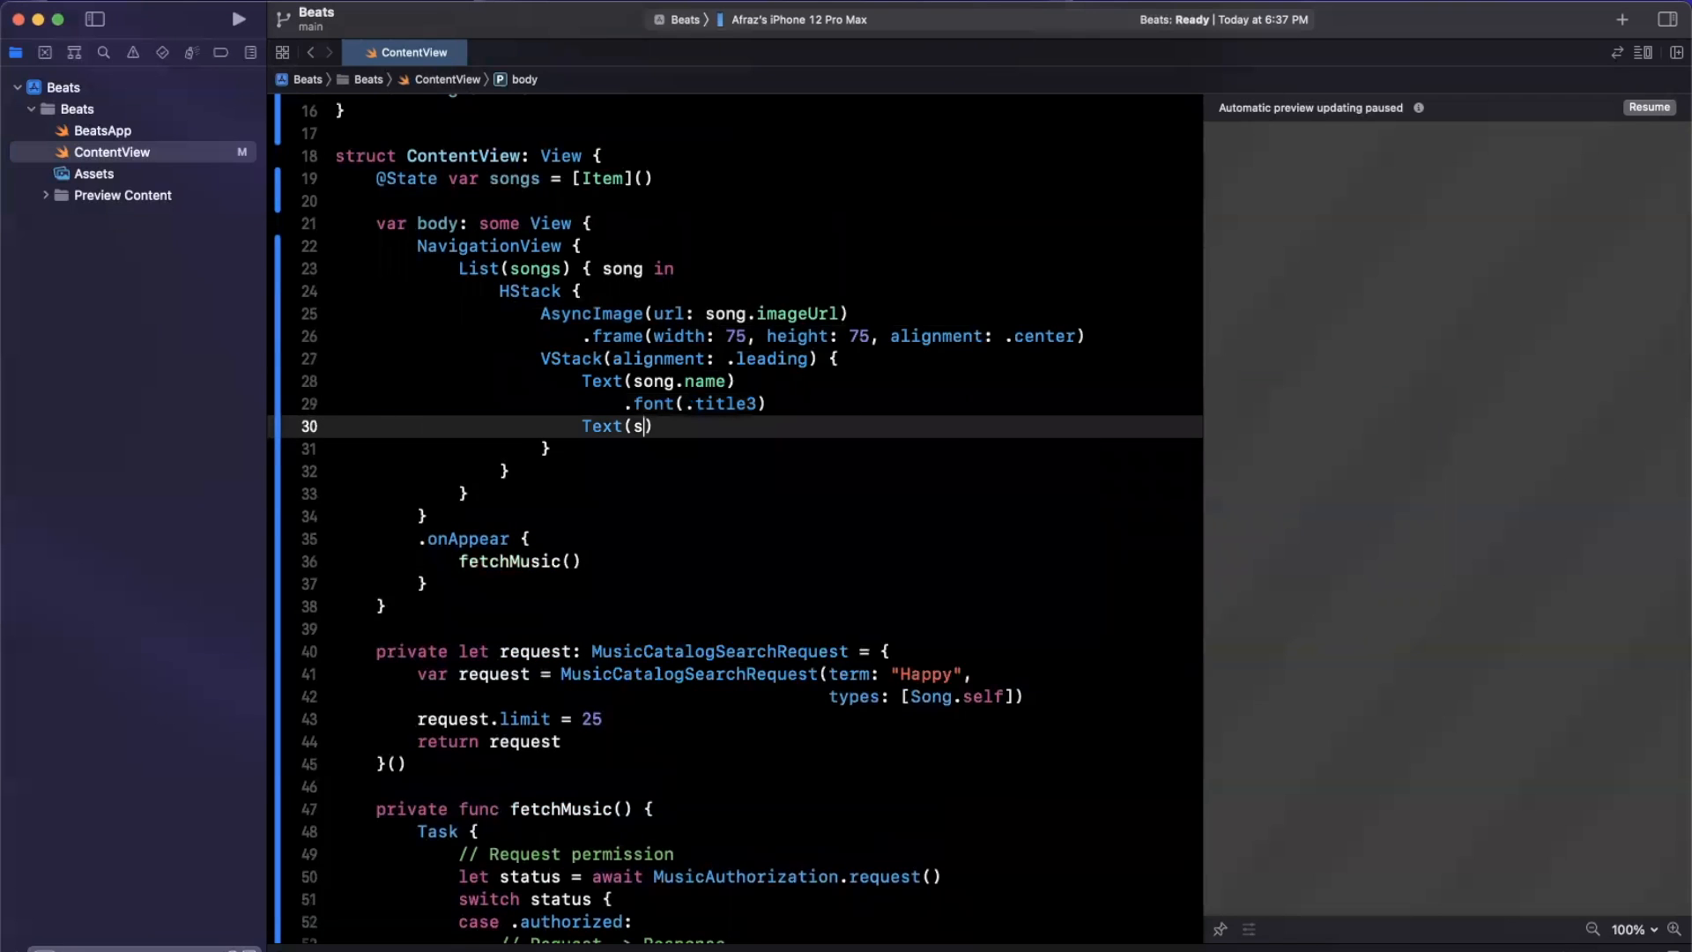
{"action": "type", "text": "ong.artist"}
{"action": "type", "text": ".f"}
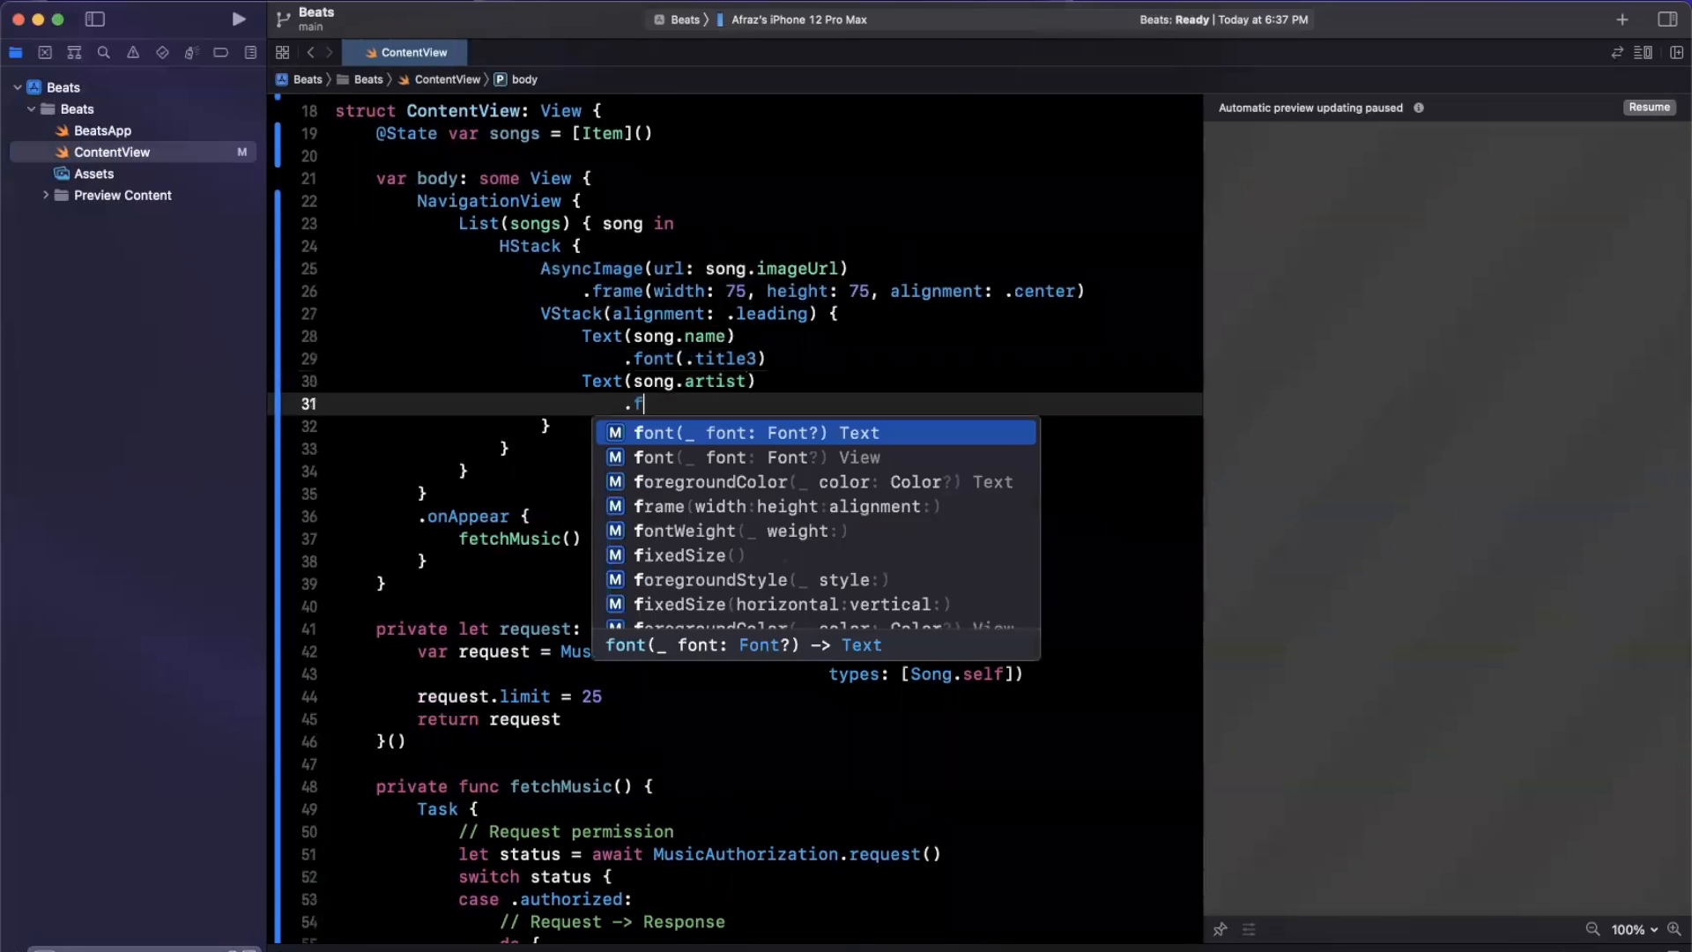
{"action": "type", "text": "ont(.footnote)"}
{"action": "type", "text": ".padding(insets: EdgeInsets)"}
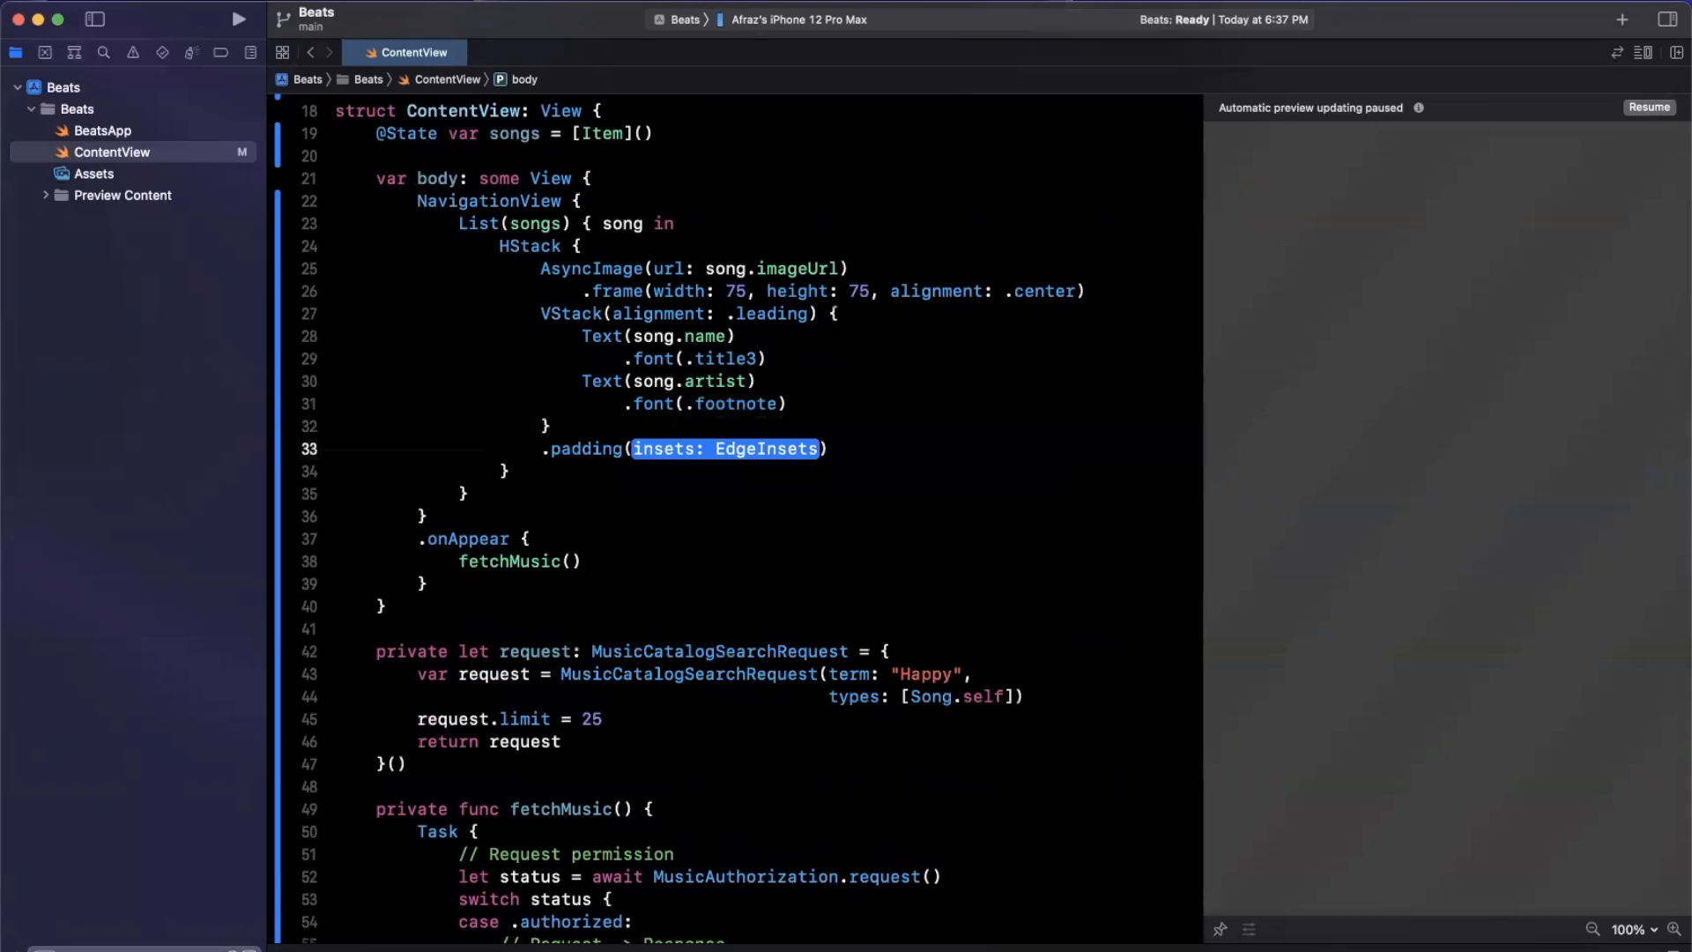
{"action": "key", "text": "delete"}
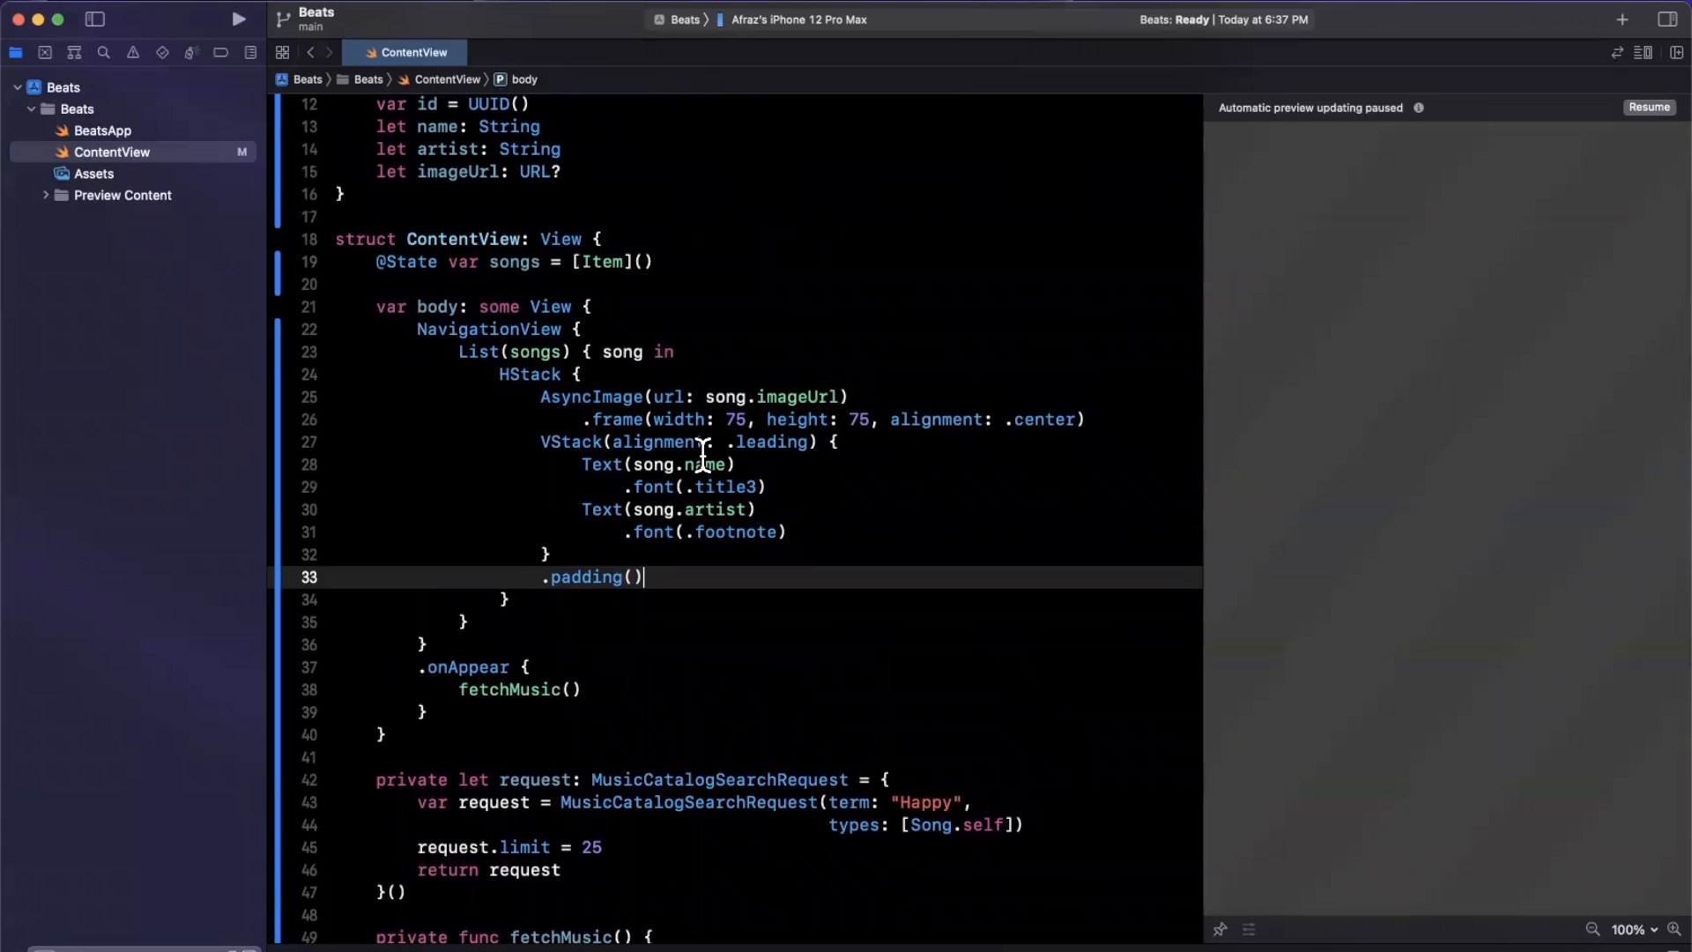
{"action": "scroll", "scroll_direction": "down", "scroll_amount": 3}
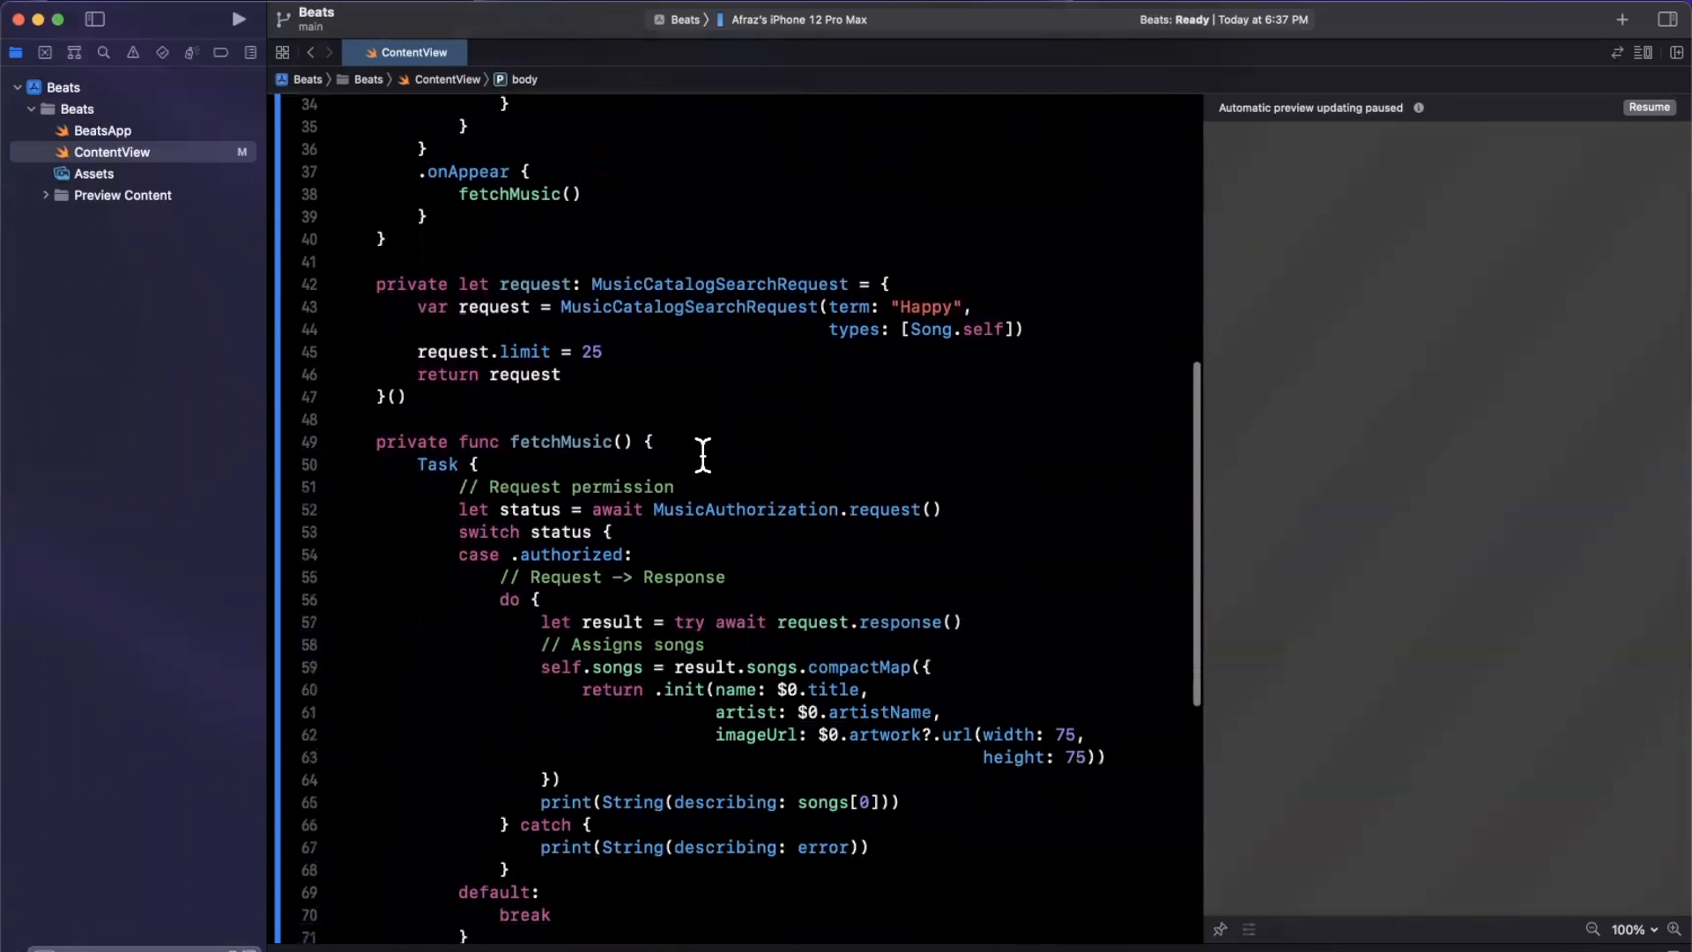
{"action": "scroll", "scroll_direction": "down", "scroll_amount": 3}
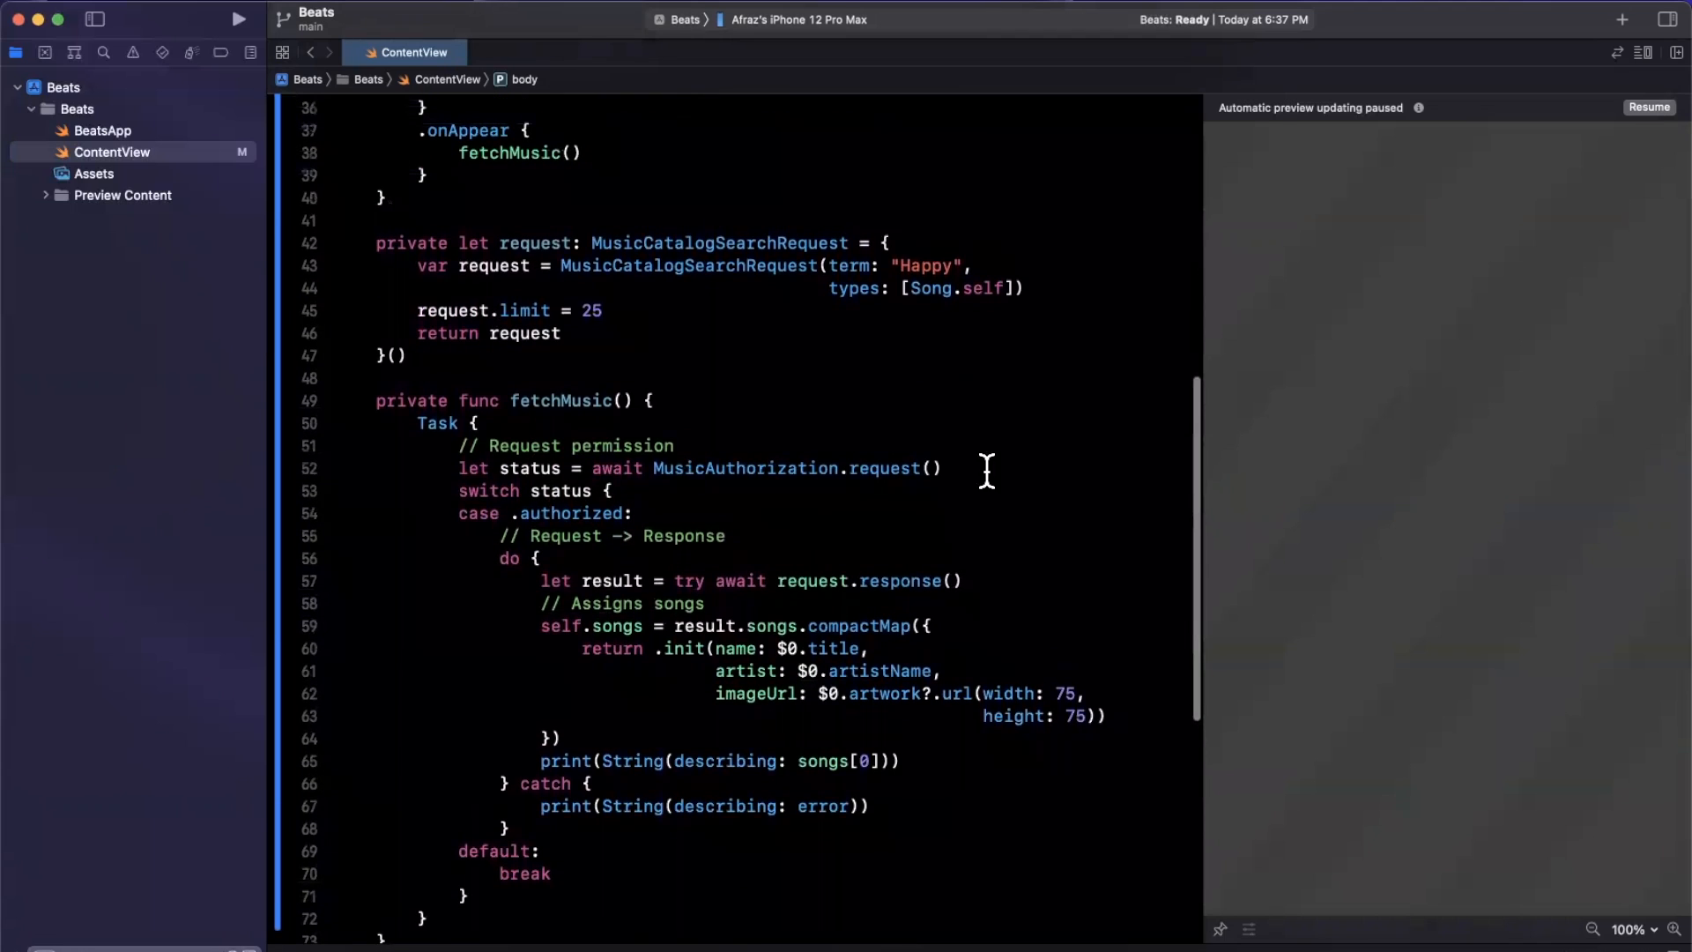
{"action": "left_click", "coordinate": [857, 467]}
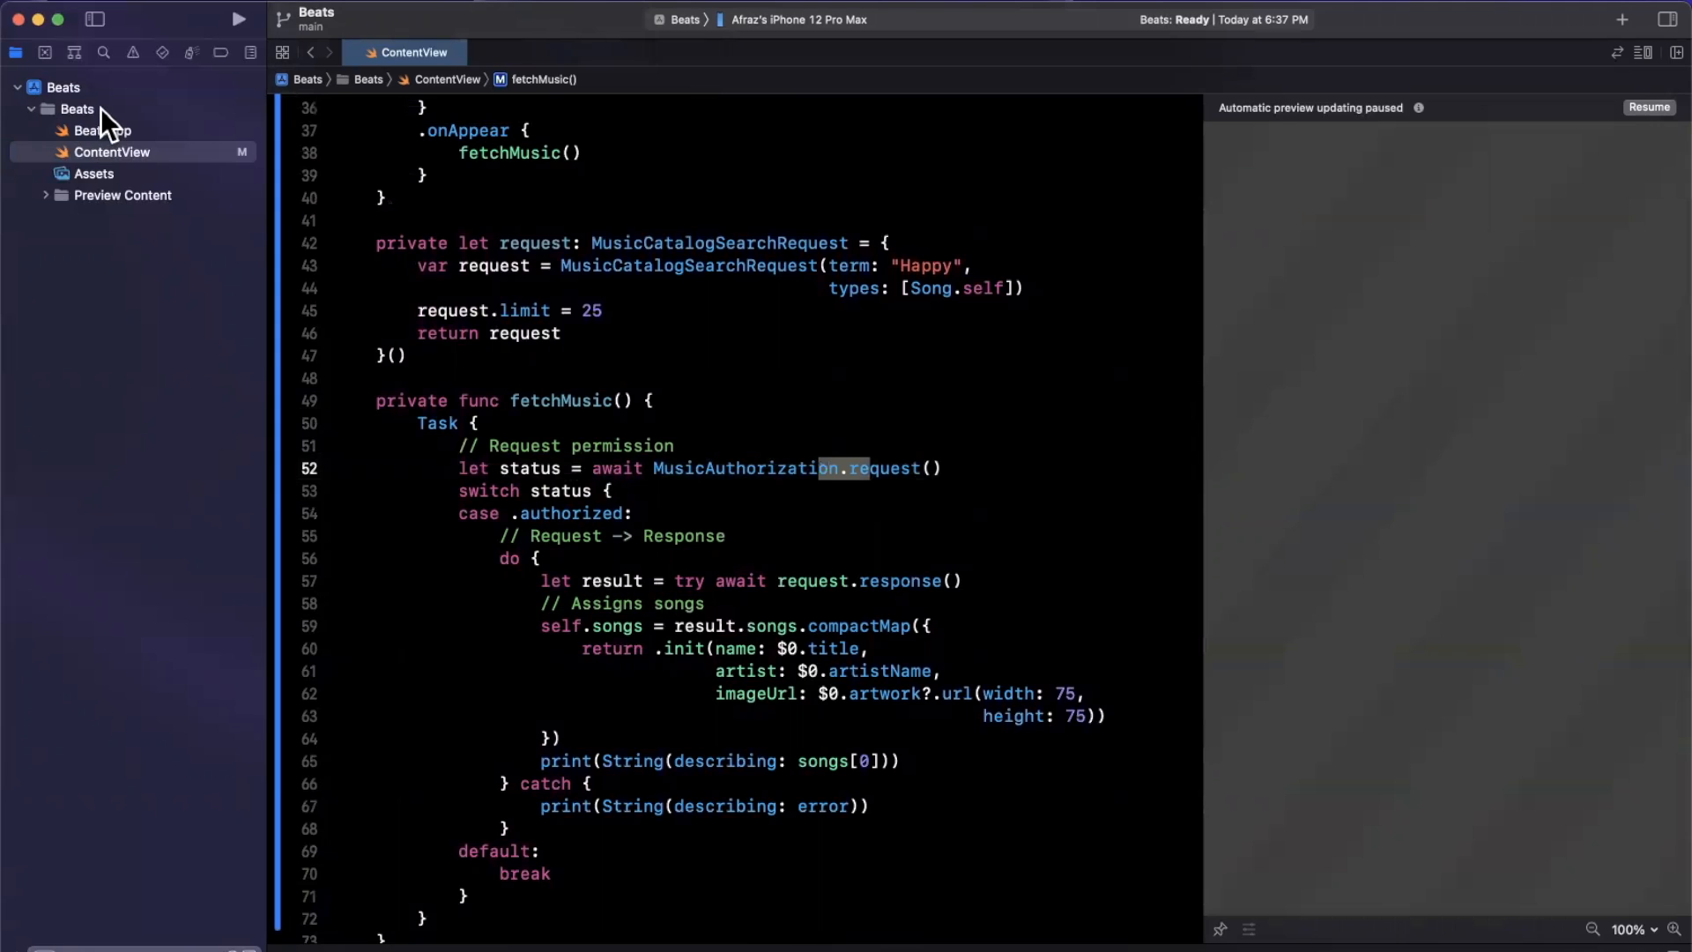
{"action": "left_click", "coordinate": [77, 108]}
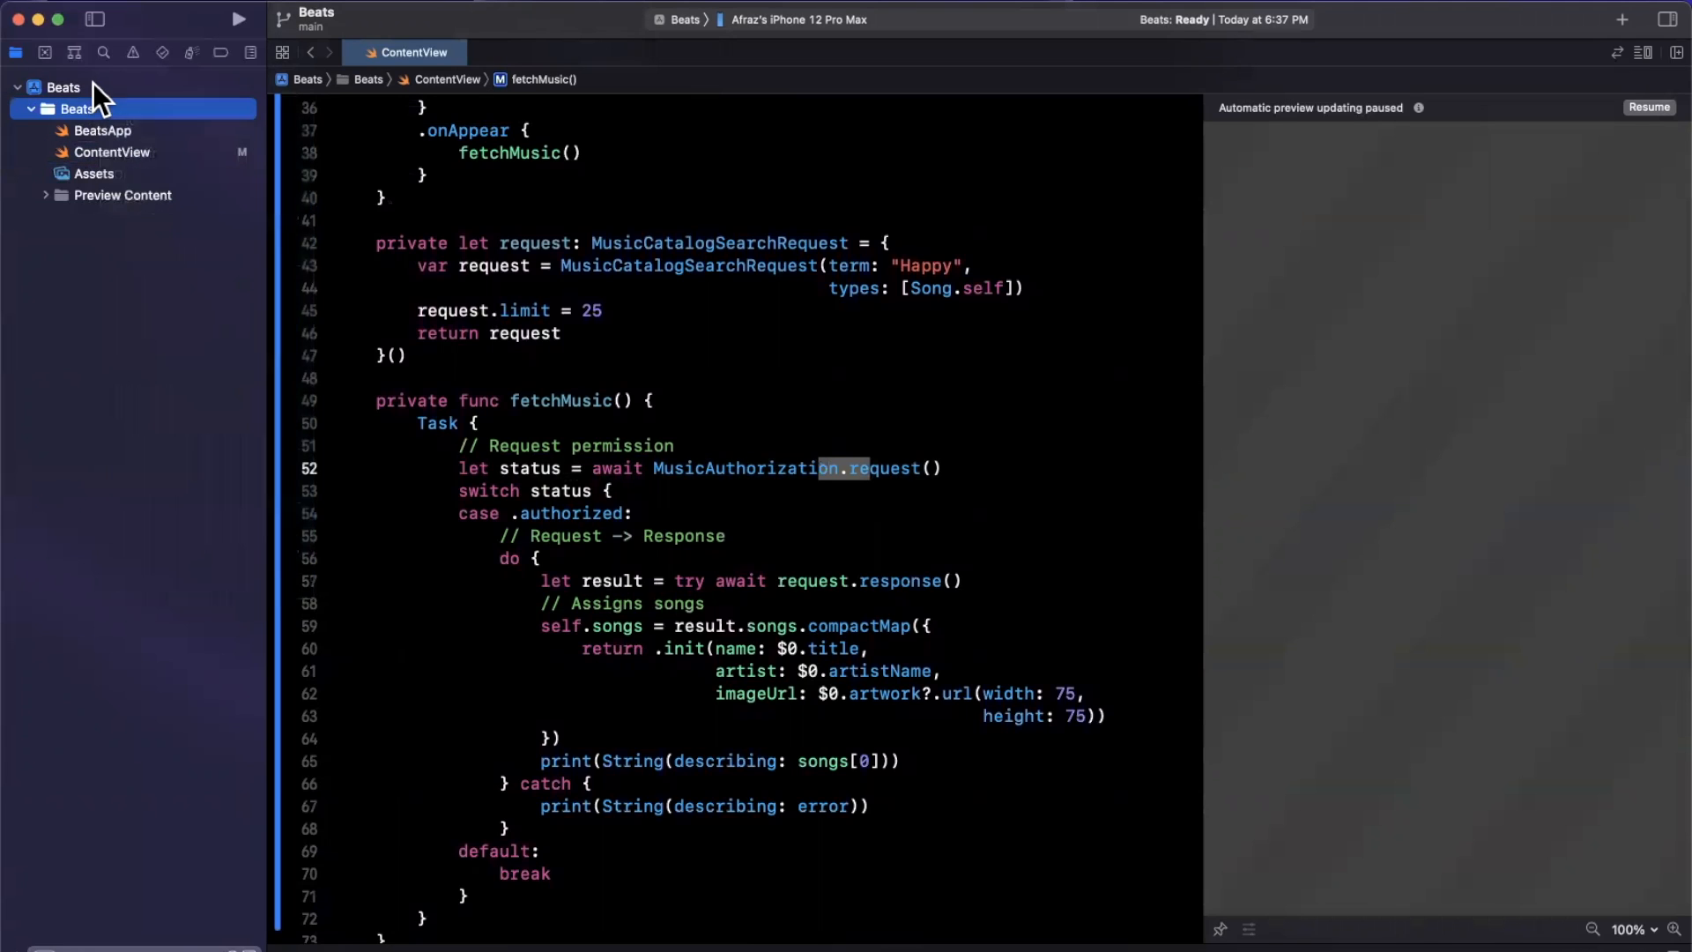
Step: Add Privacy - Media Library Usage Description to the Beats target's Info properties
{"action": "left_click", "coordinate": [63, 86]}
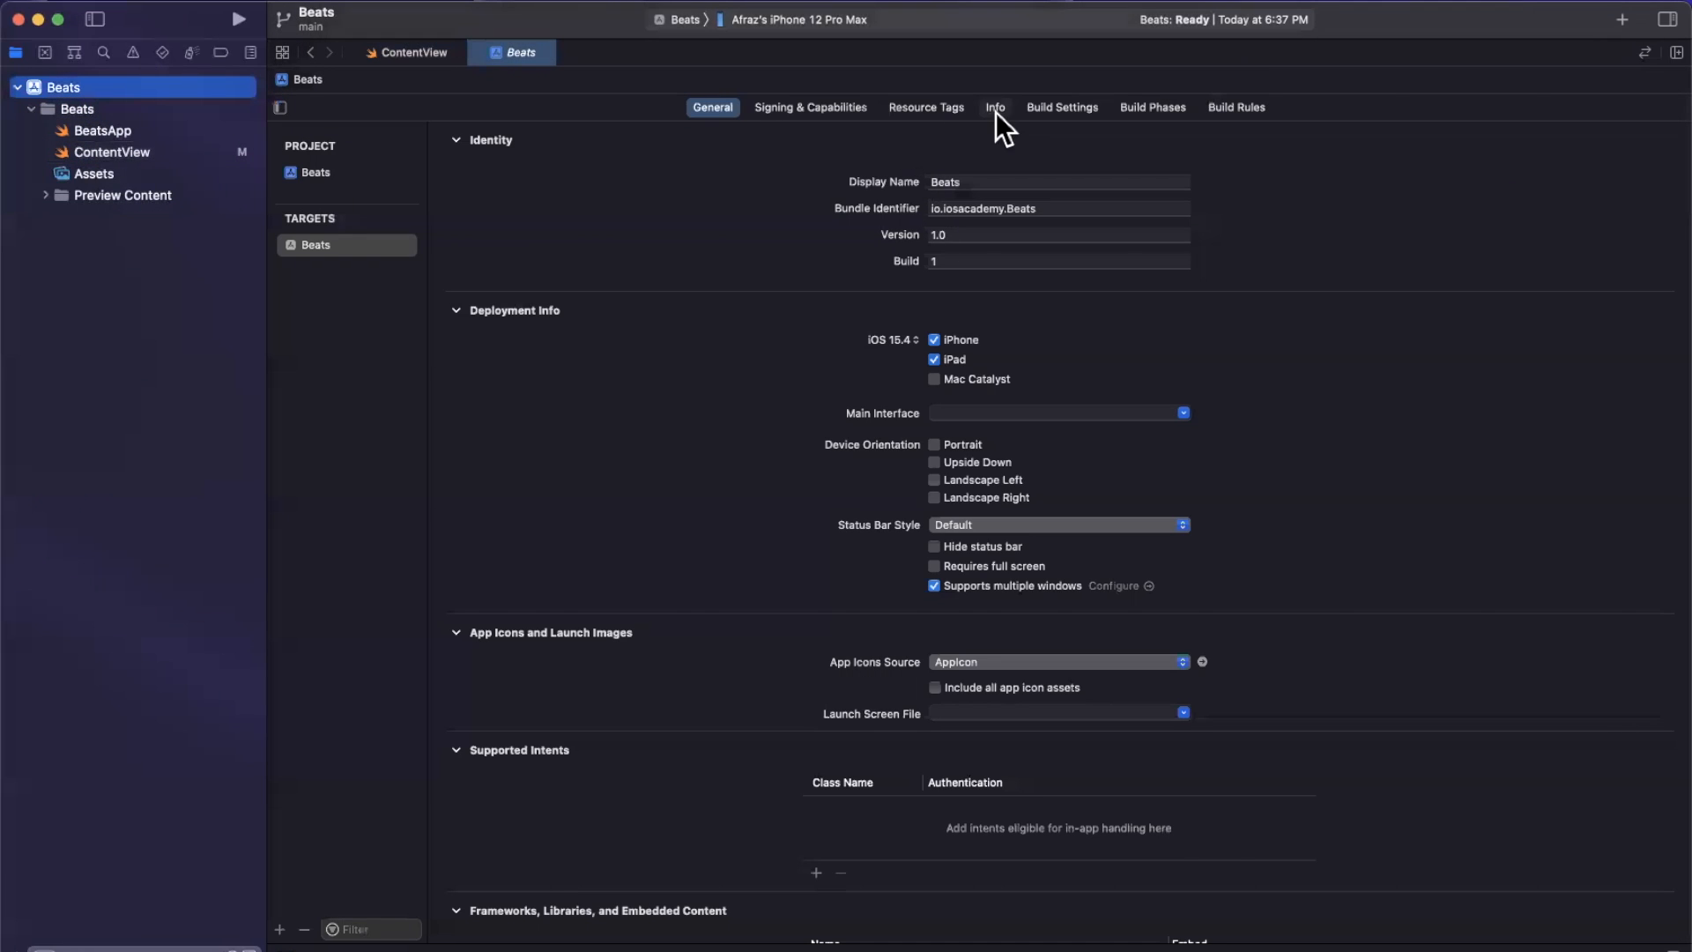
{"action": "left_click", "coordinate": [993, 107]}
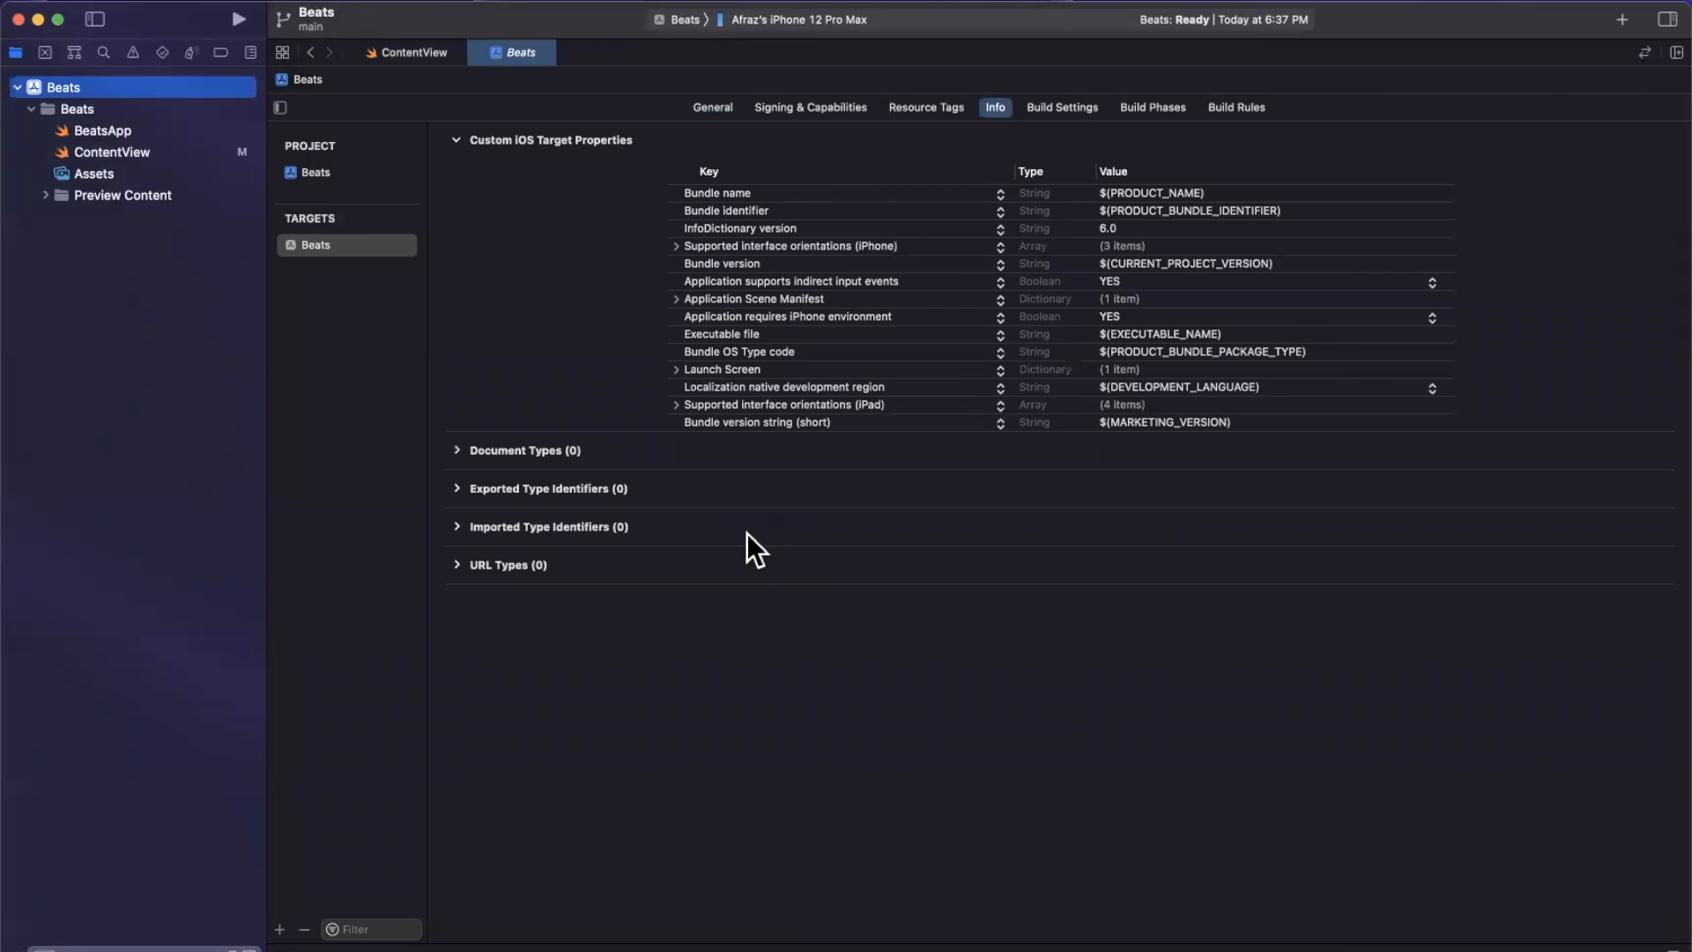
{"action": "type", "text": "Pria"}
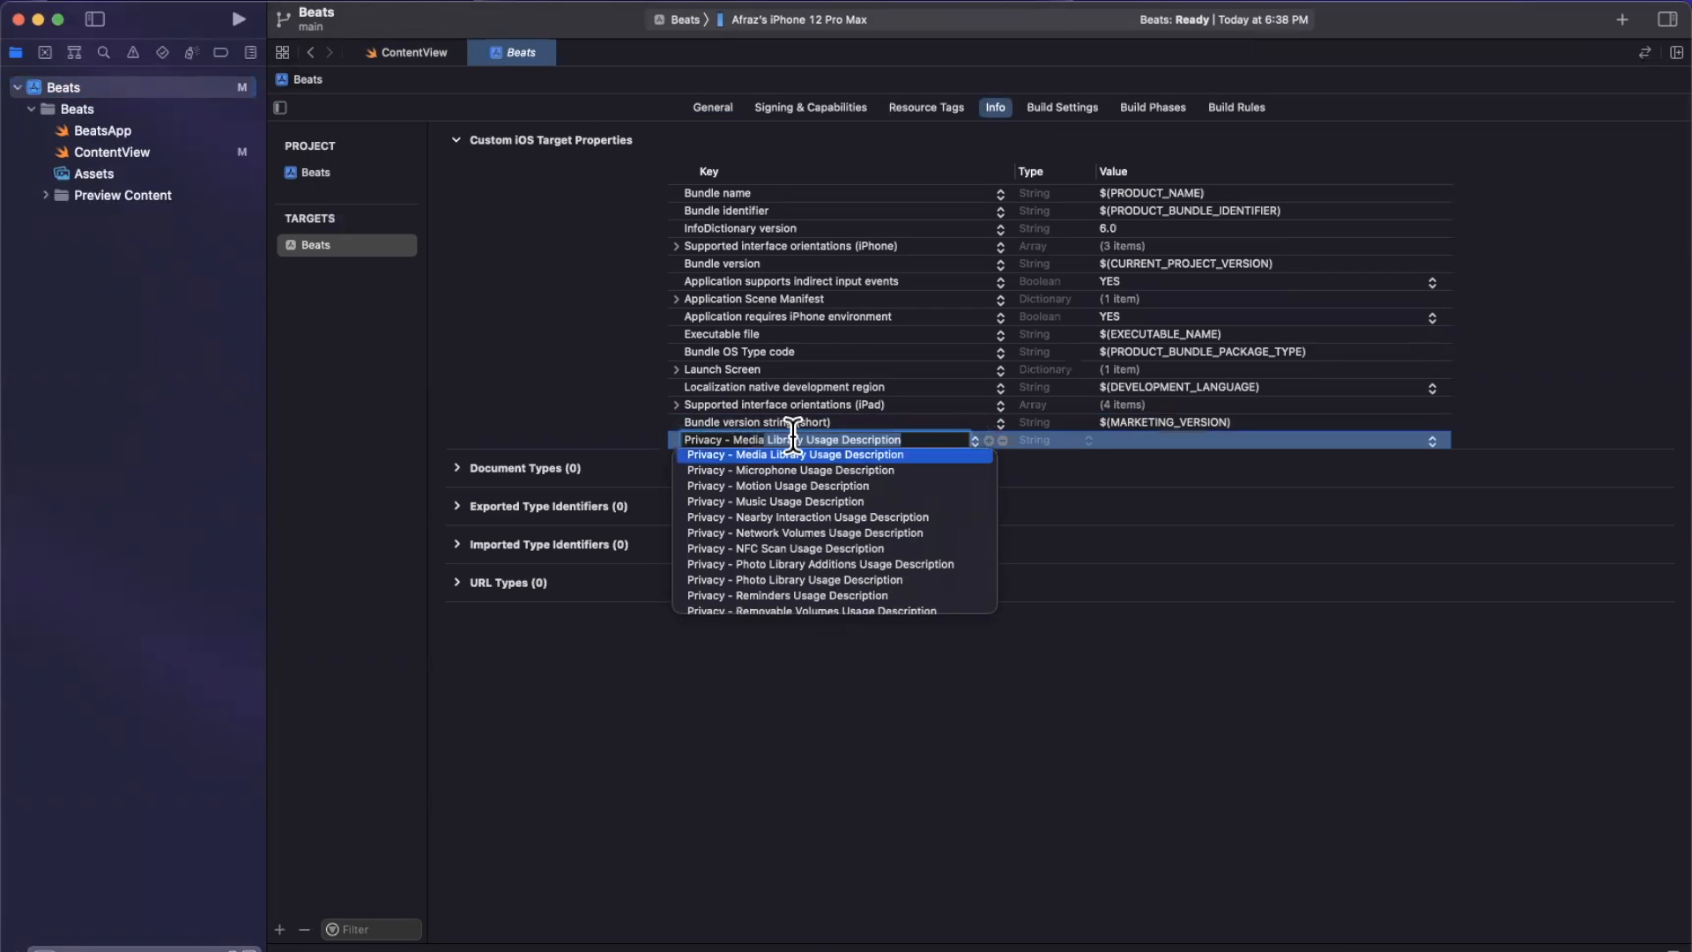
{"action": "mouse_move", "coordinate": [847, 440]}
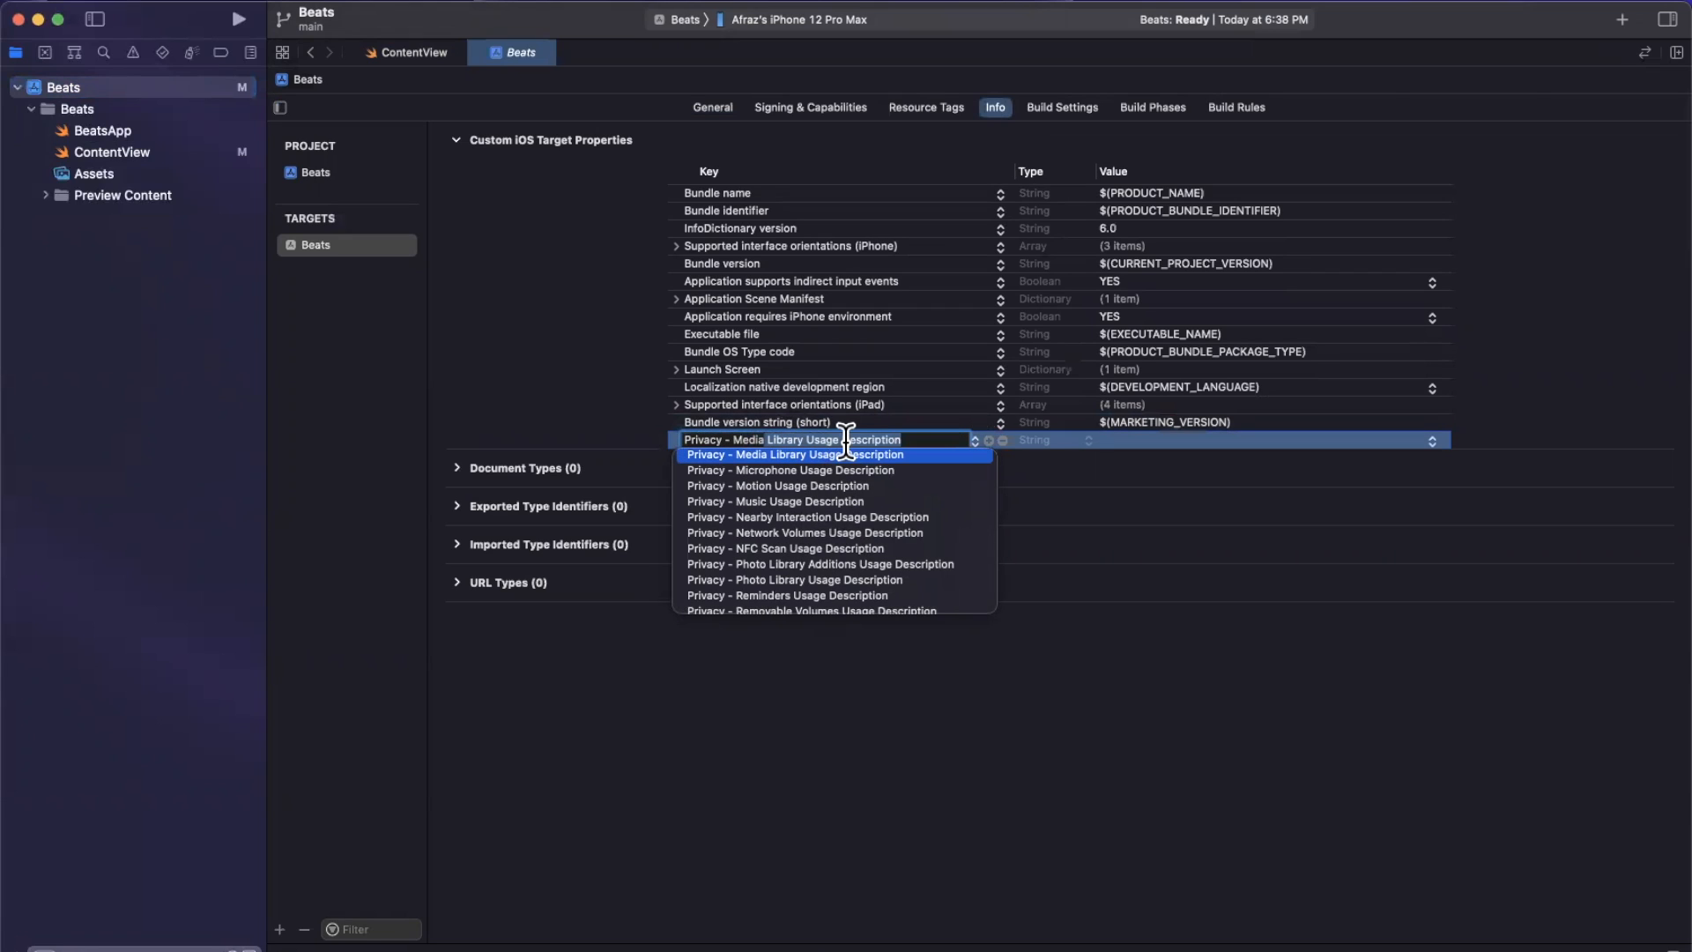
{"action": "left_click", "coordinate": [795, 453]}
{"action": "type", "text": "Please allow access to continue."}
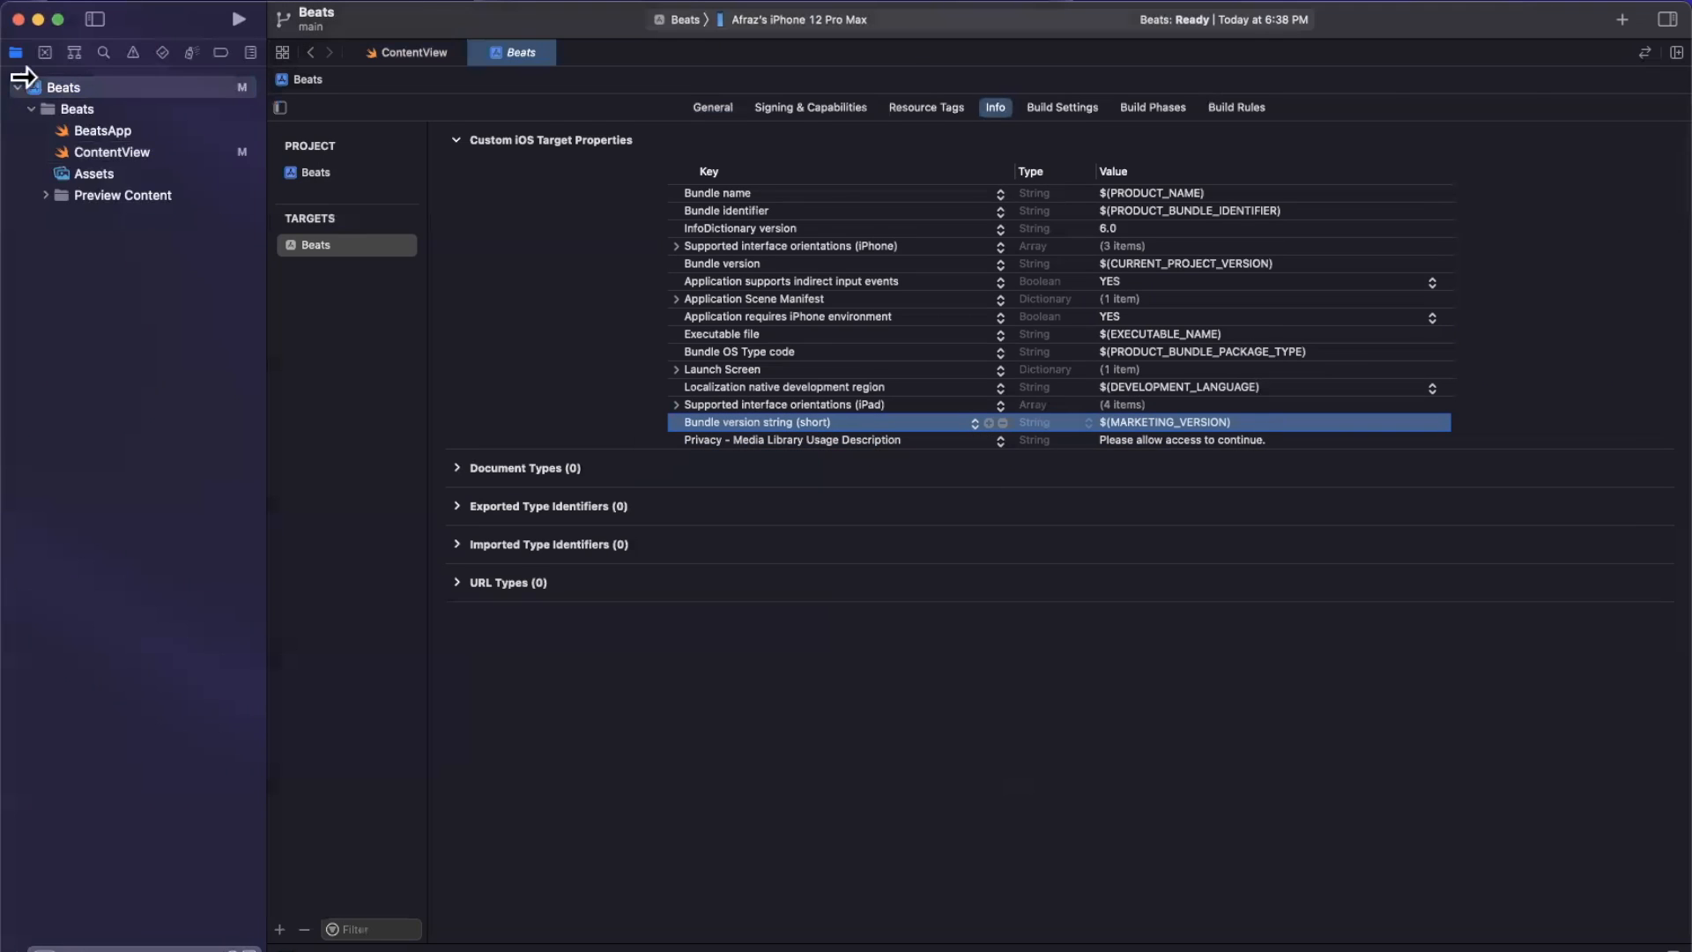
Step: Reveal the Beats group's project folder in Finder, then return to Xcode's run destinations
{"action": "right_click", "coordinate": [76, 107]}
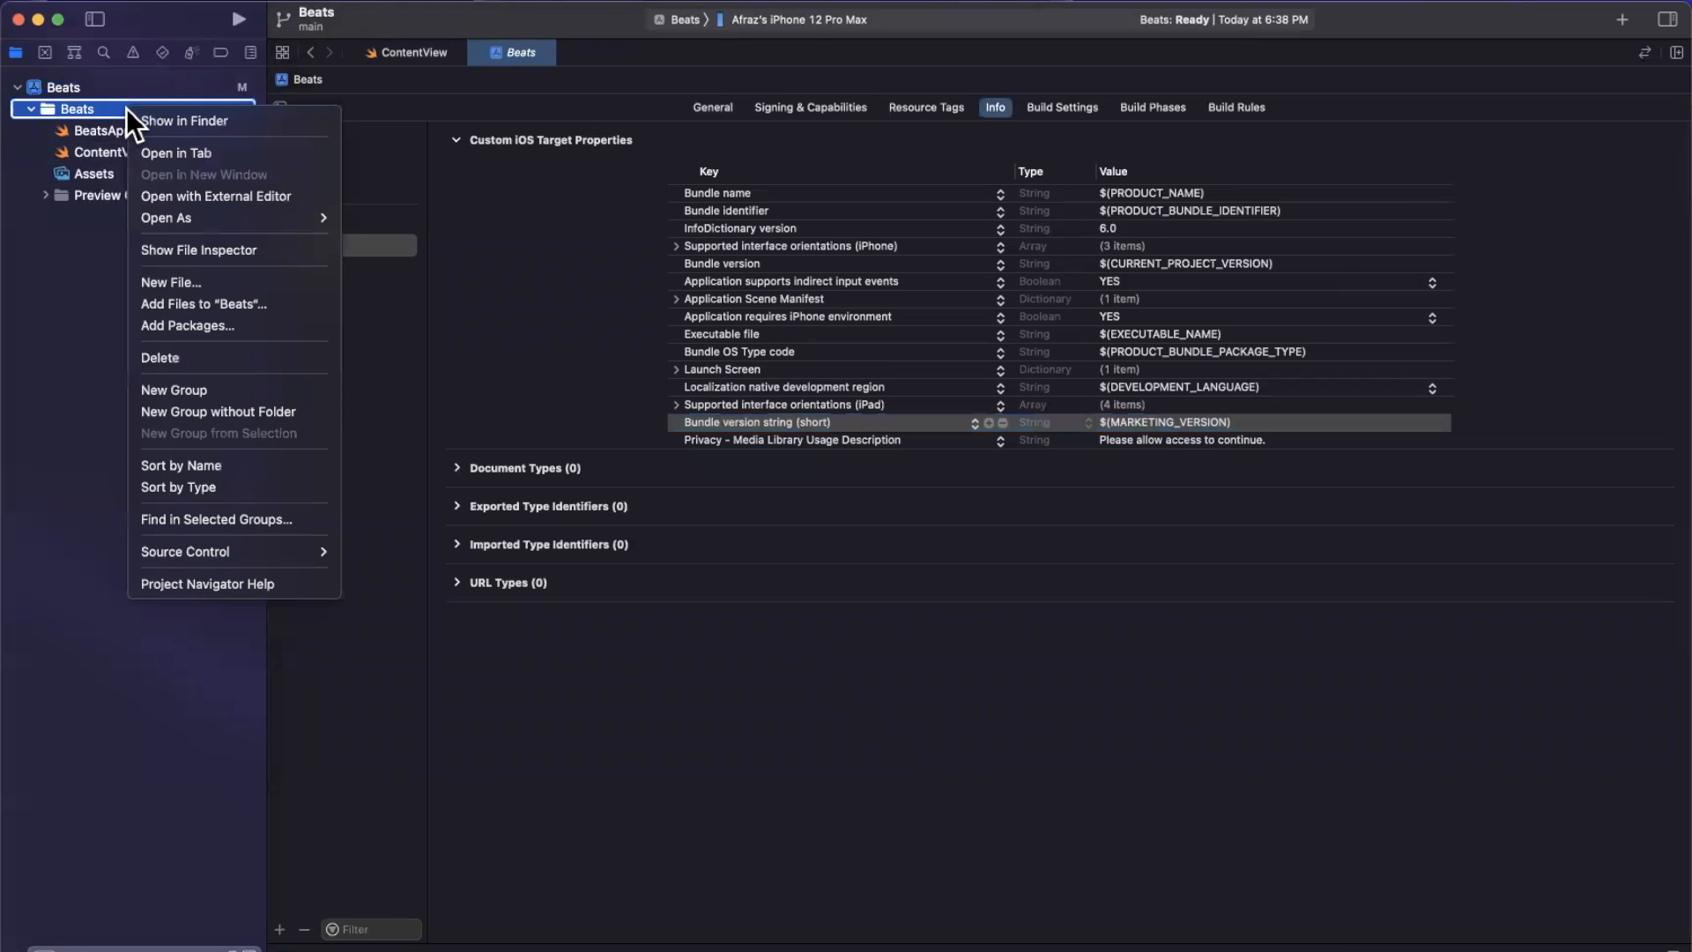
{"action": "left_click", "coordinate": [182, 120]}
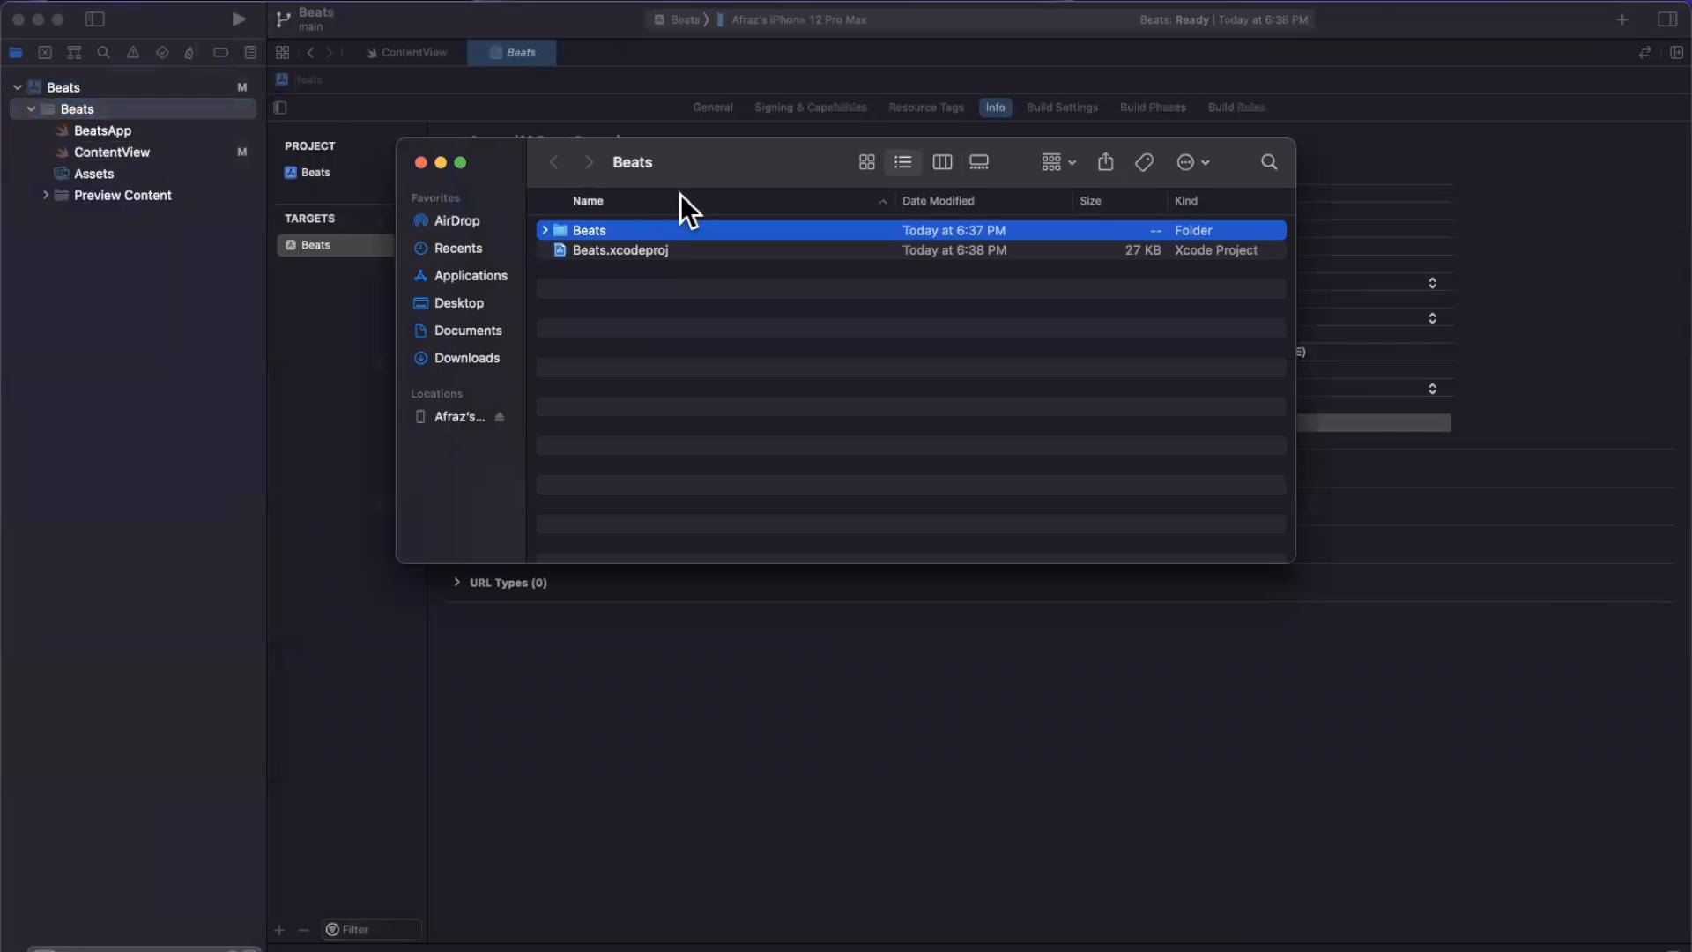
{"action": "double_click", "coordinate": [590, 230]}
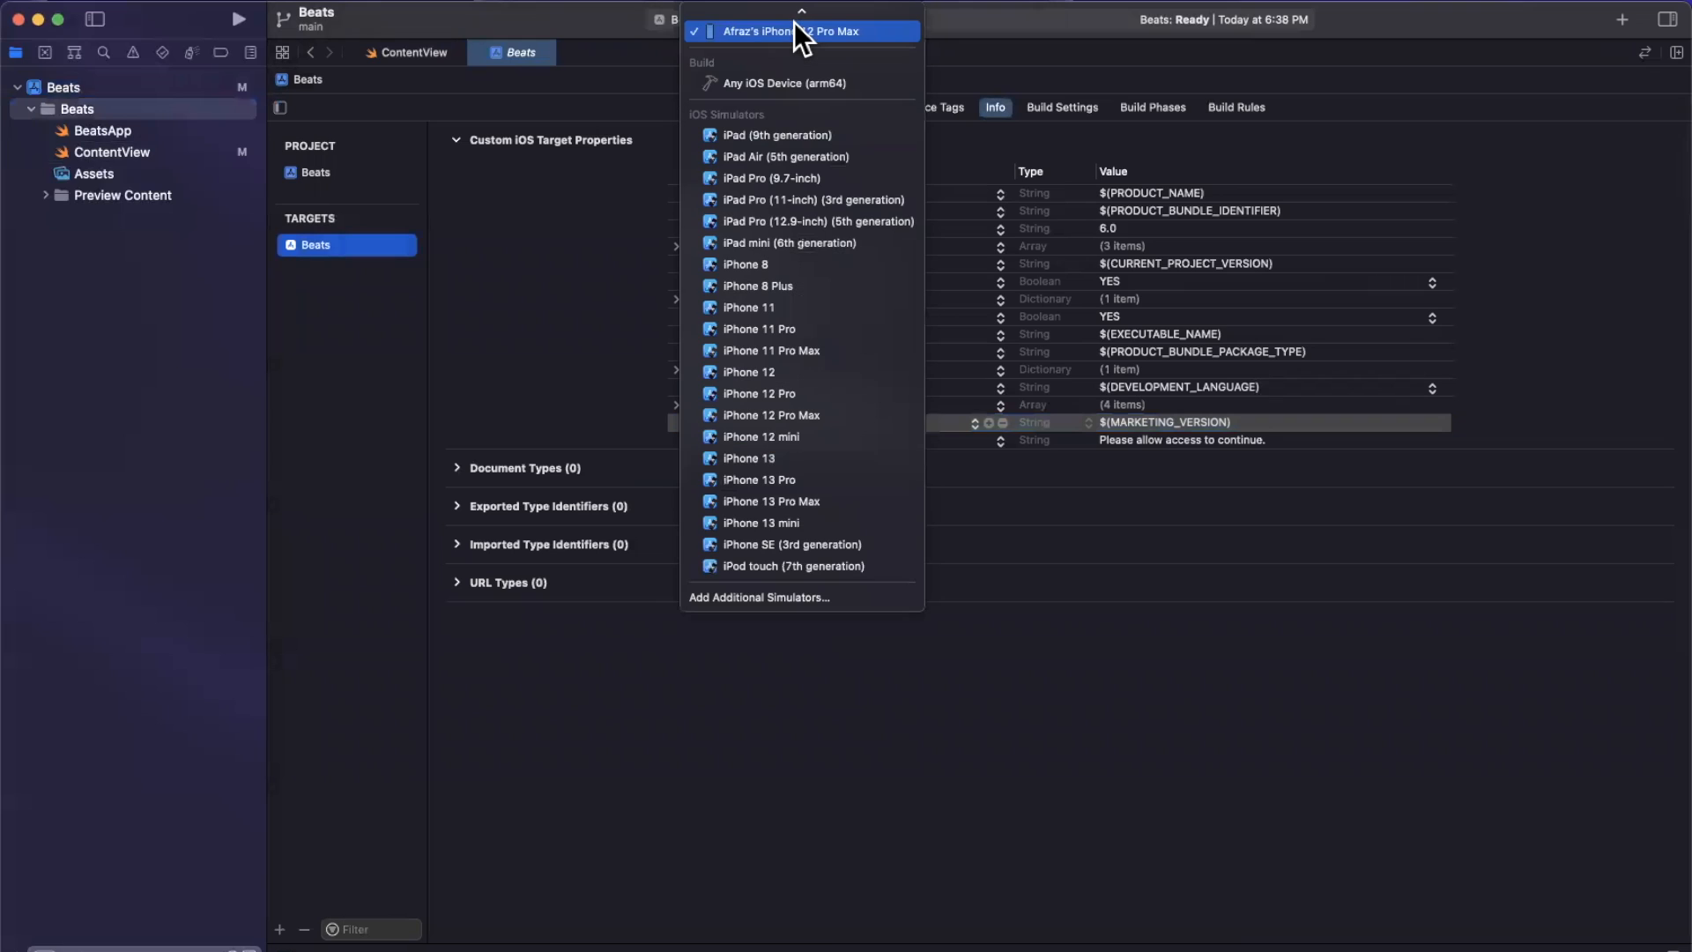
Step: Run Beats on the iPhone 13 Pro simulator and check the MusicKit token error in the console
{"action": "type", "text": "13 pro"}
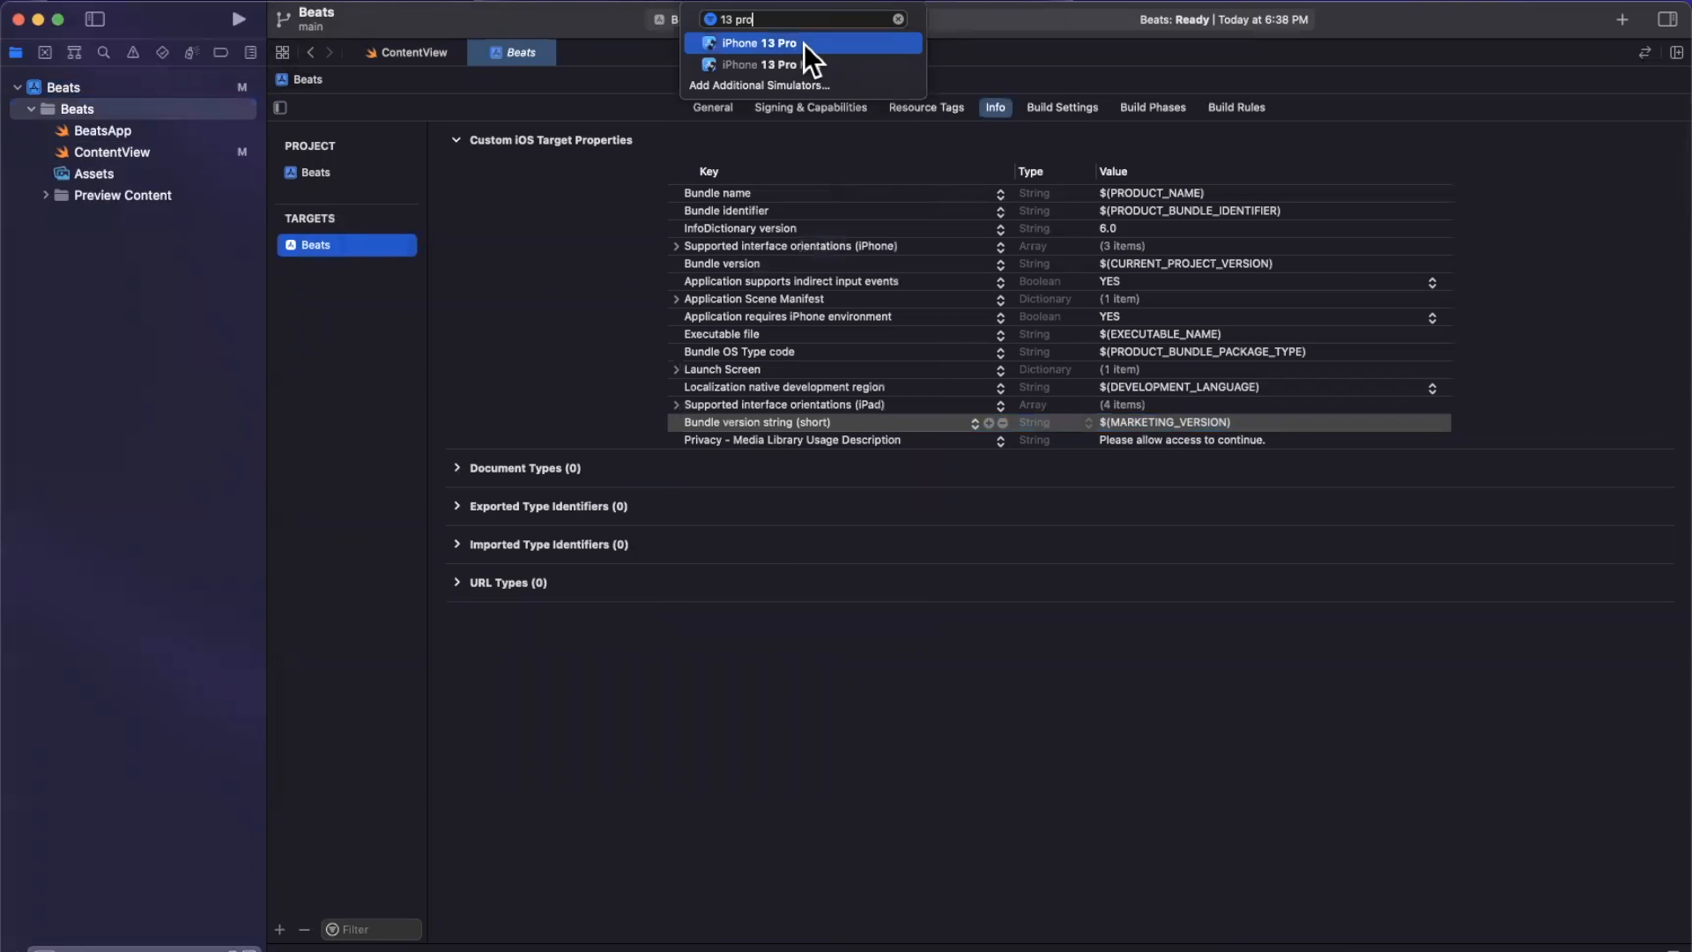
{"action": "left_click", "coordinate": [760, 44]}
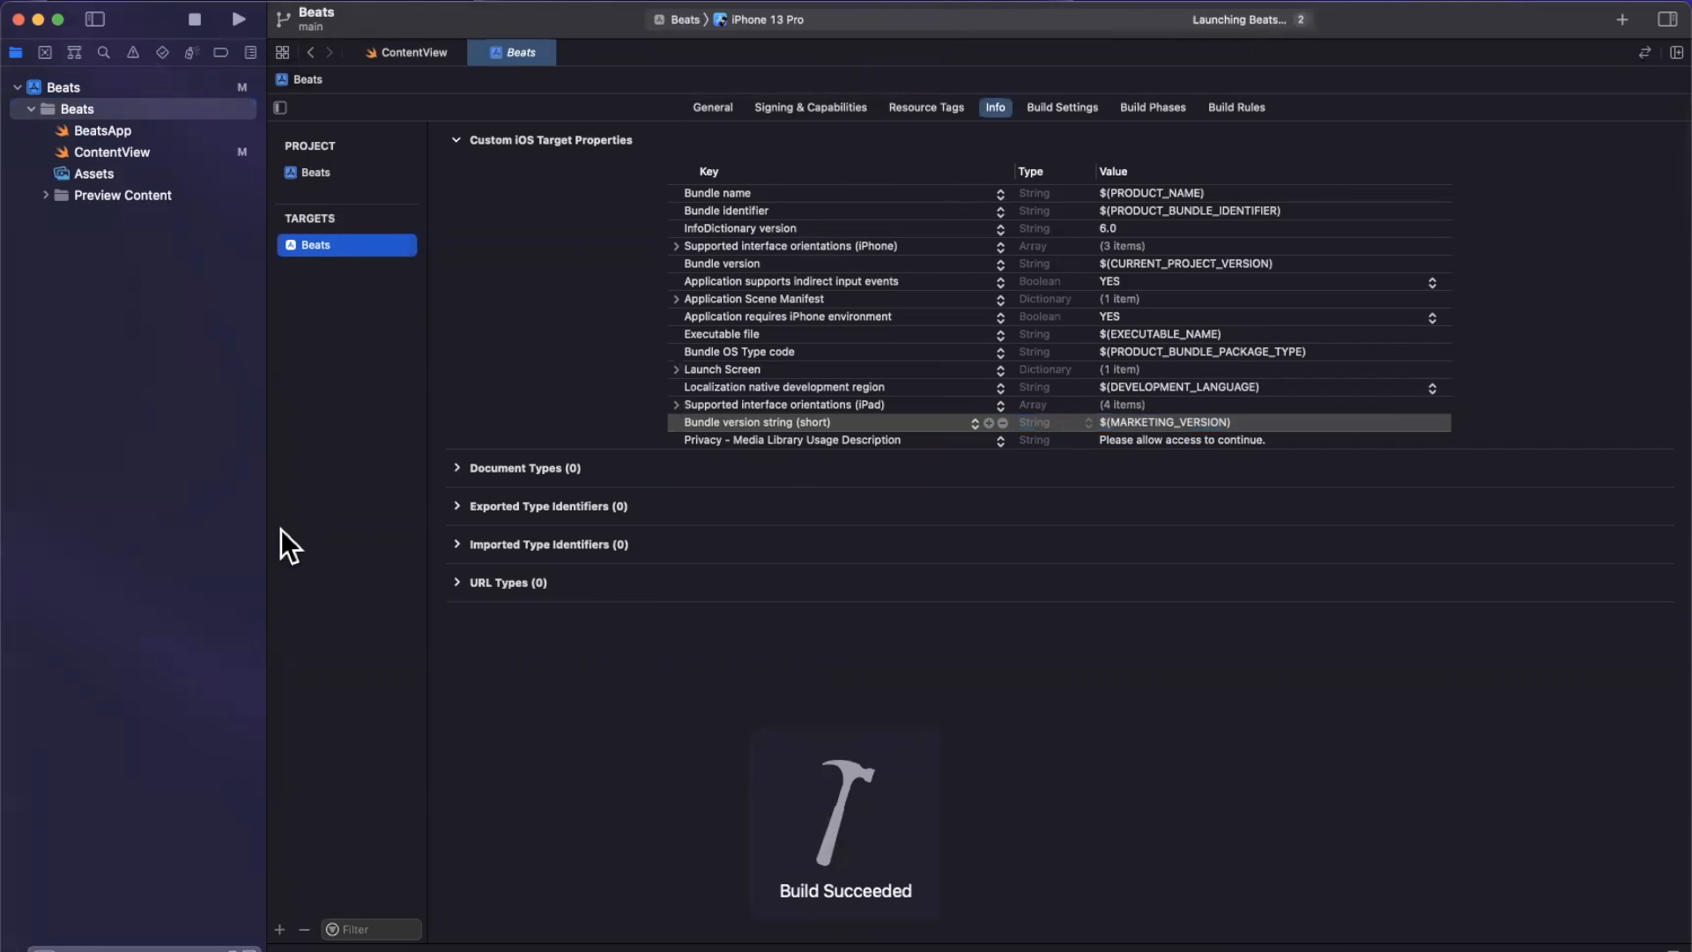
{"action": "left_click", "coordinate": [111, 151]}
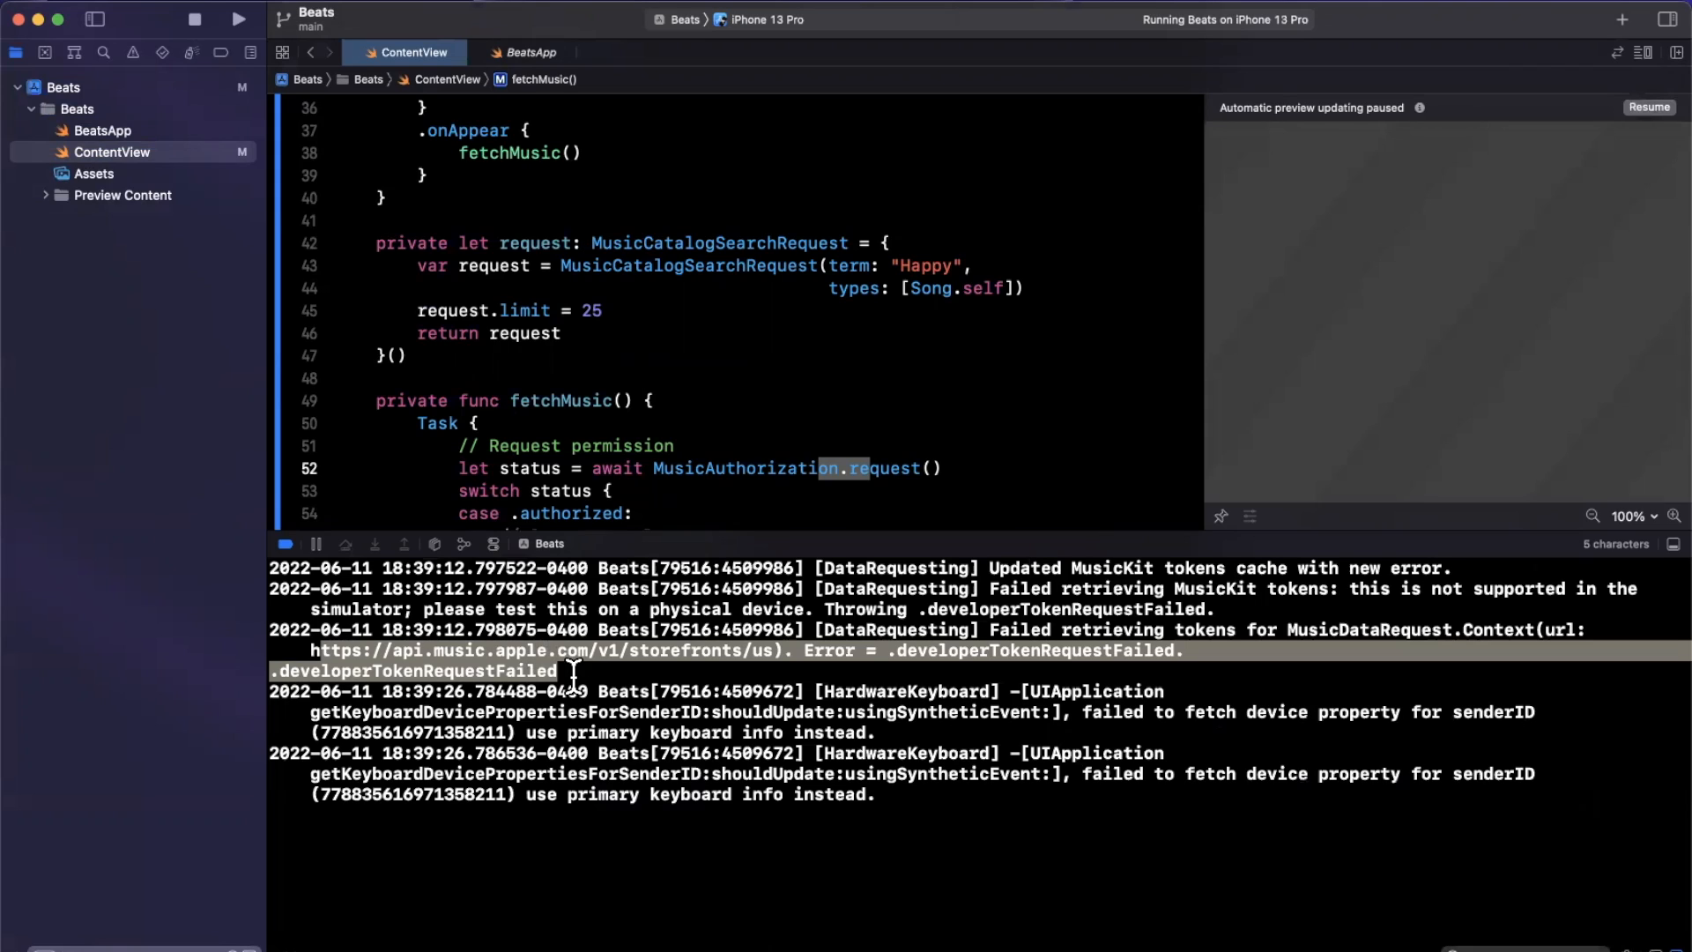
{"action": "mouse_move", "coordinate": [933, 532]}
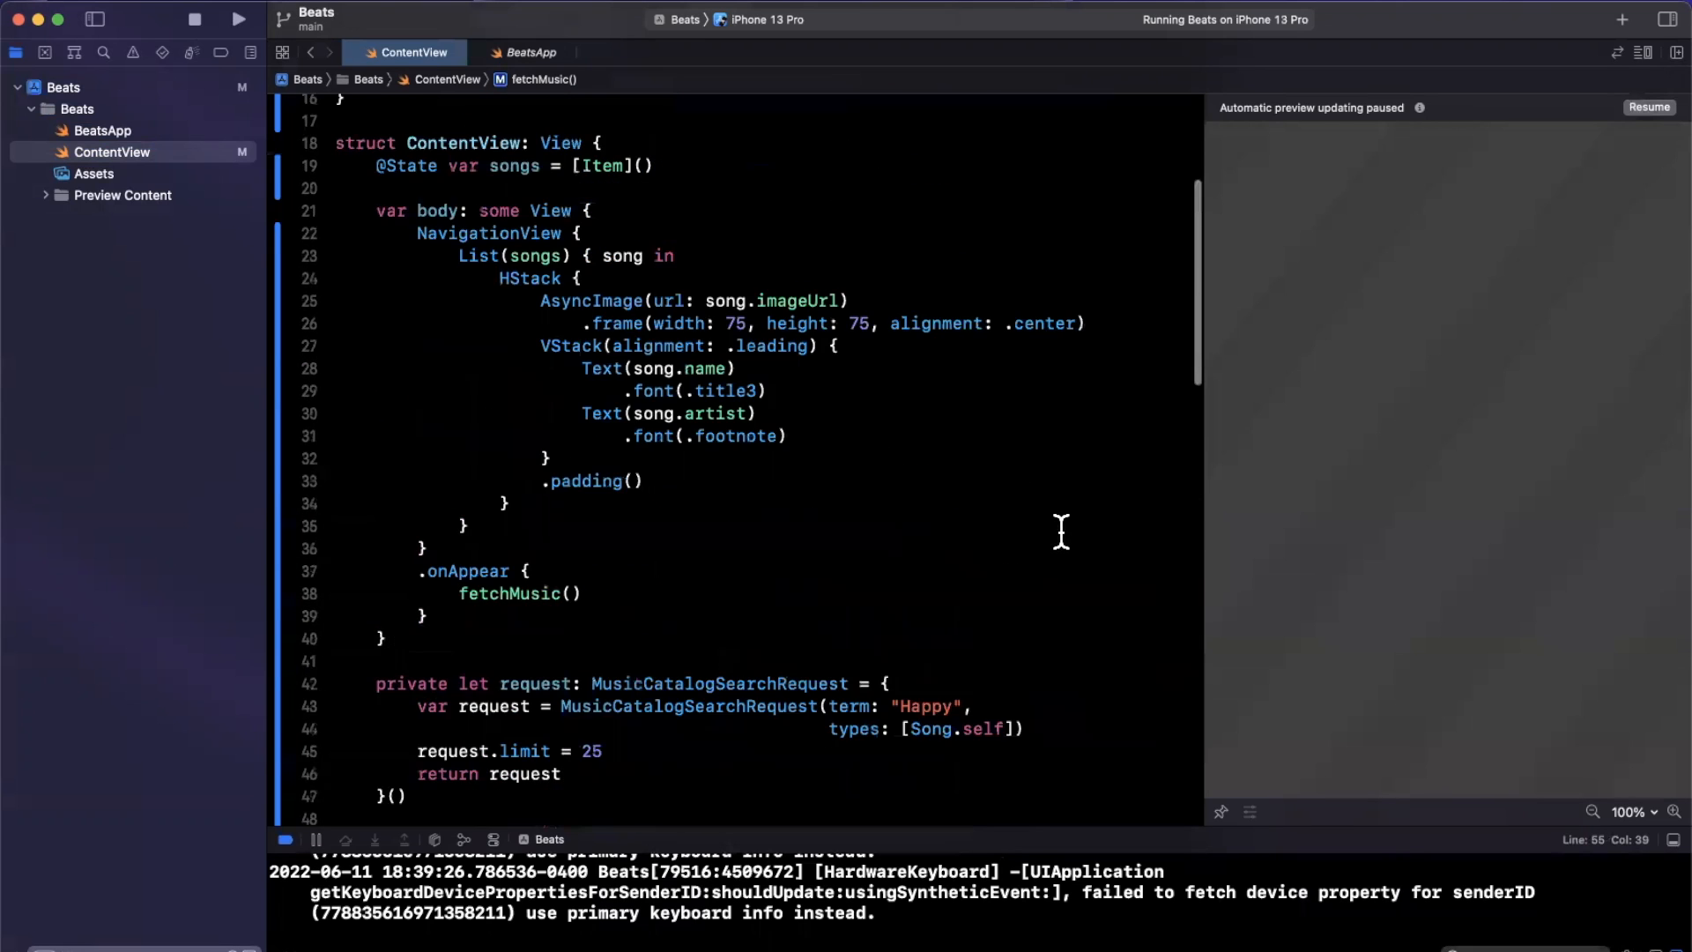
{"action": "scroll", "scroll_direction": "down", "scroll_amount": 3}
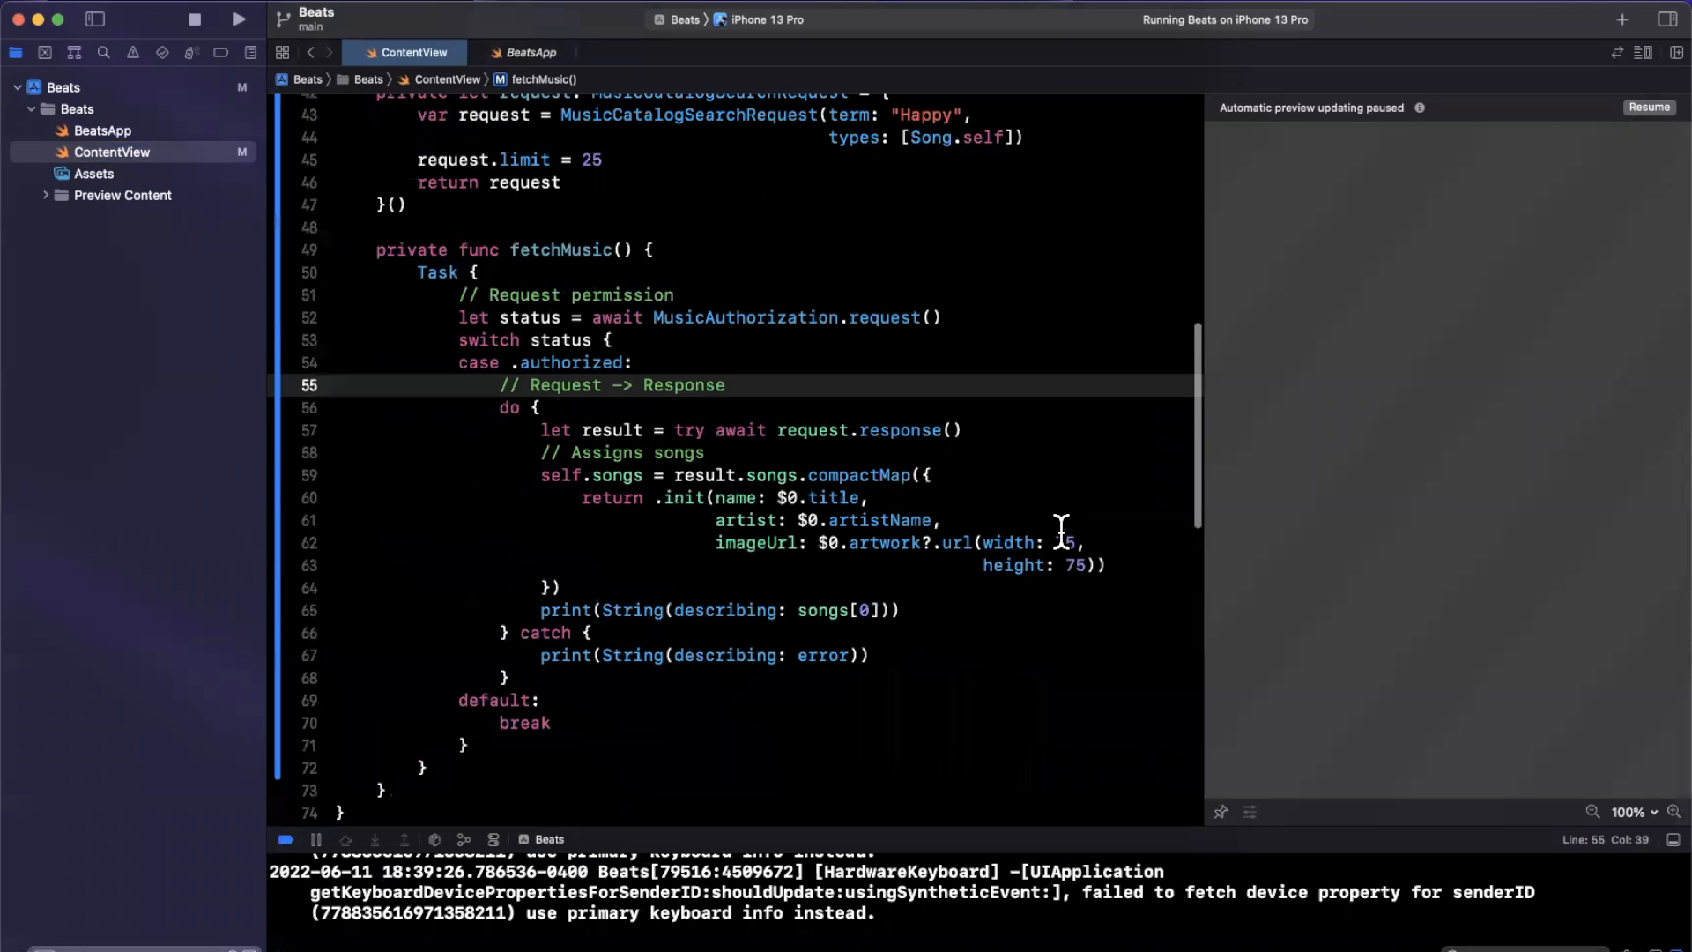
{"action": "scroll", "scroll_direction": "down", "scroll_amount": 3}
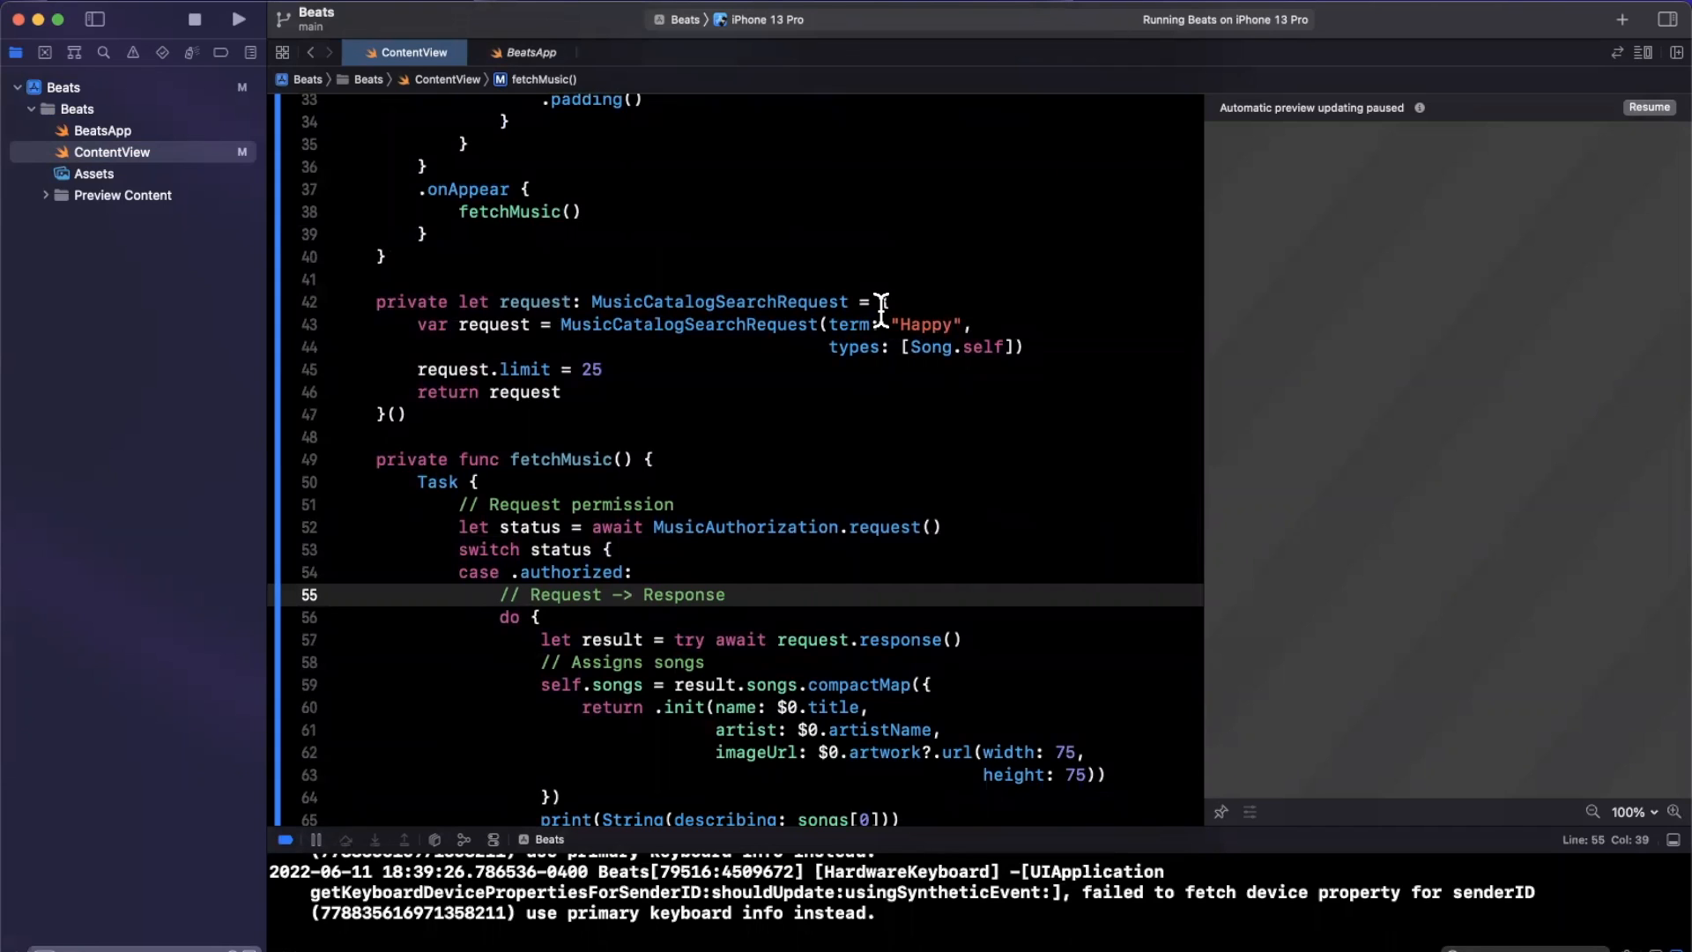
{"action": "left_click", "coordinate": [831, 323]}
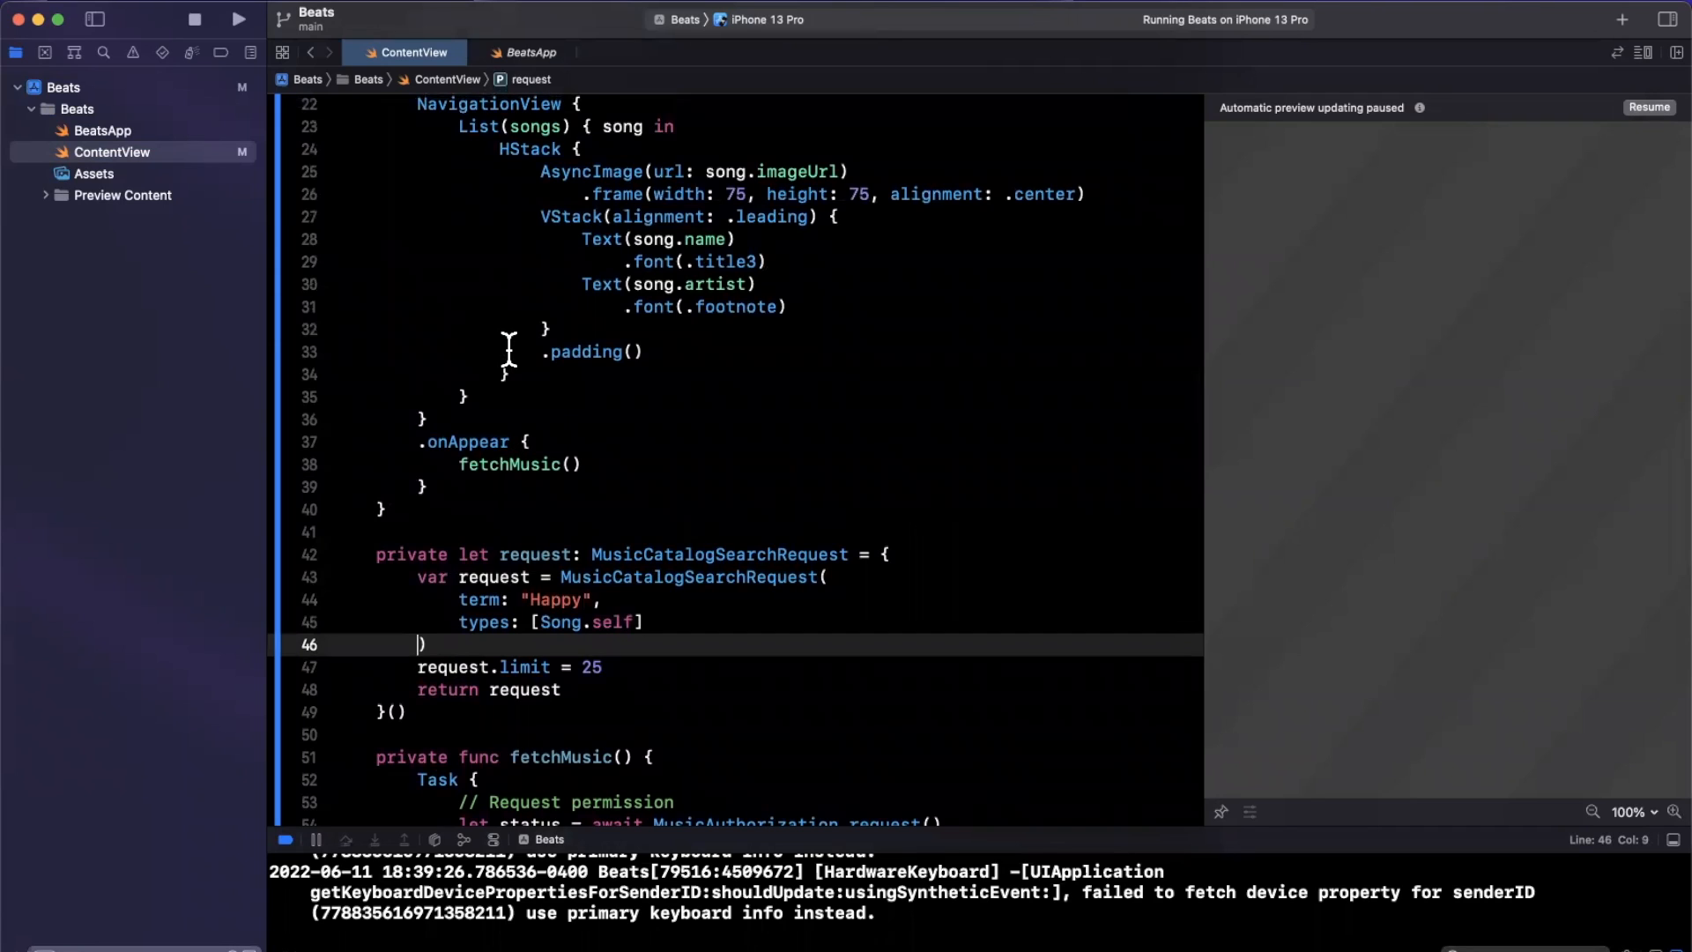
{"action": "mouse_move", "coordinate": [666, 515]}
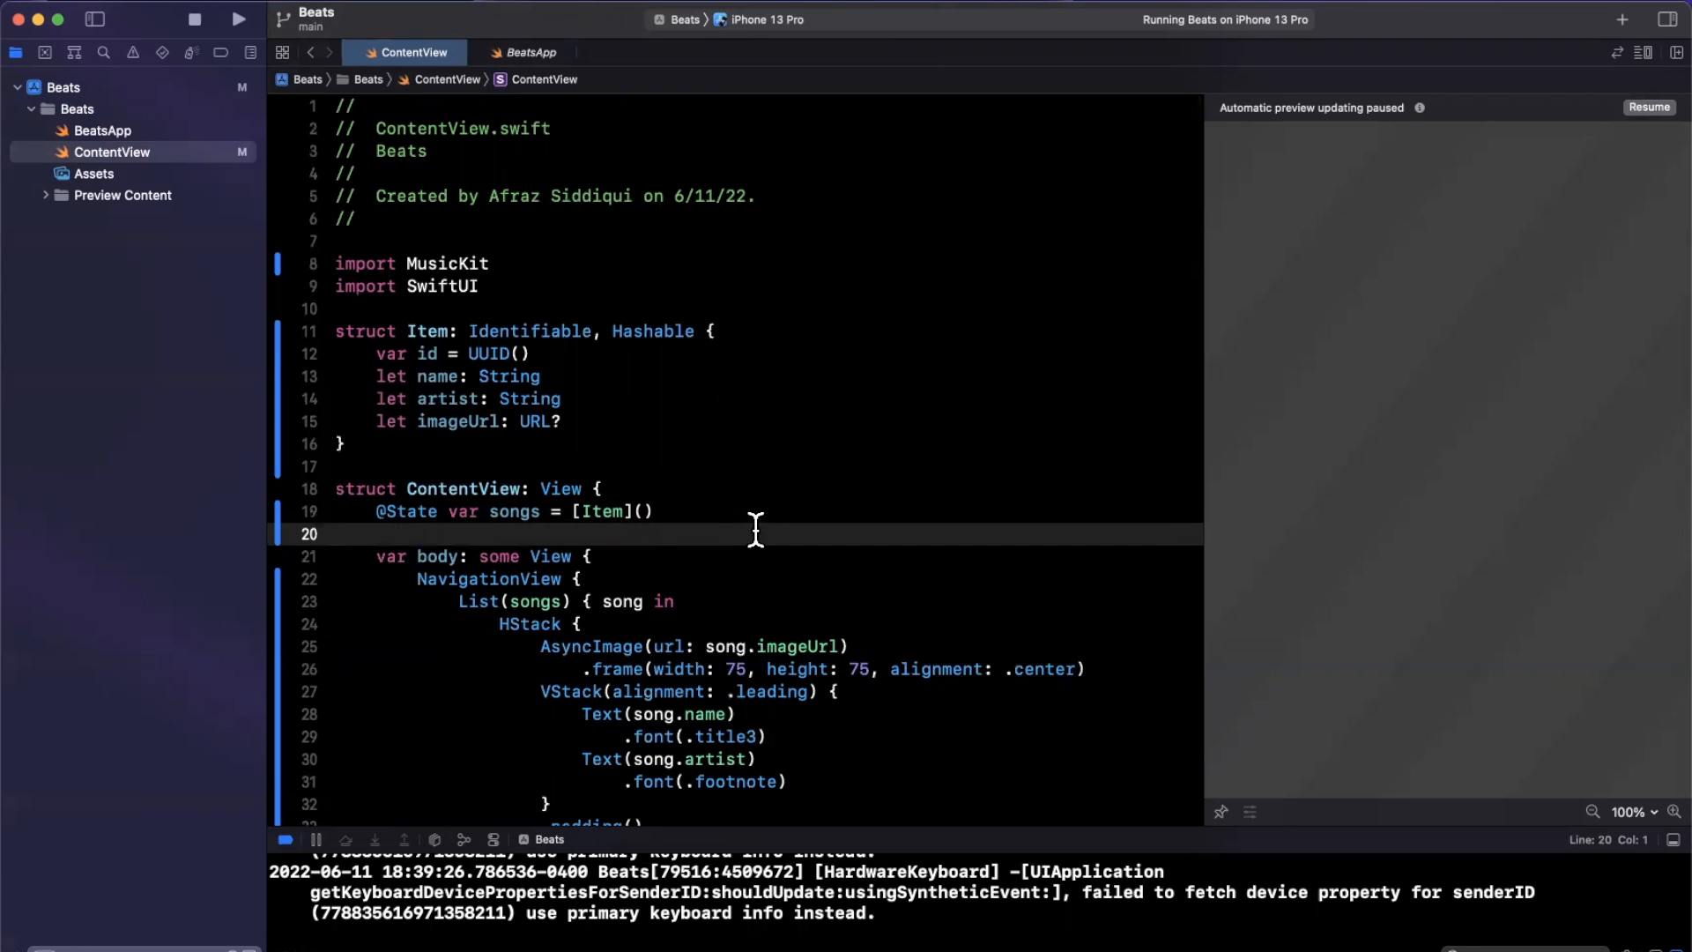
Step: Scroll down ContentView to the reformatted MusicCatalogSearchRequest with term and types on separate lines
{"action": "scroll", "scroll_direction": "down", "scroll_amount": 3}
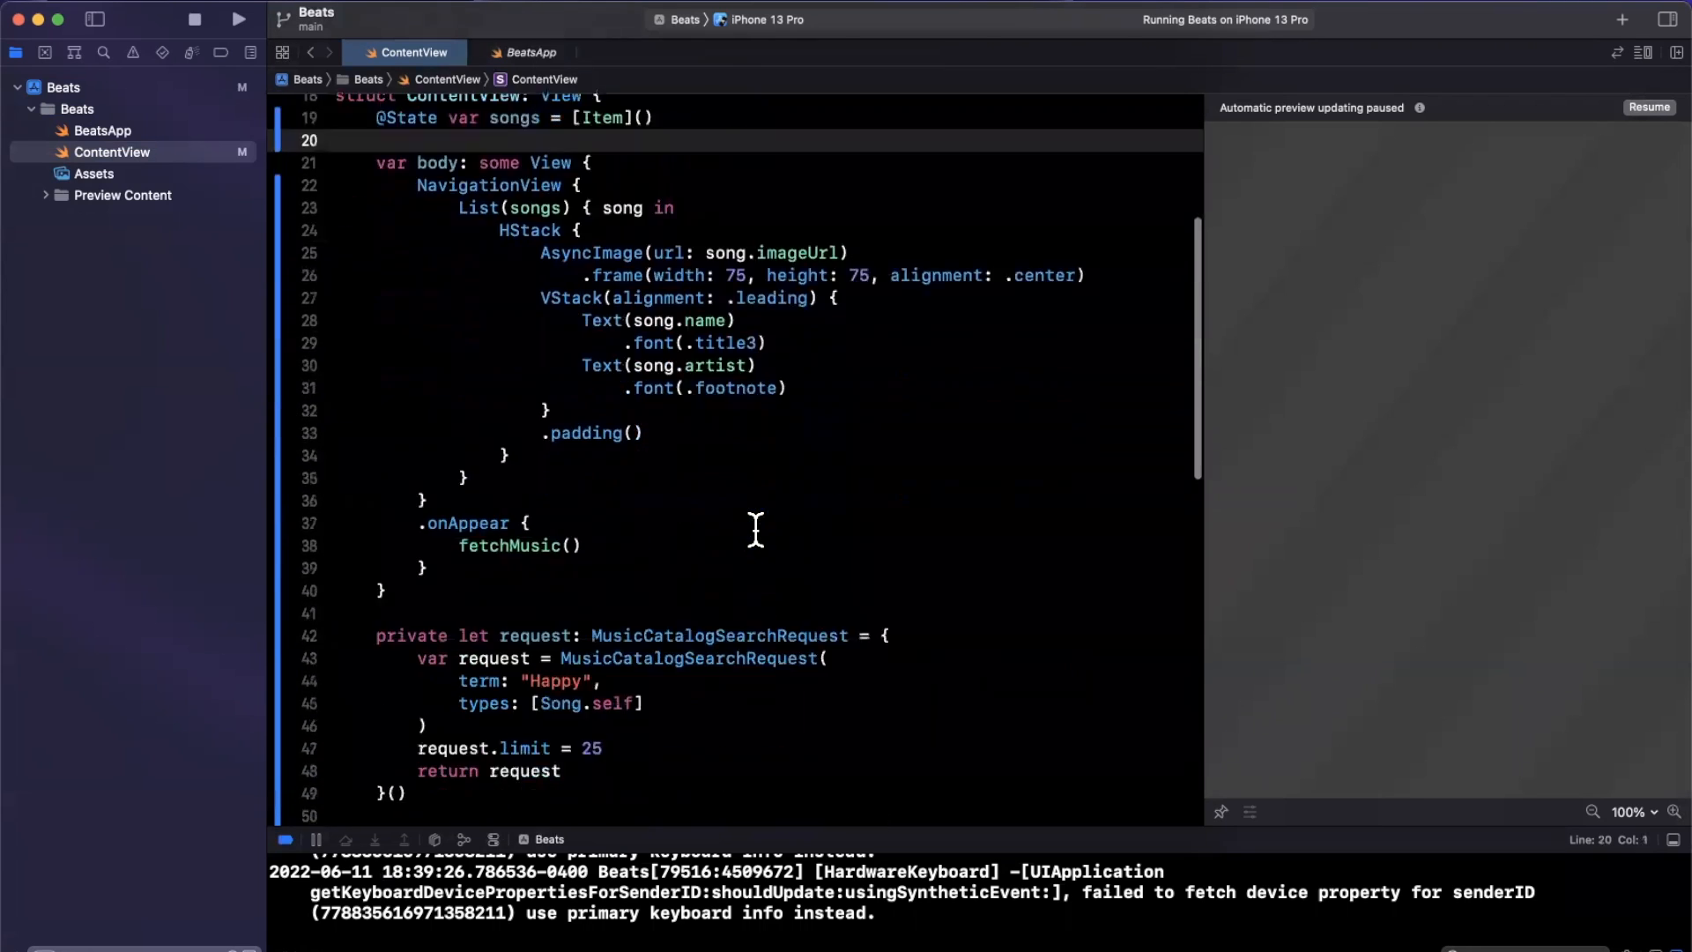
{"action": "scroll", "scroll_direction": "down", "scroll_amount": 3}
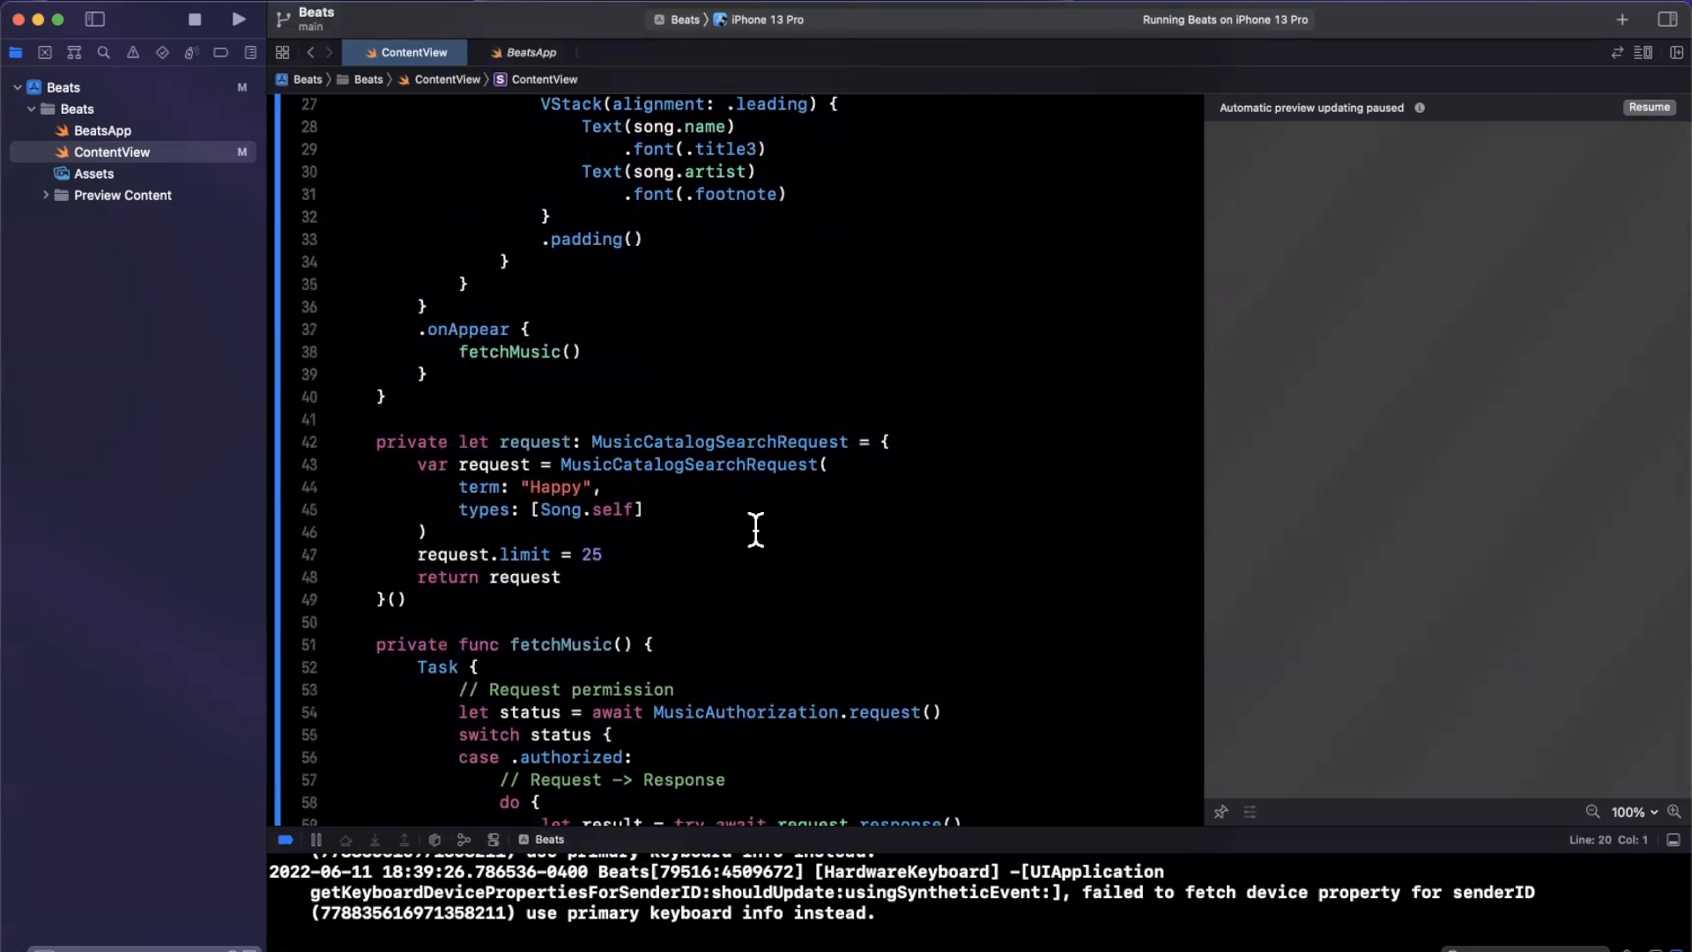
{"action": "mouse_move", "coordinate": [852, 508]}
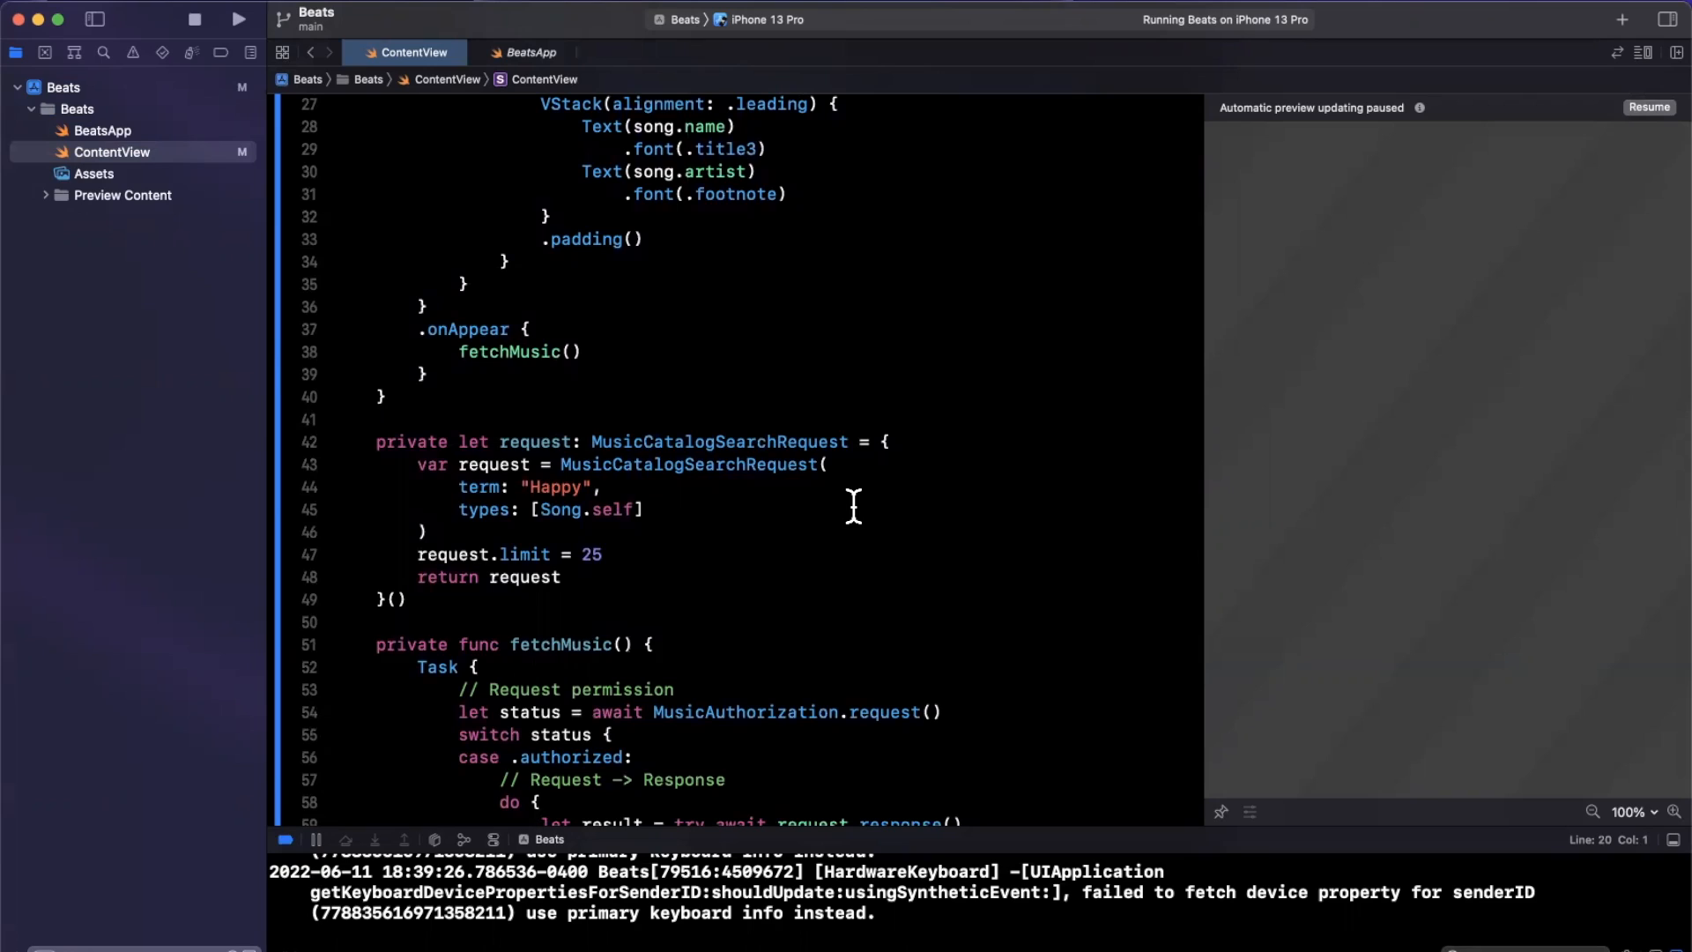
{"action": "mouse_move", "coordinate": [965, 367]}
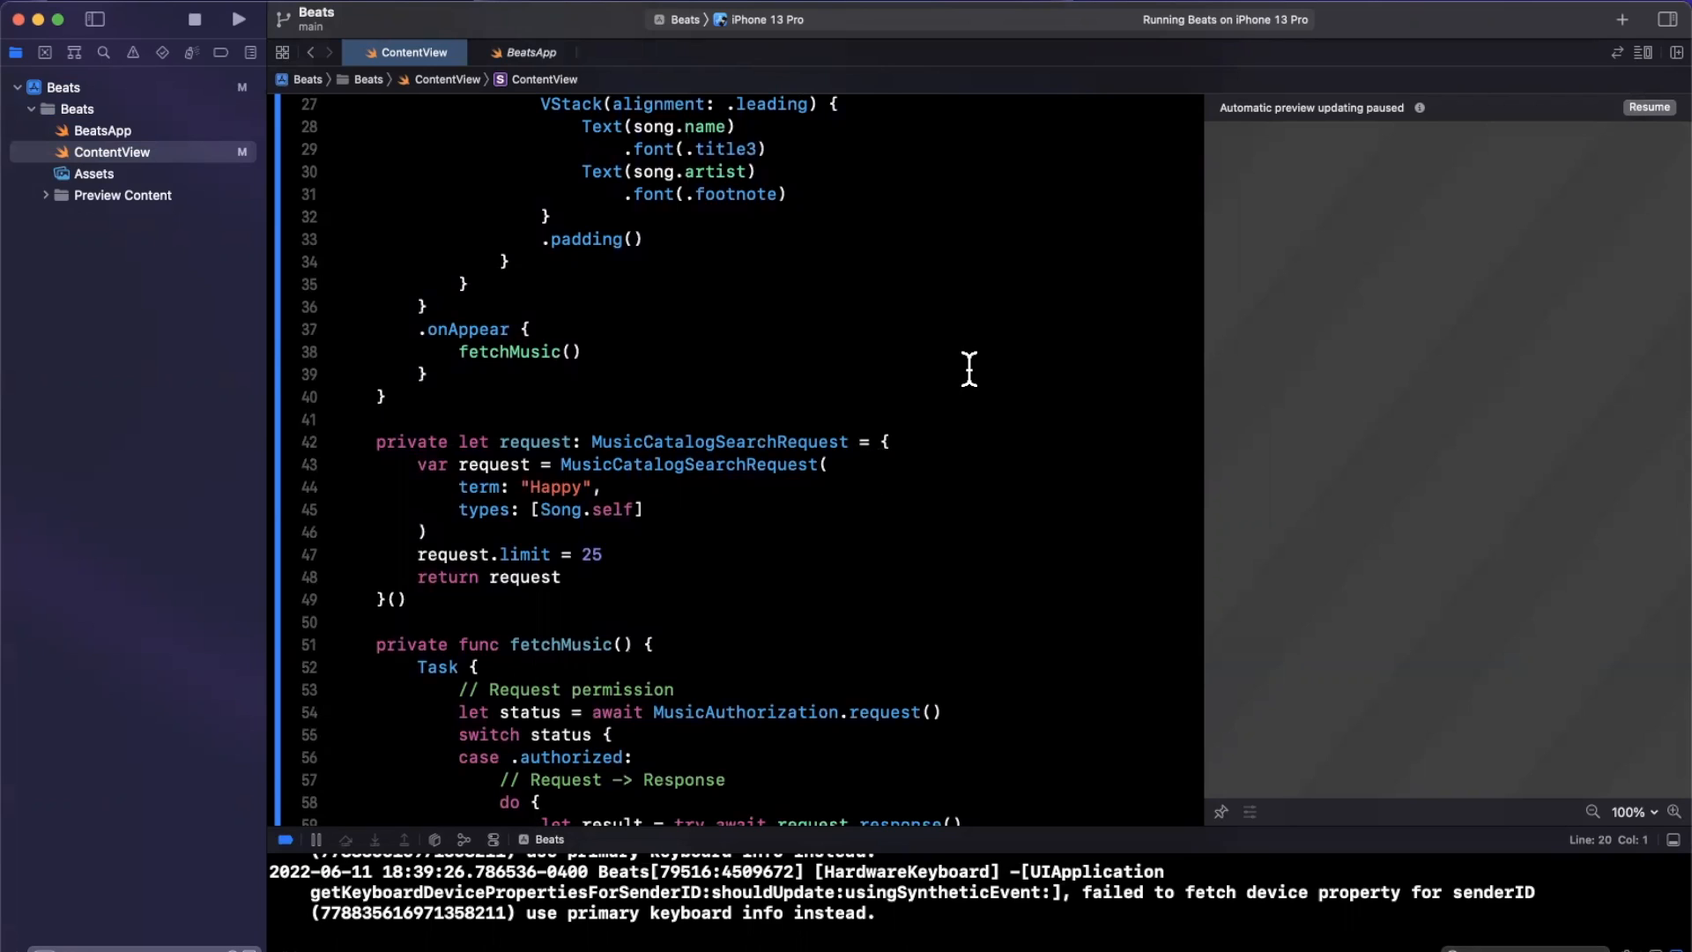